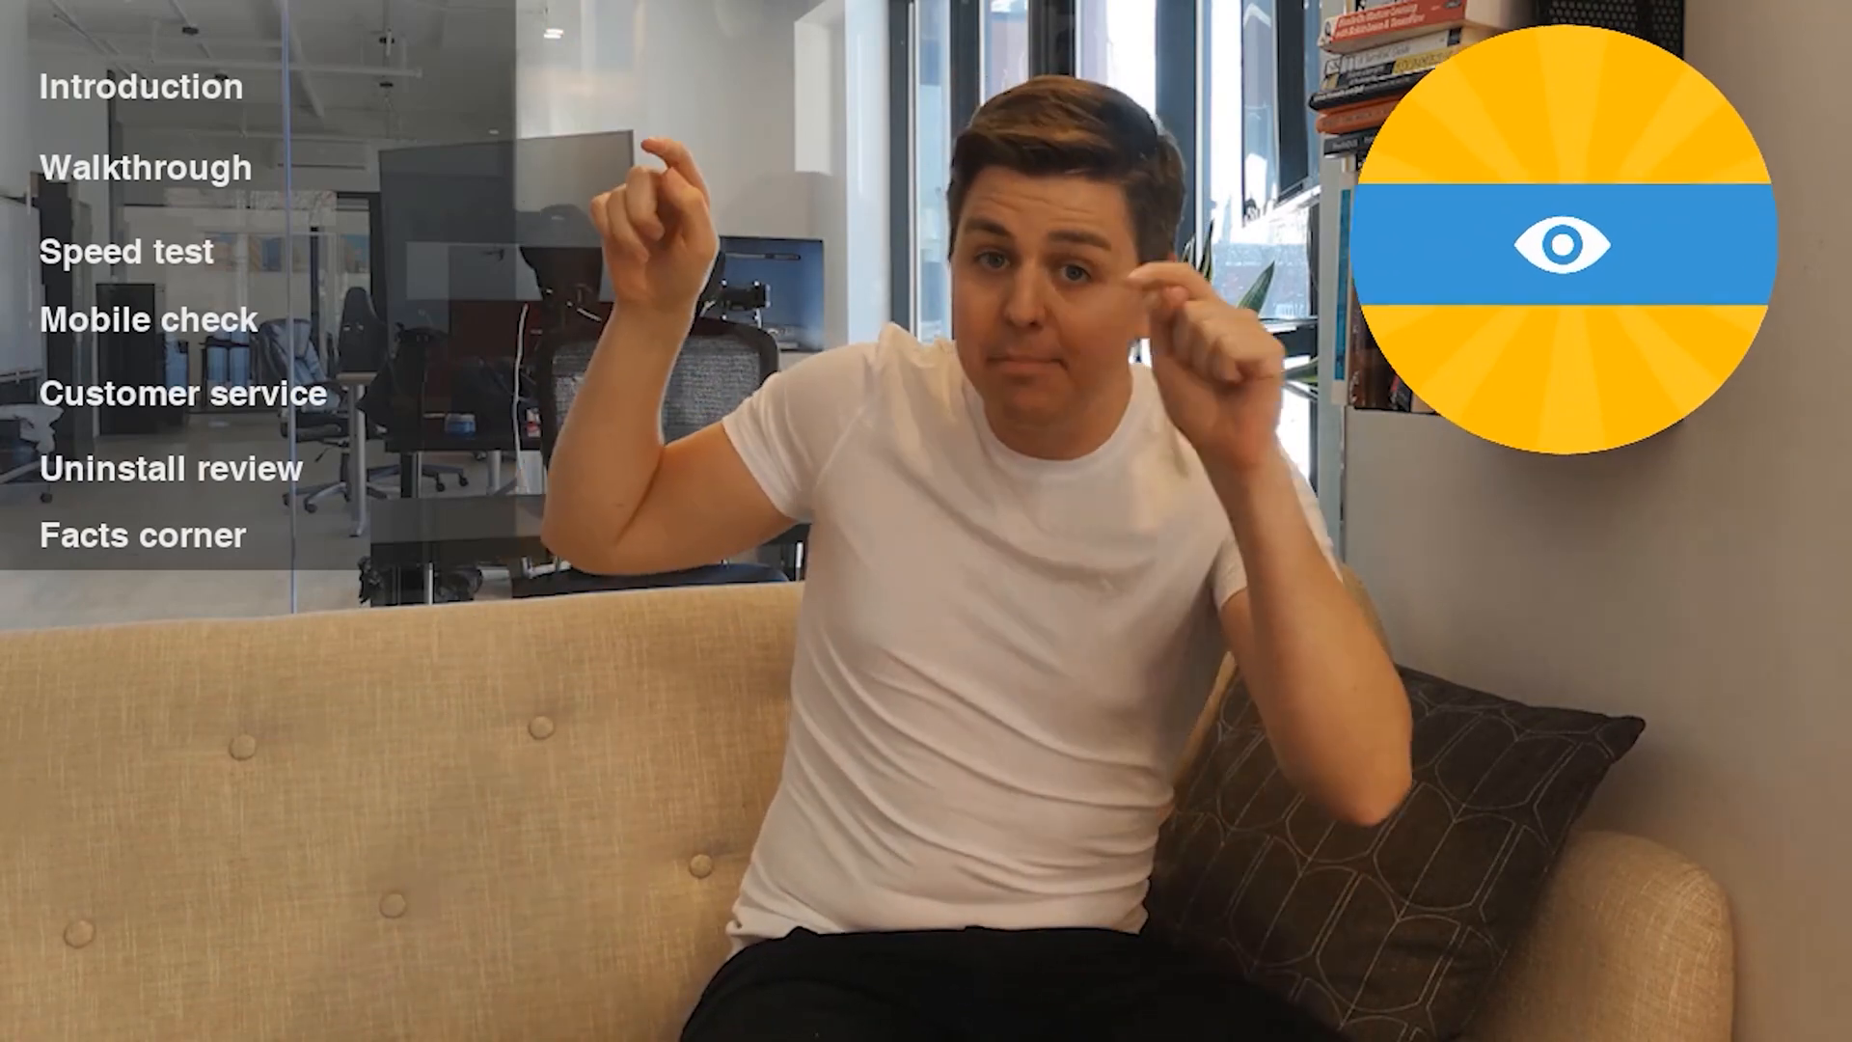
Dismiss the limited-time discount offer and bring the General settings into view.
click(156, 467)
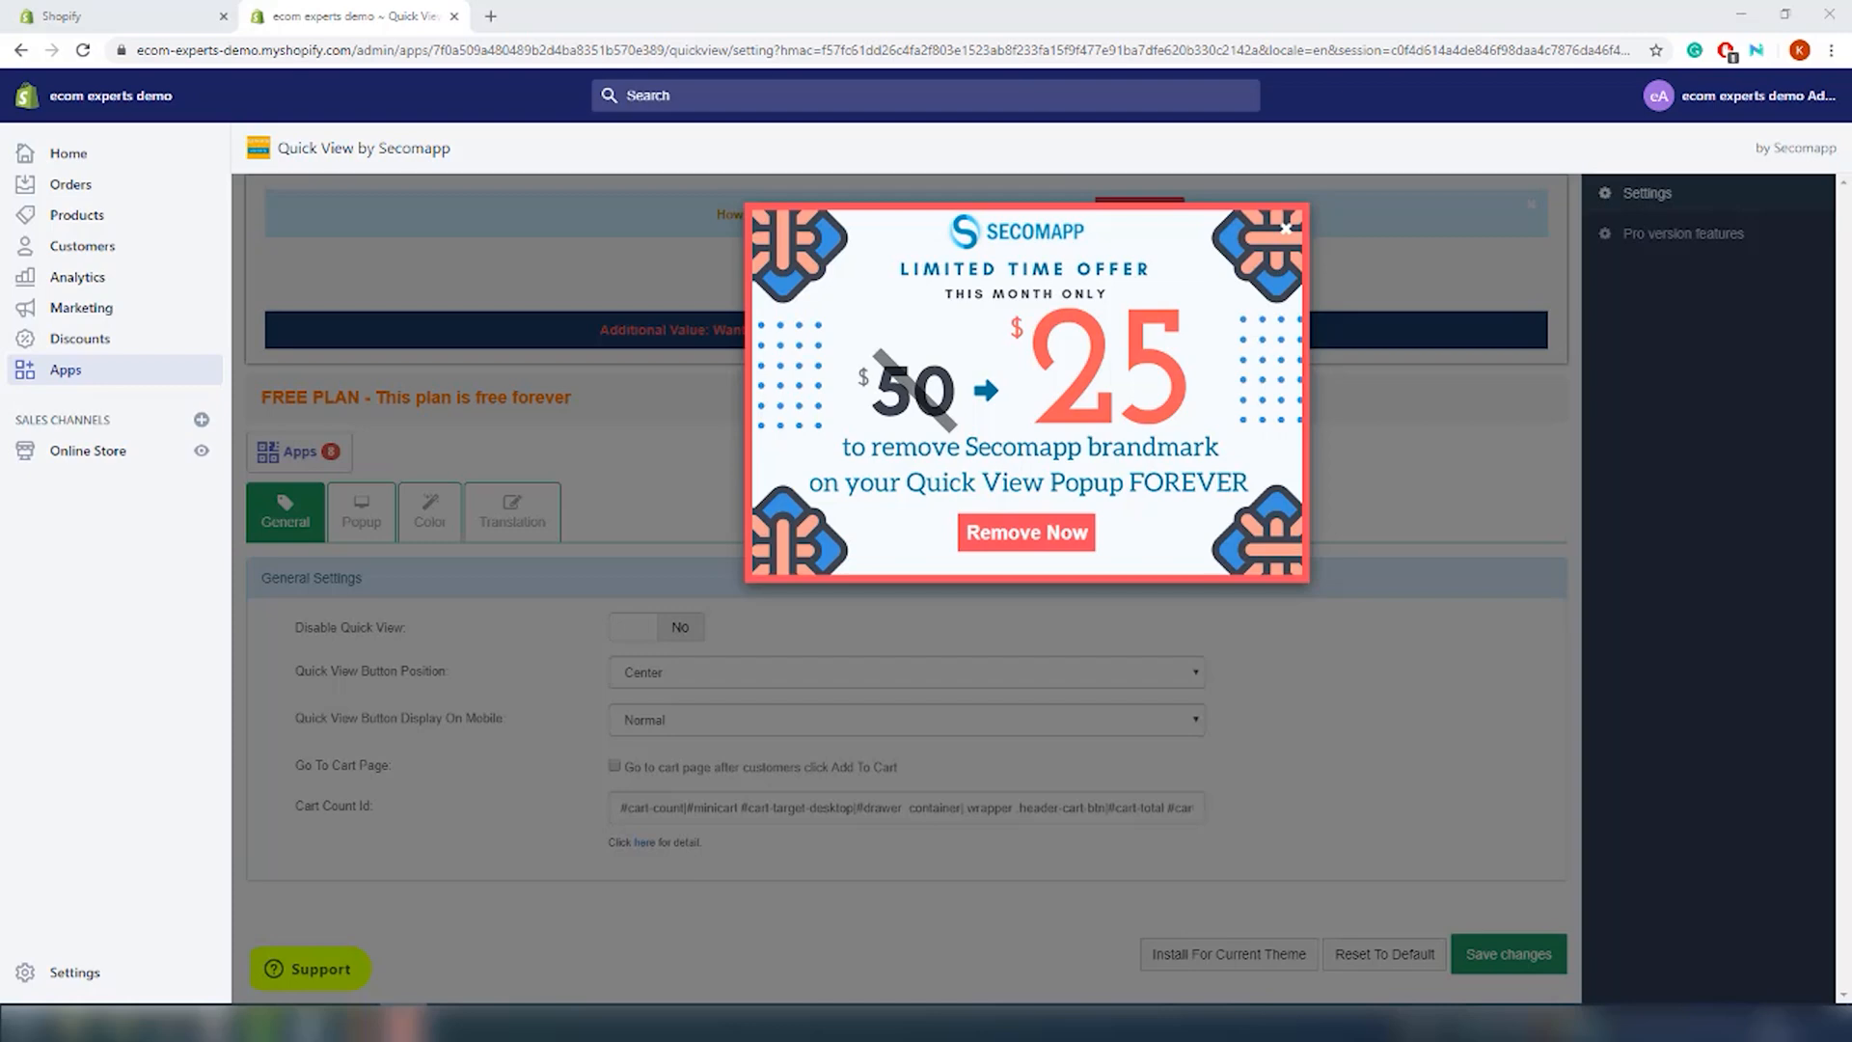
mouse_move(1333, 264)
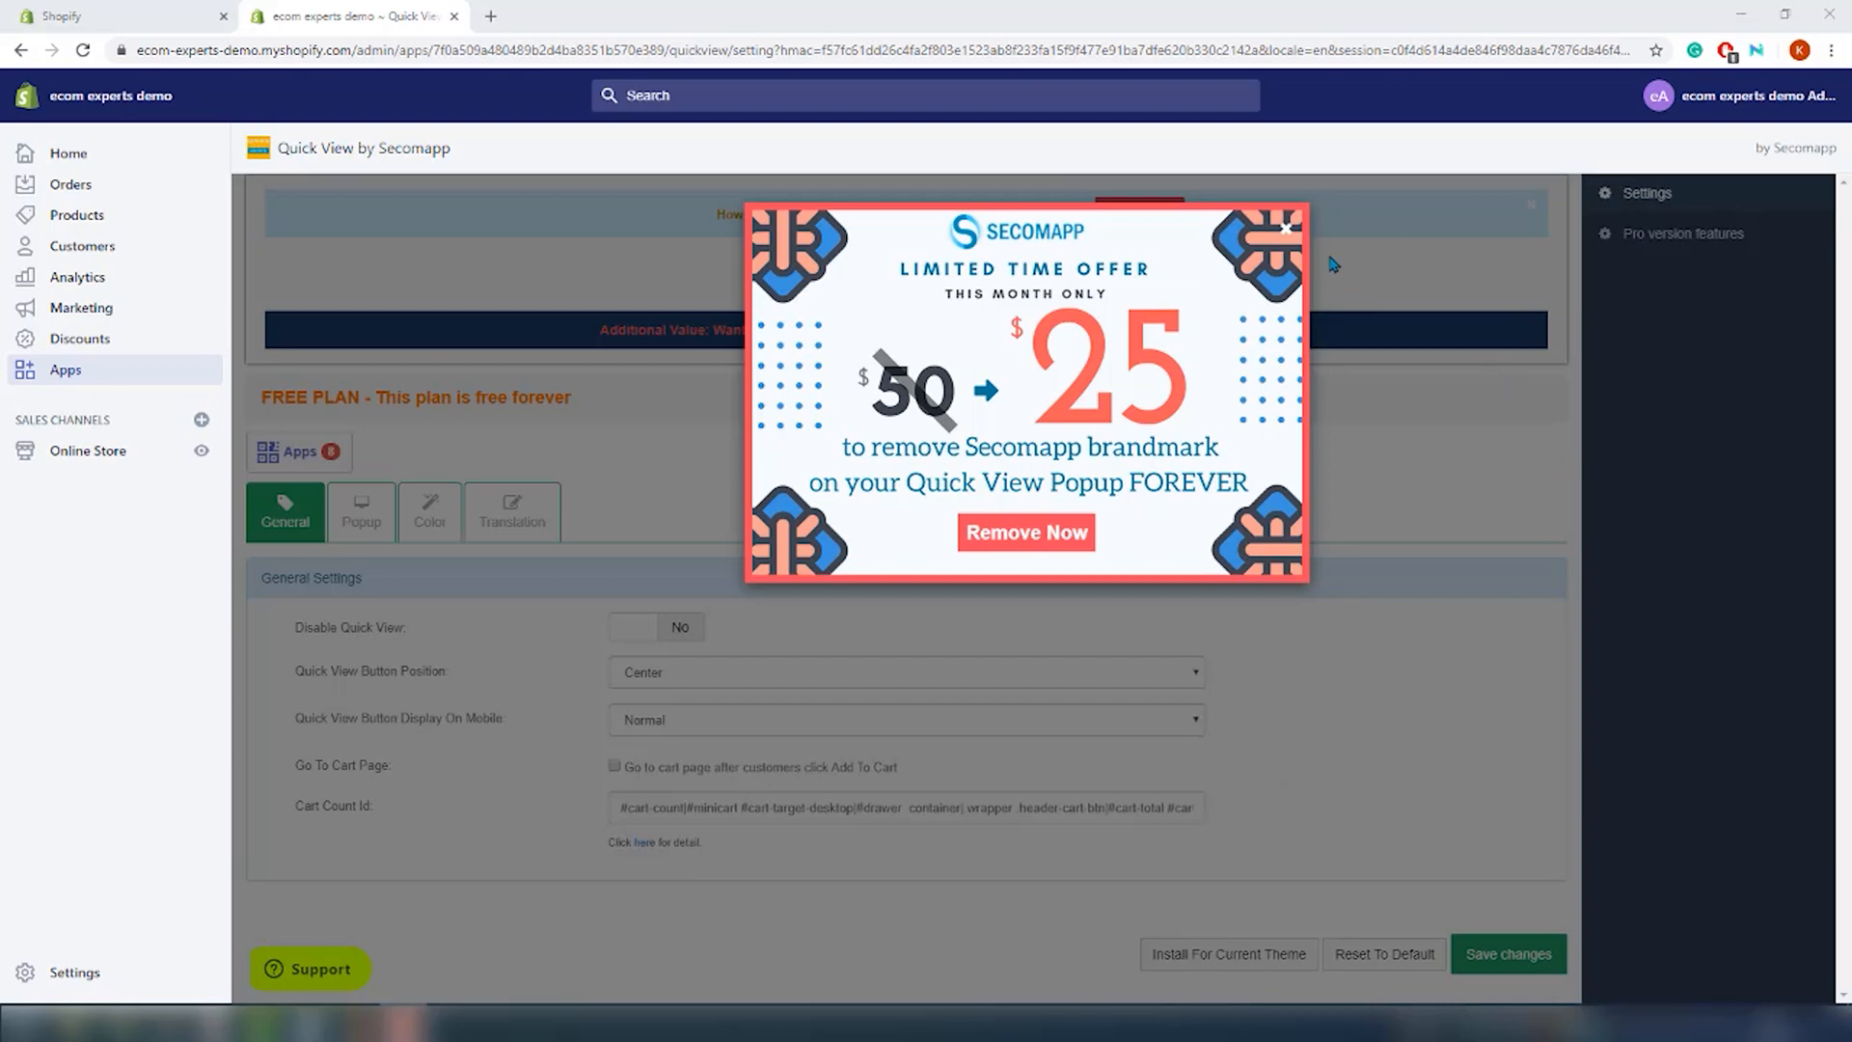
click(1287, 222)
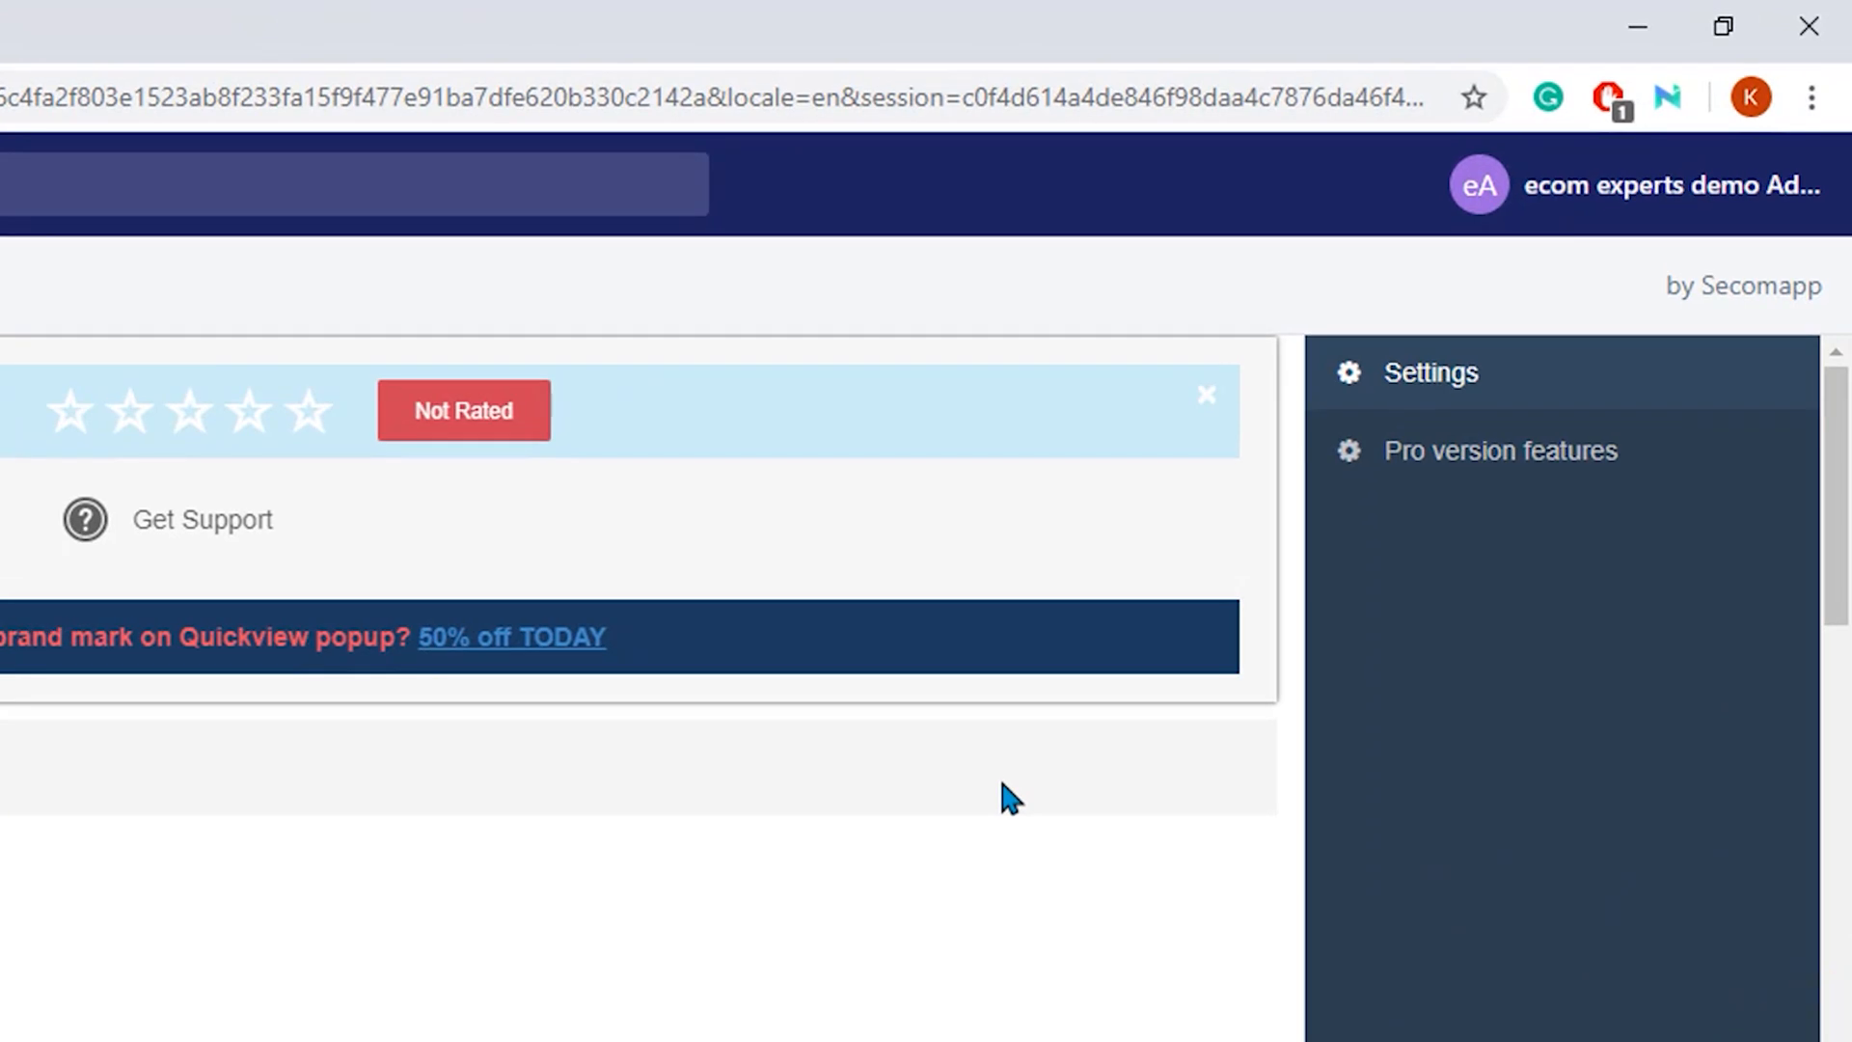
scroll(down, 3)
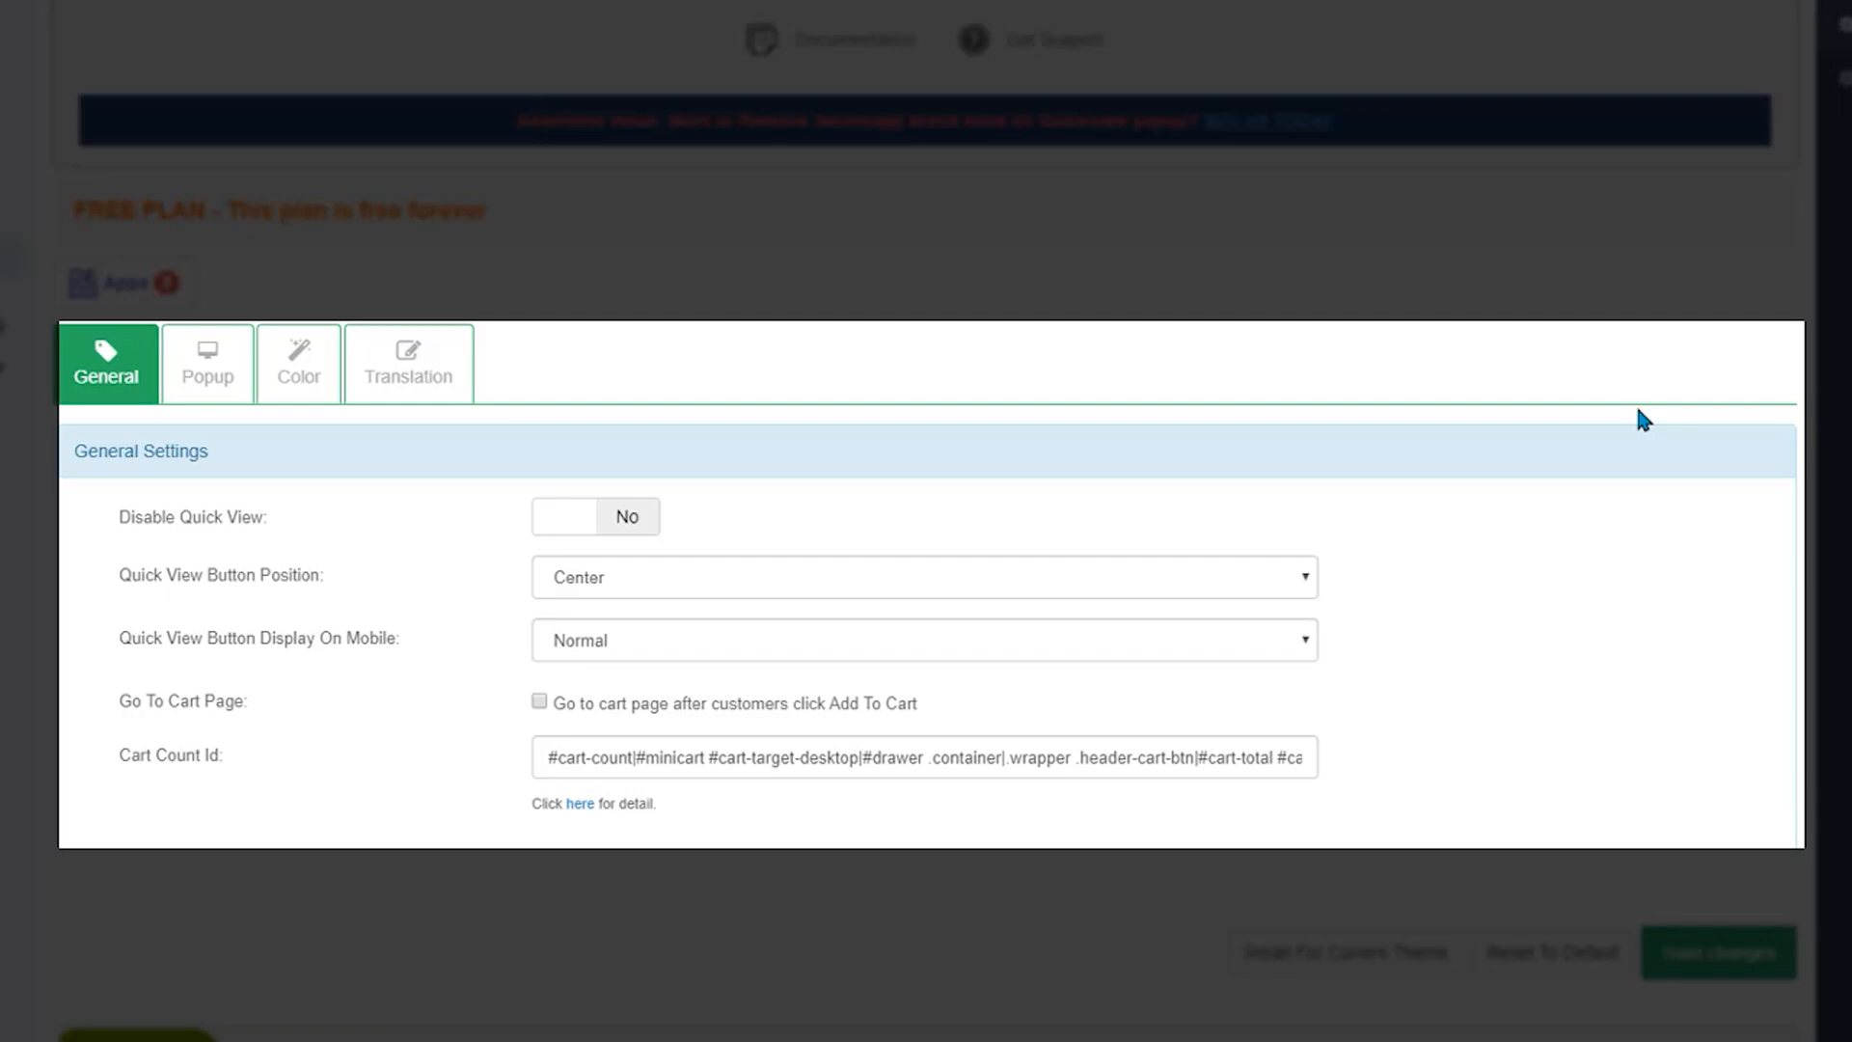
mouse_move(913, 469)
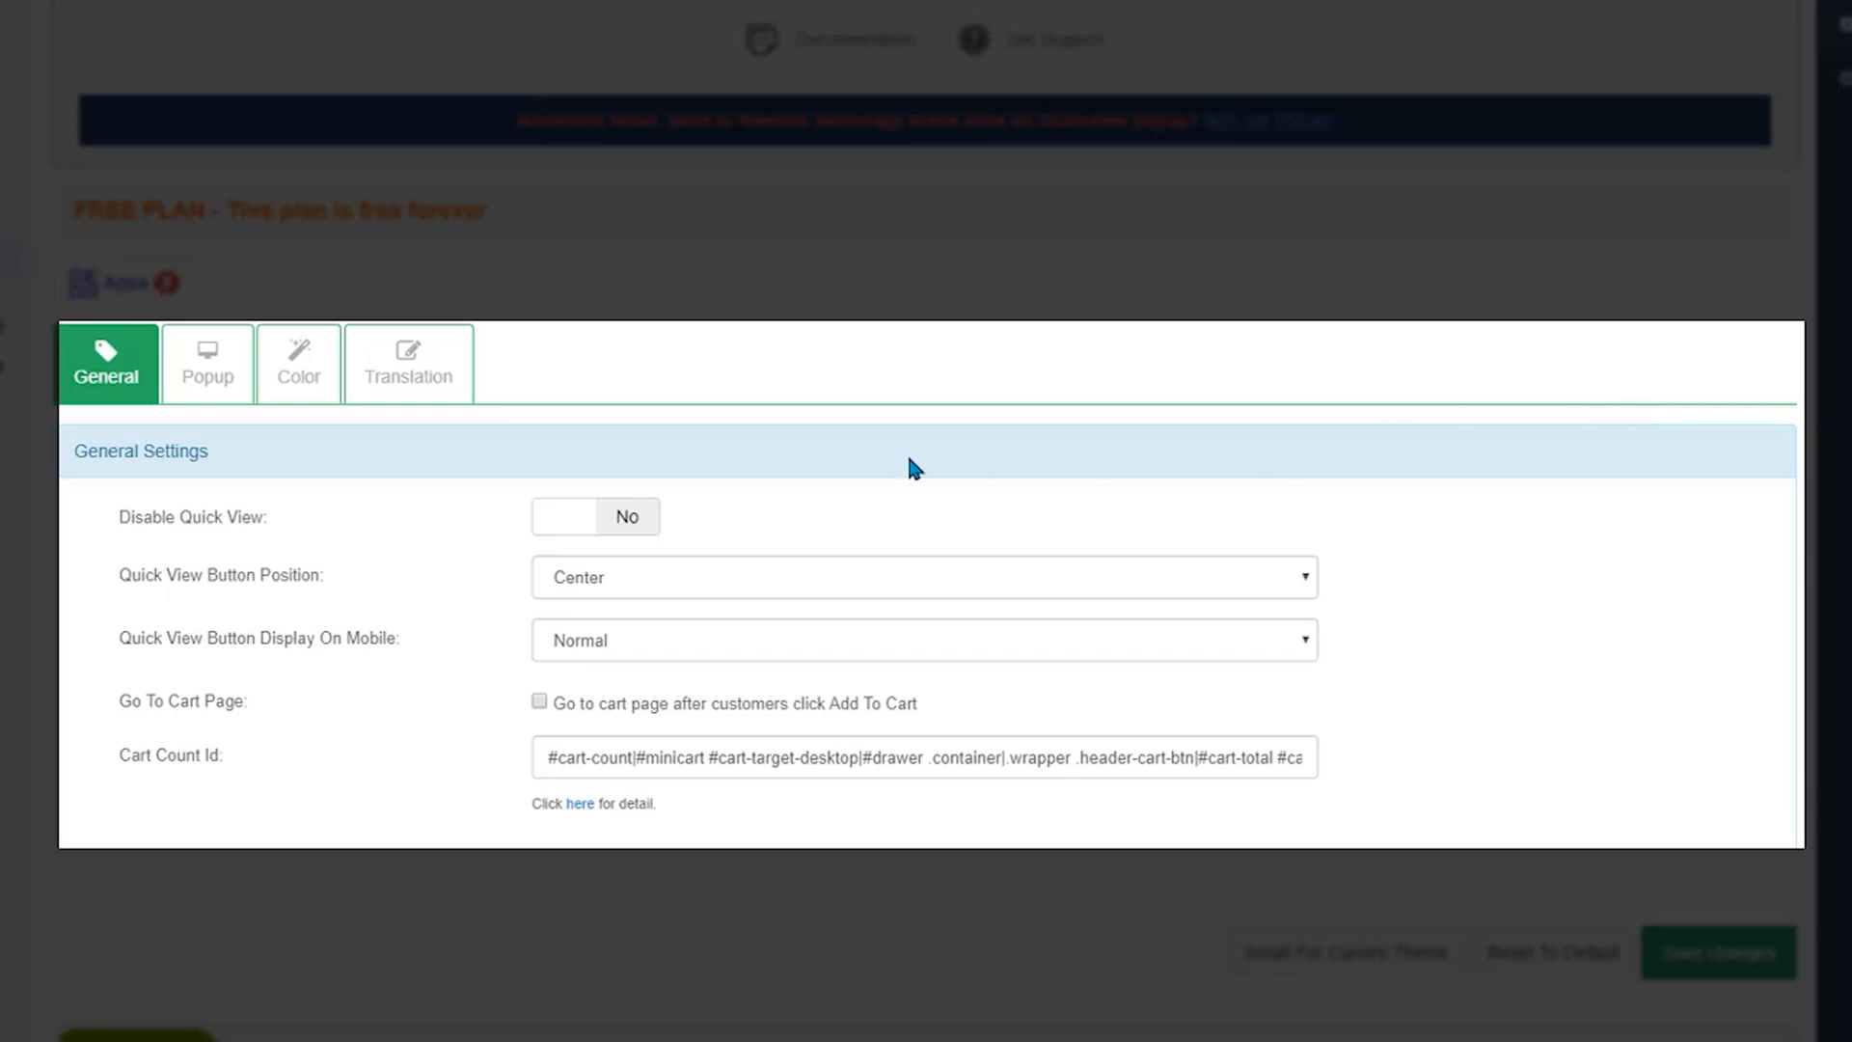
Enable going to the cart page after Add To Cart, then view the Popup and Color settings.
click(539, 703)
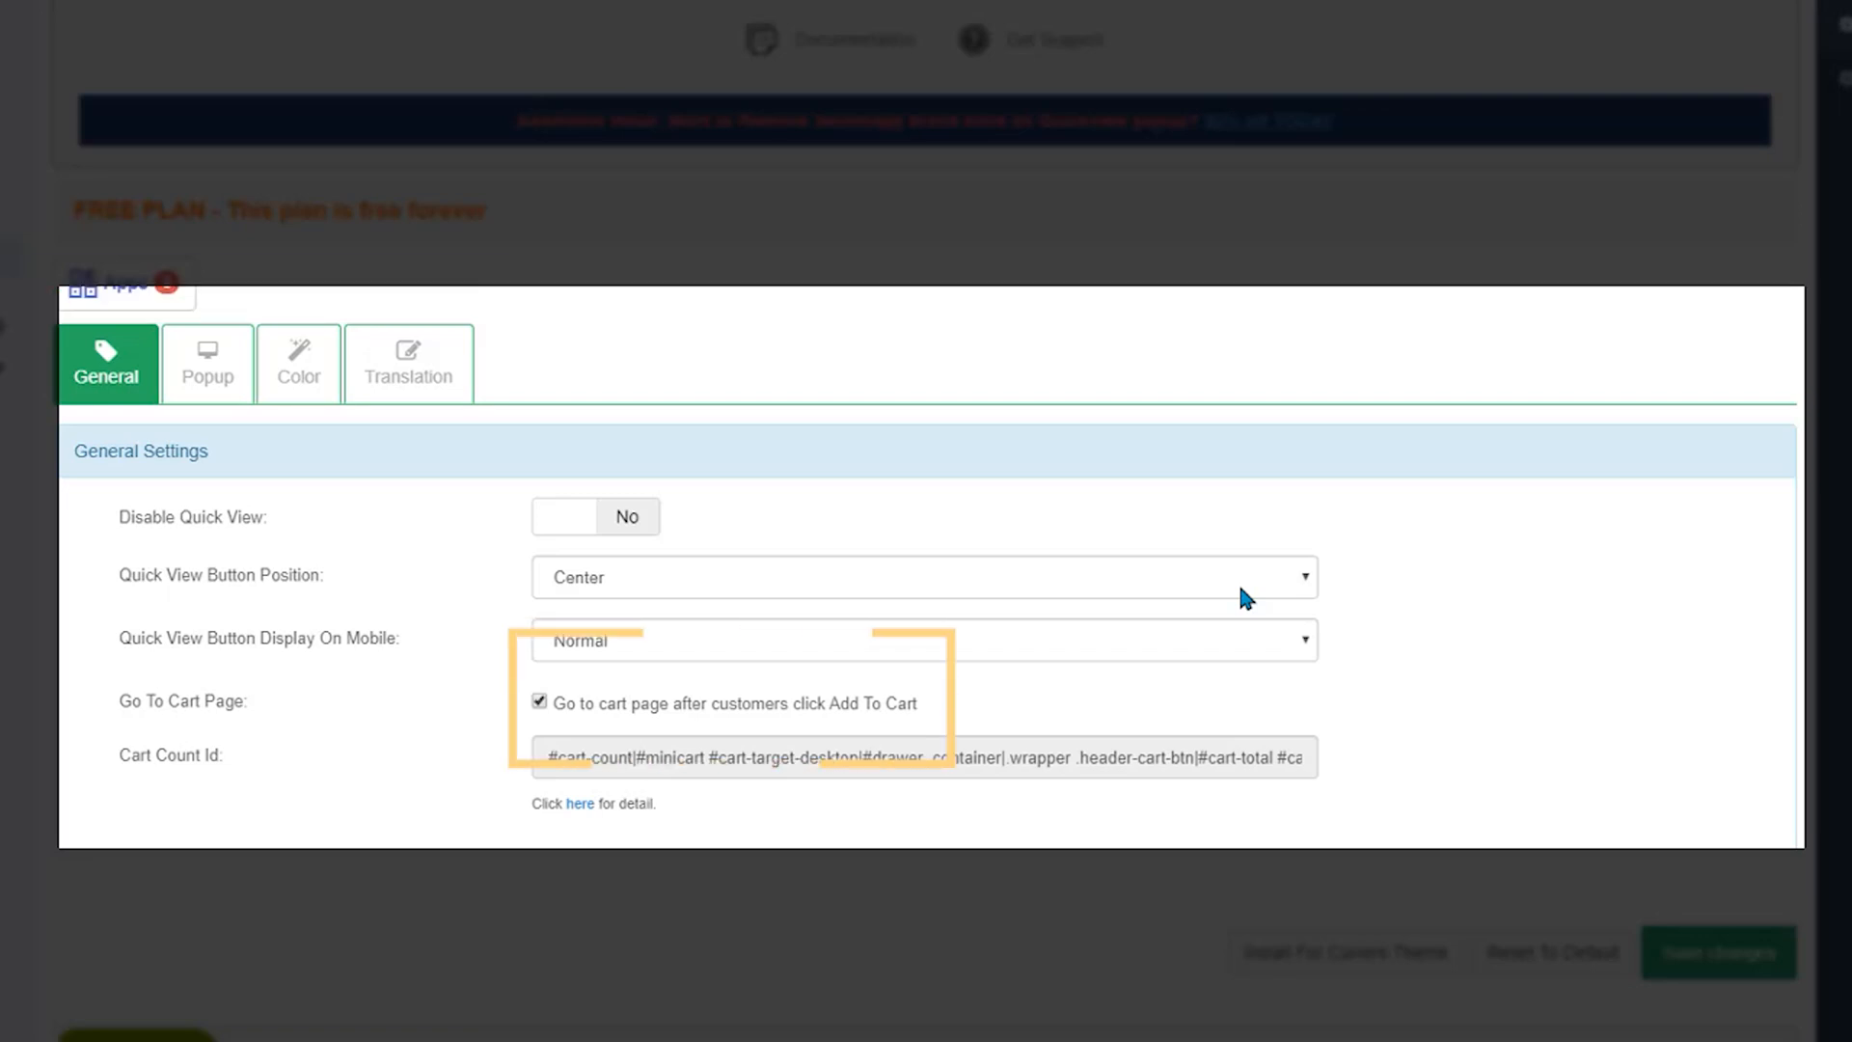
click(207, 361)
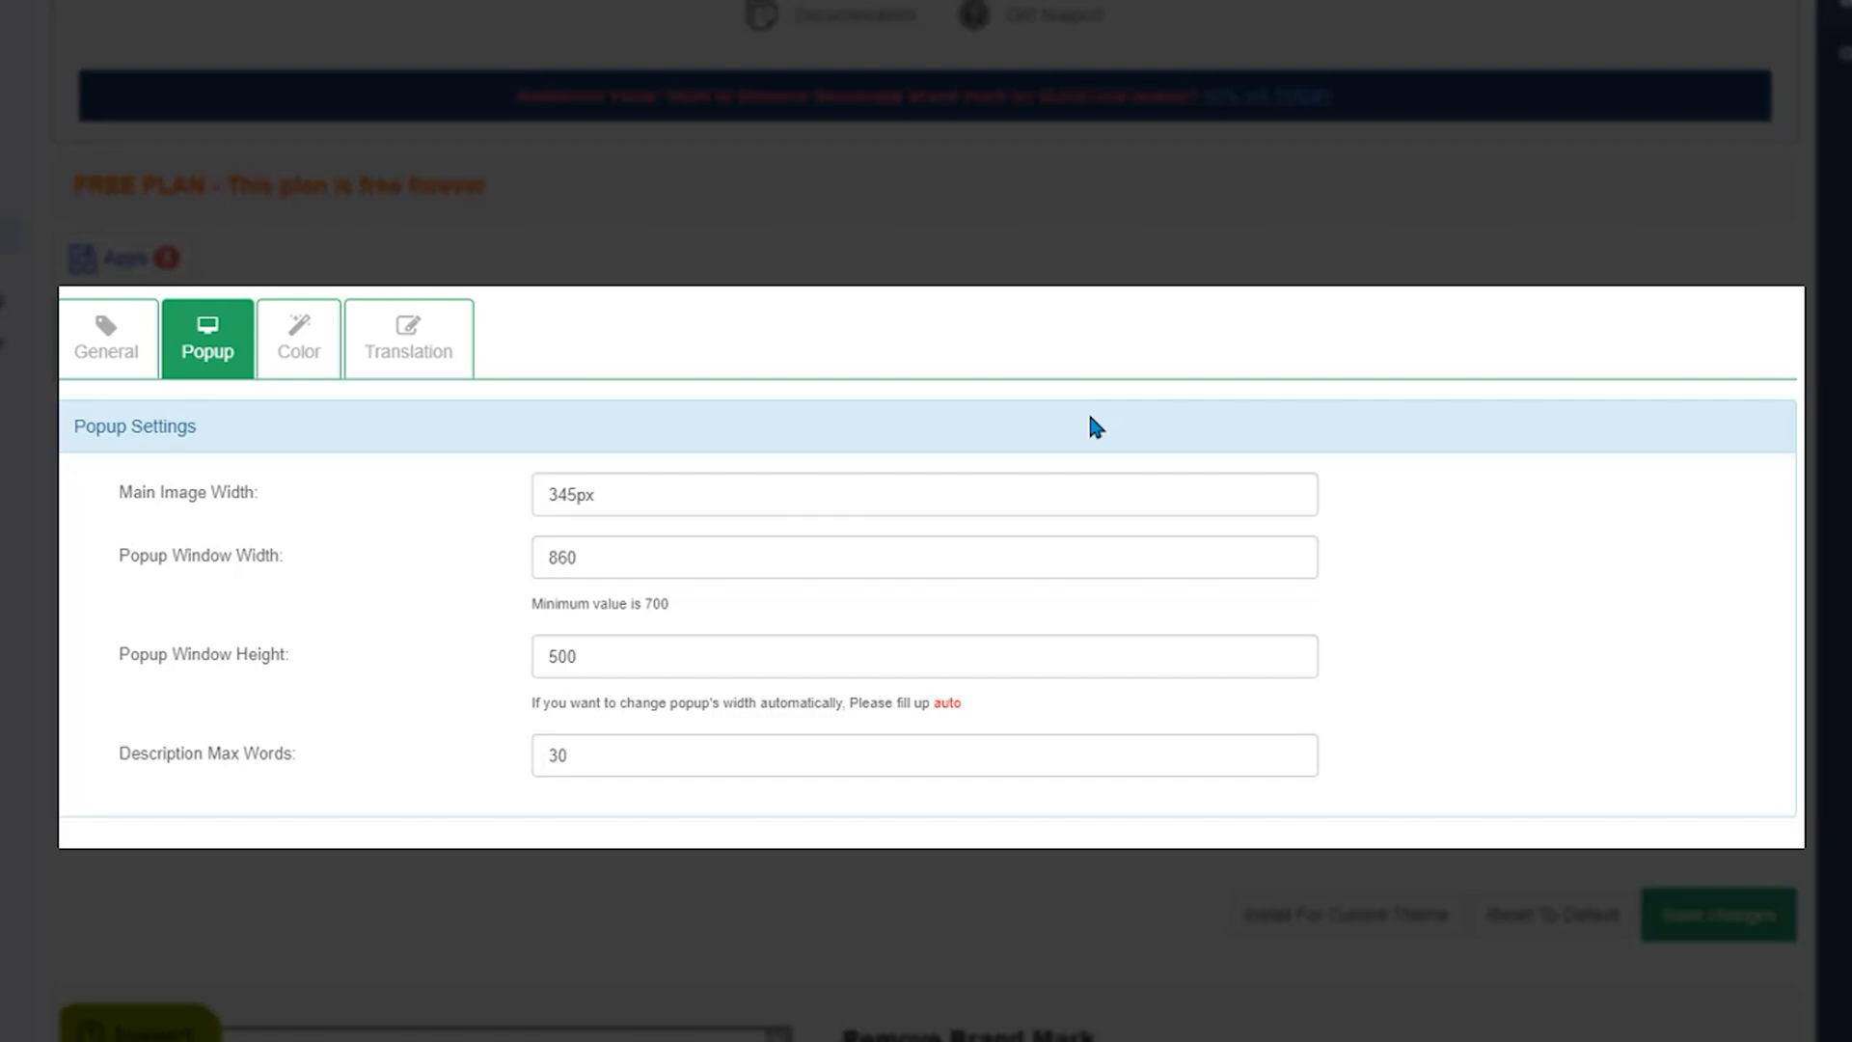
click(298, 337)
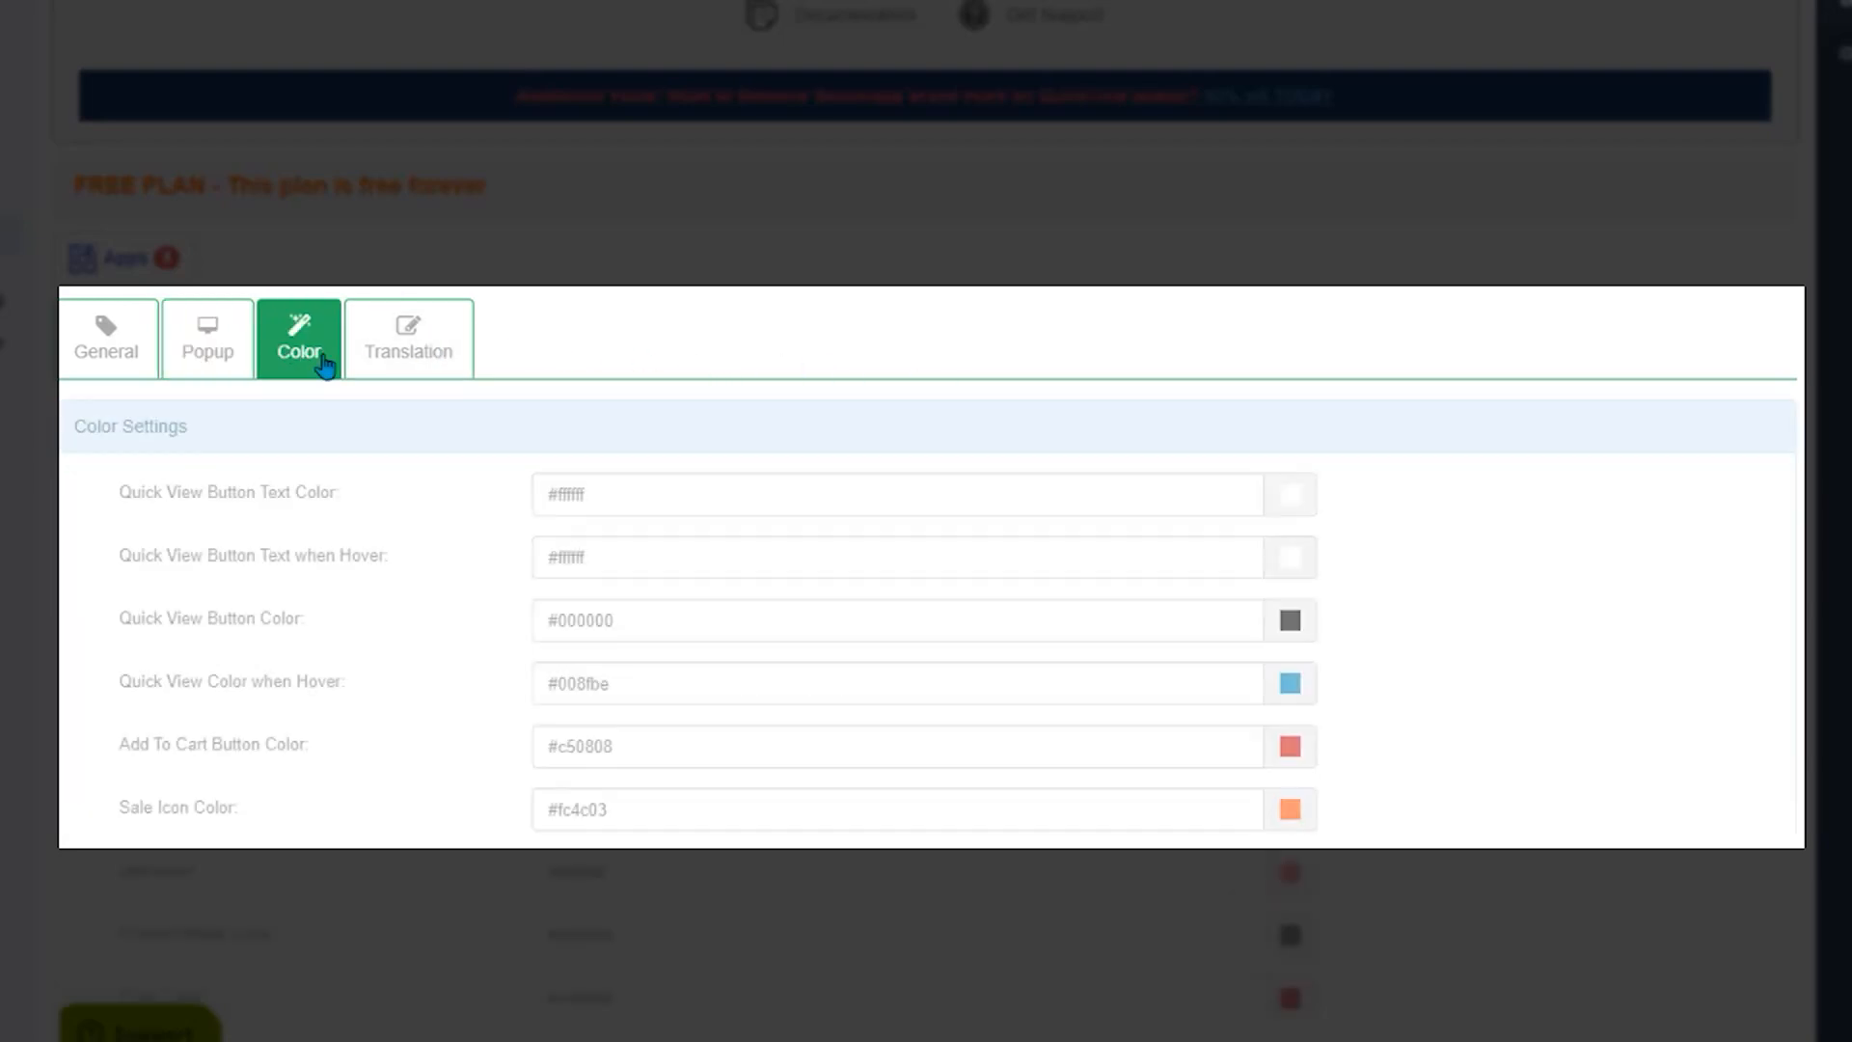
scroll(down, 3)
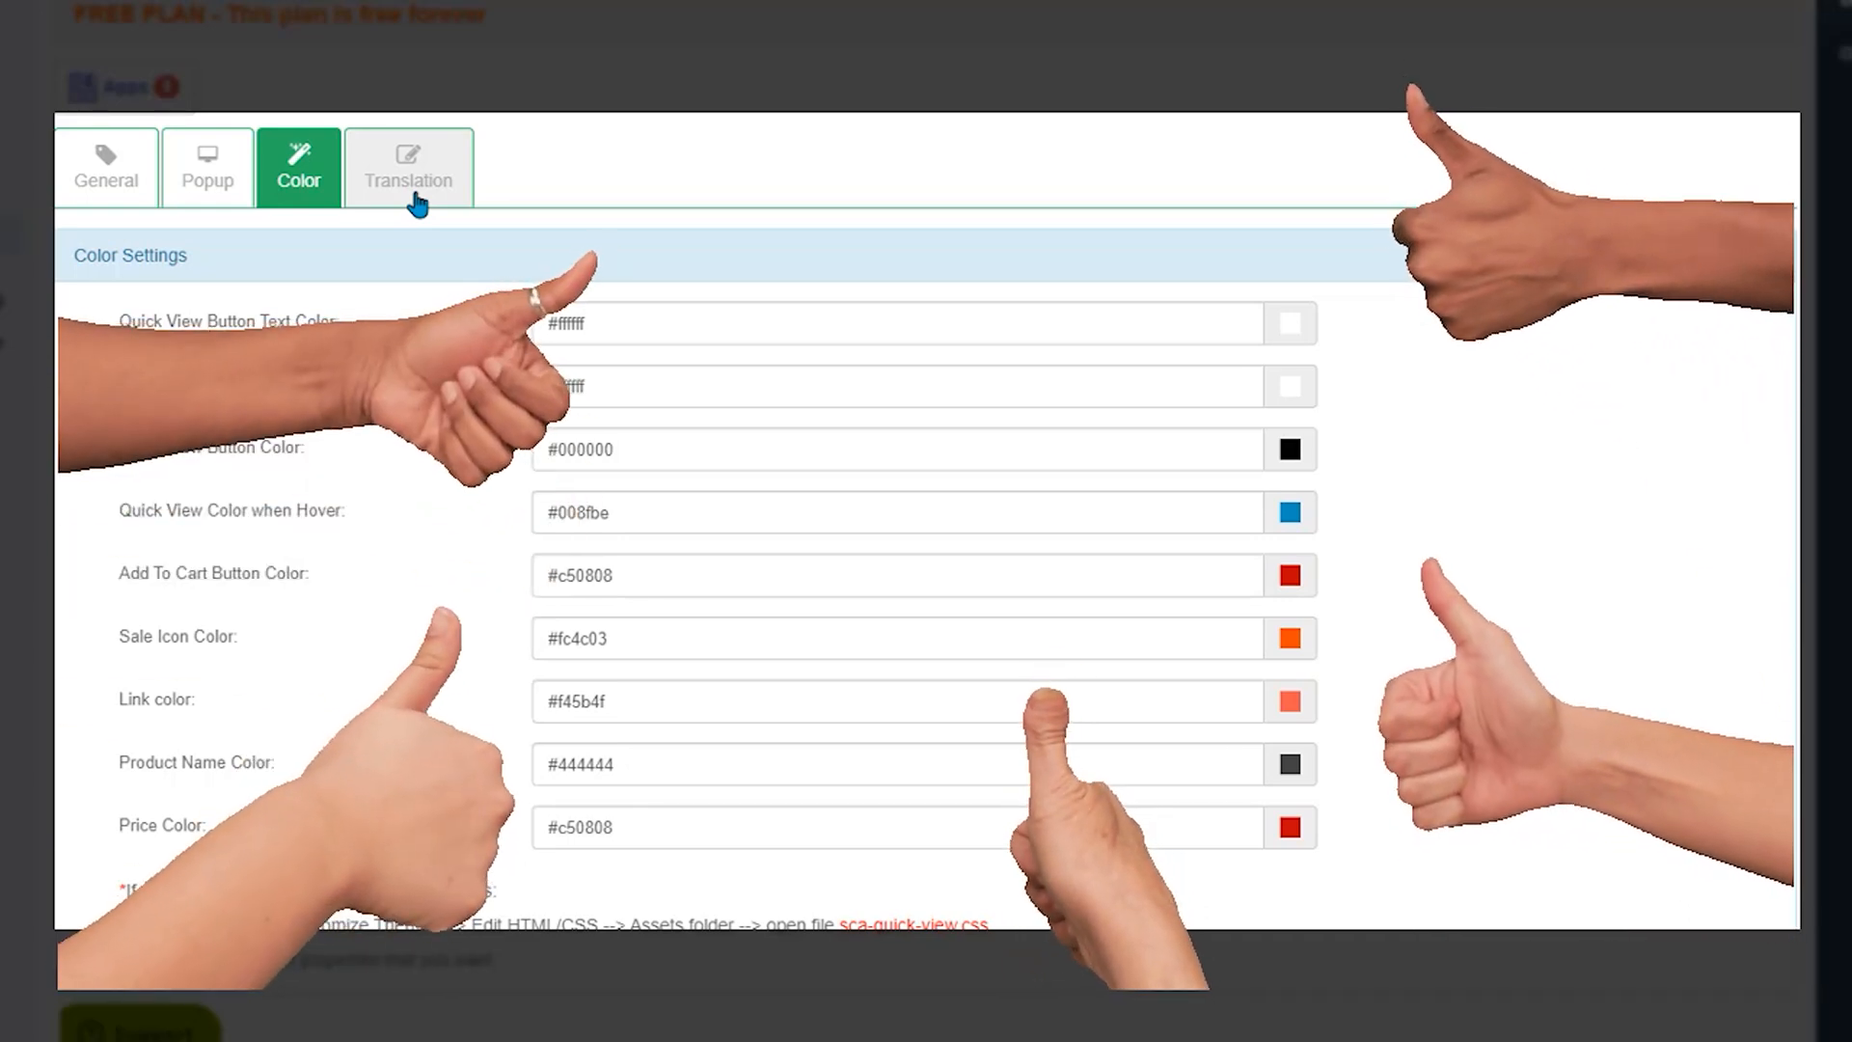
Show the Translation settings with button text QUICK VIEW, font tahoma, size 14px.
click(408, 166)
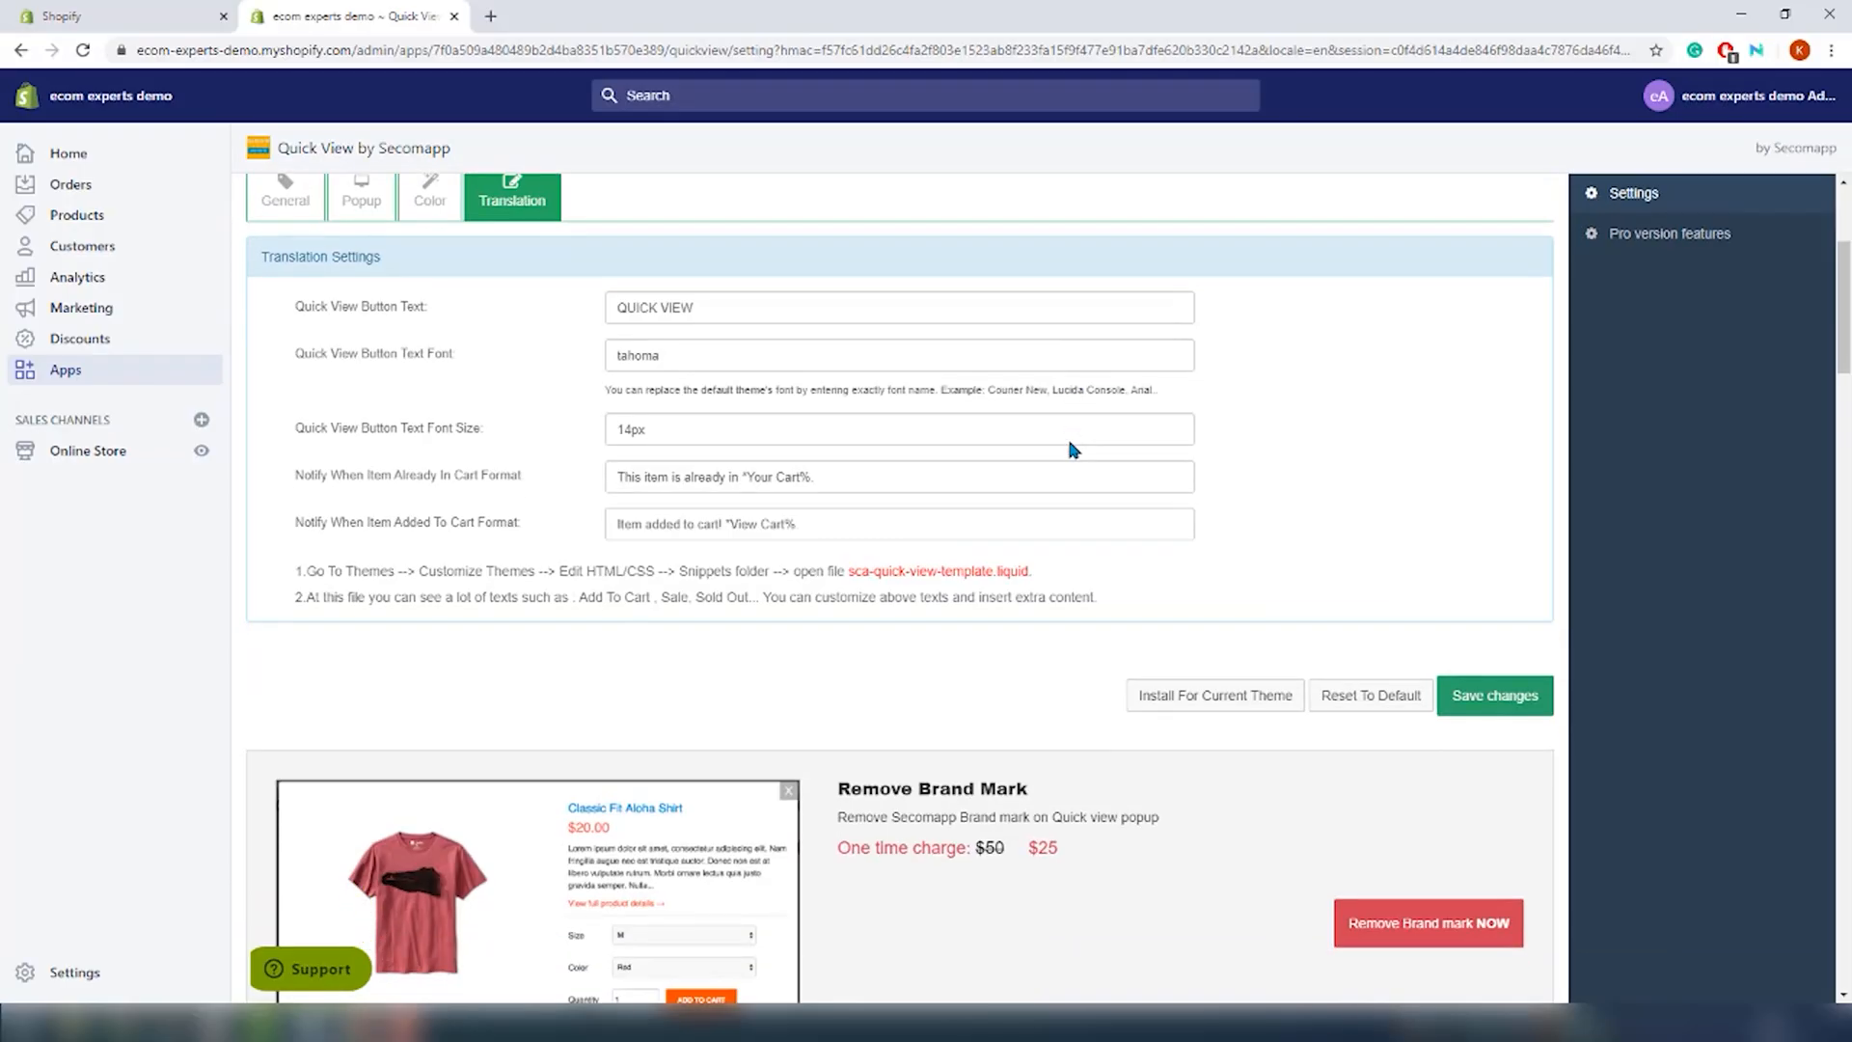
scroll(down, 3)
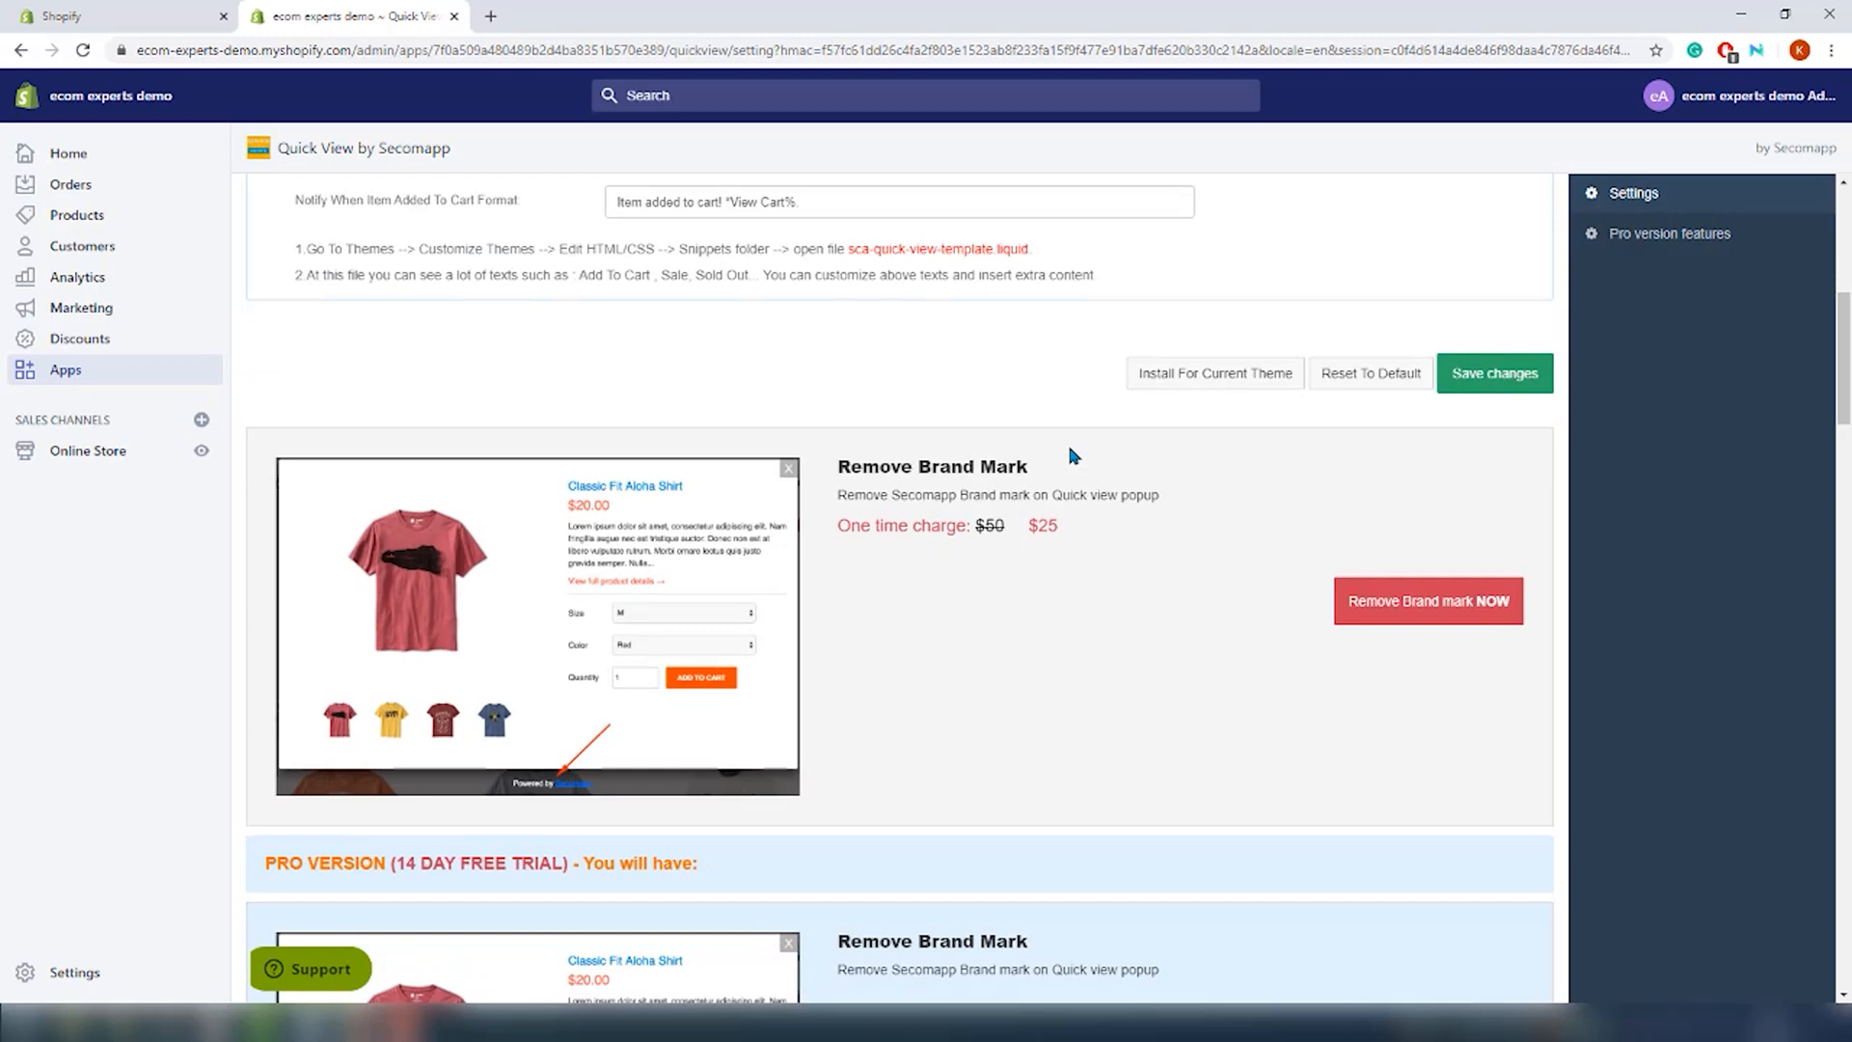
scroll(down, 3)
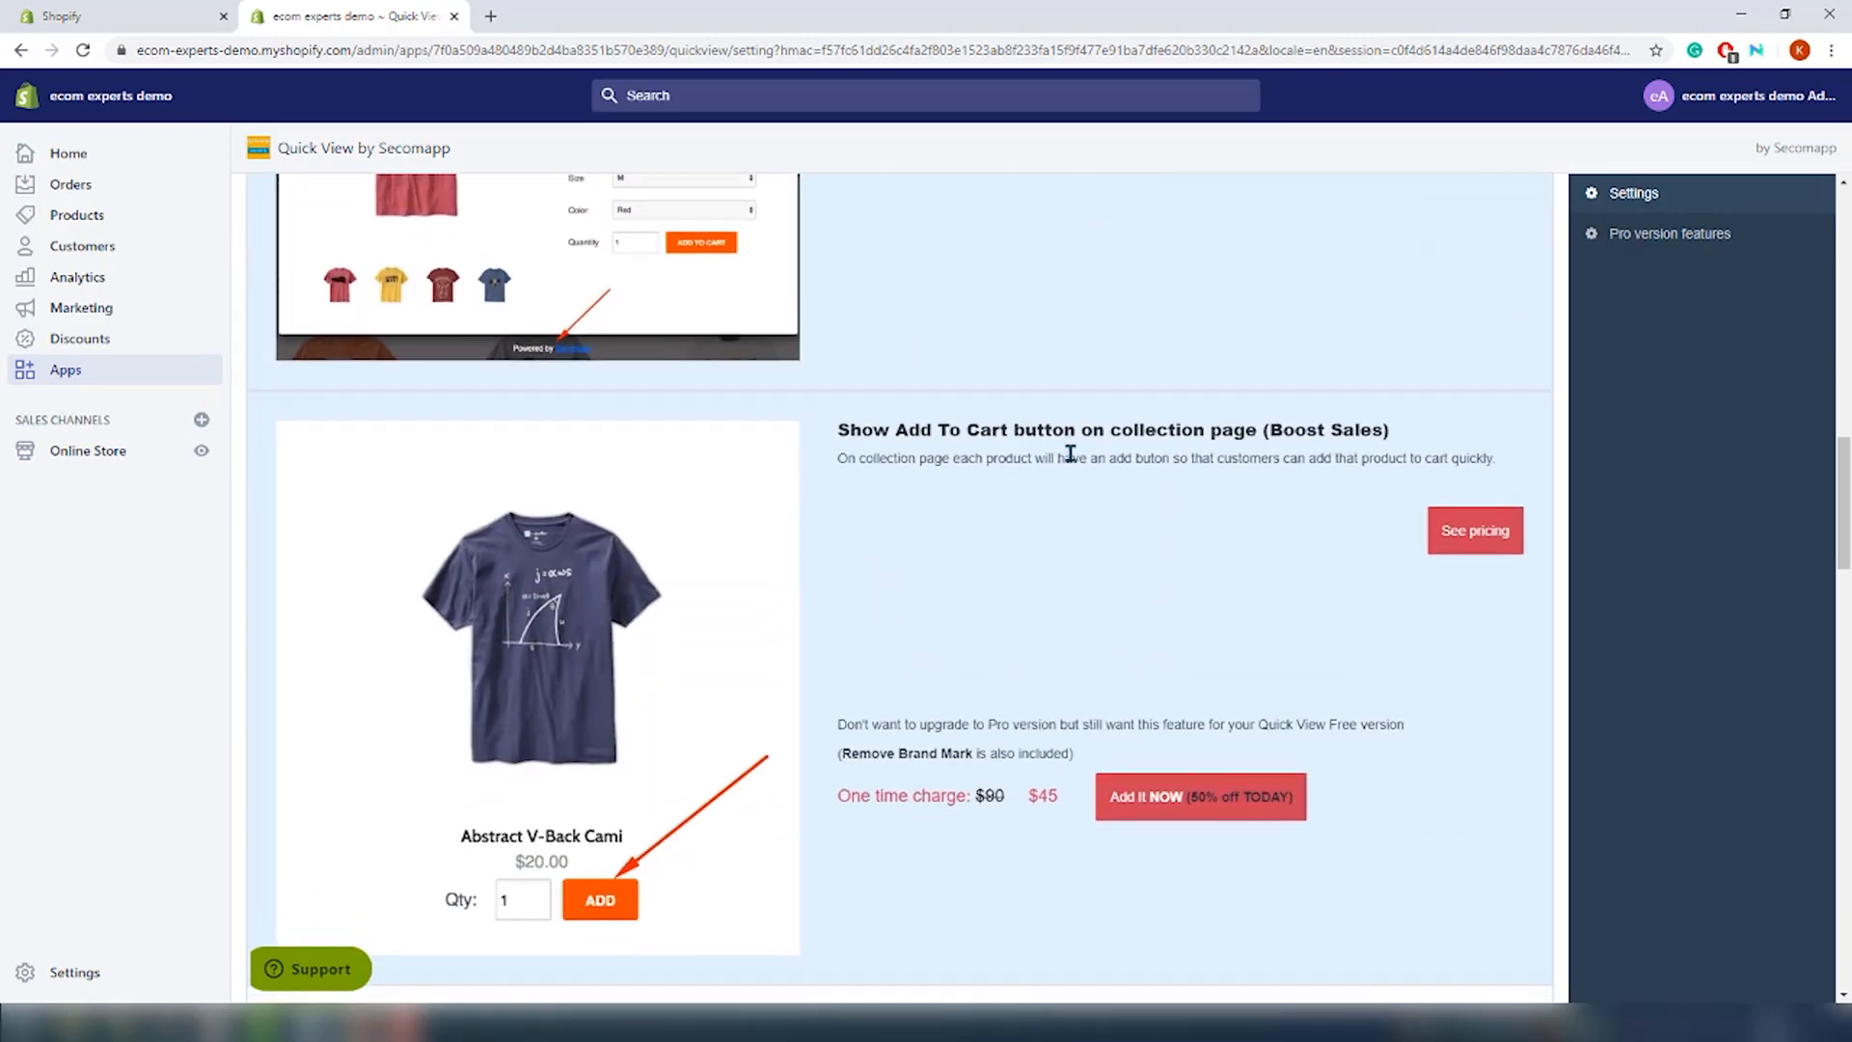
scroll(down, 3)
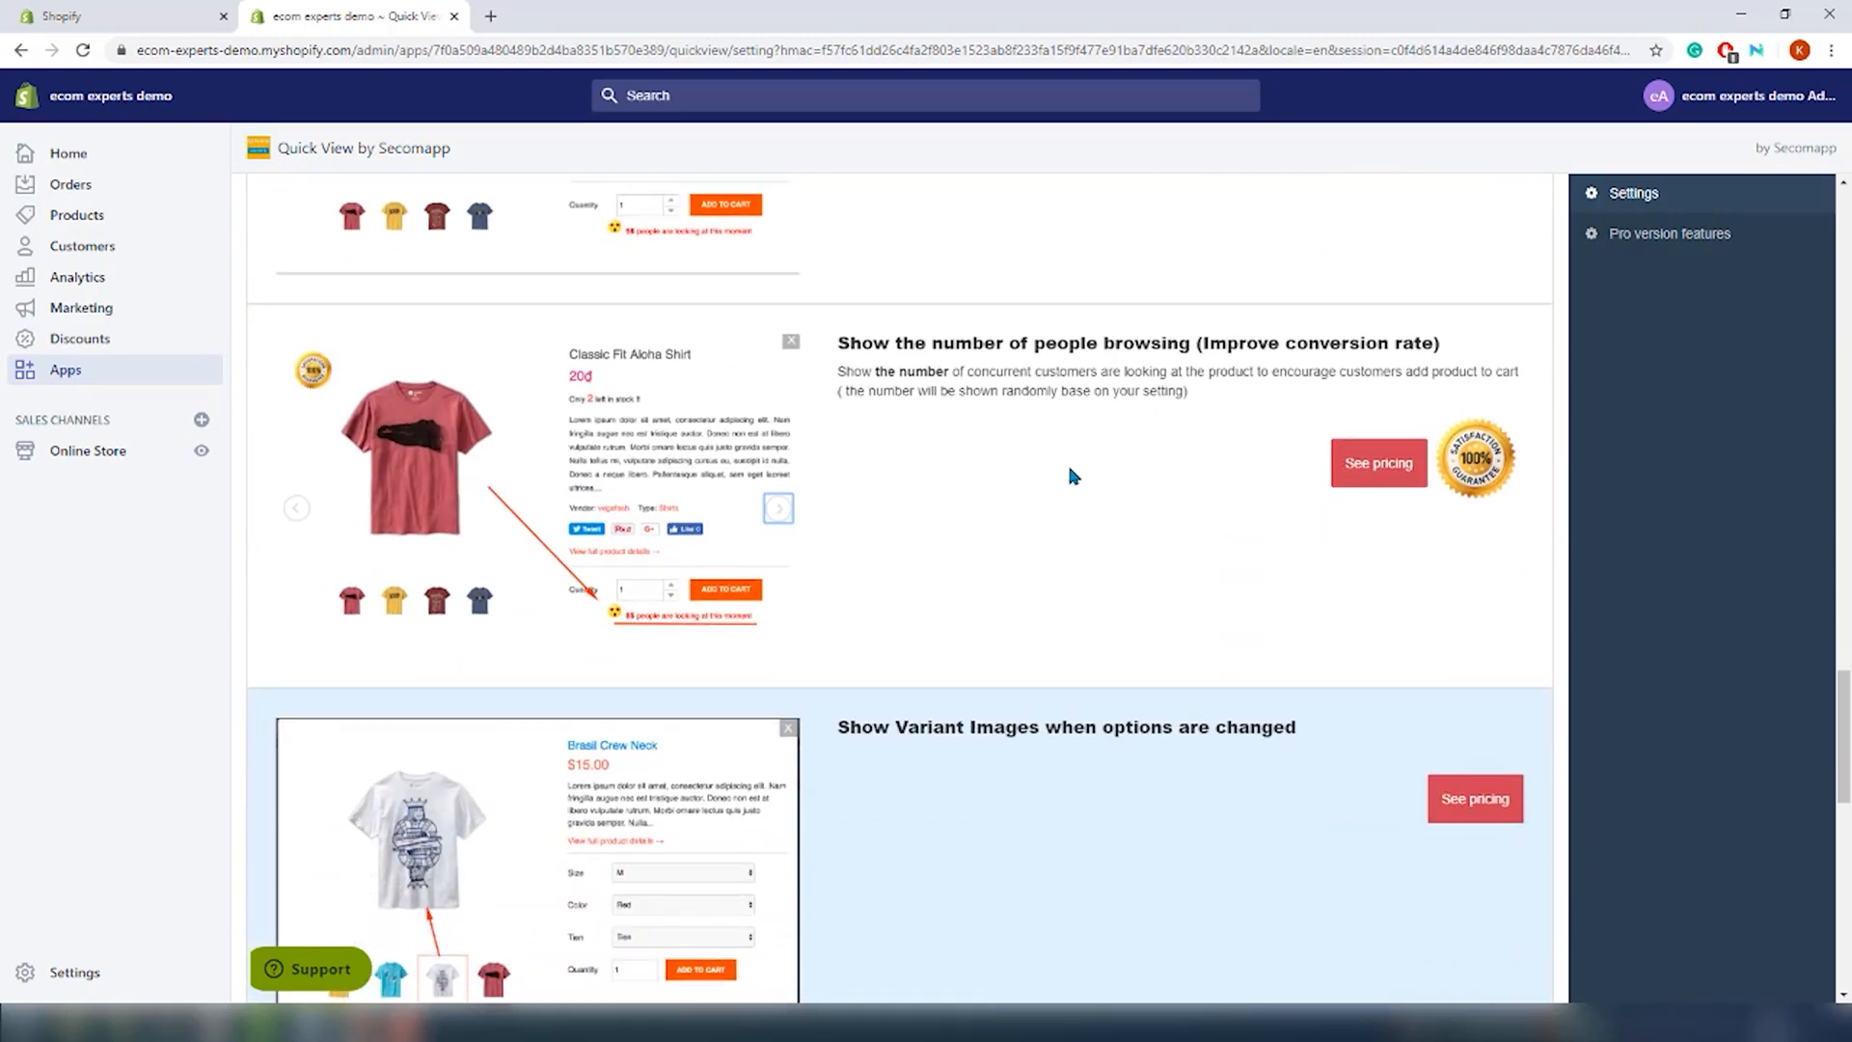
scroll(down, 3)
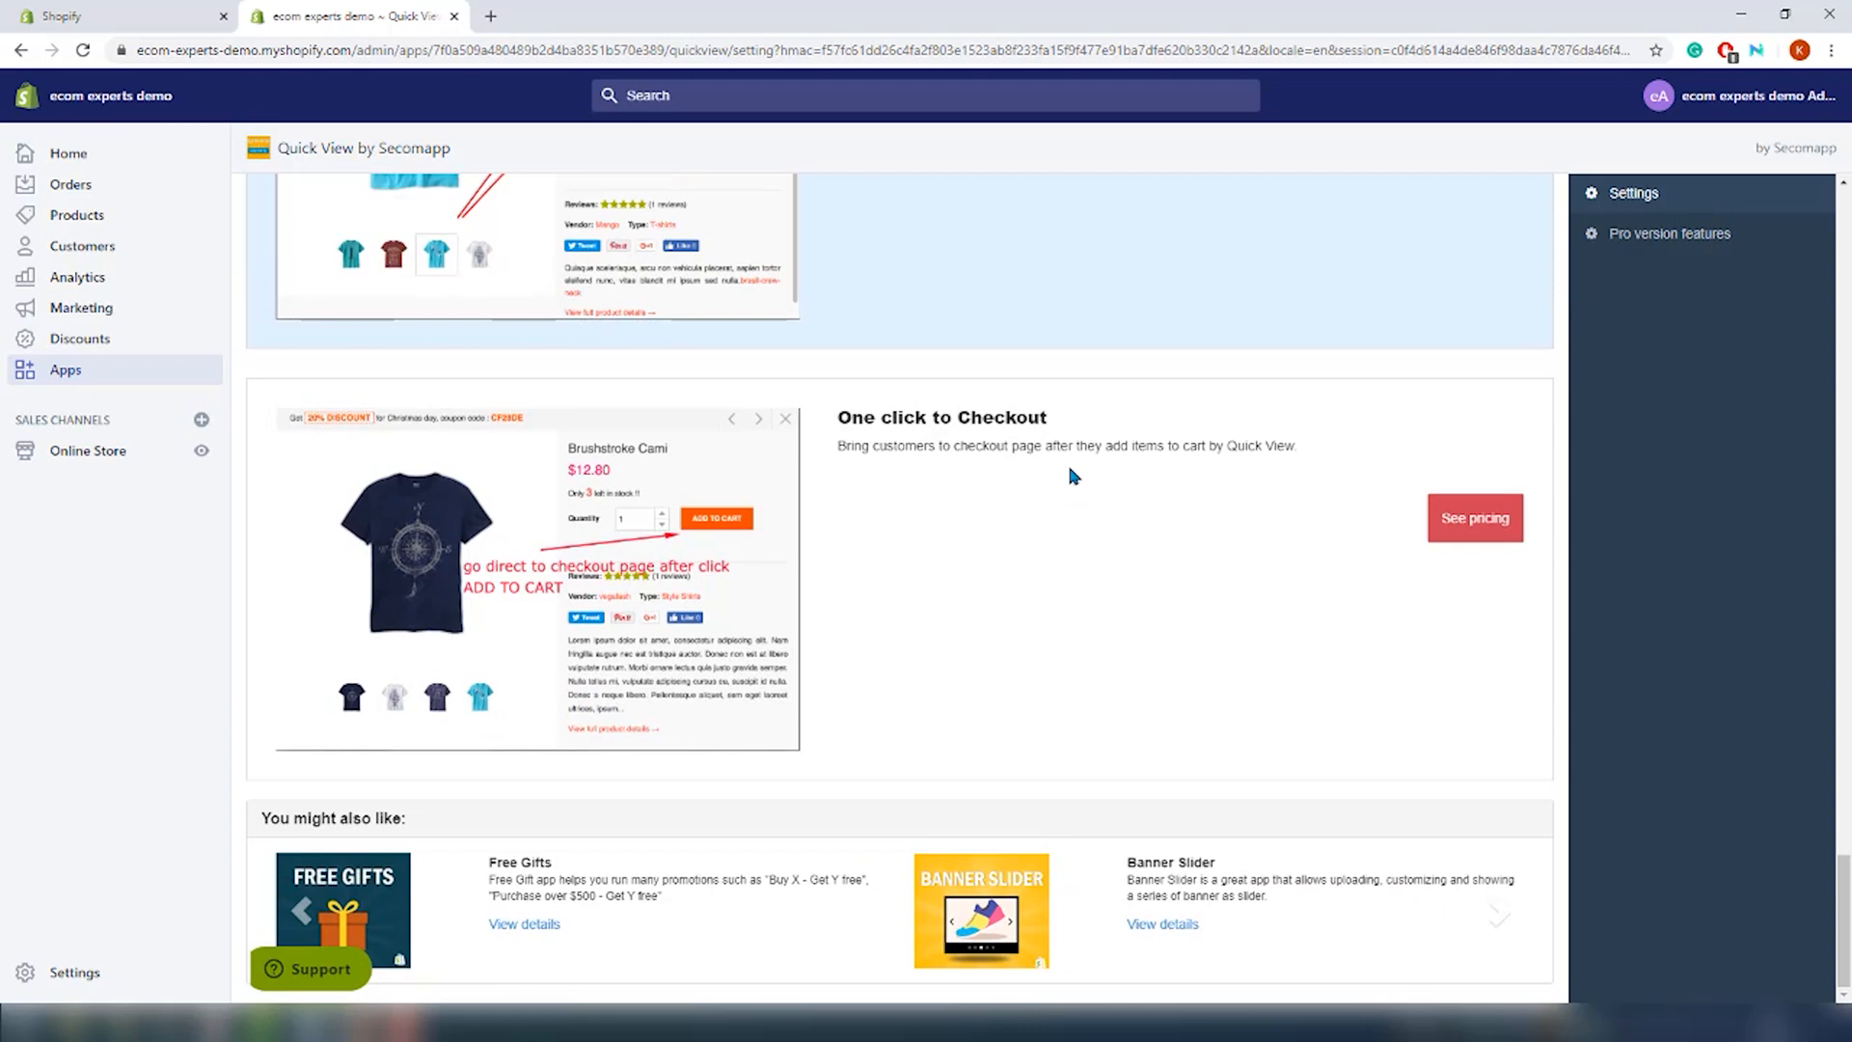
scroll(down, 3)
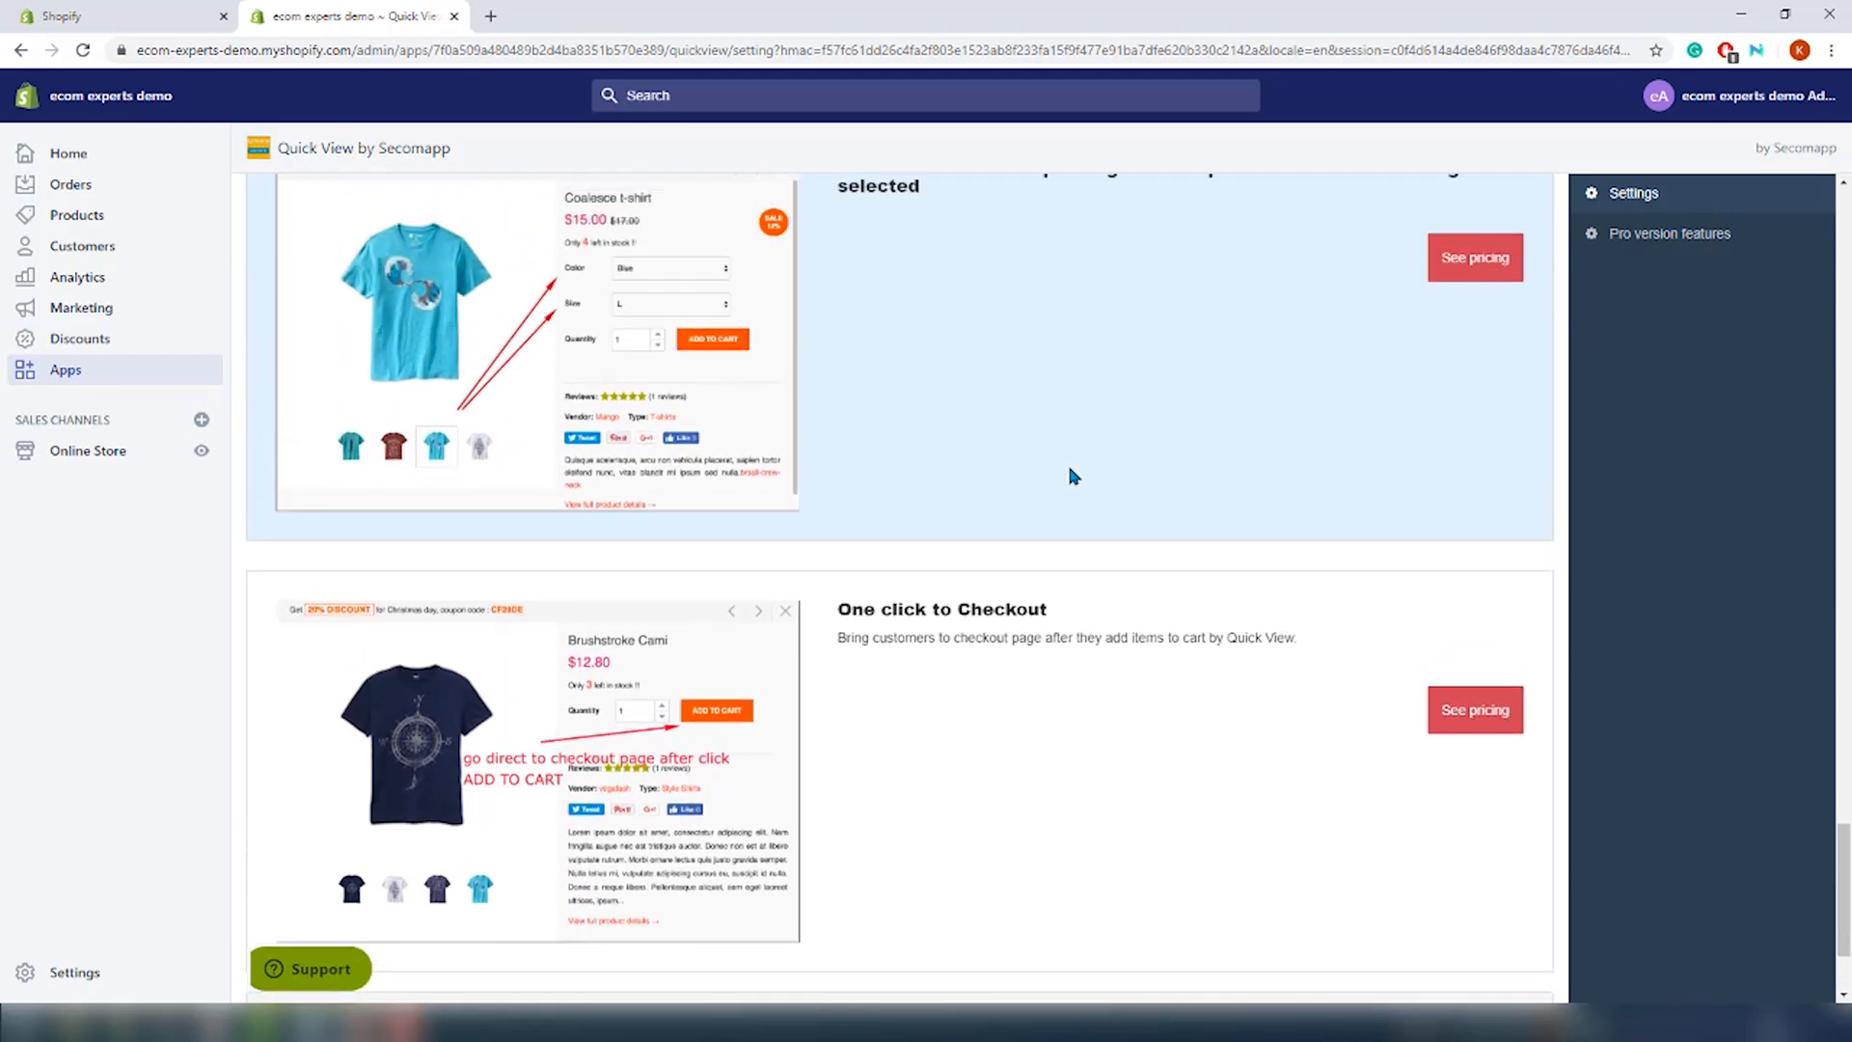
scroll(down, 3)
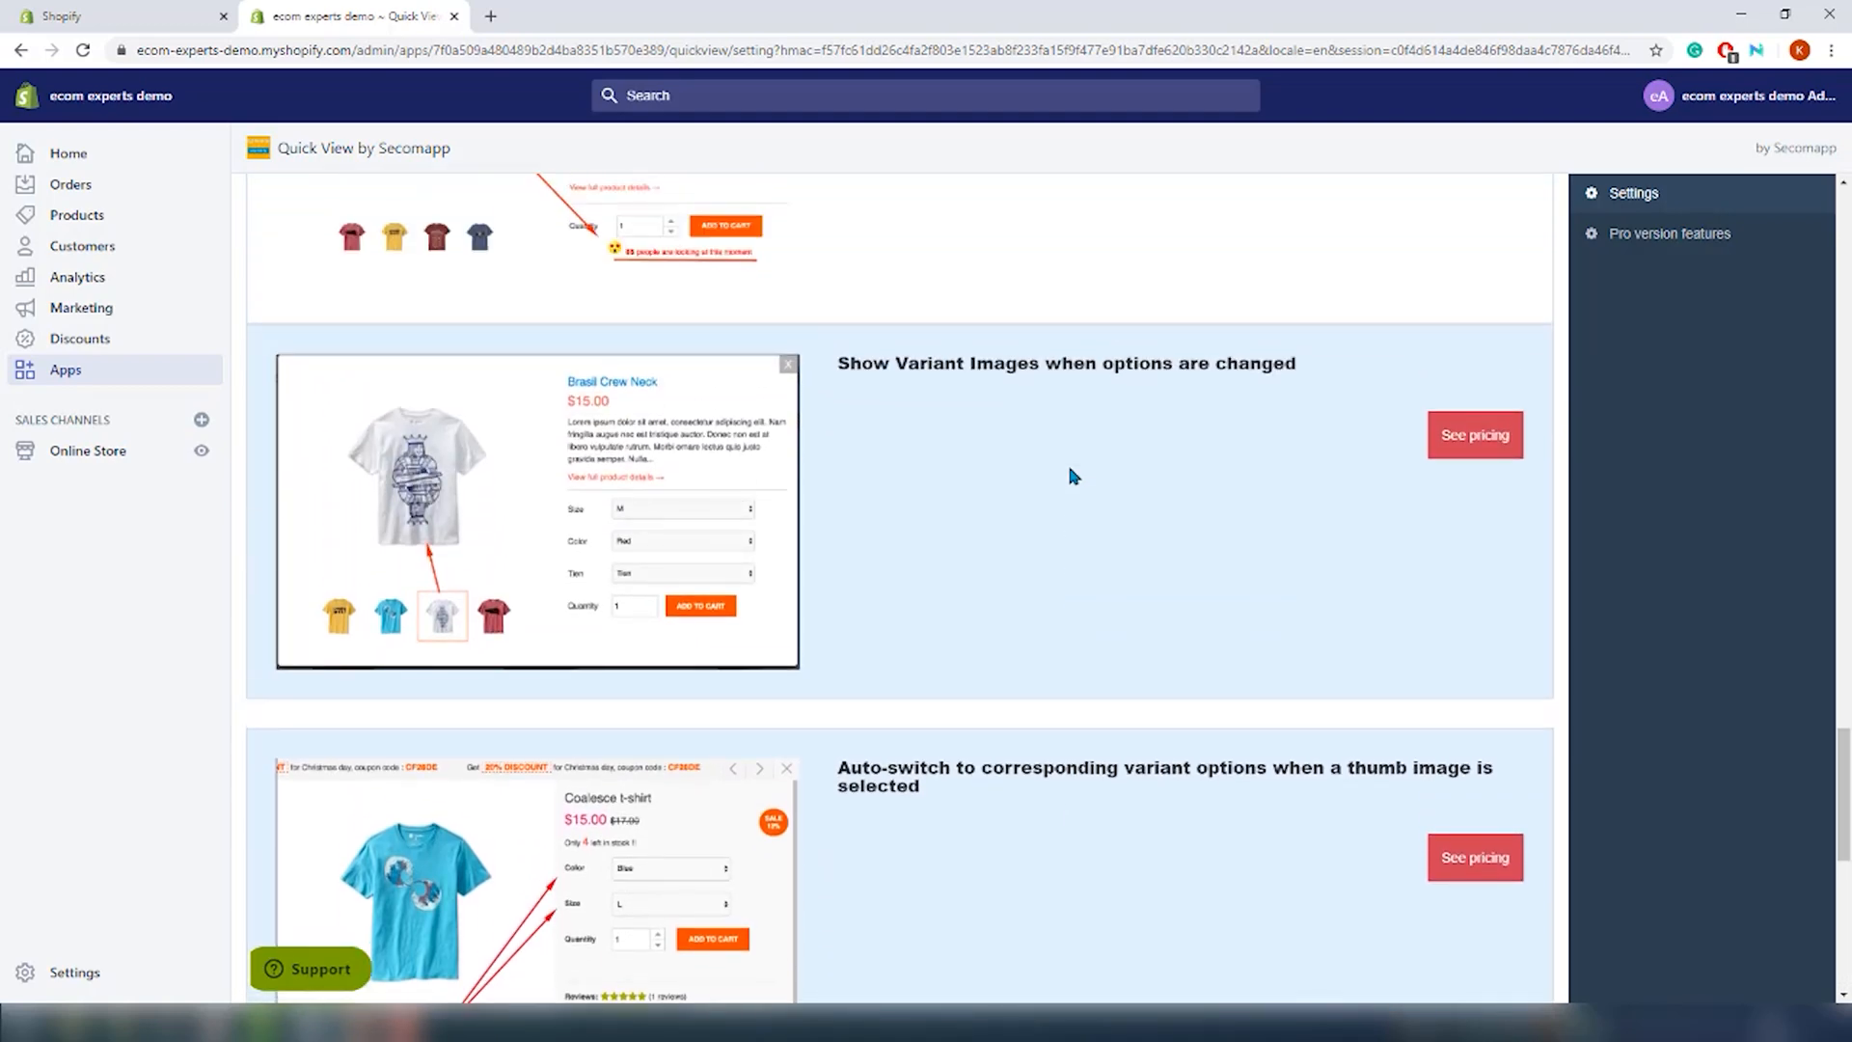
scroll(up, 3)
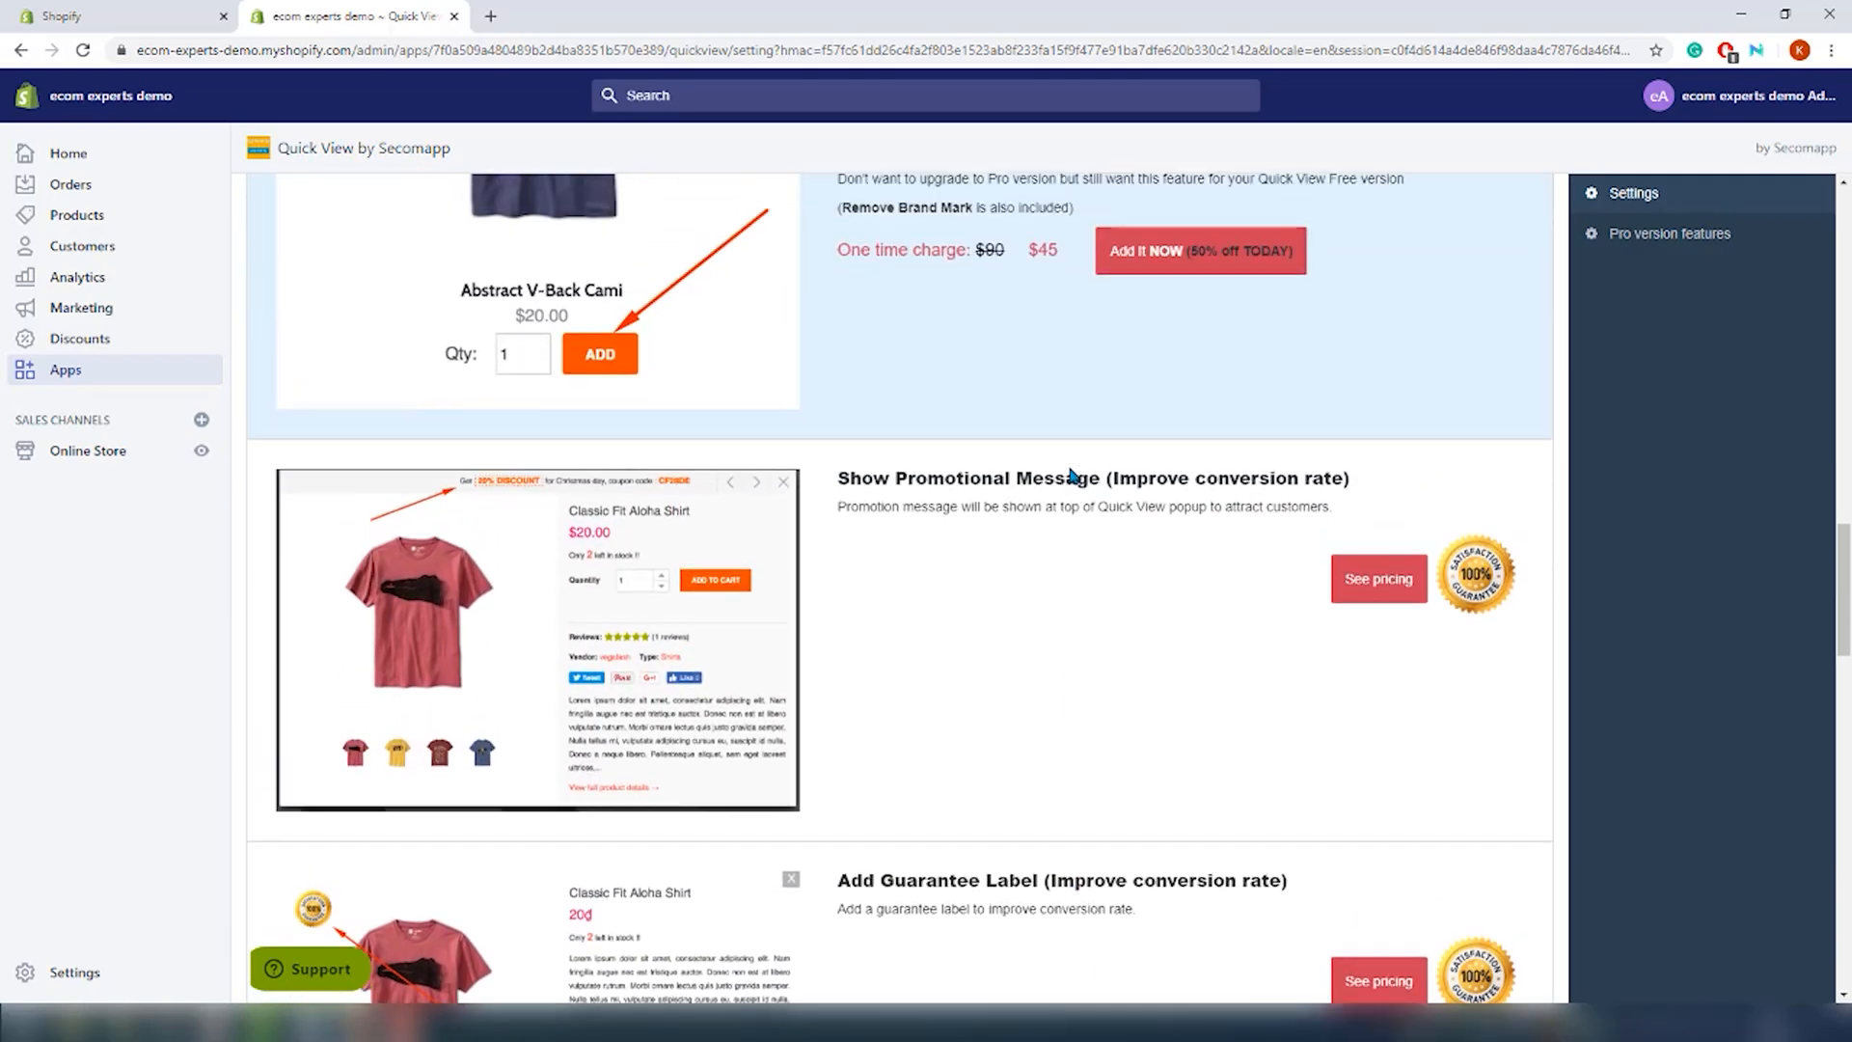
scroll(down, 3)
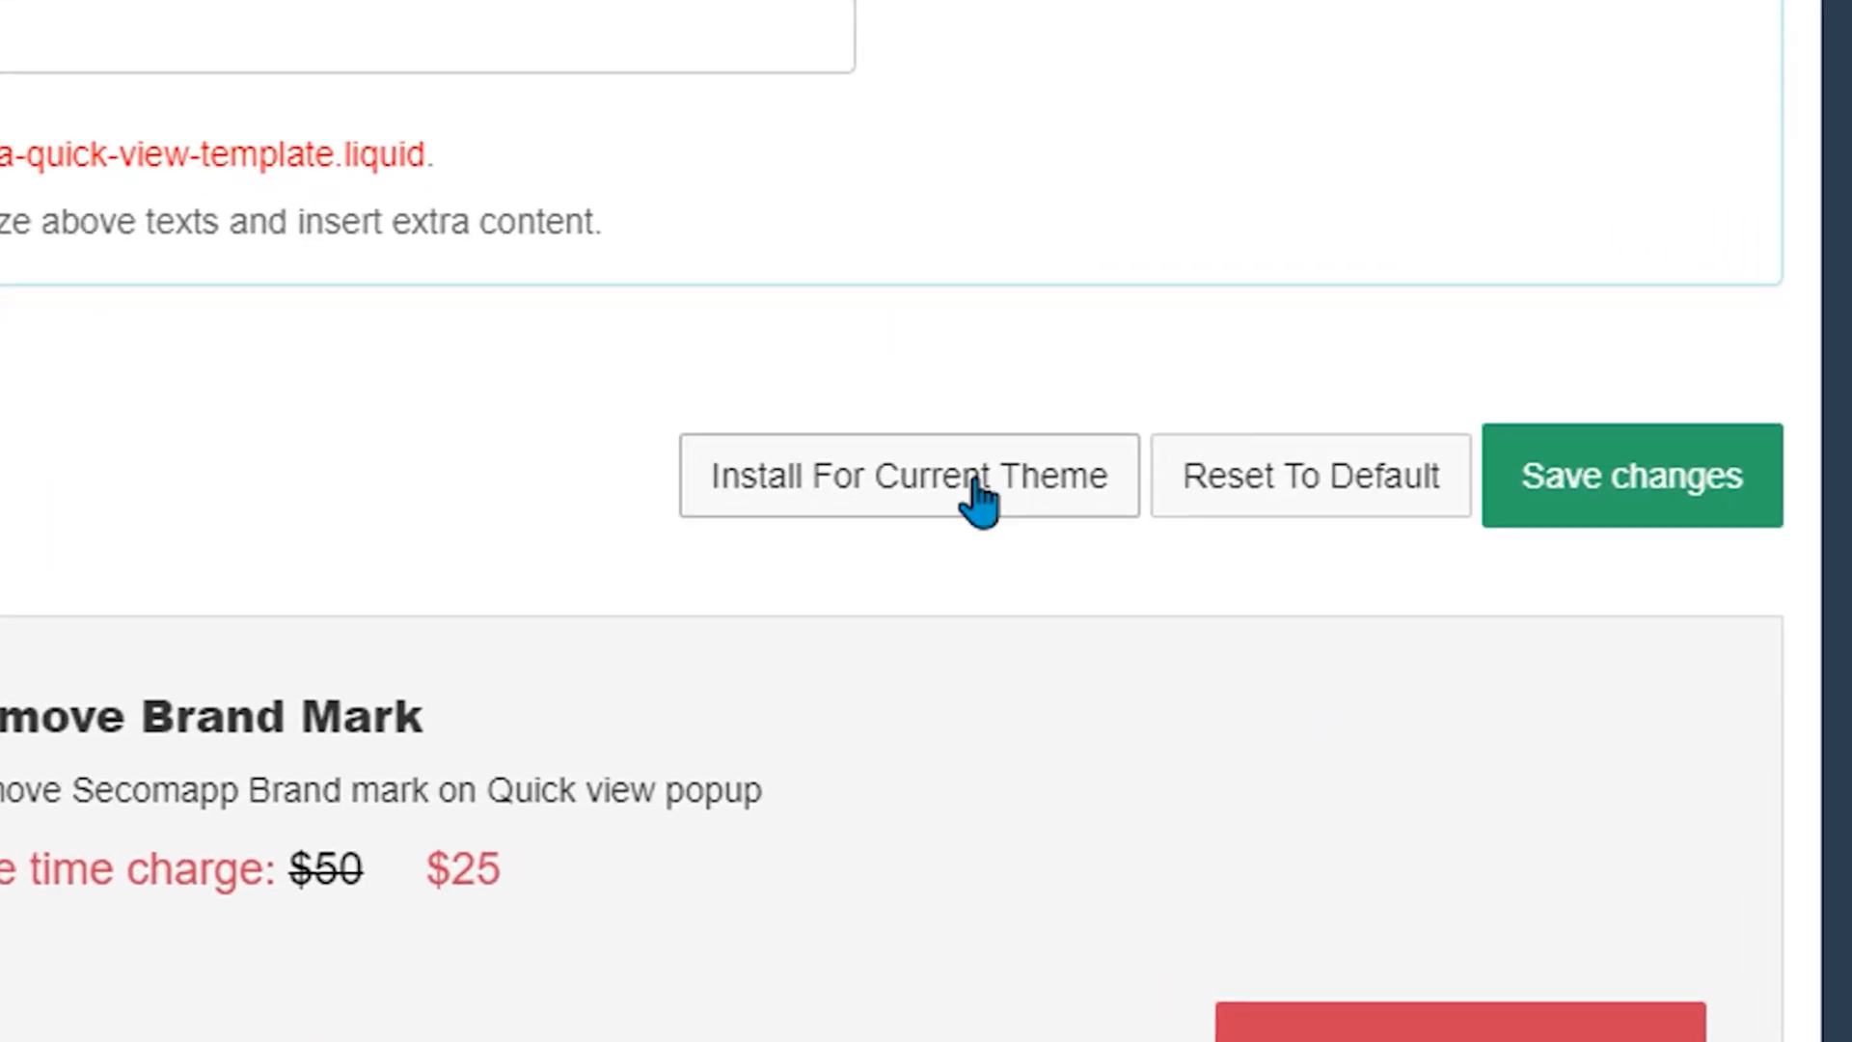
Install Quick View into the current theme and confirm overwriting the theme files.
click(905, 476)
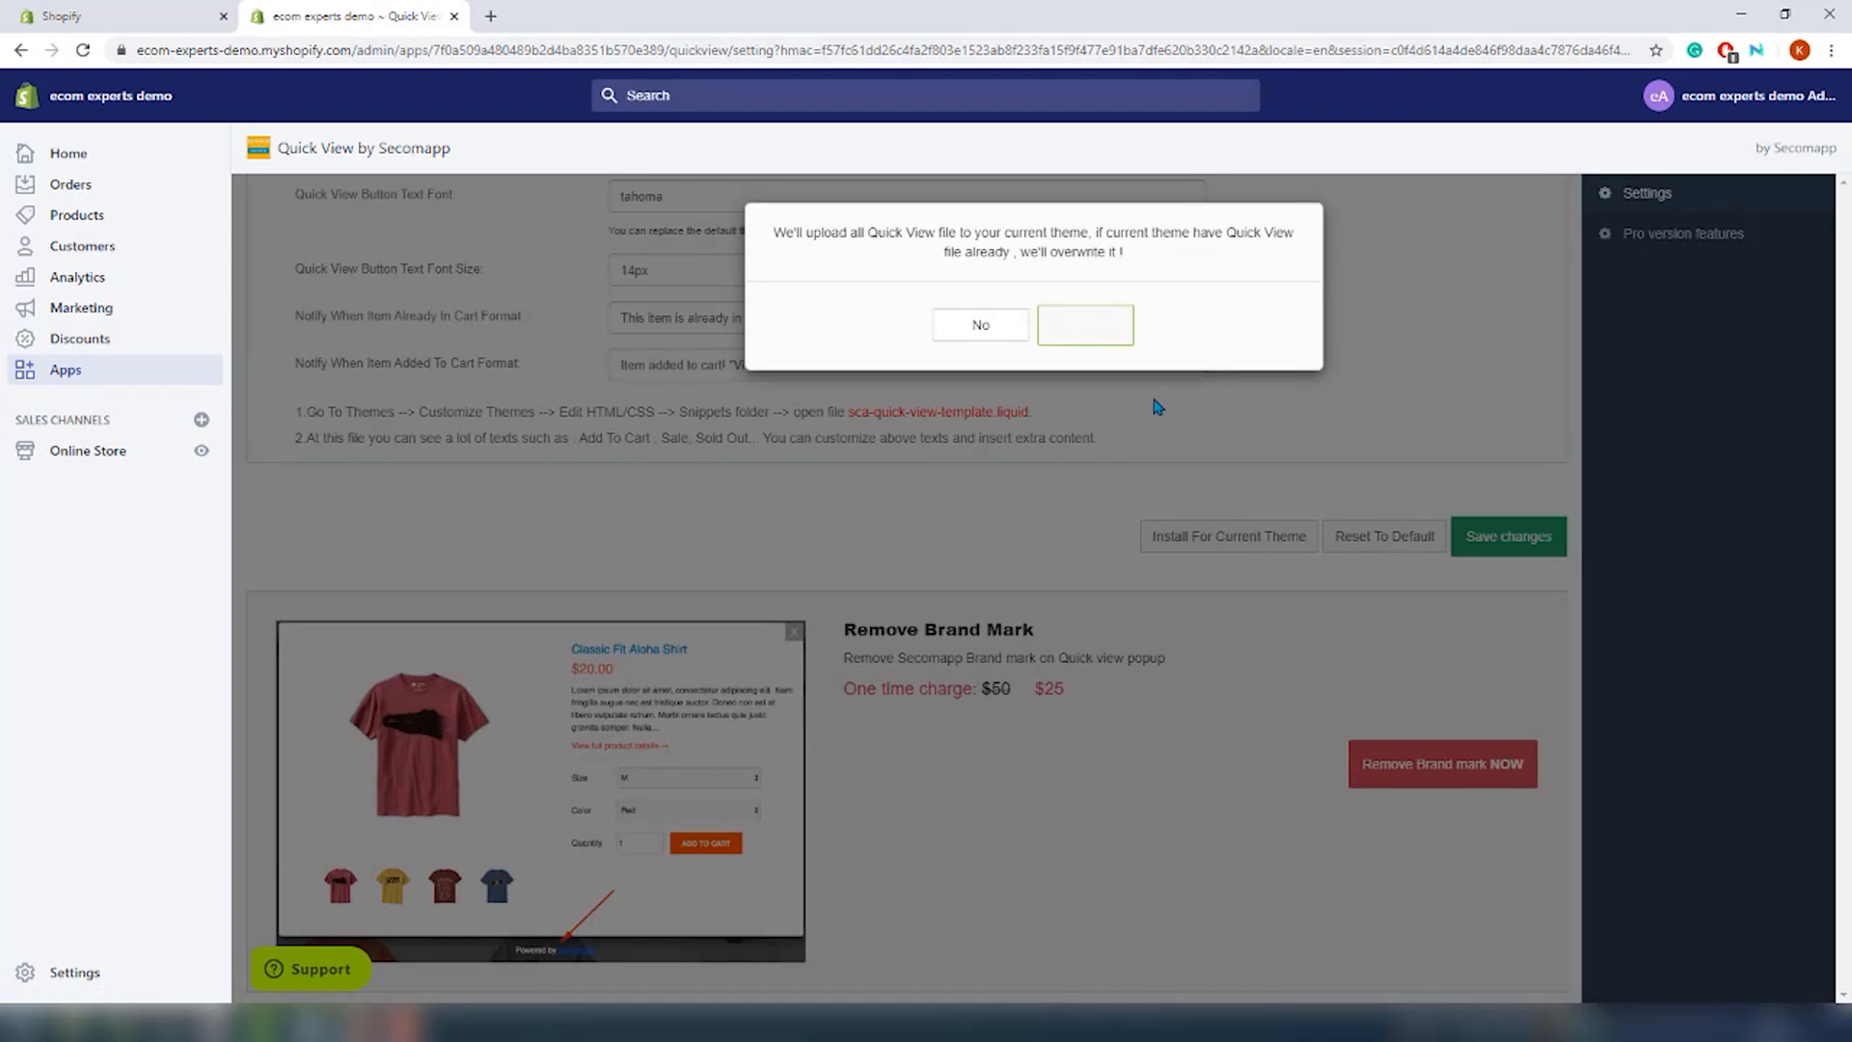
mouse_move(980, 334)
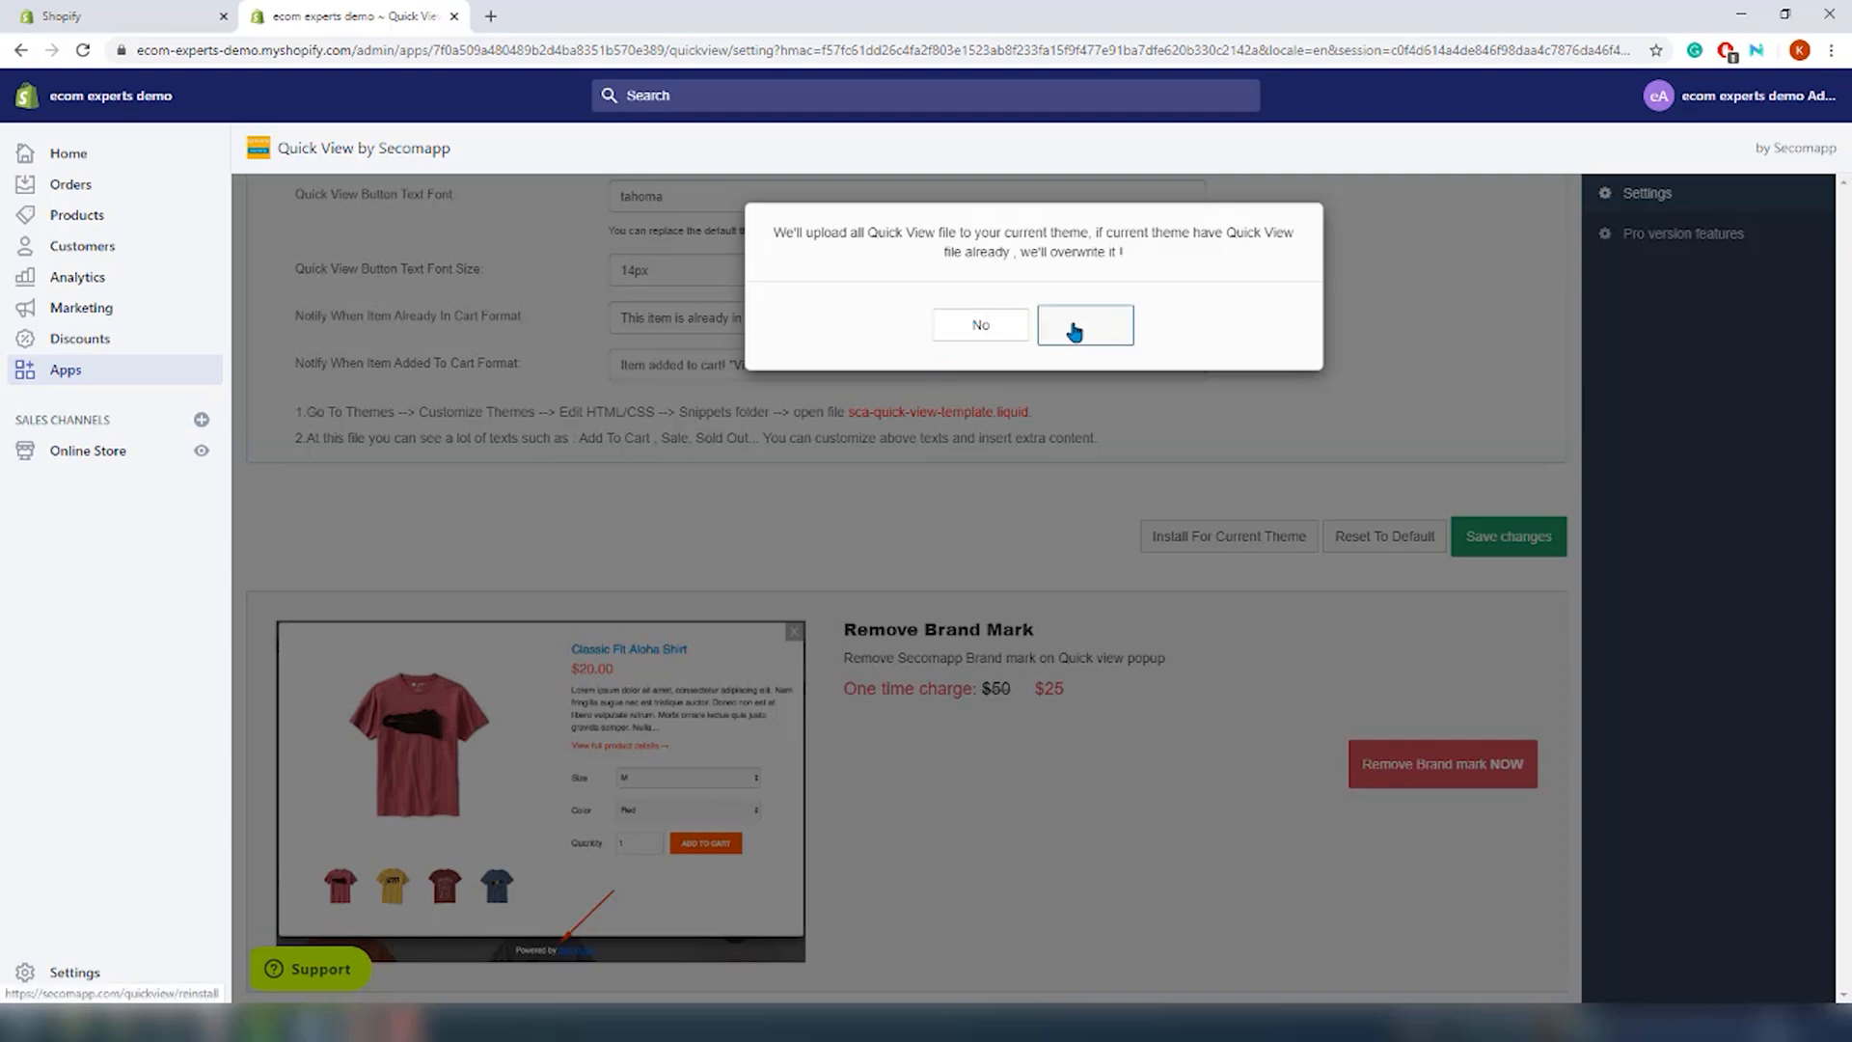
click(1082, 324)
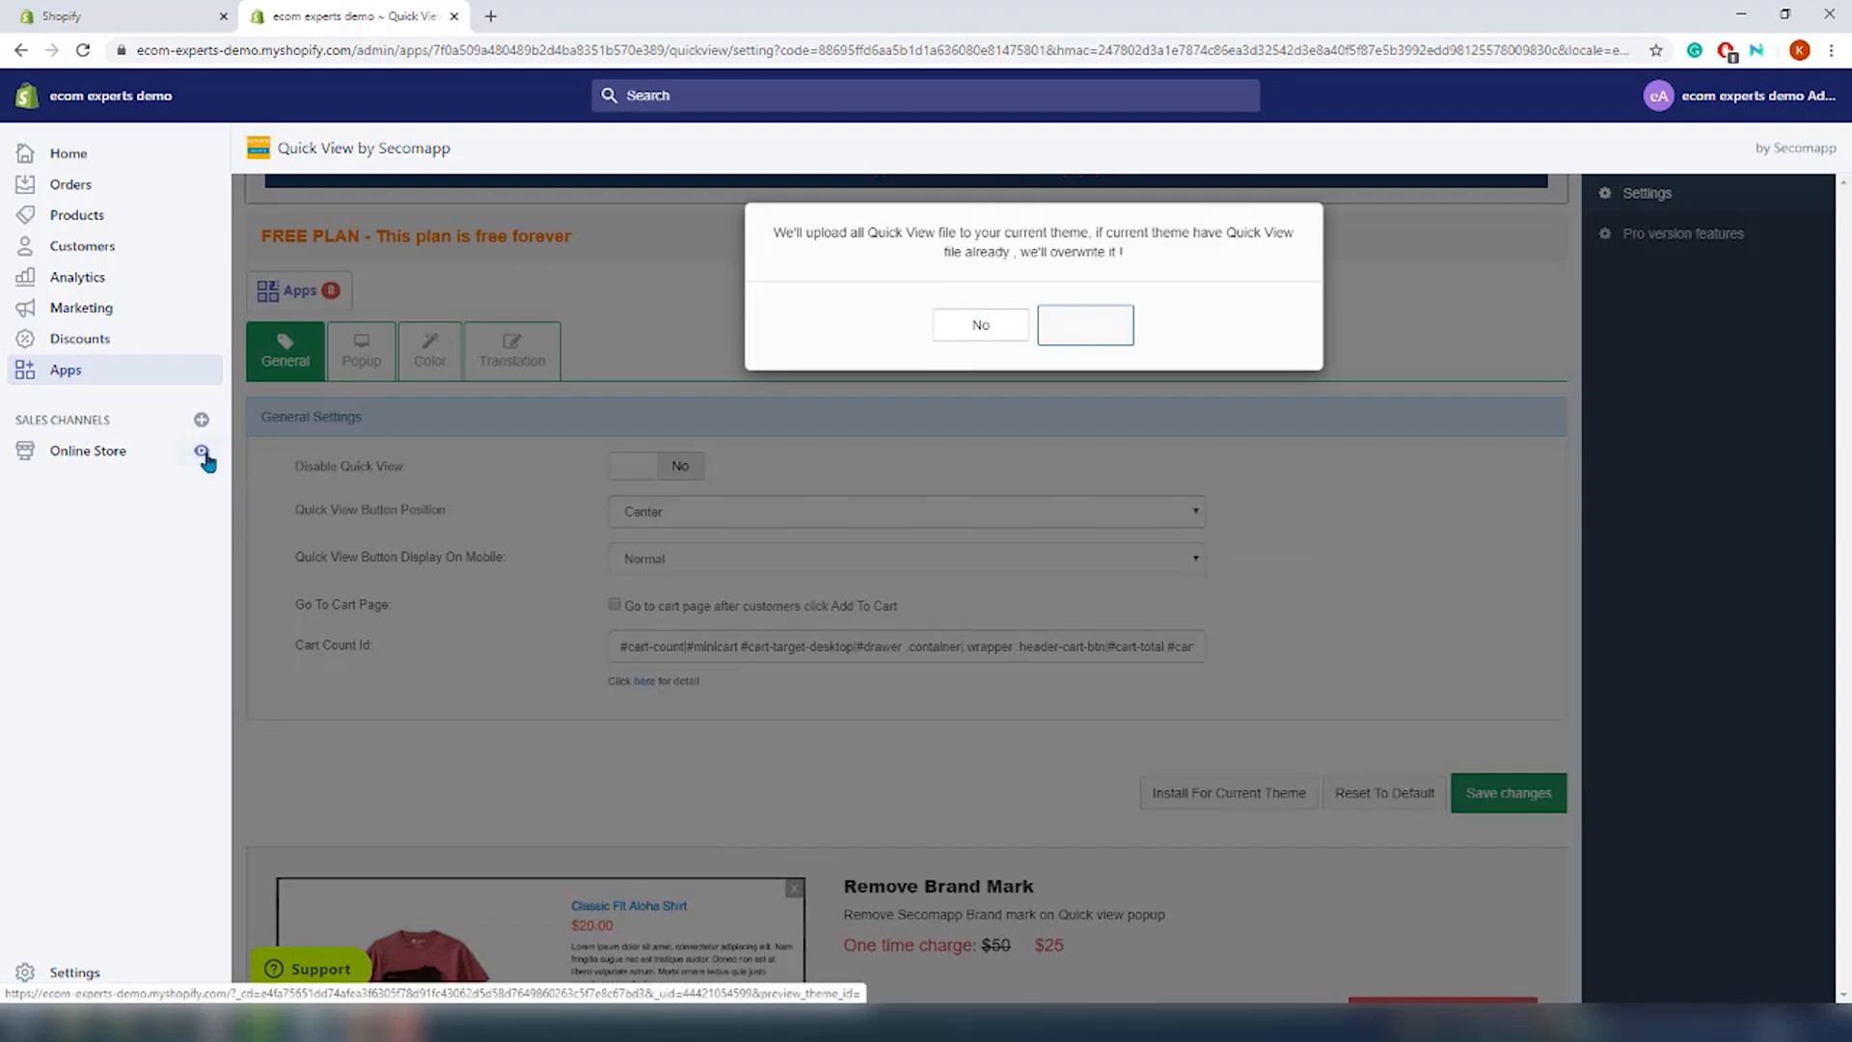
Preview the live storefront and reveal the Quick View button on the iPotty featured product.
click(1082, 324)
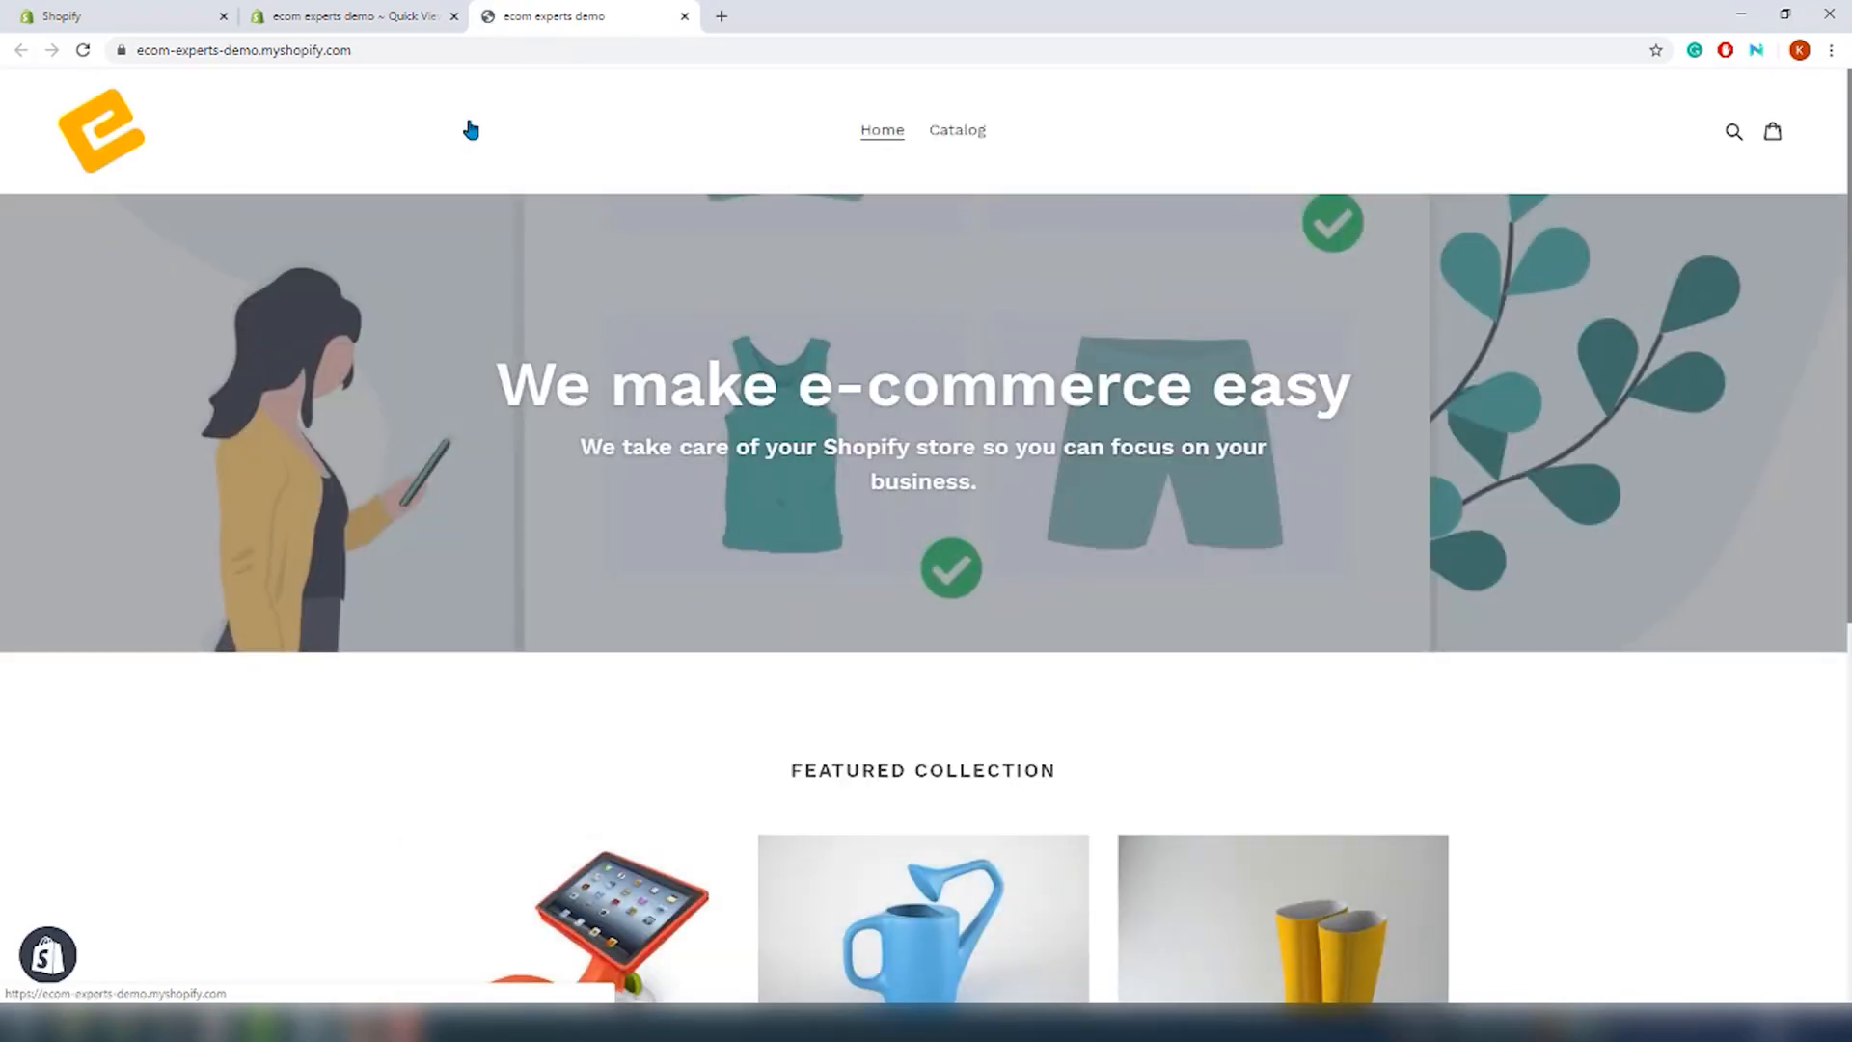
scroll(down, 3)
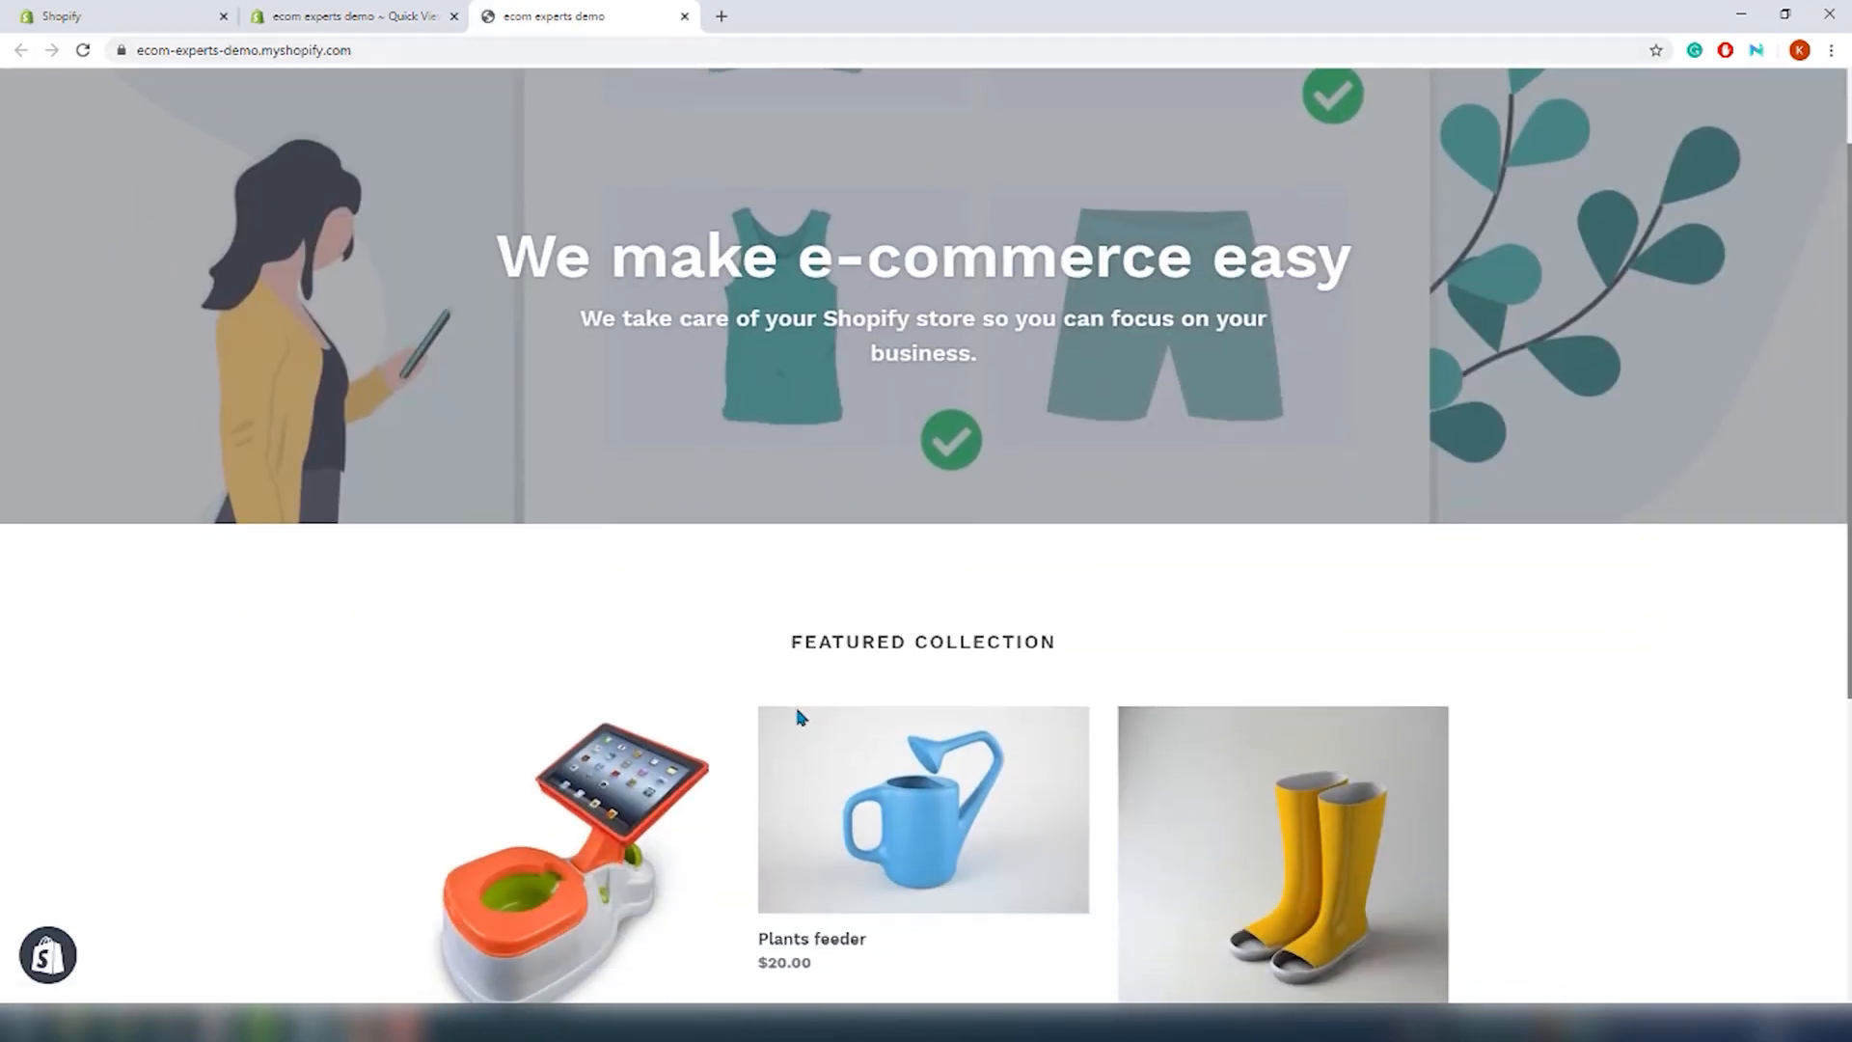
scroll(down, 3)
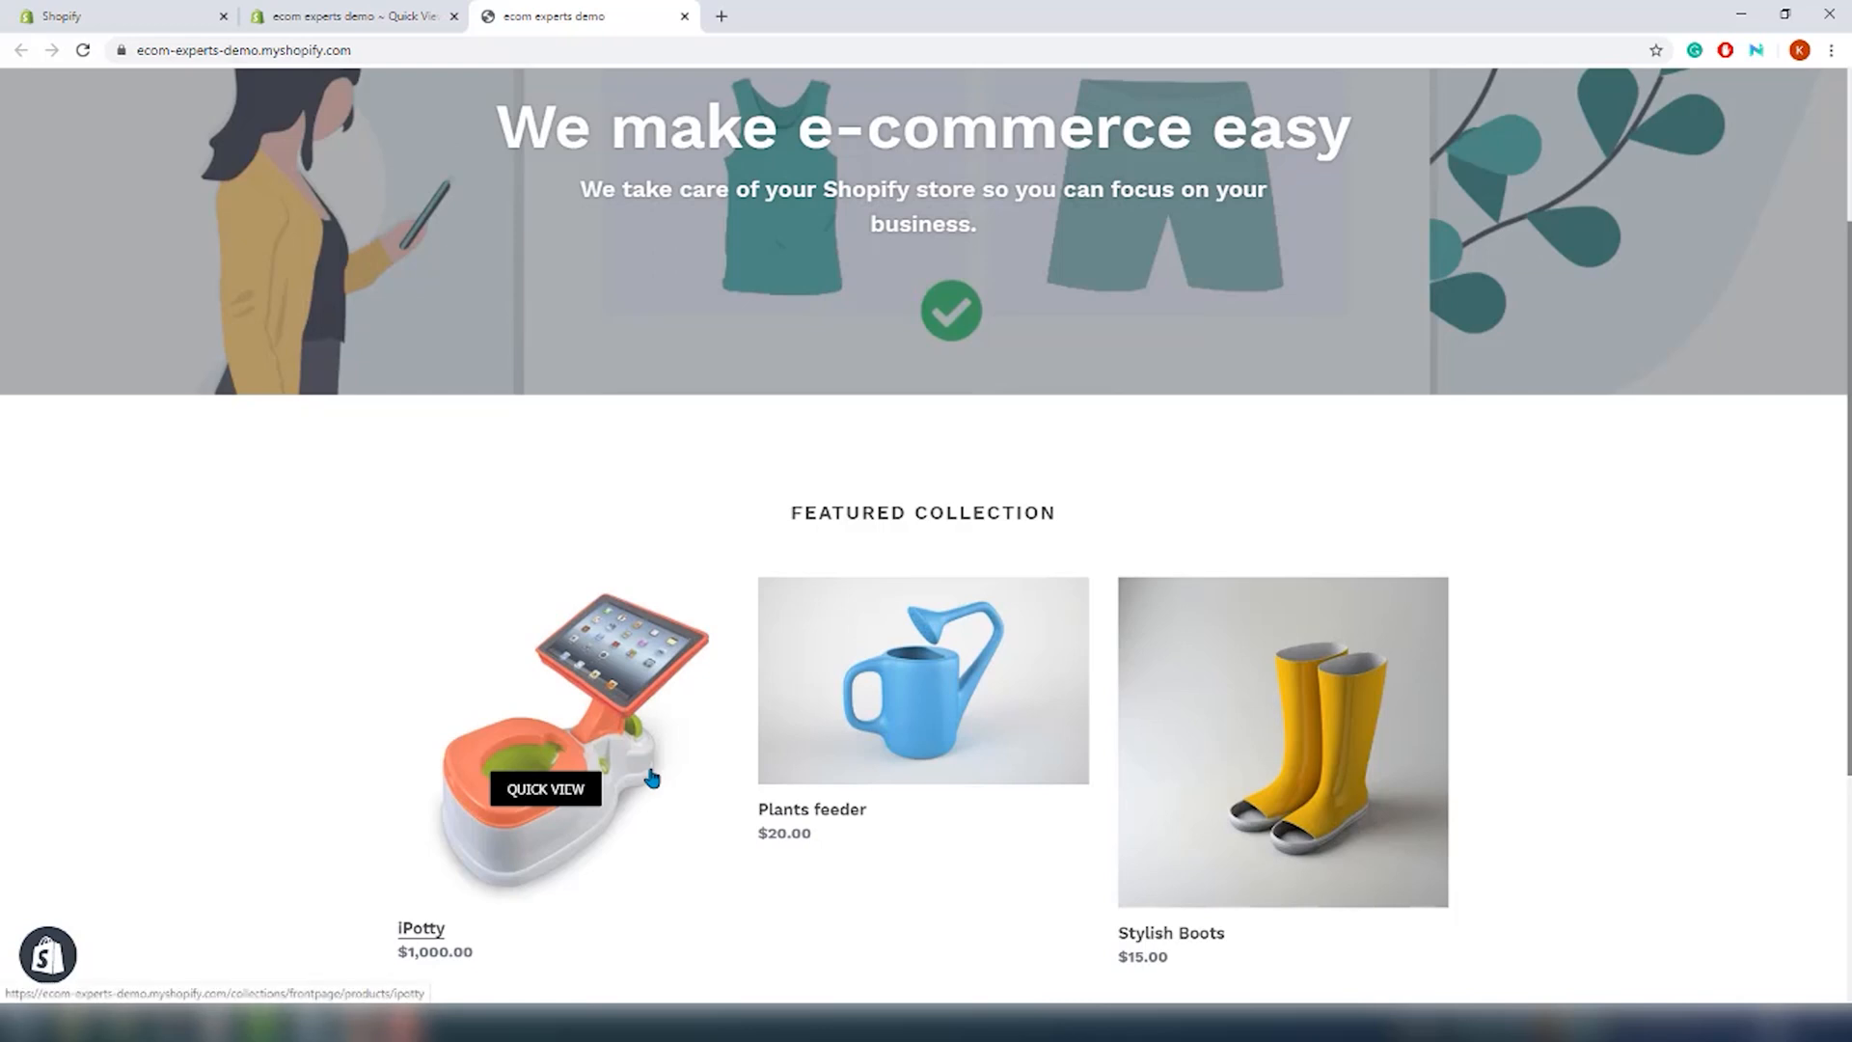
click(544, 787)
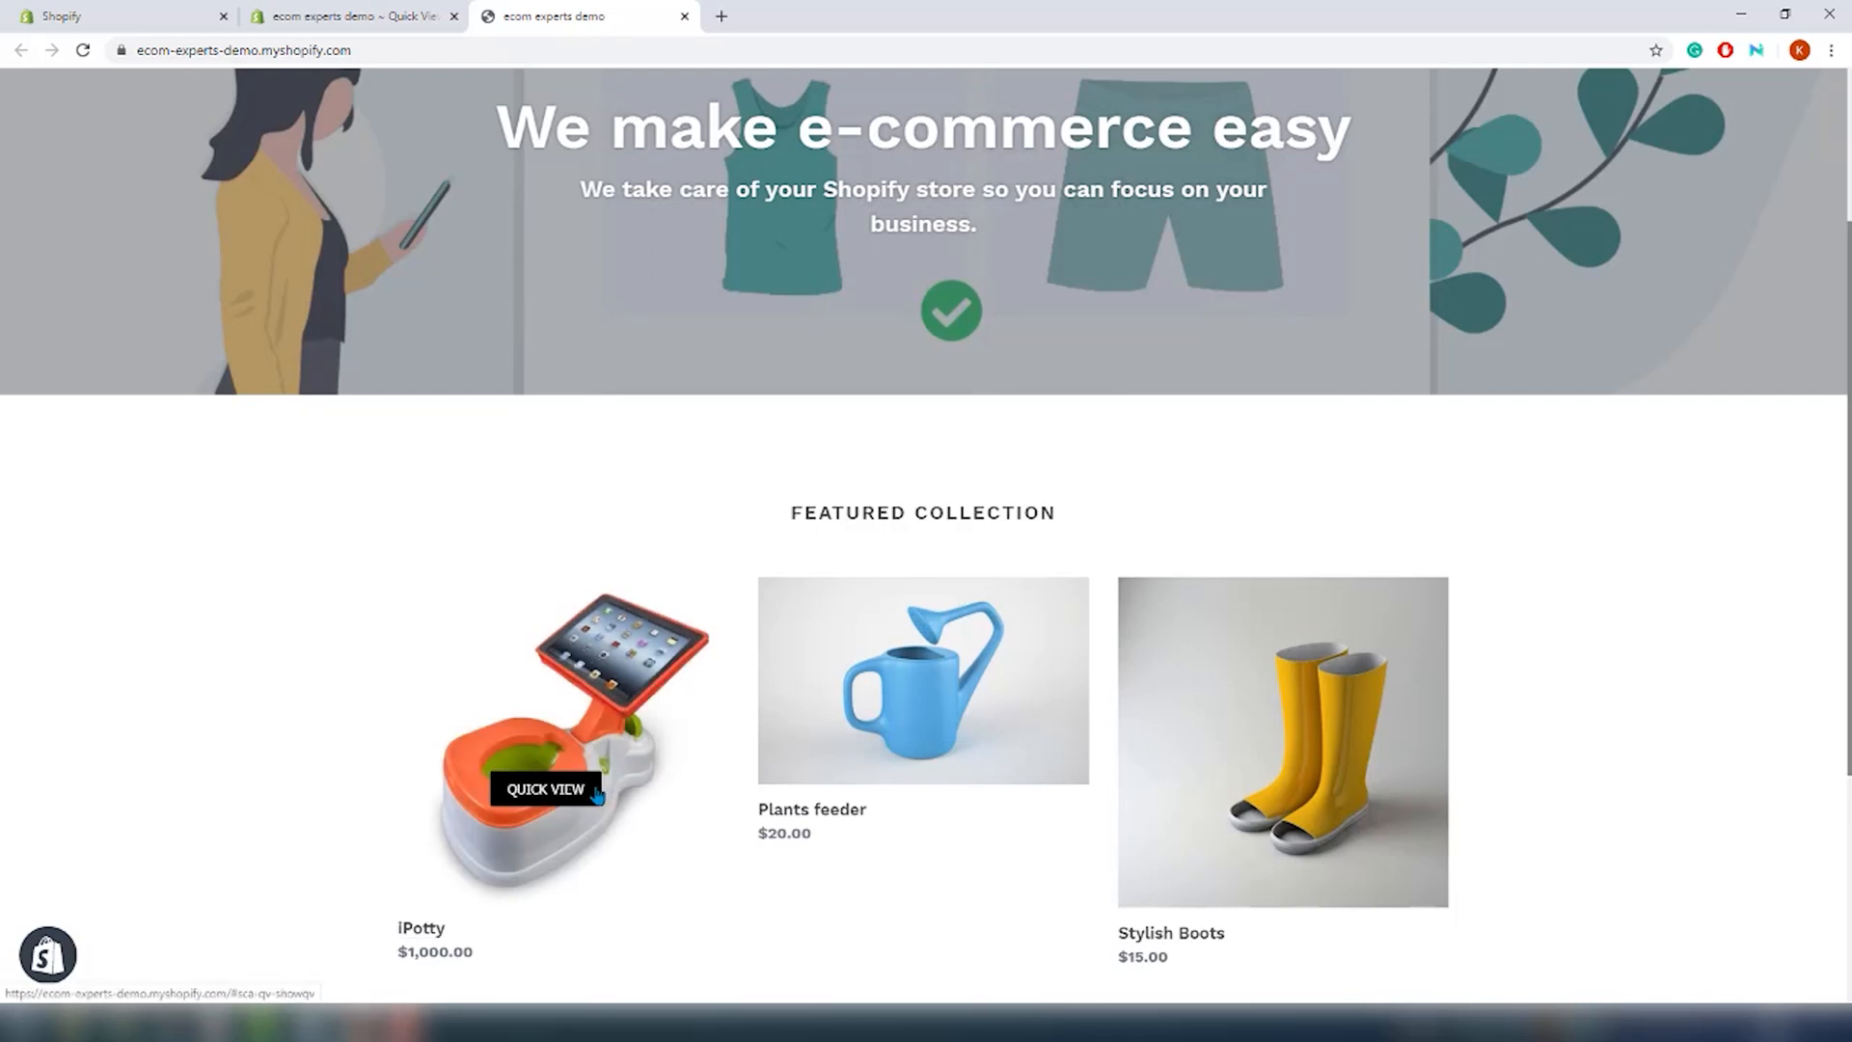
mouse_move(544, 789)
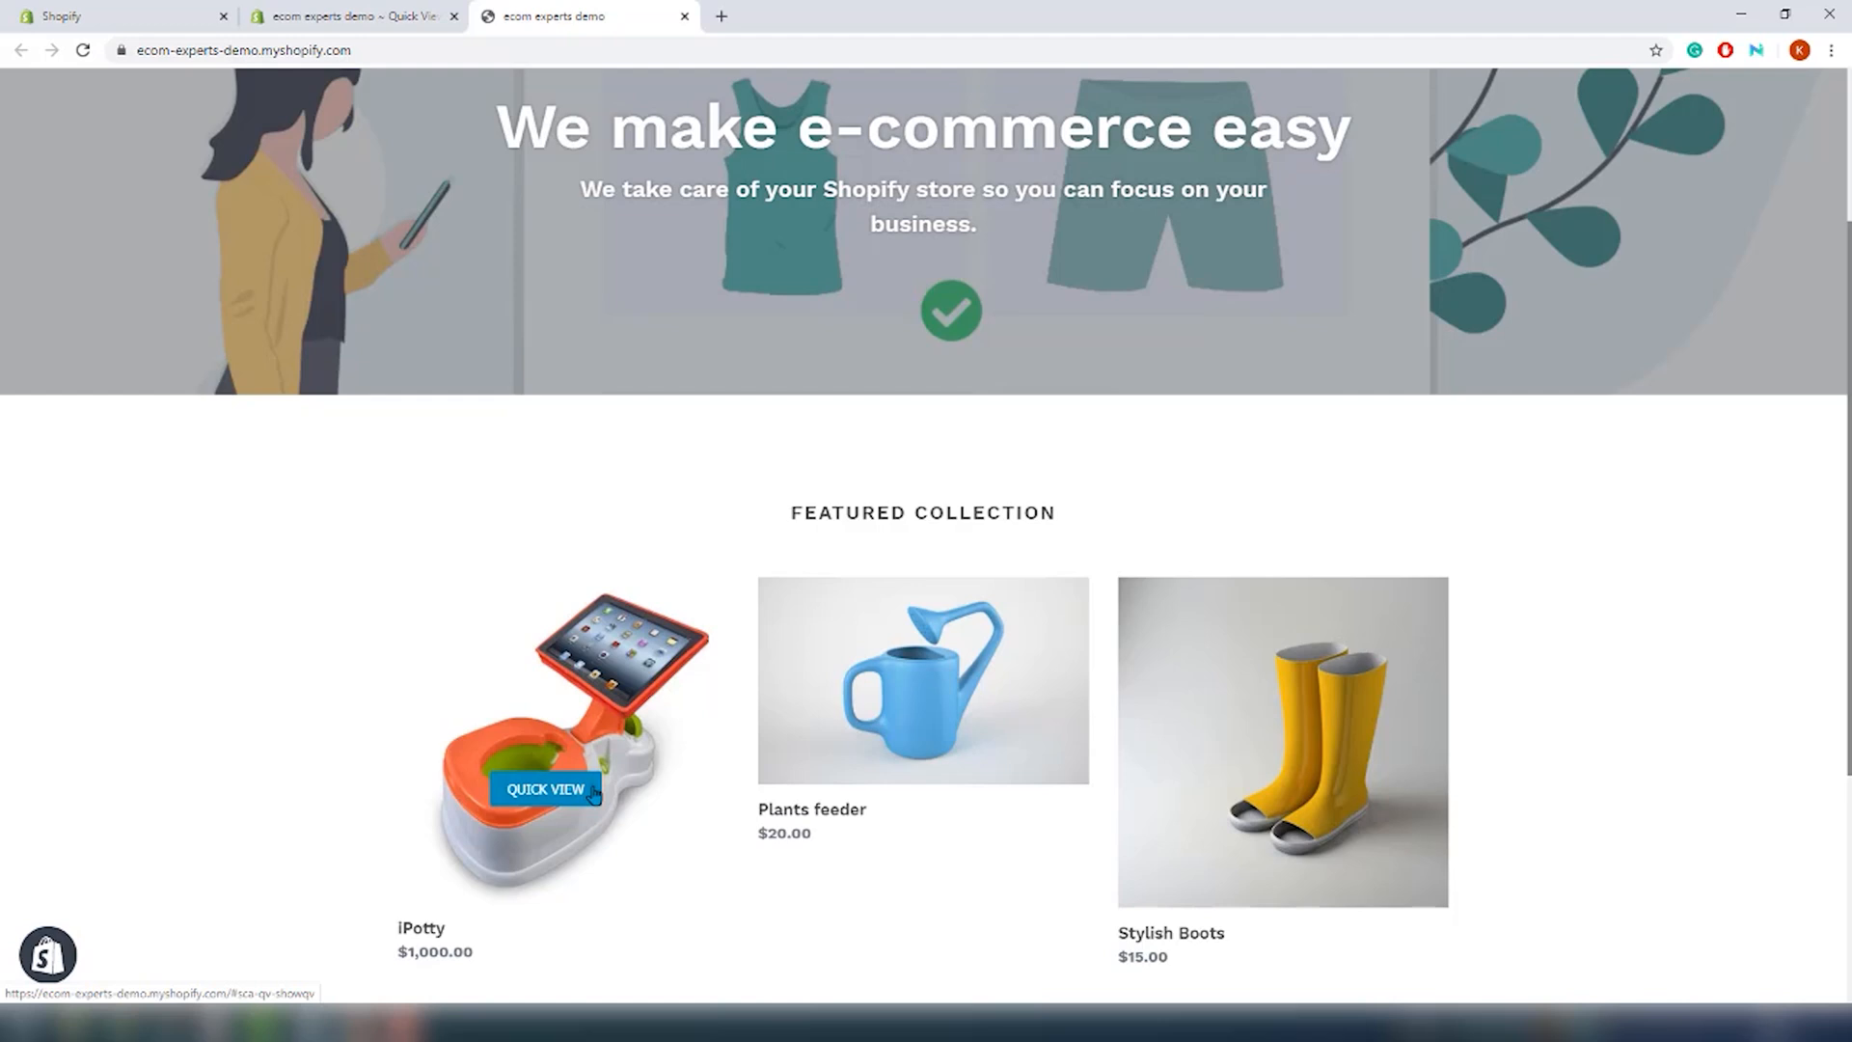
click(544, 788)
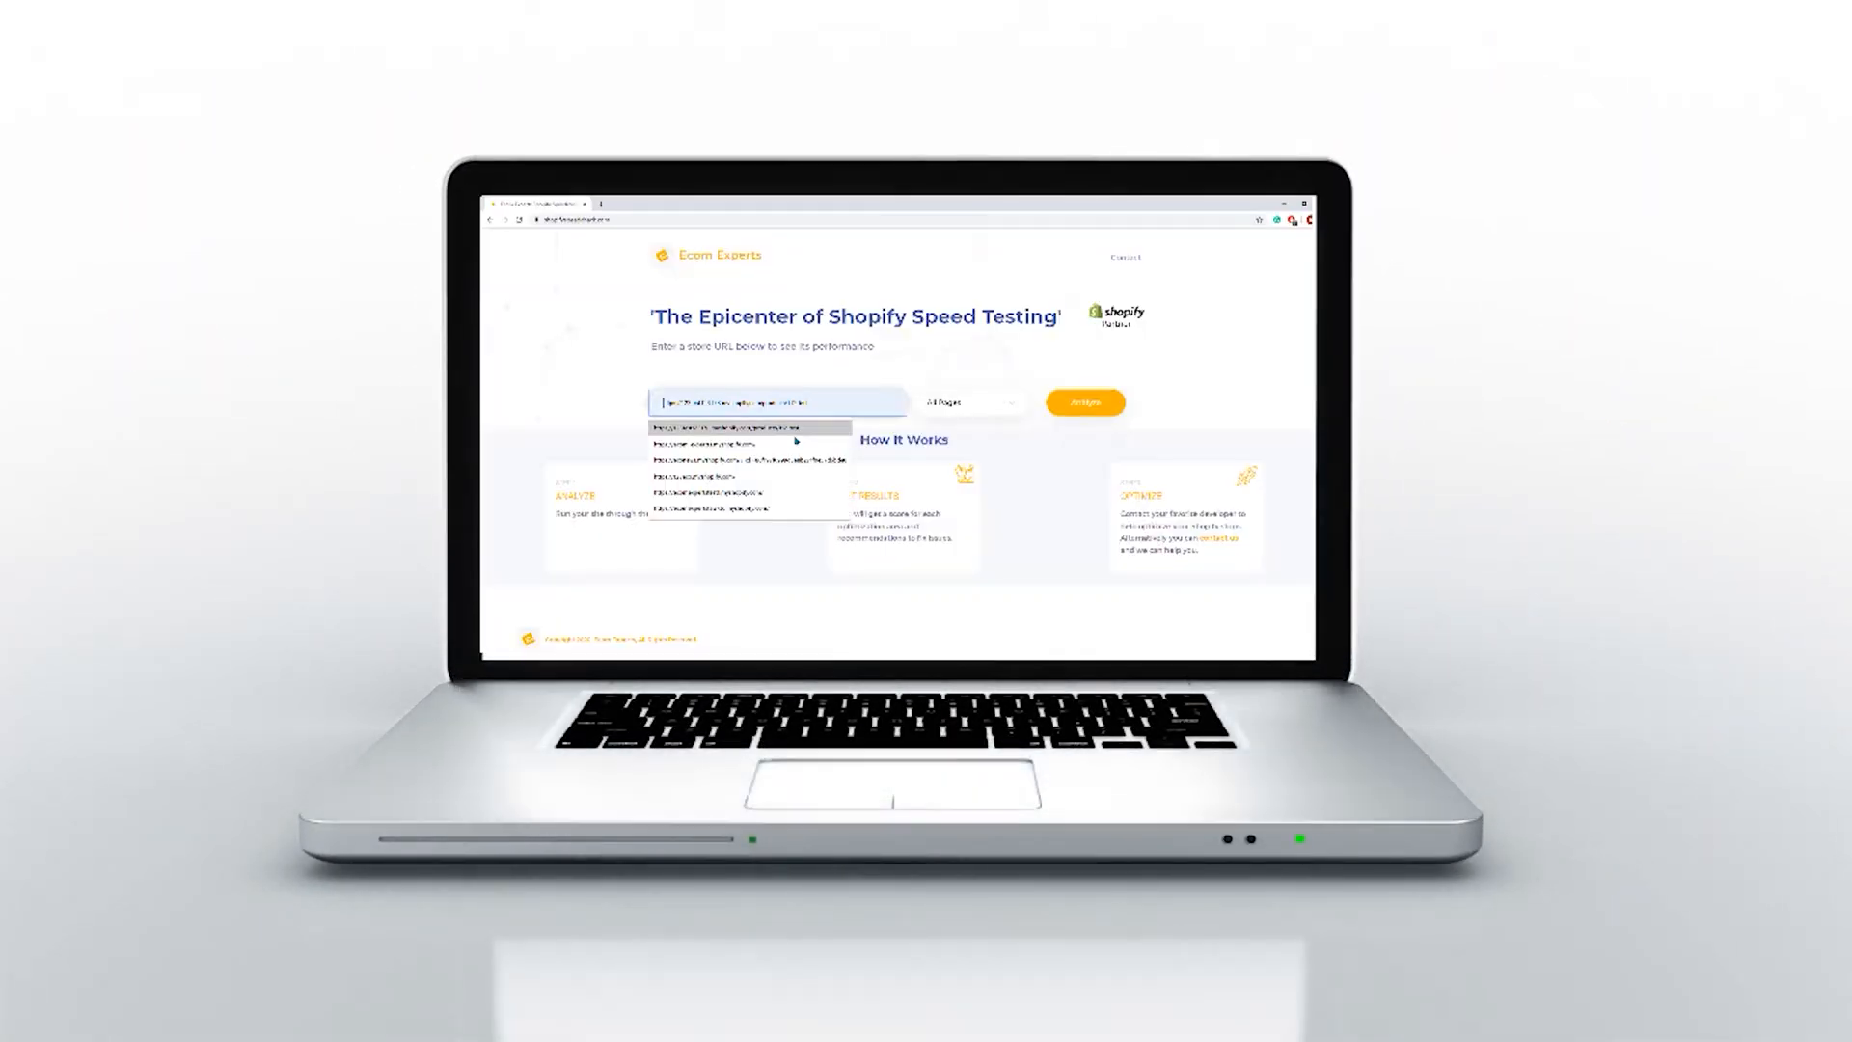
click(1082, 403)
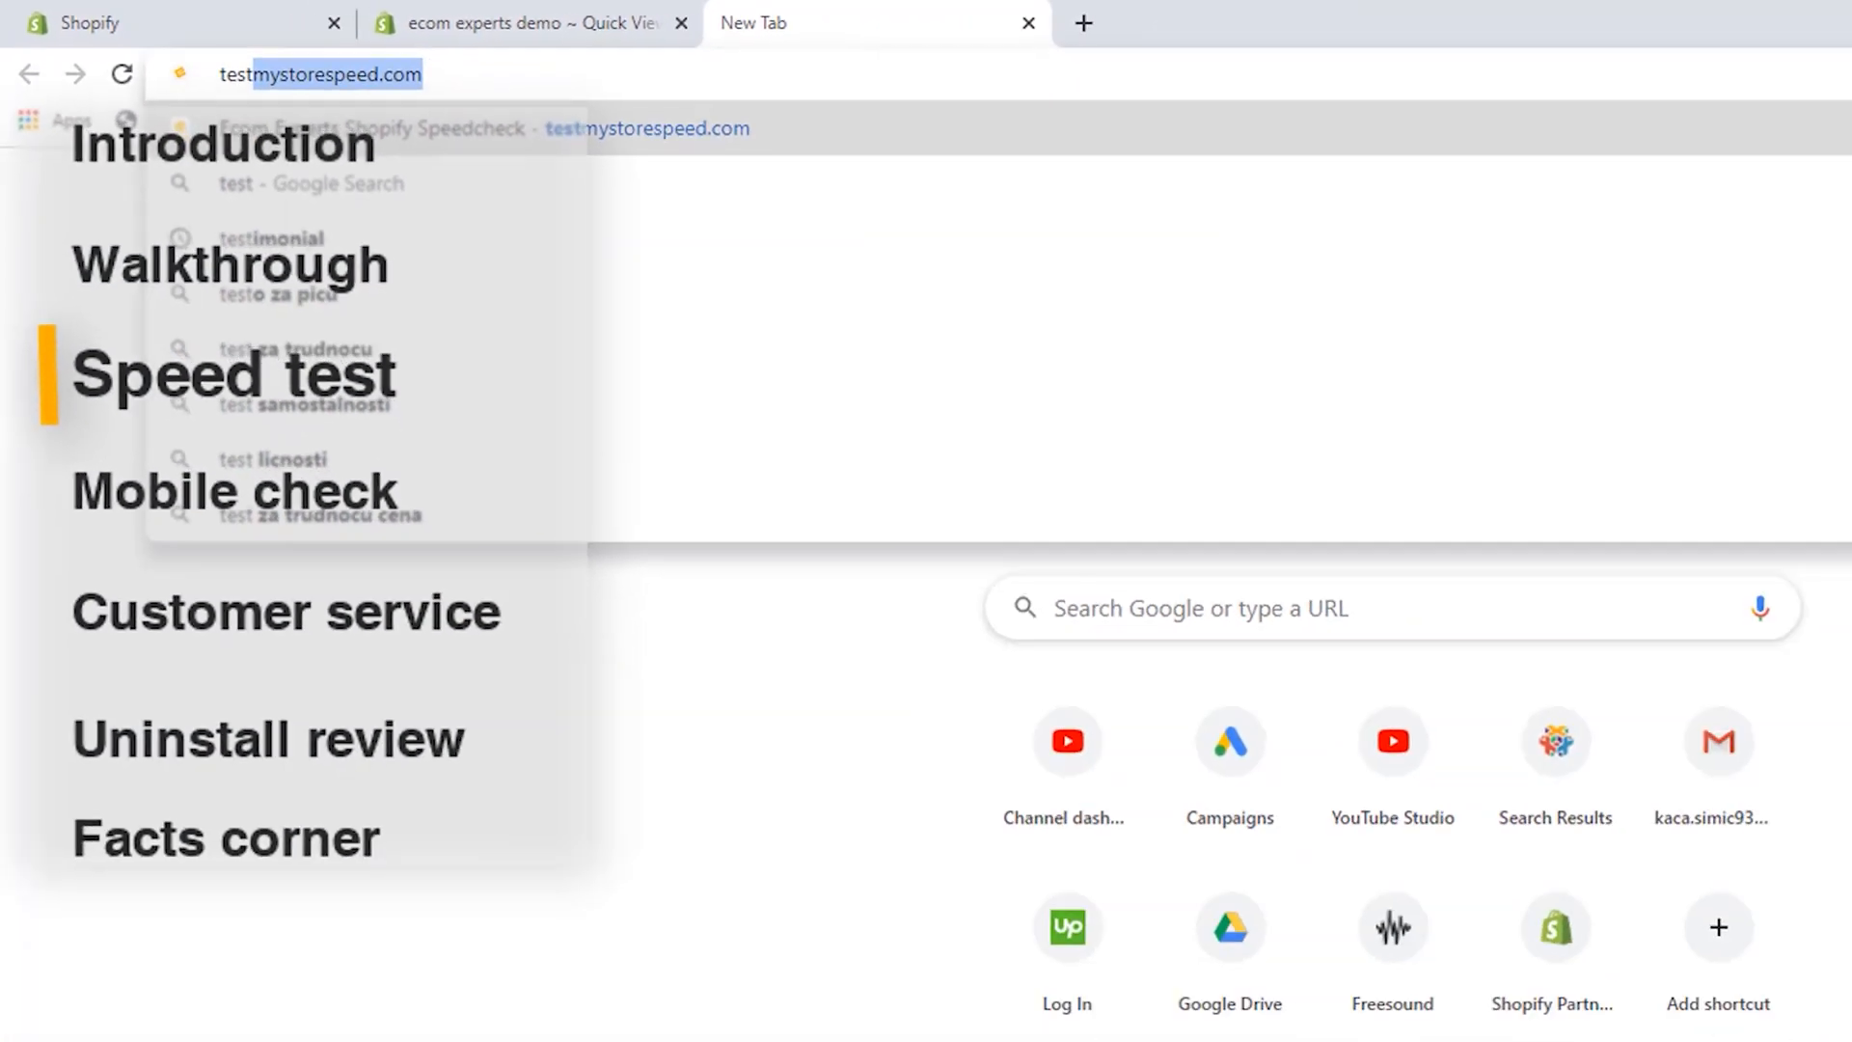
Load testmystorespeed.com, enter the store URL and run the speed analysis.
key(Enter)
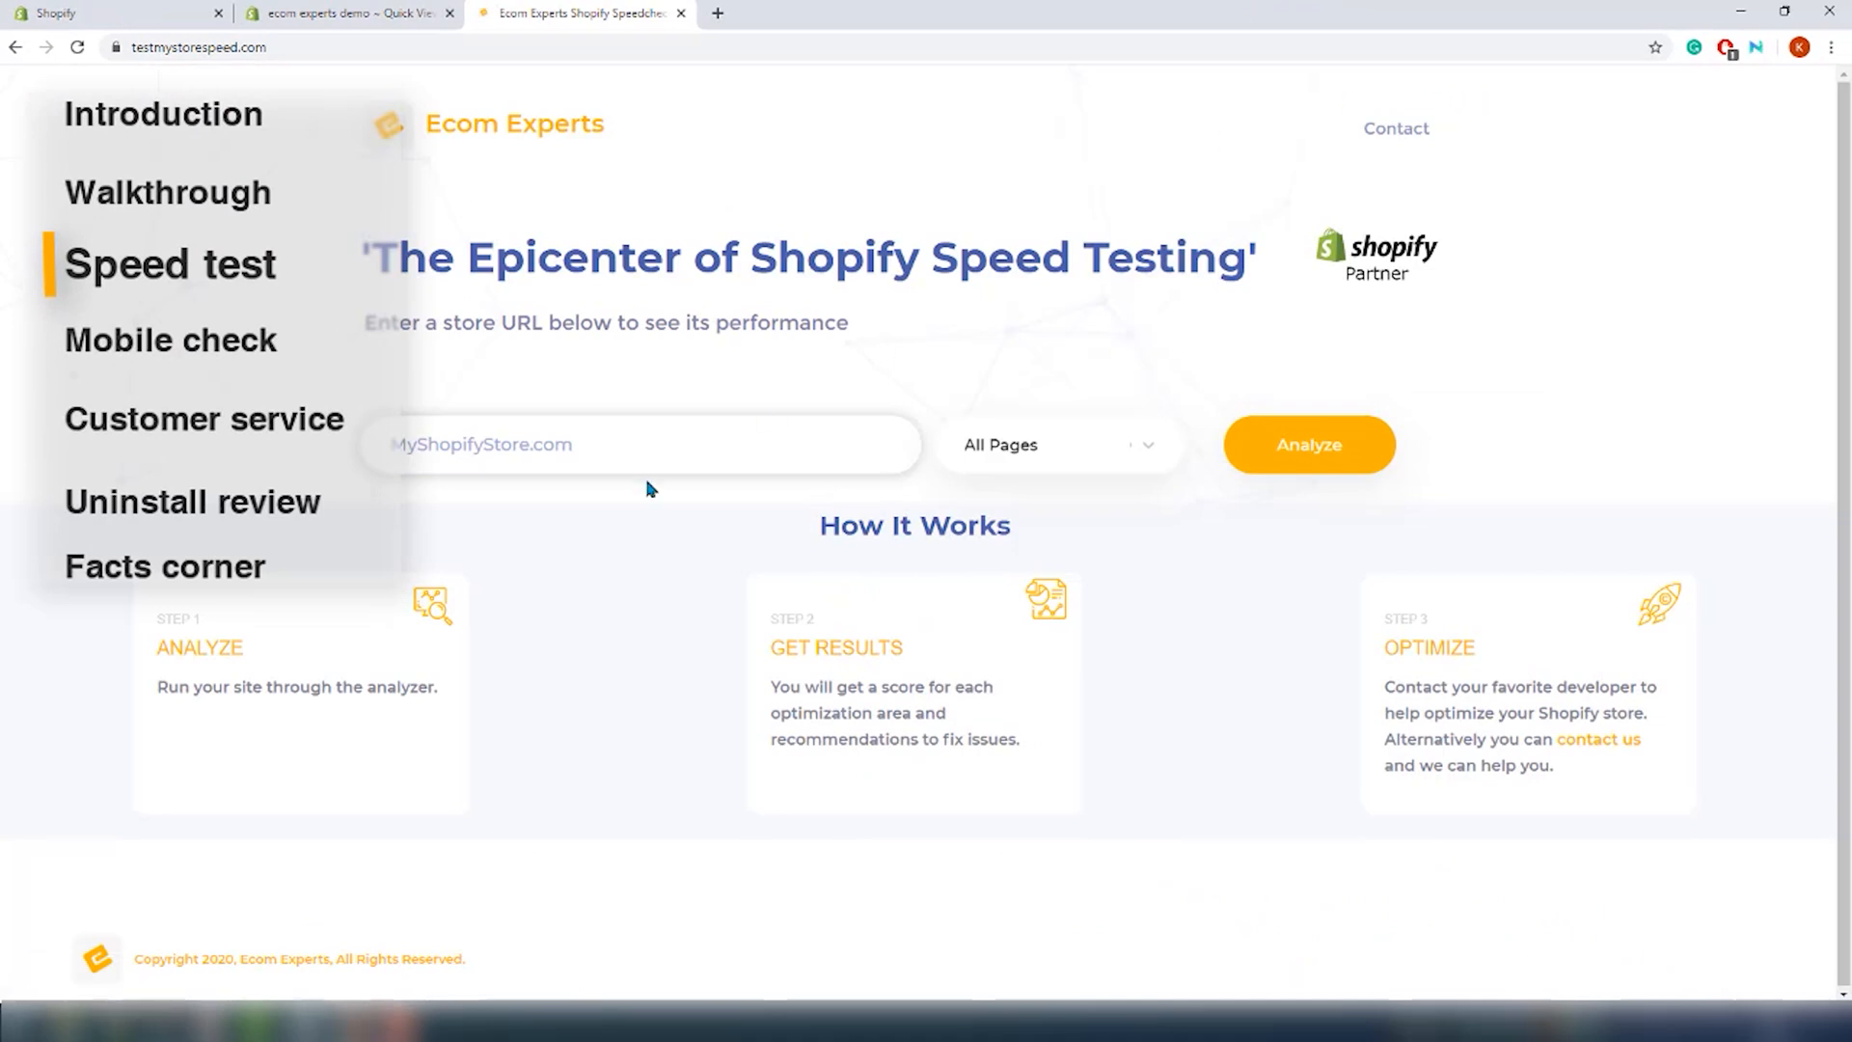
click(638, 444)
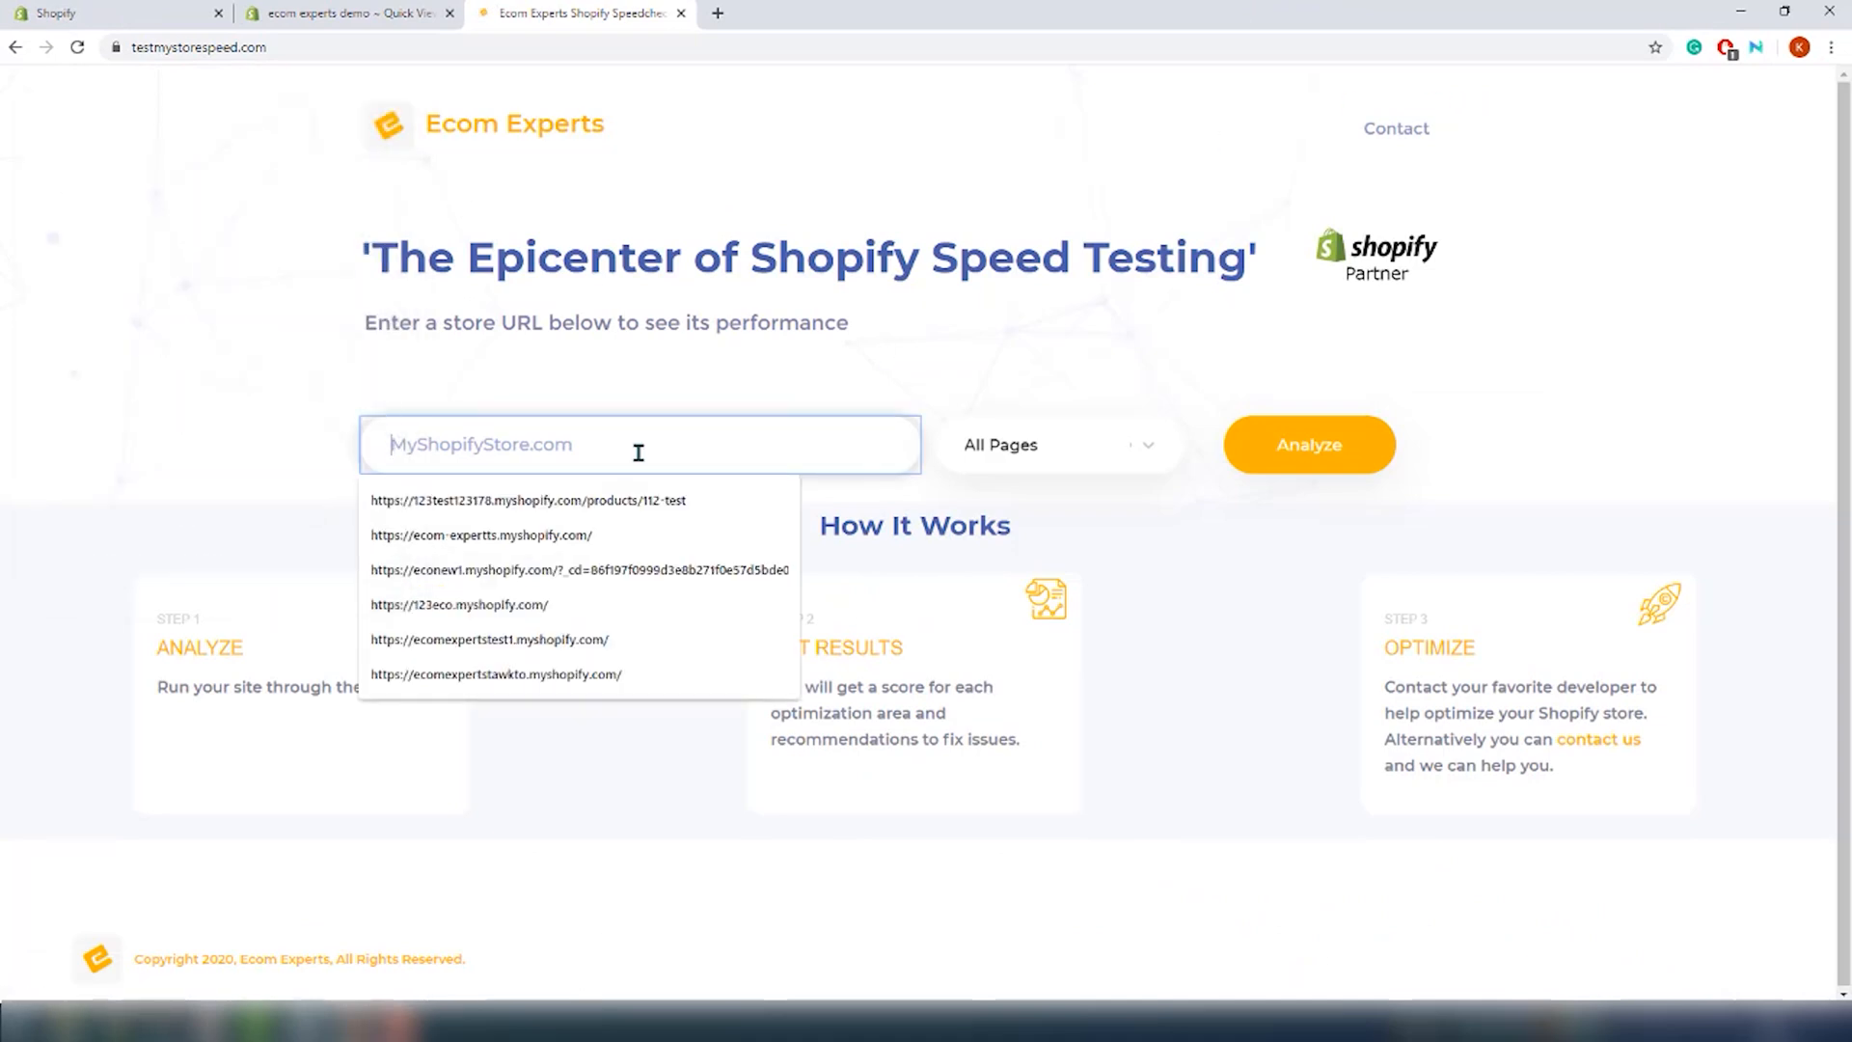
click(1309, 444)
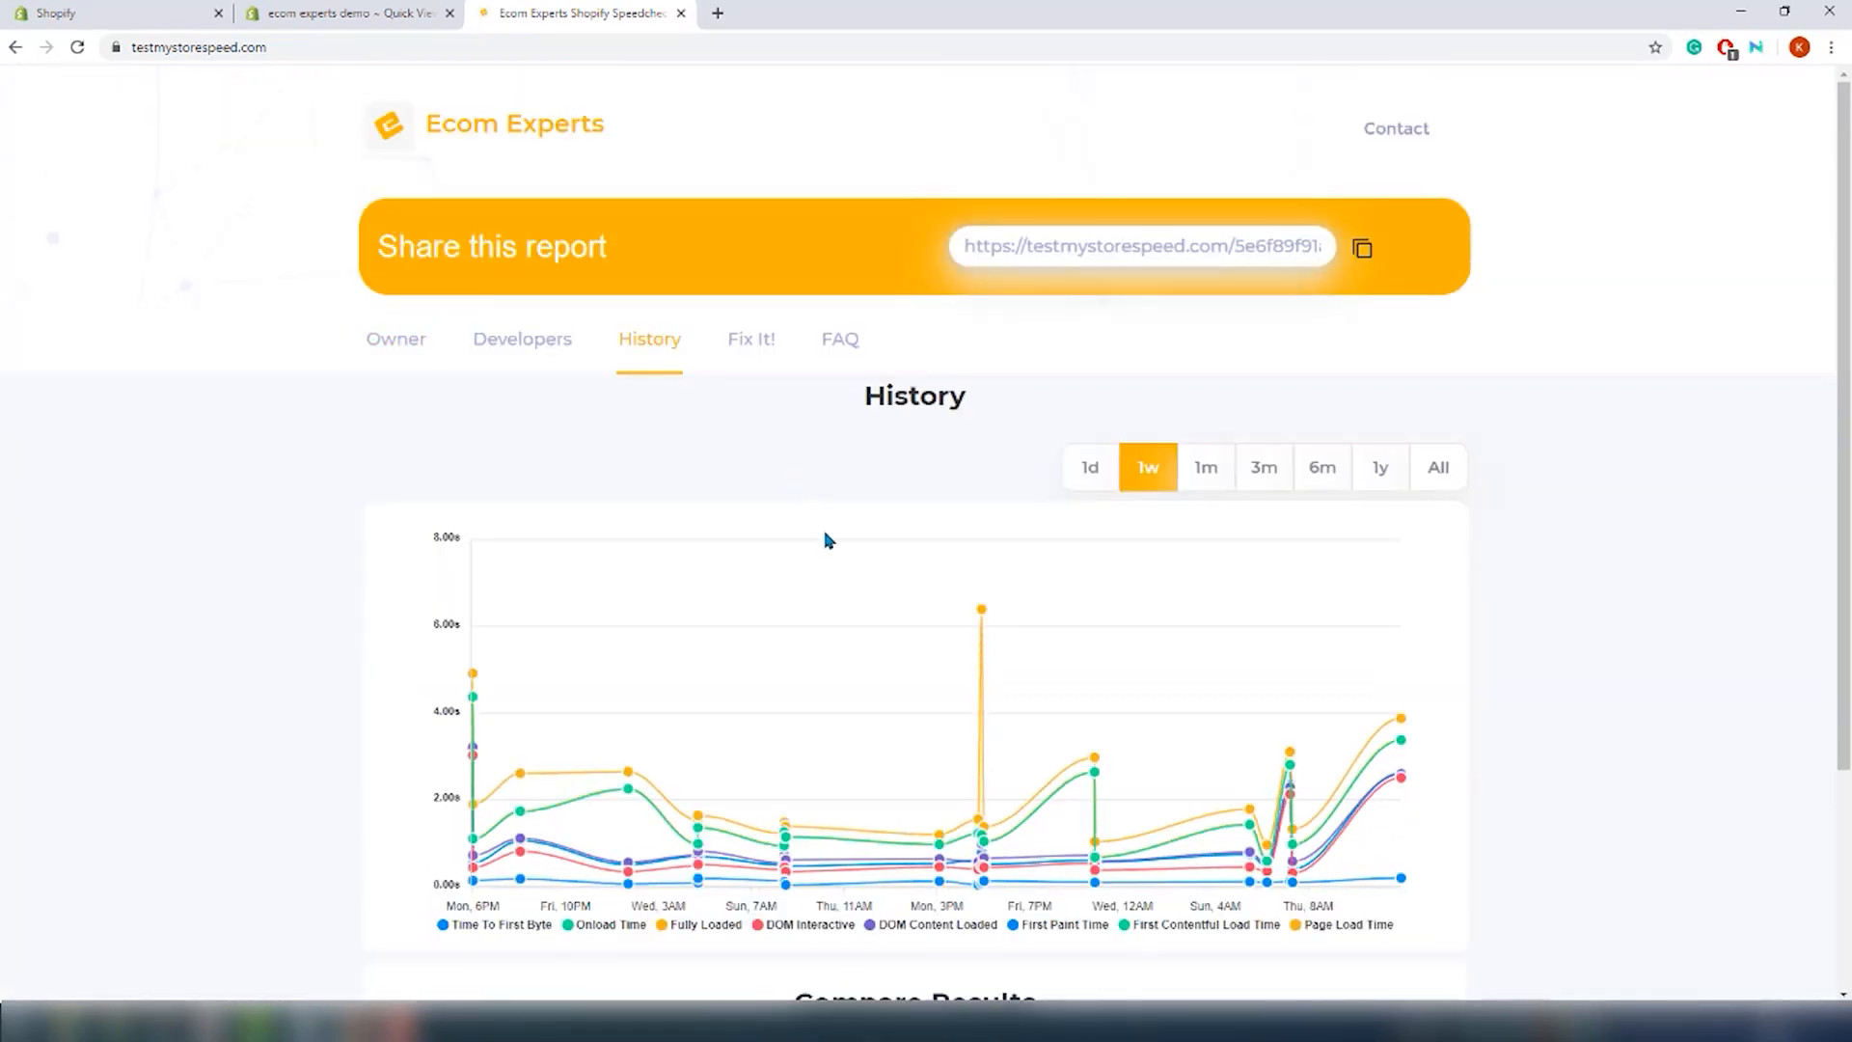
scroll(down, 3)
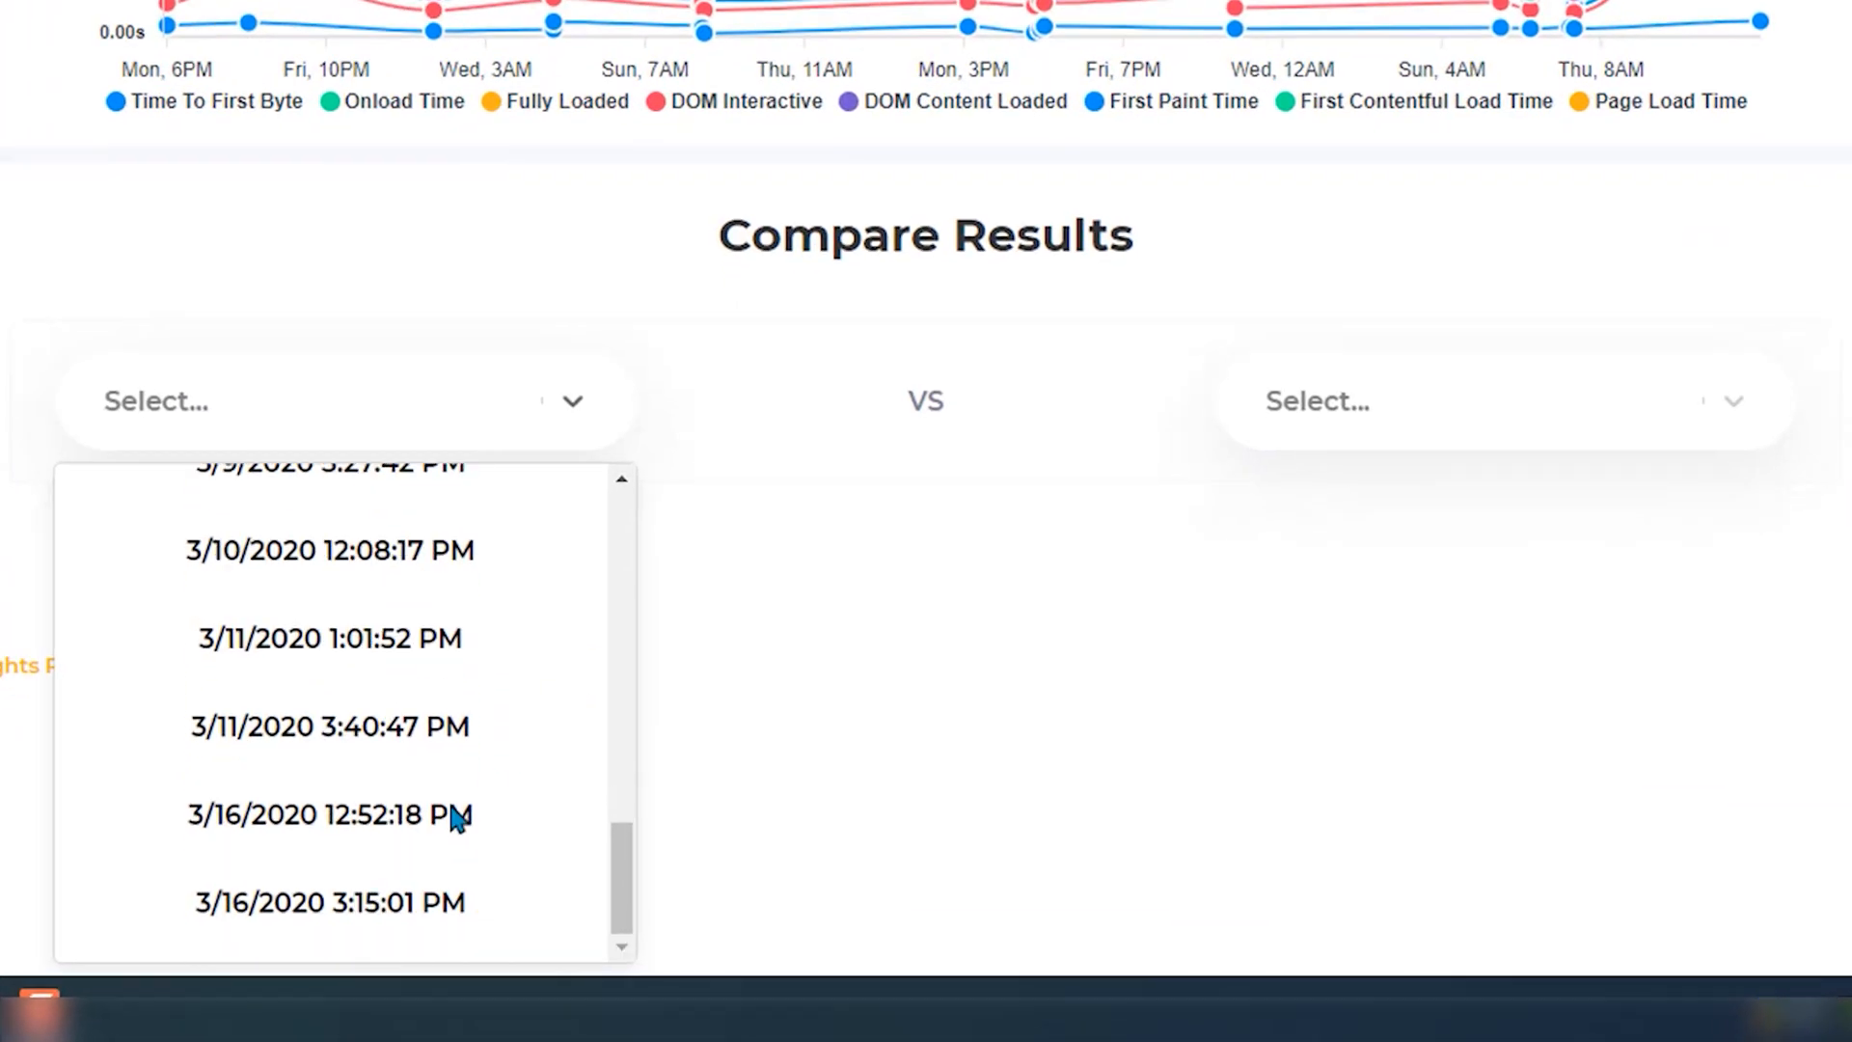
Compare the 3/16/2020 12:52:18 PM and 3:15:01 PM runs across Home, Collection, Cart and Product pages.
click(328, 814)
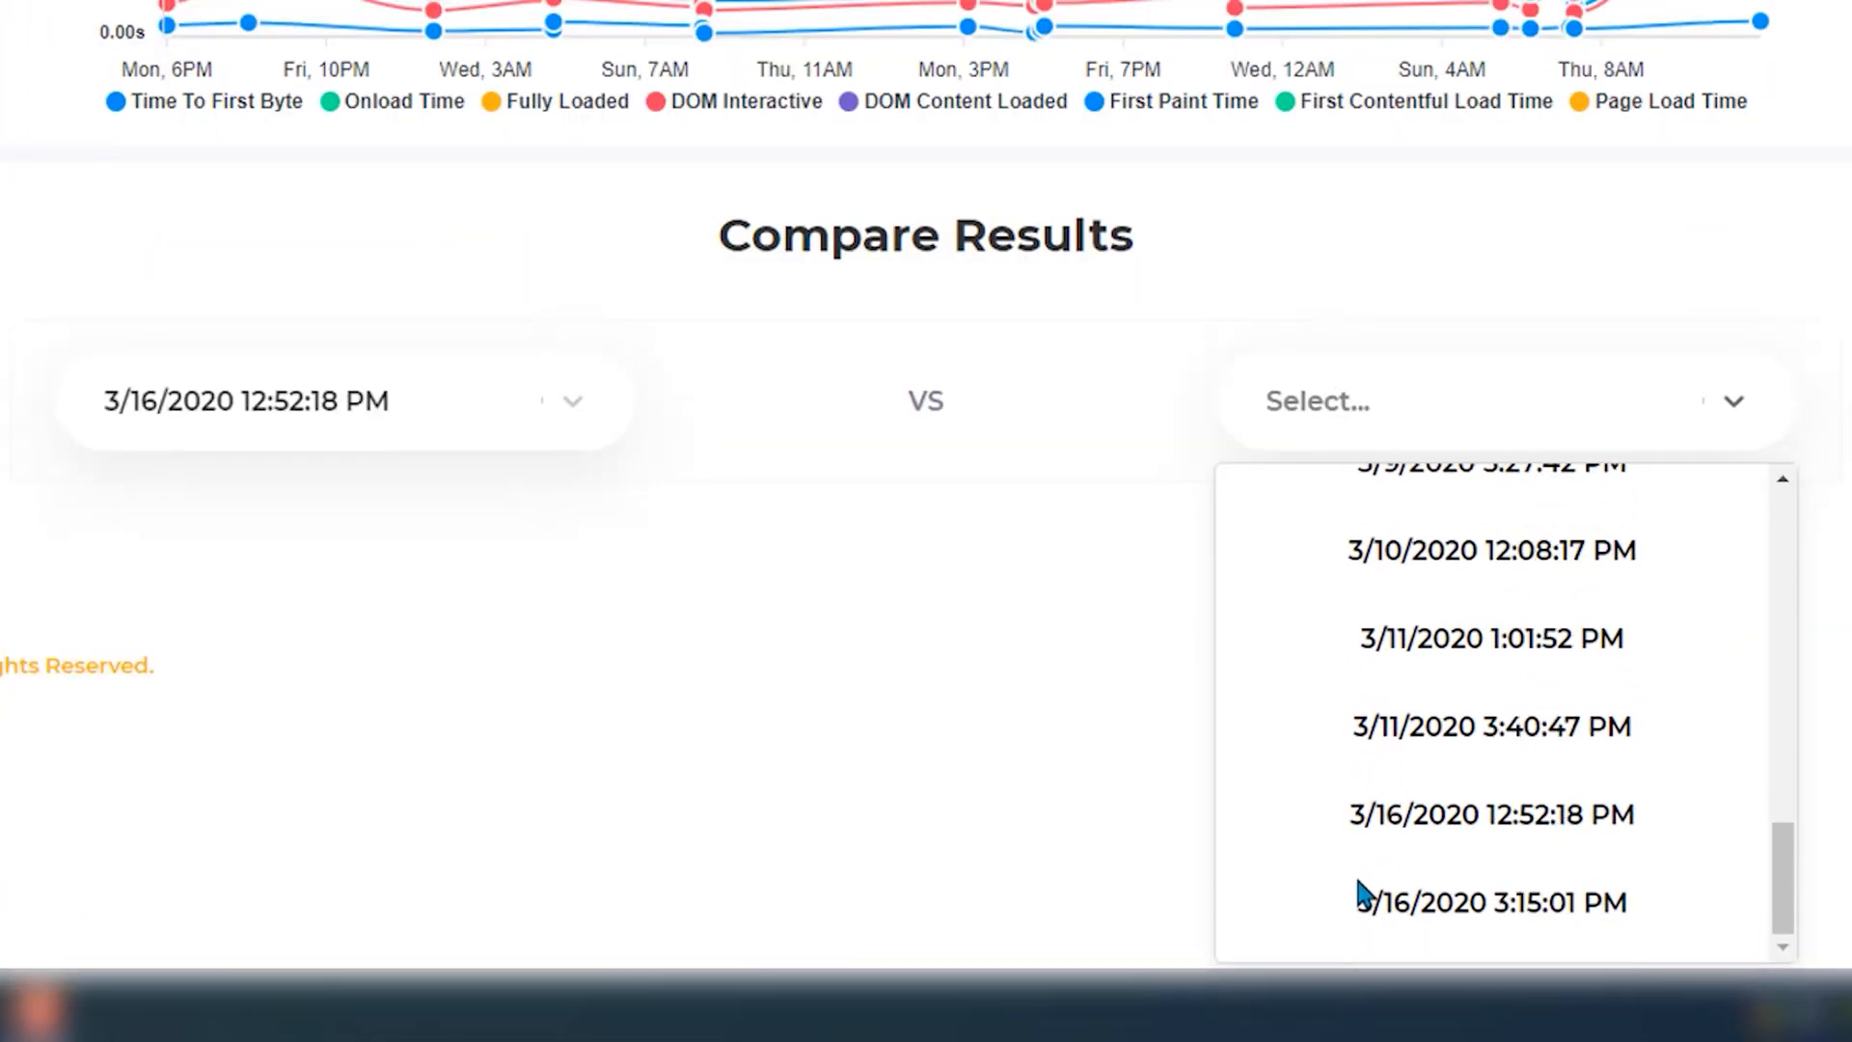
click(1490, 901)
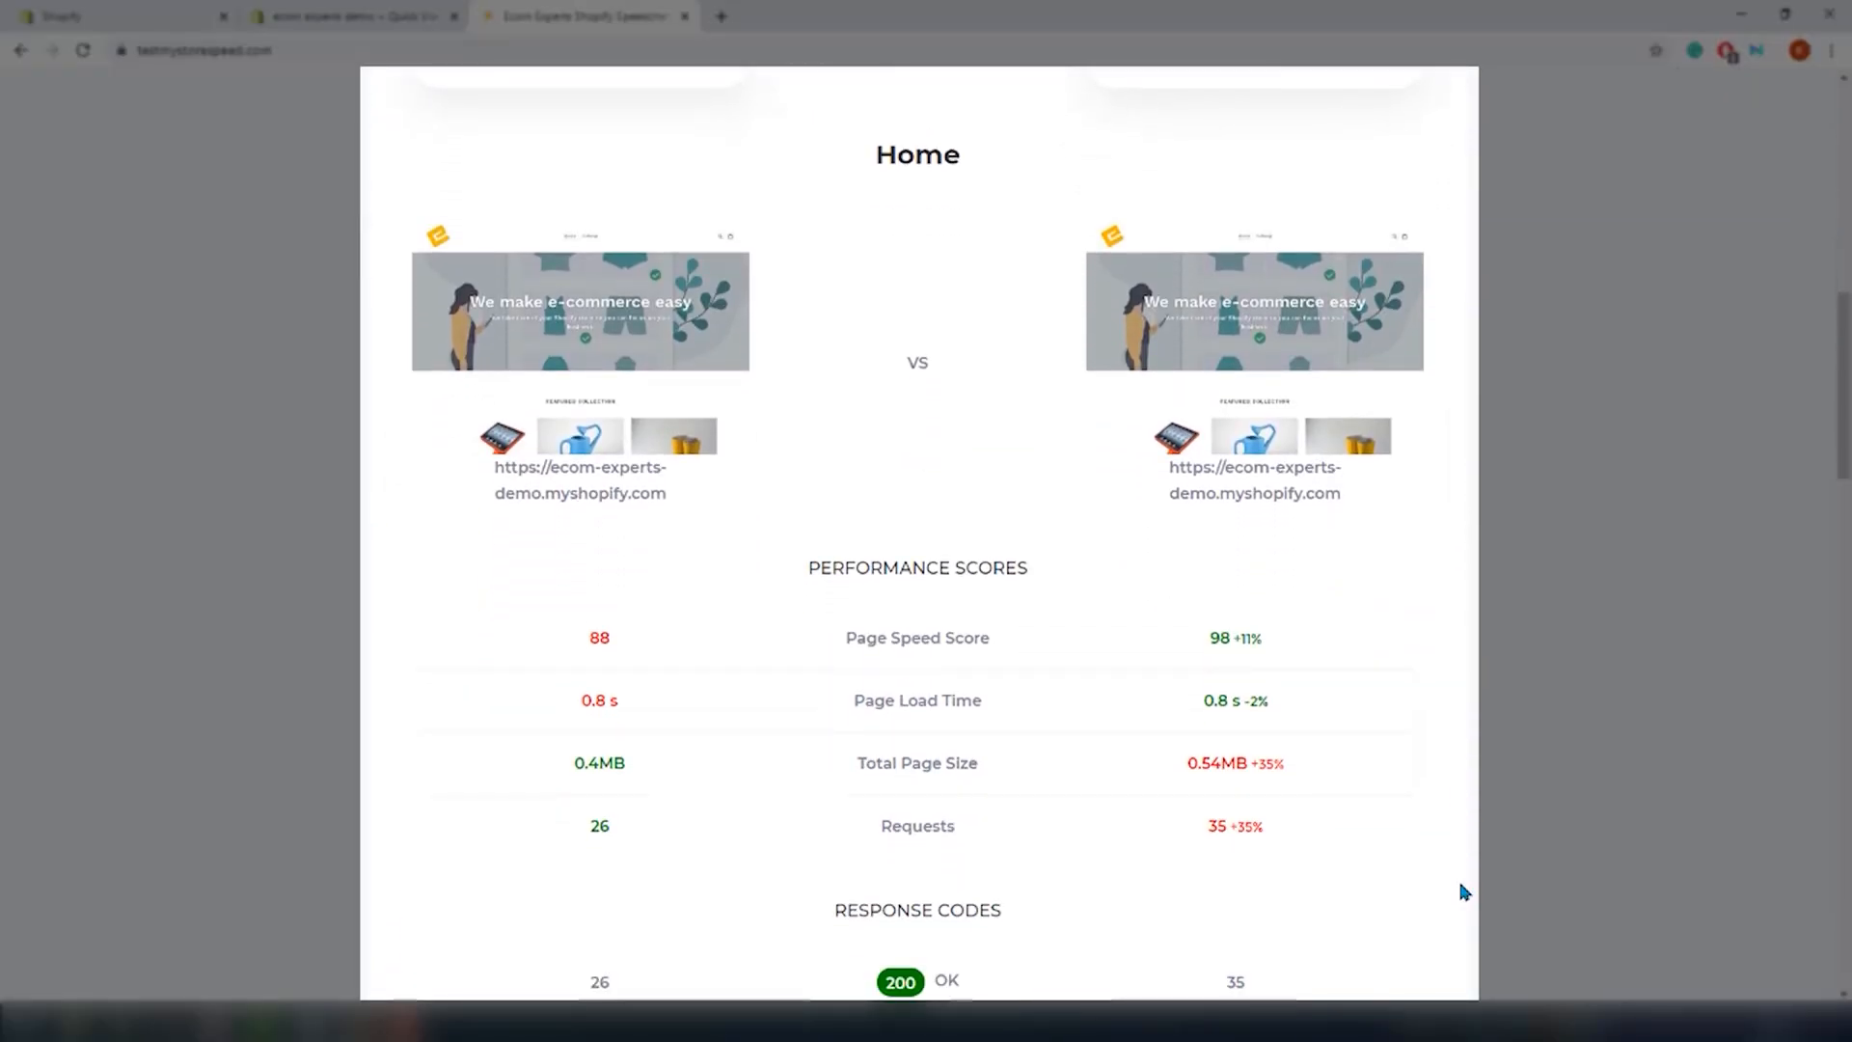
scroll(down, 3)
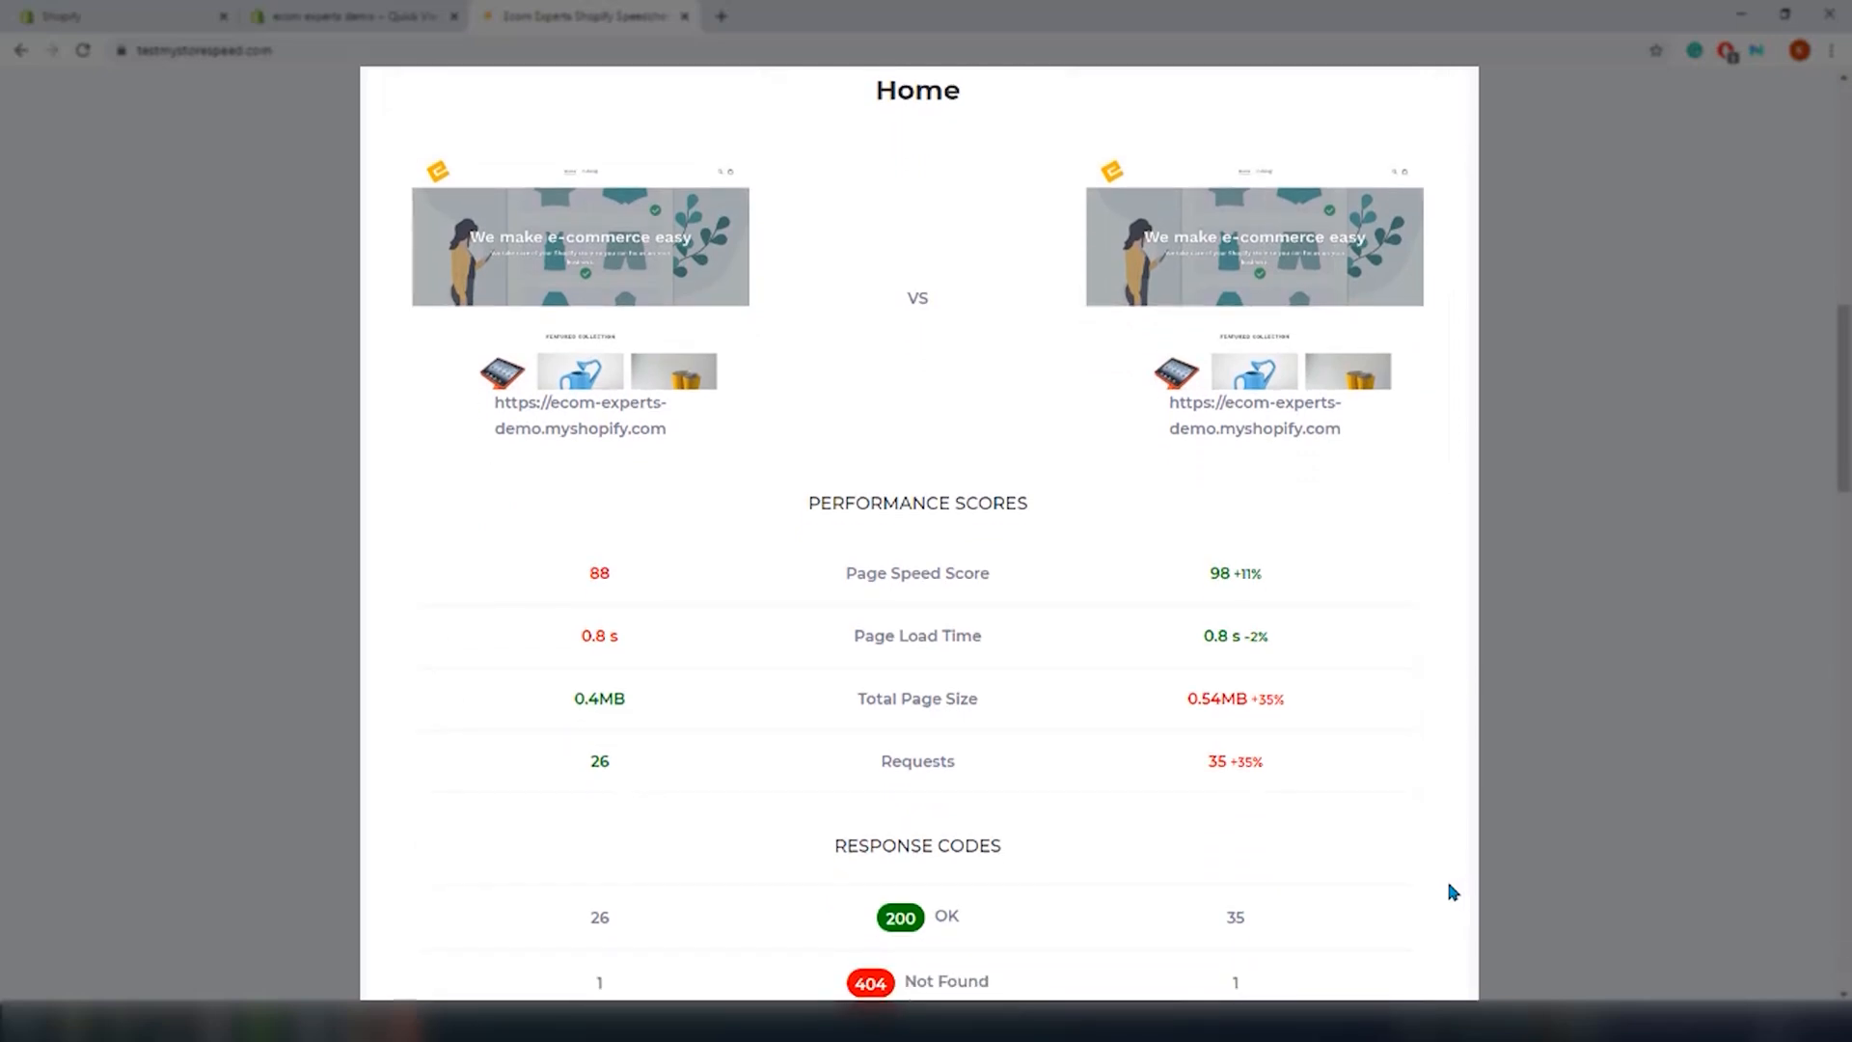
scroll(down, 3)
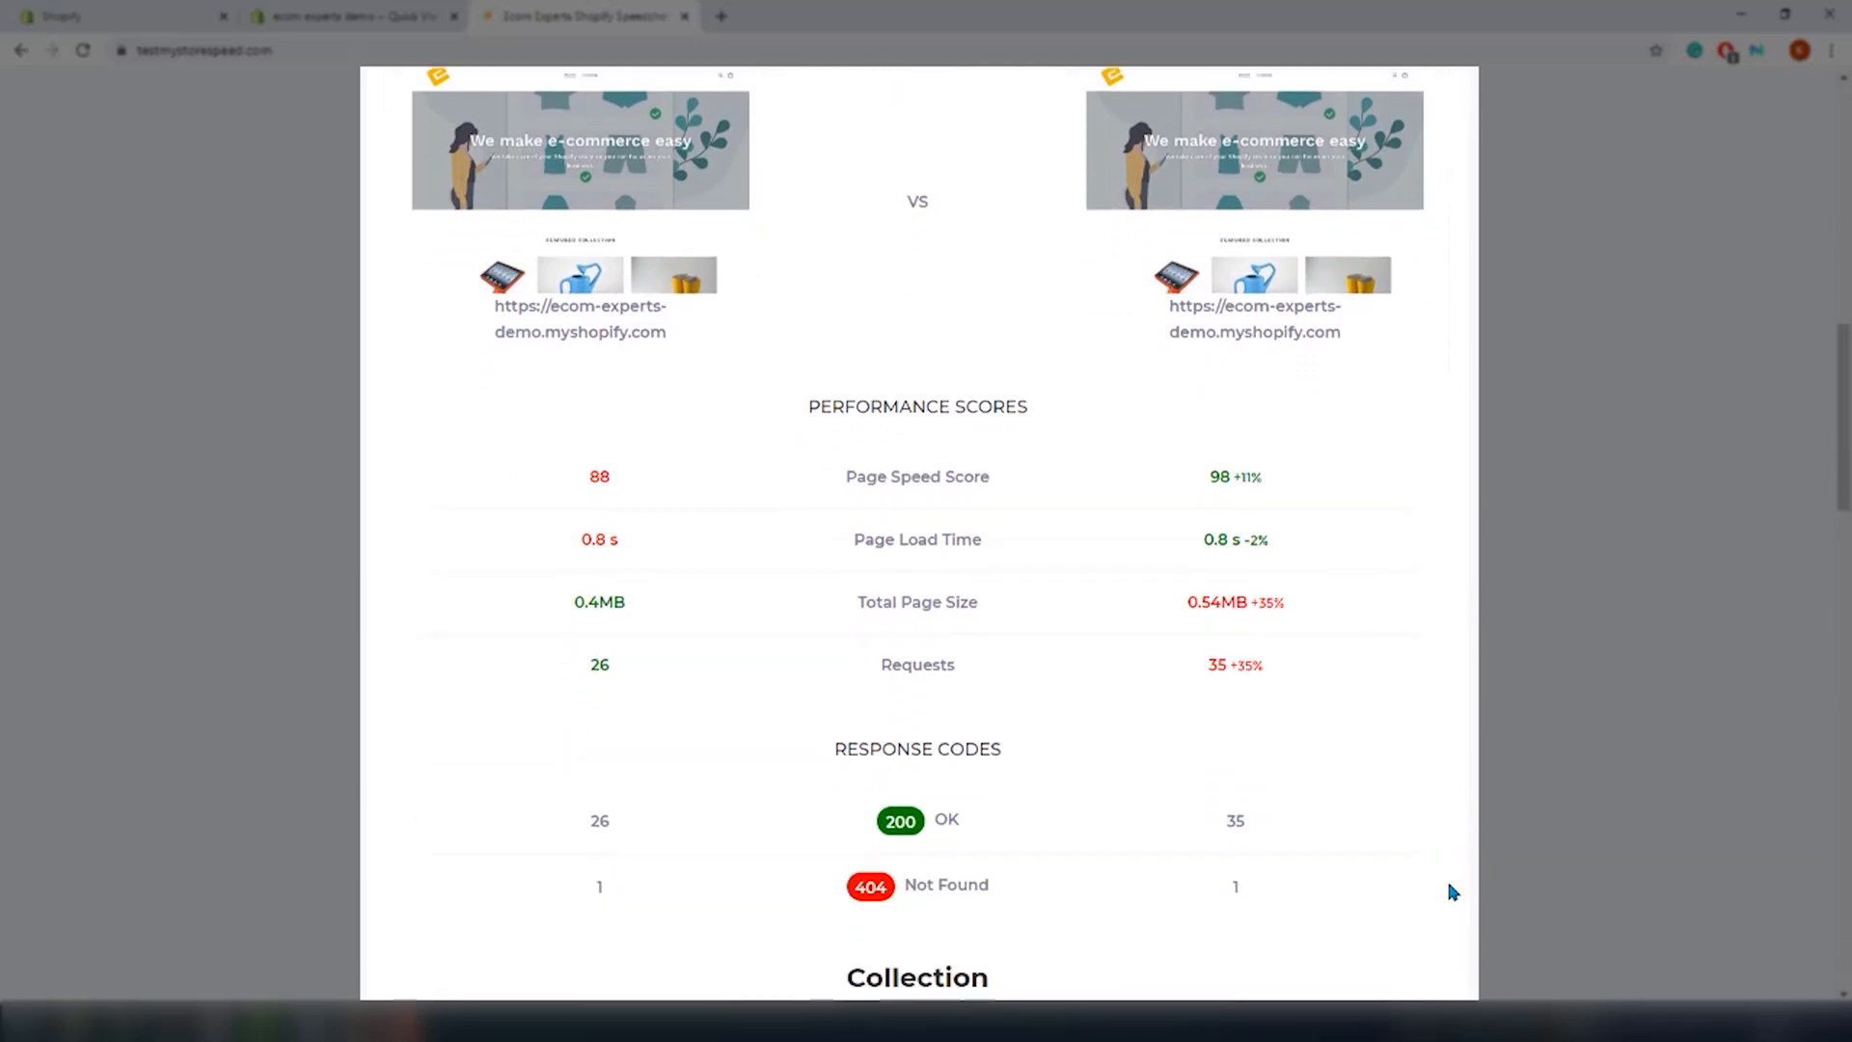
scroll(down, 3)
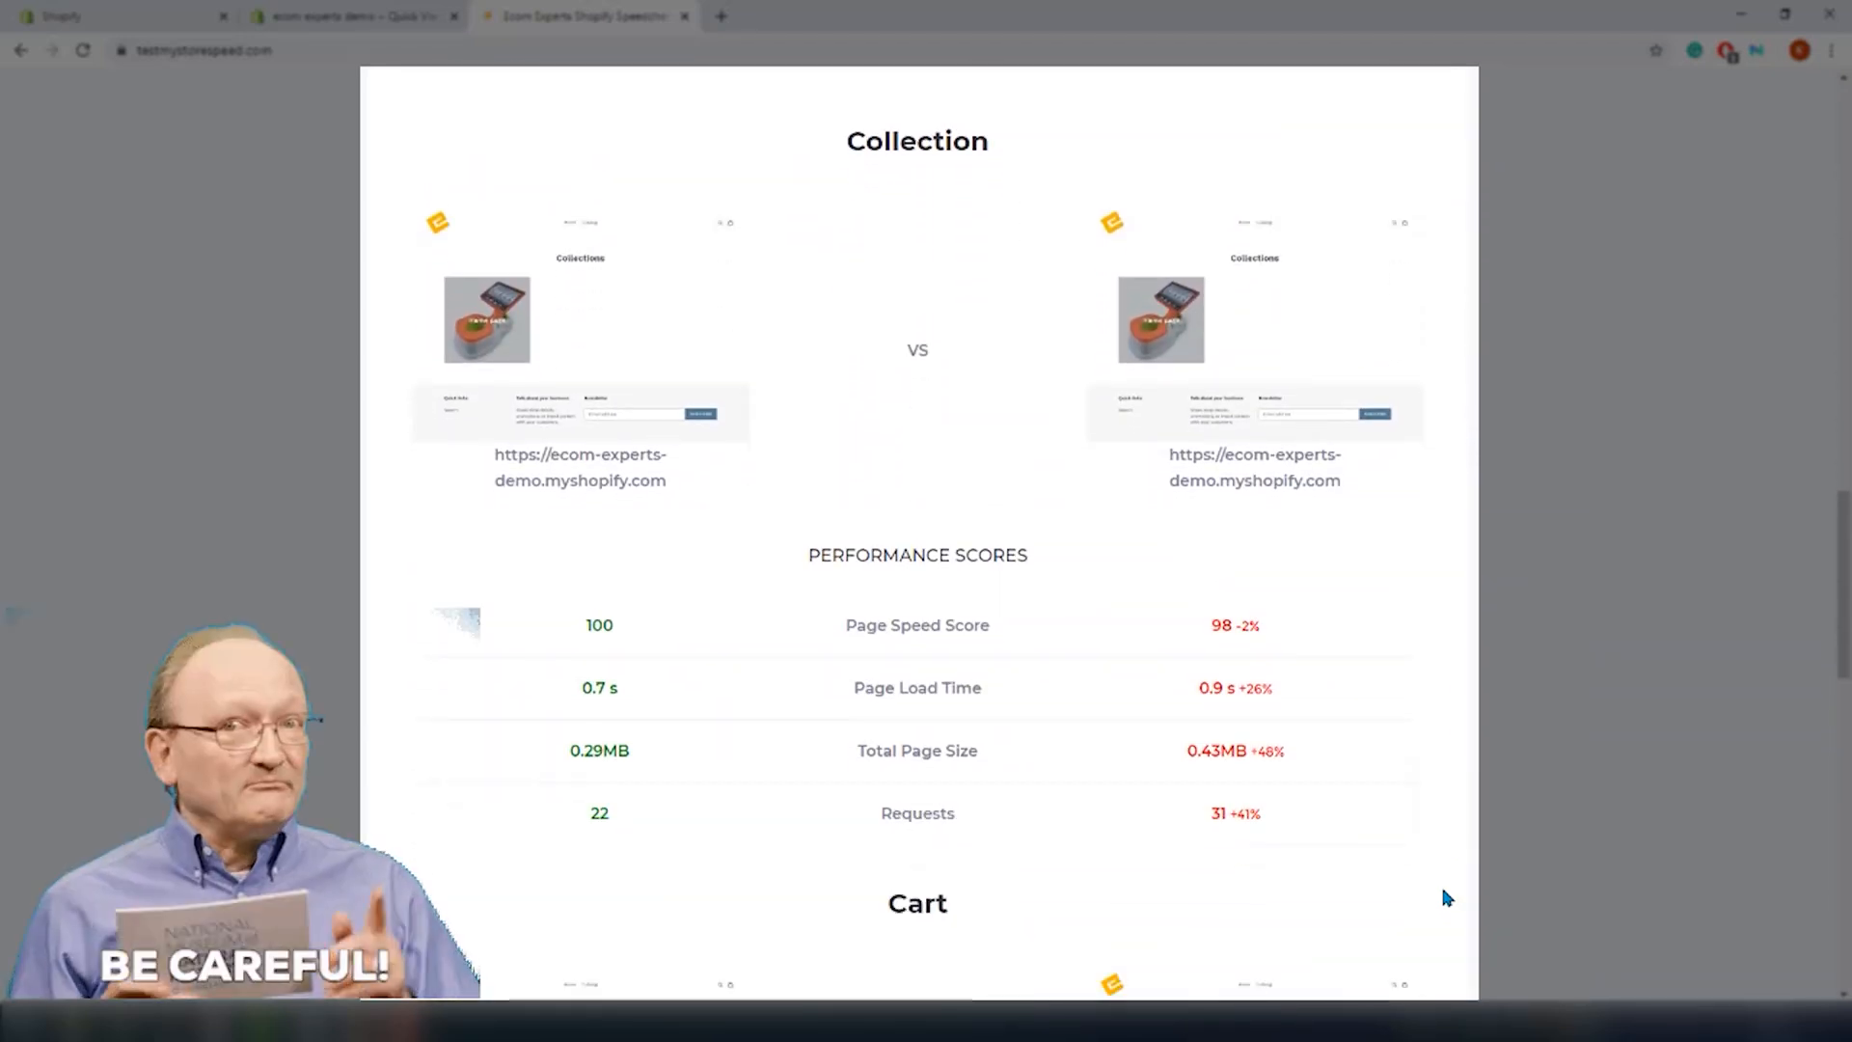
scroll(down, 3)
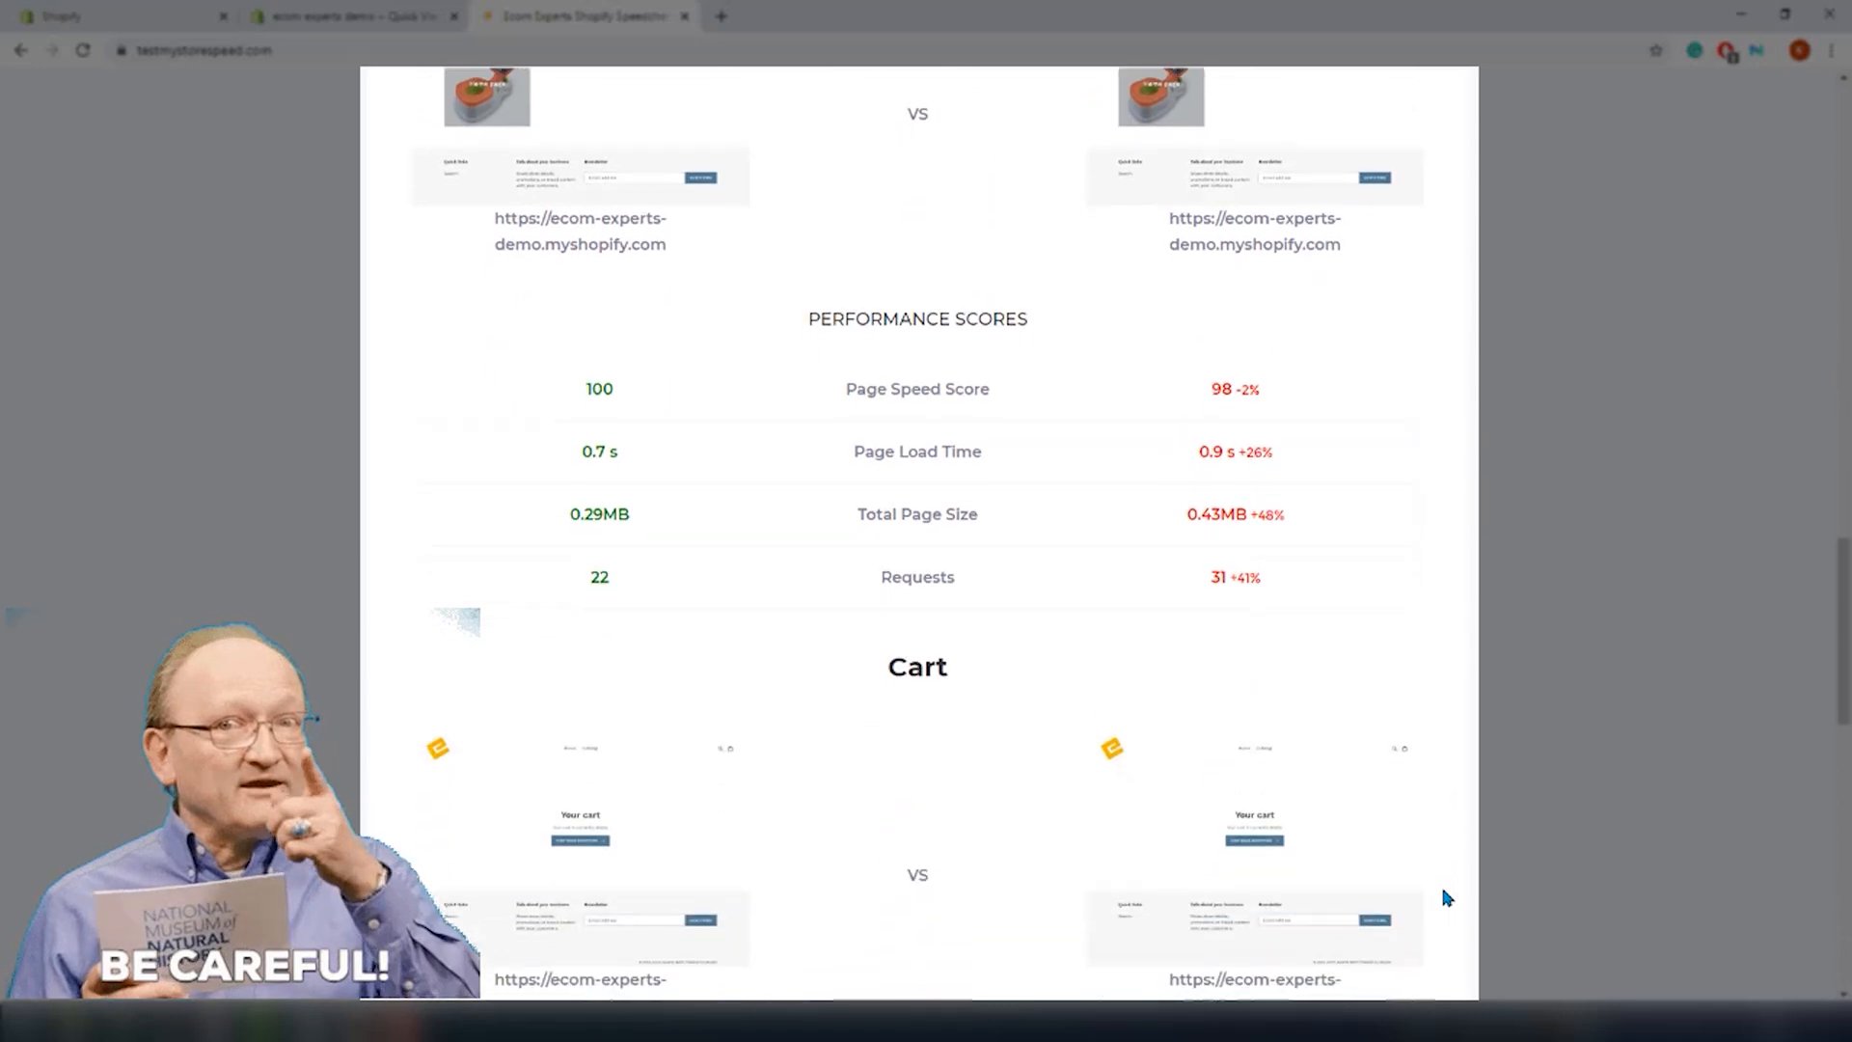
scroll(down, 3)
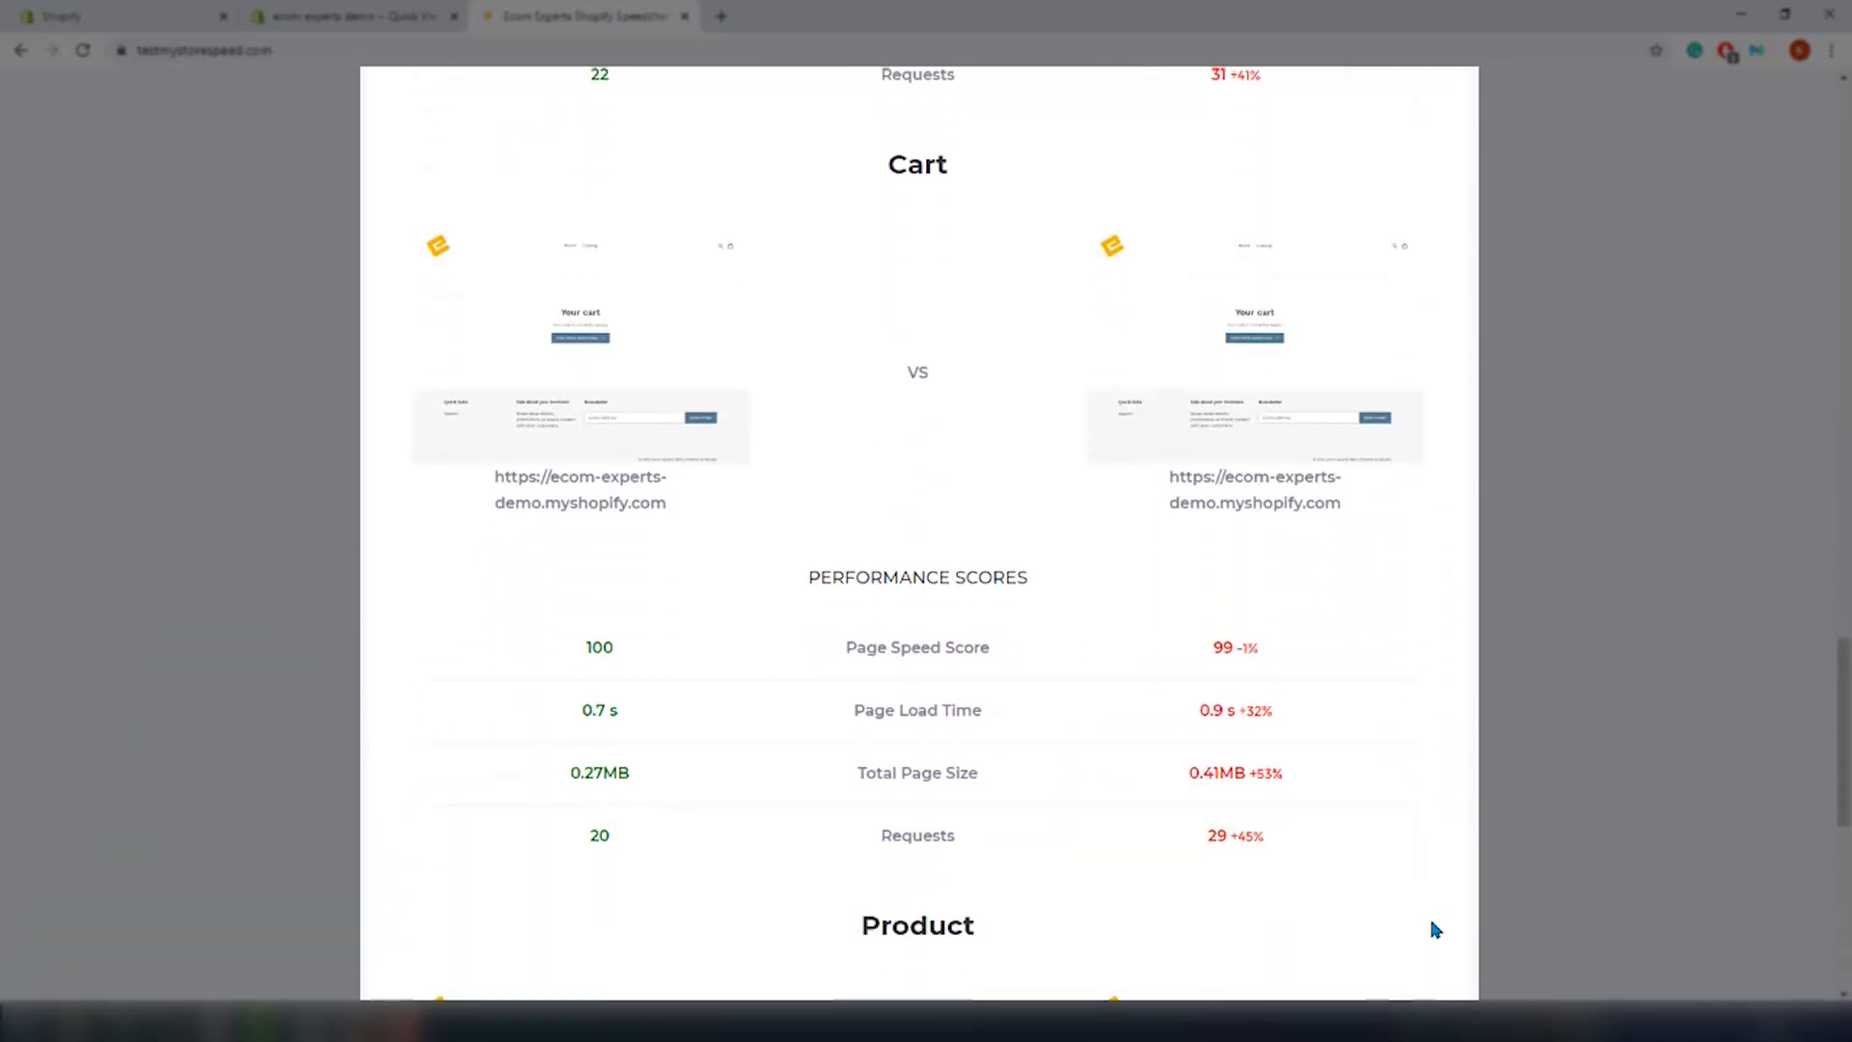
scroll(down, 3)
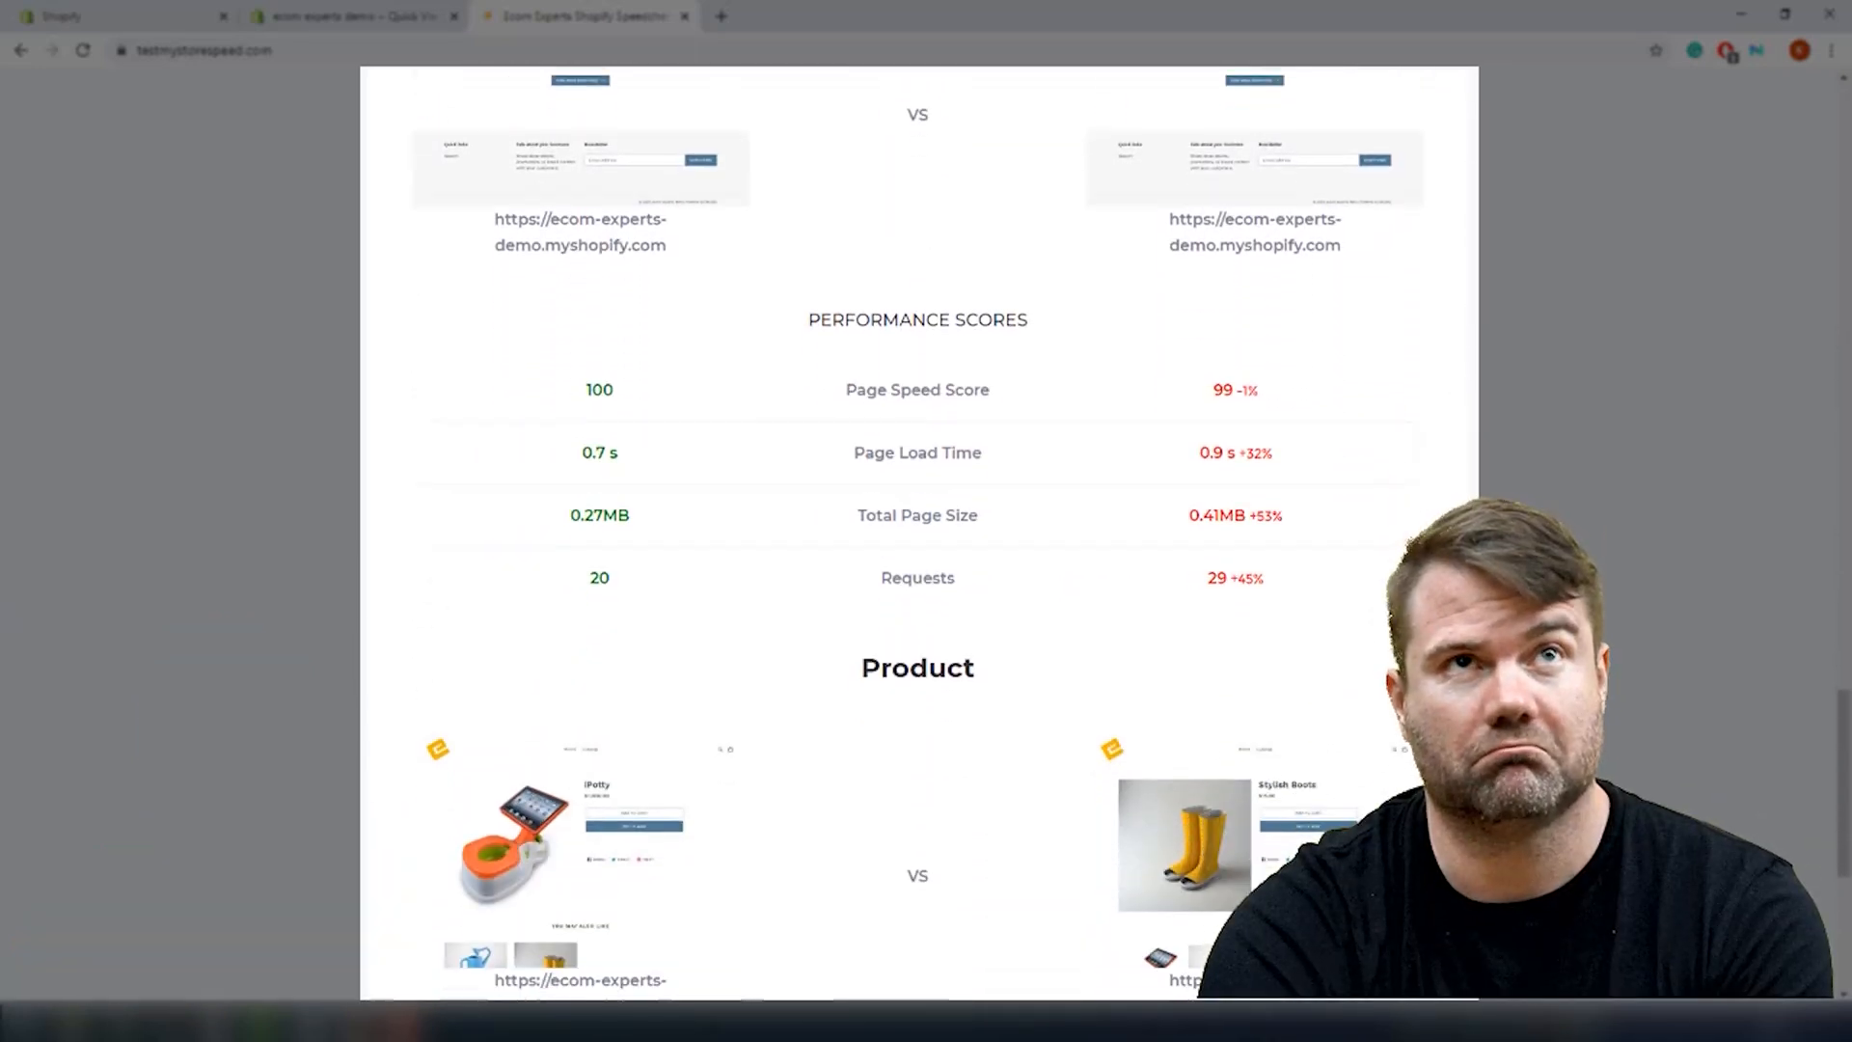
scroll(down, 3)
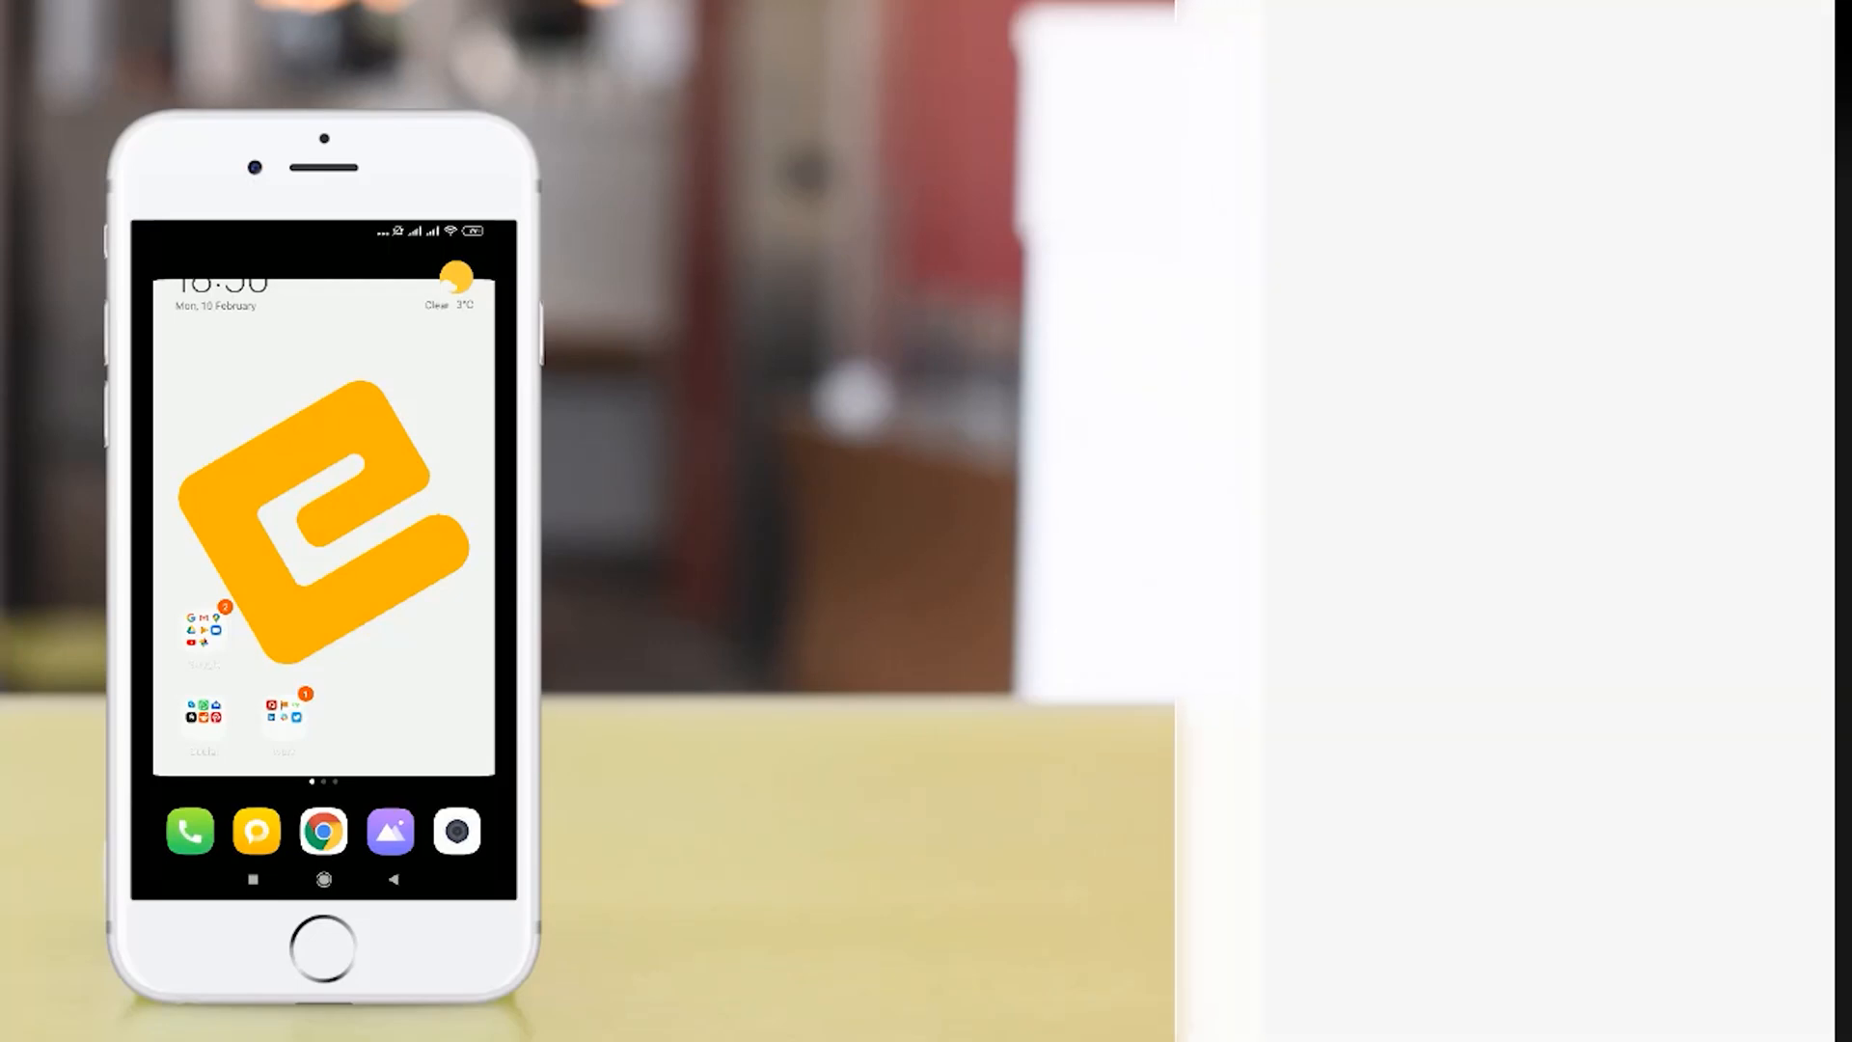
On the phone's browser, load the demo store and show the iPotty quick-view popup.
click(322, 830)
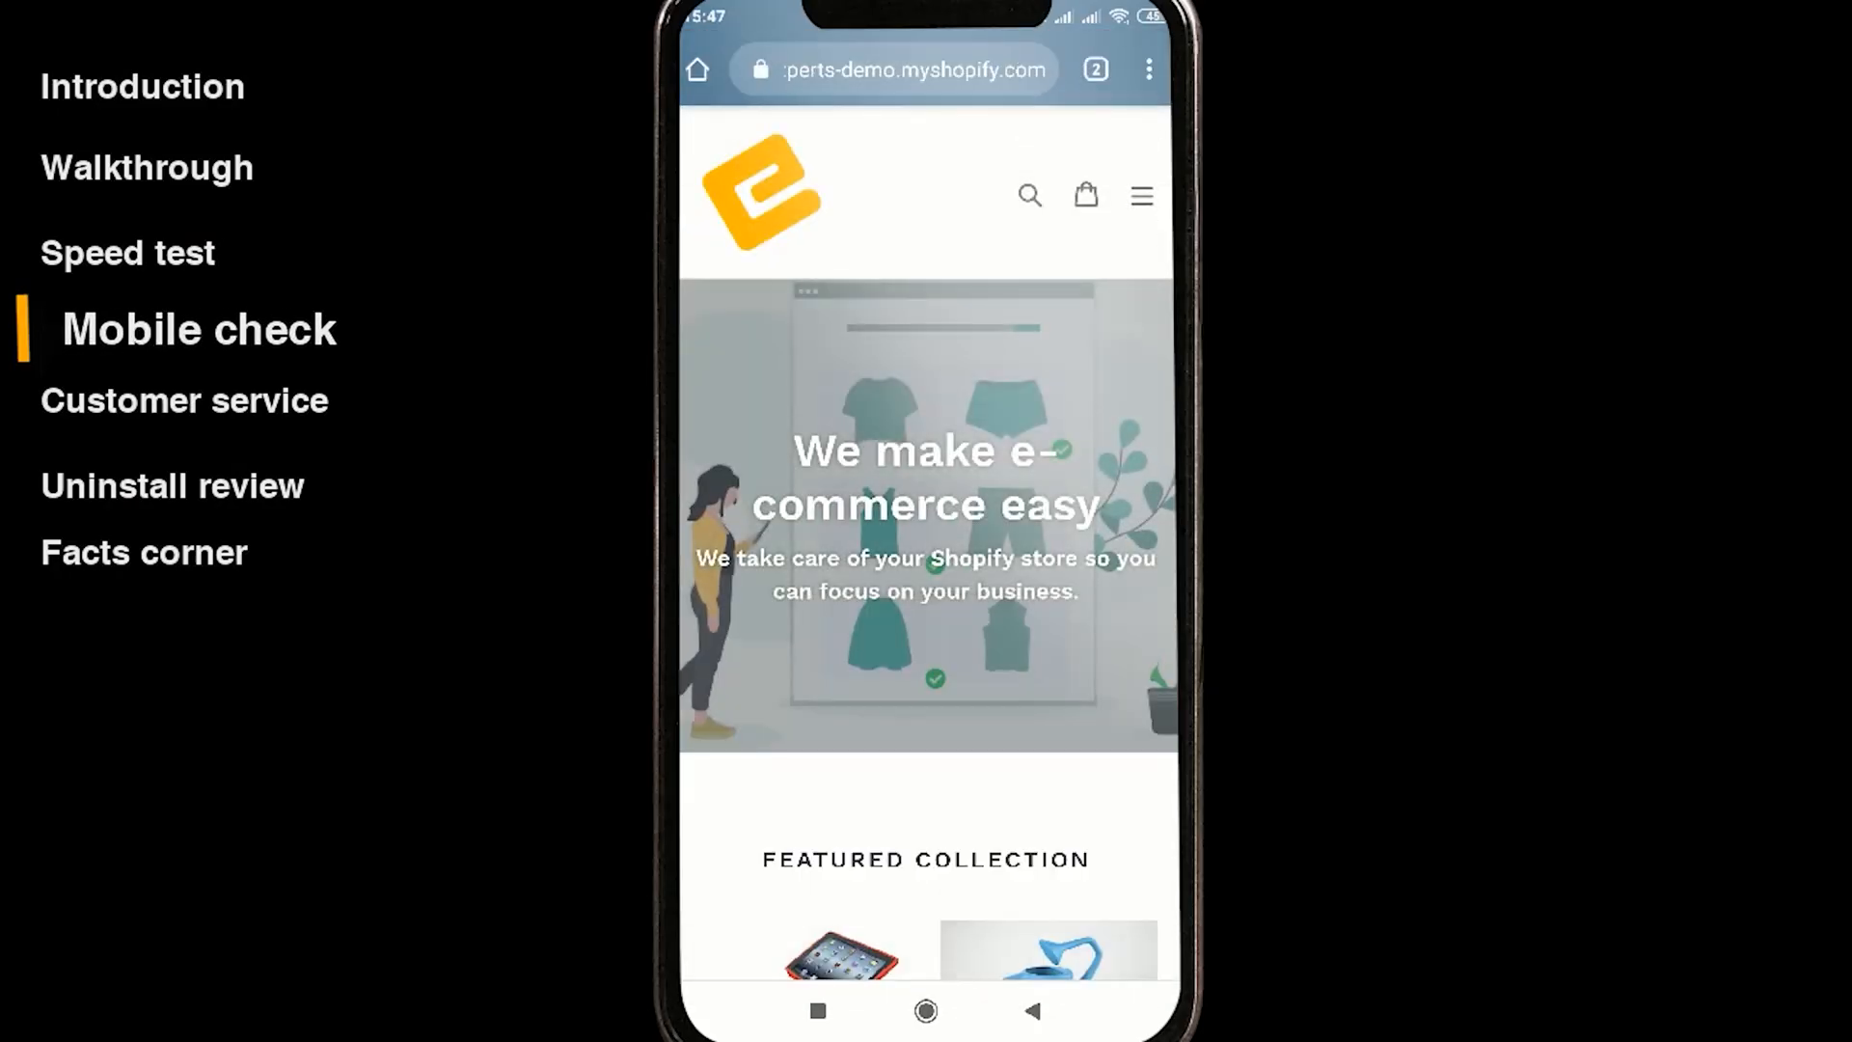
scroll(down, 3)
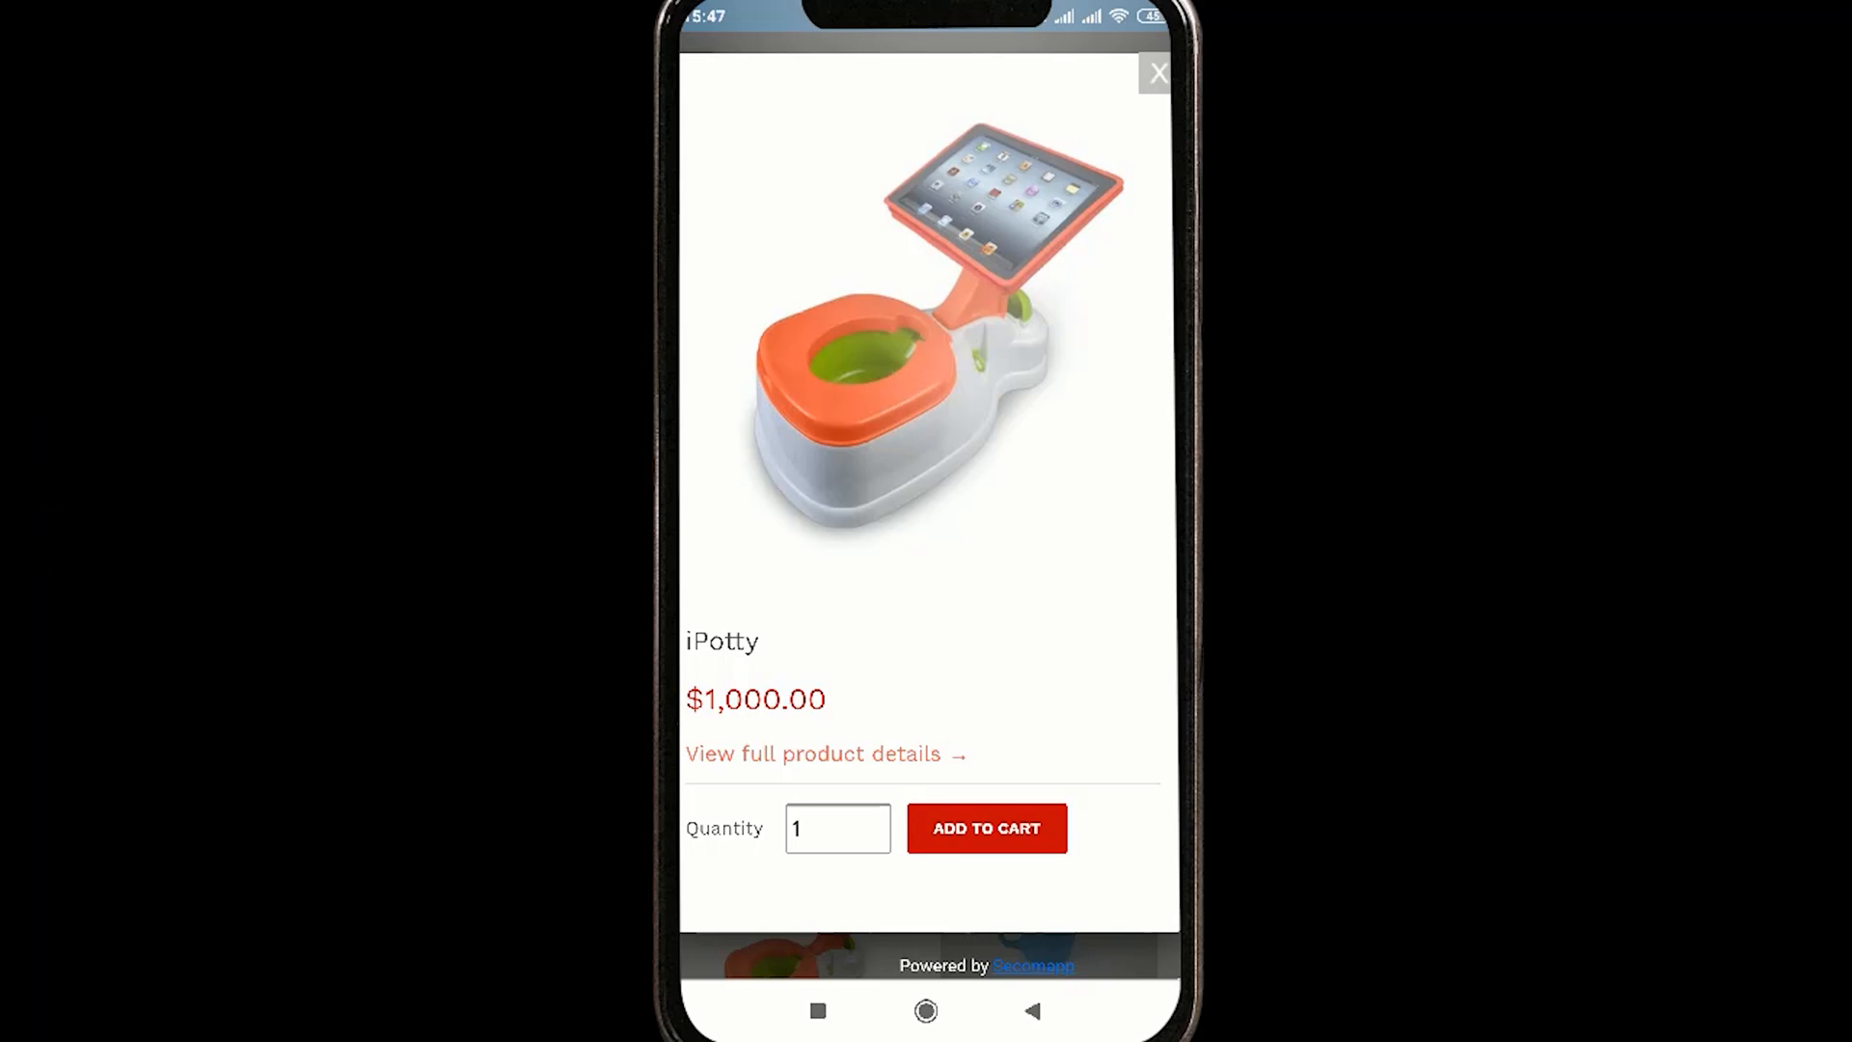
click(986, 828)
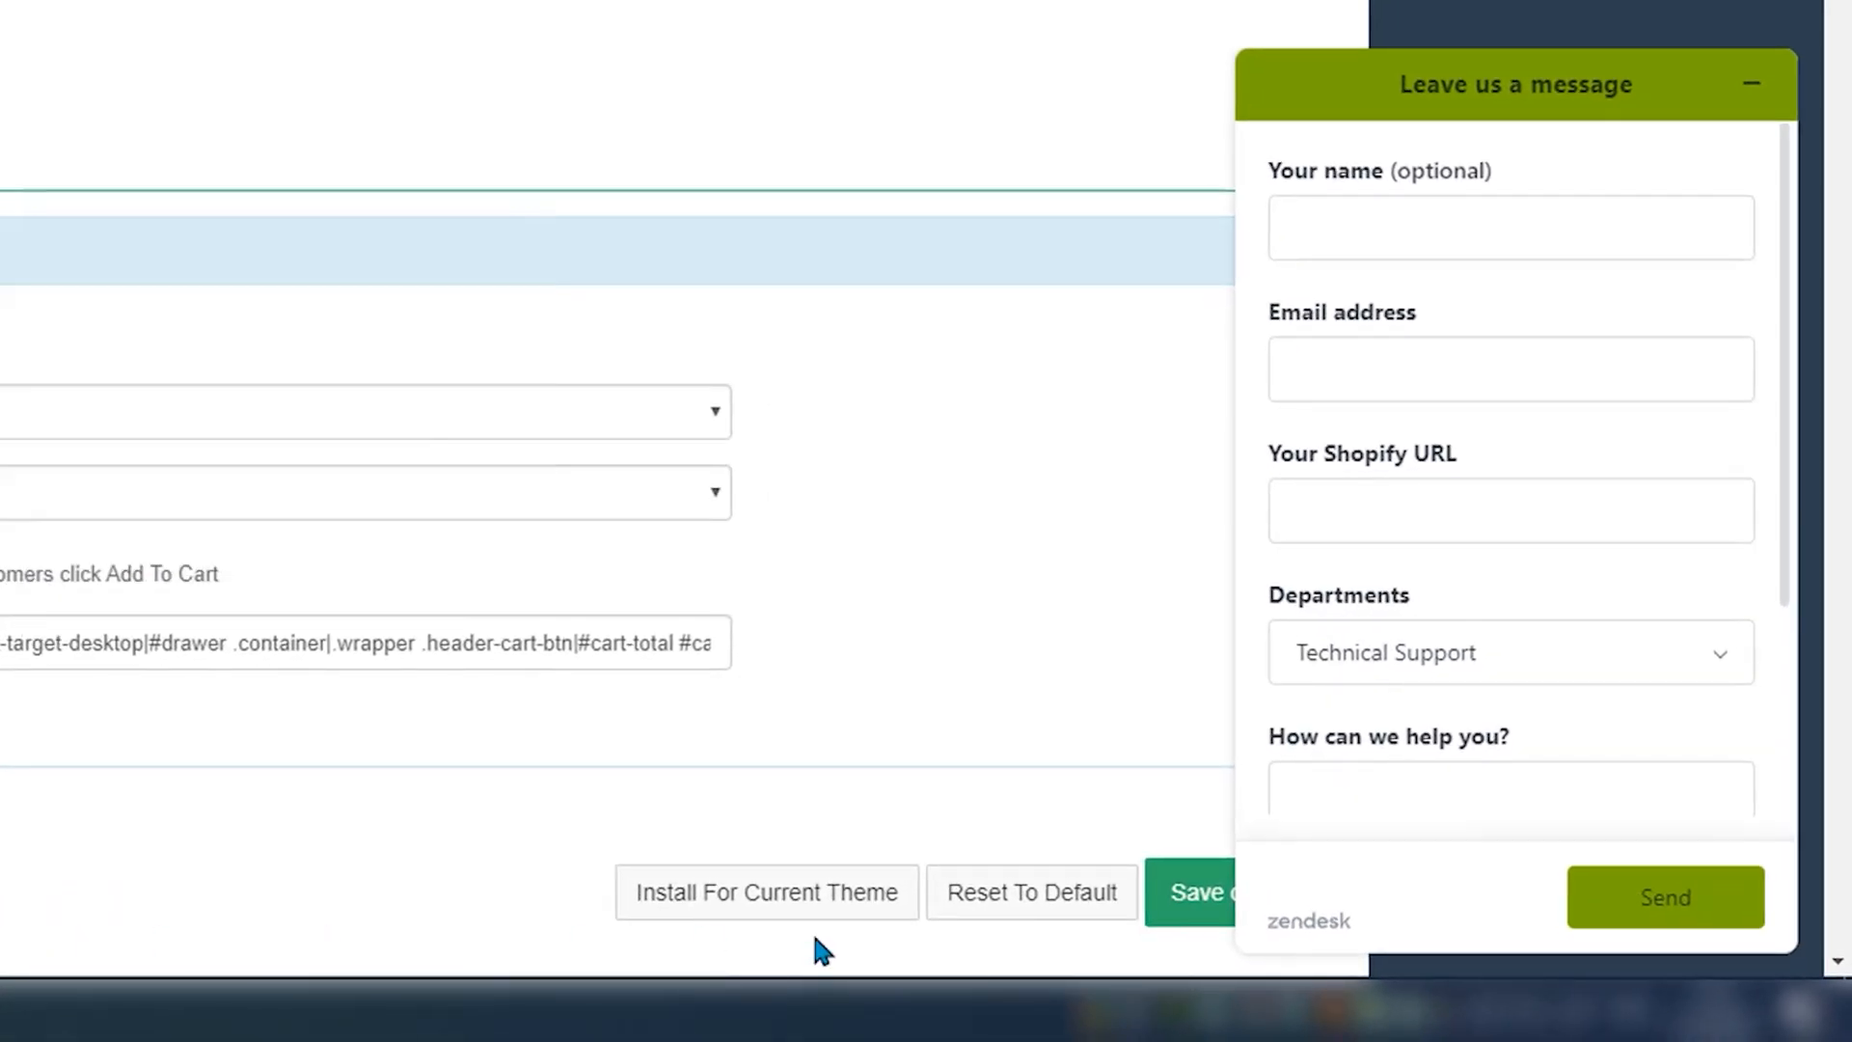
mouse_move(1694, 299)
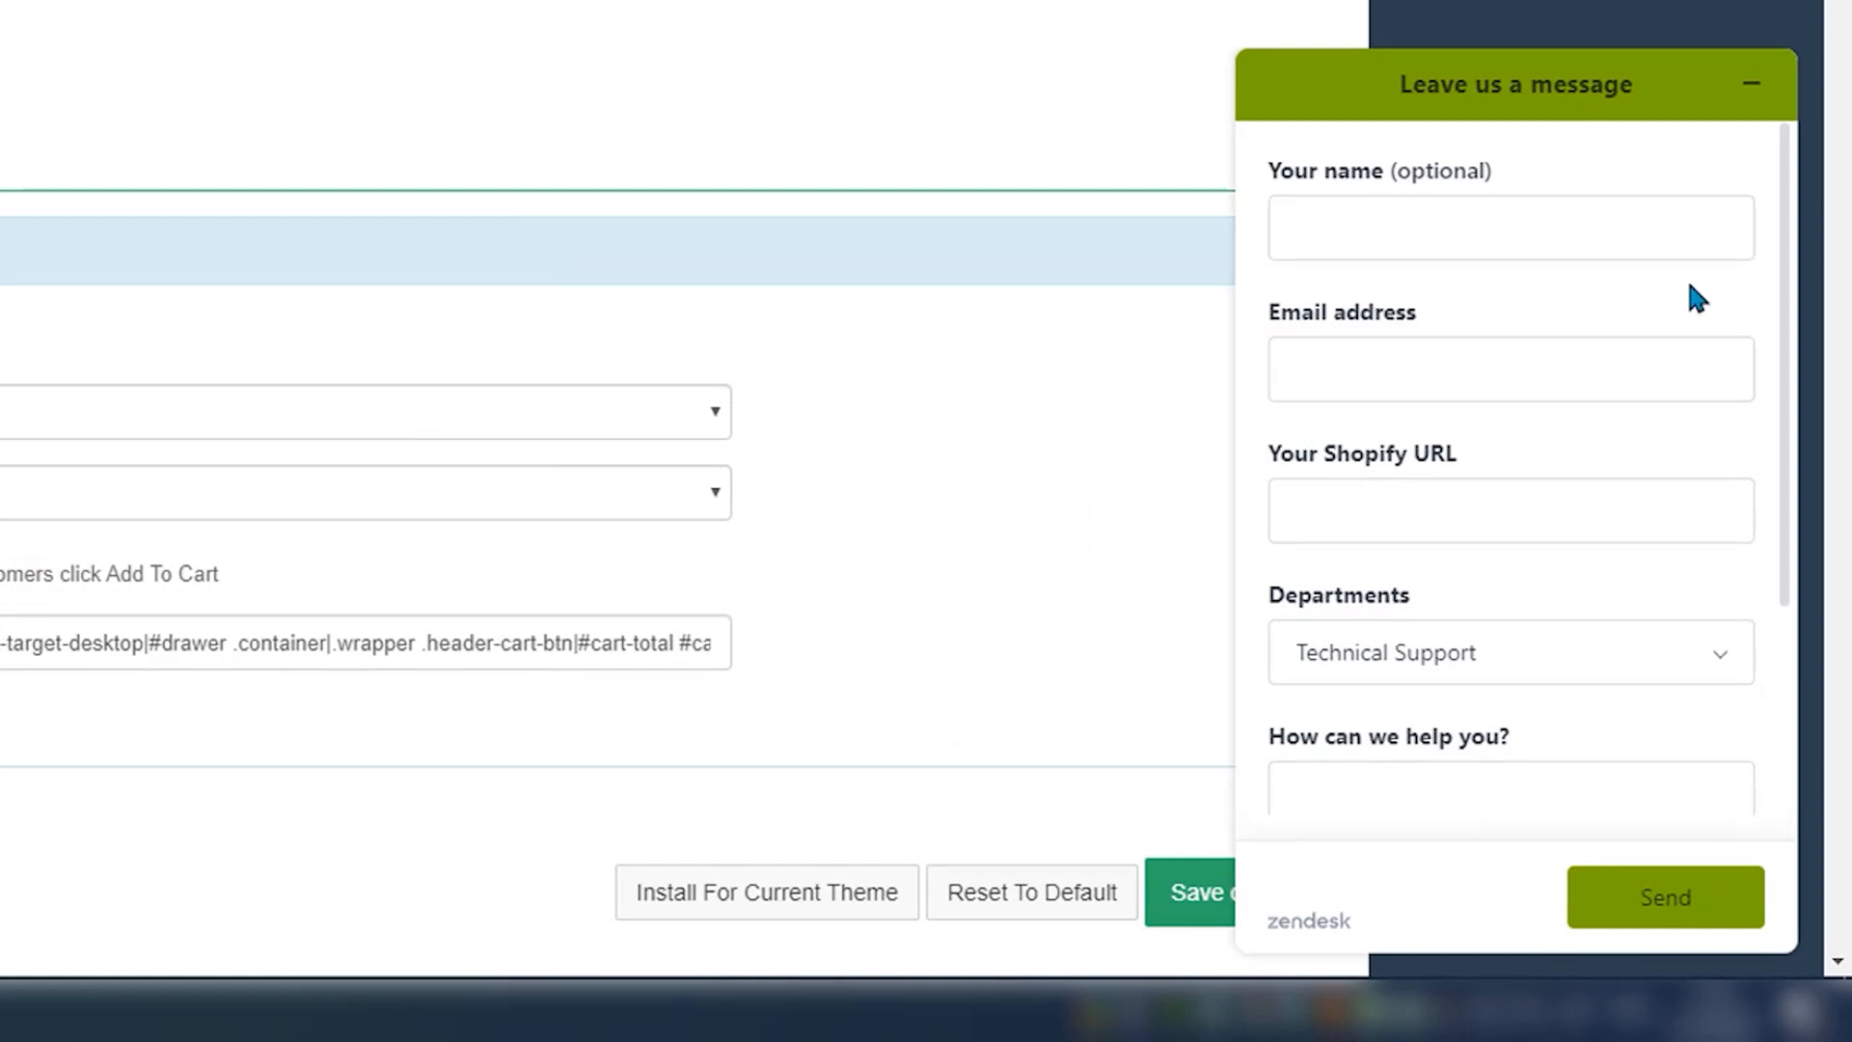
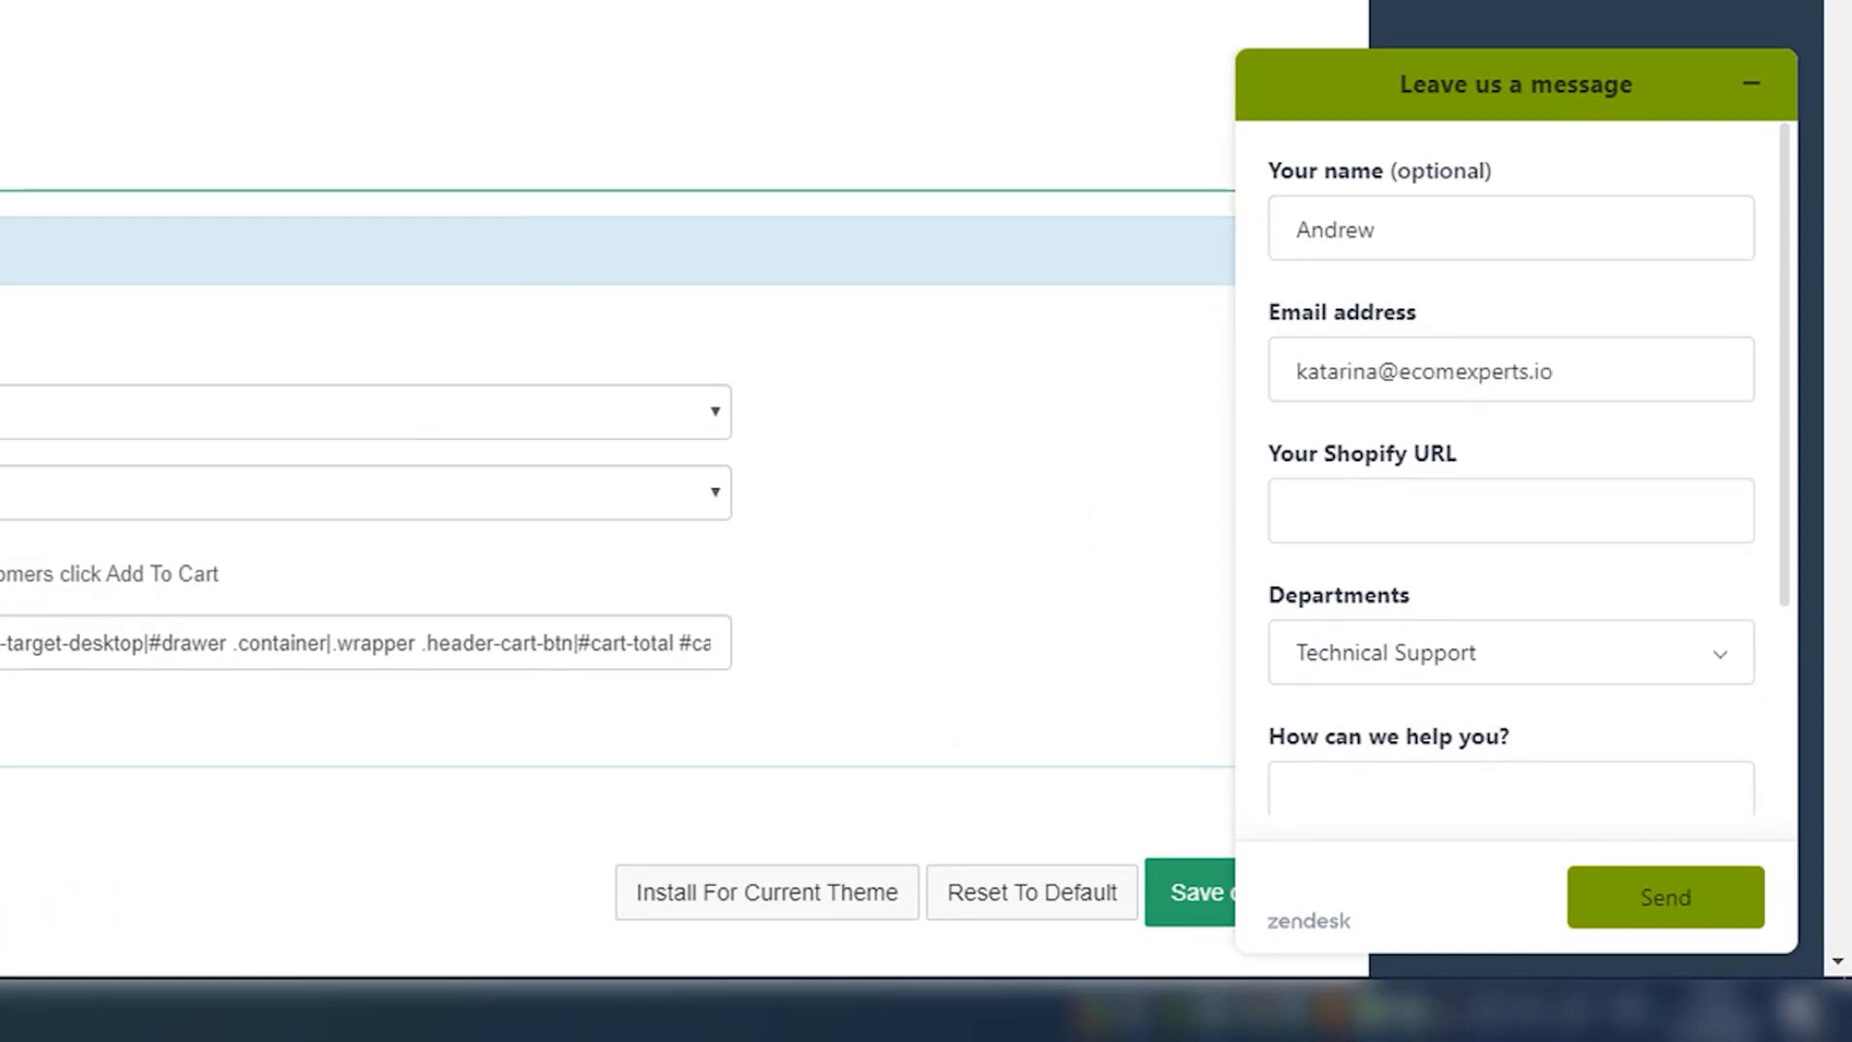
Send a support message from katarina asking how to disable quick view on the homepage.
text(H)
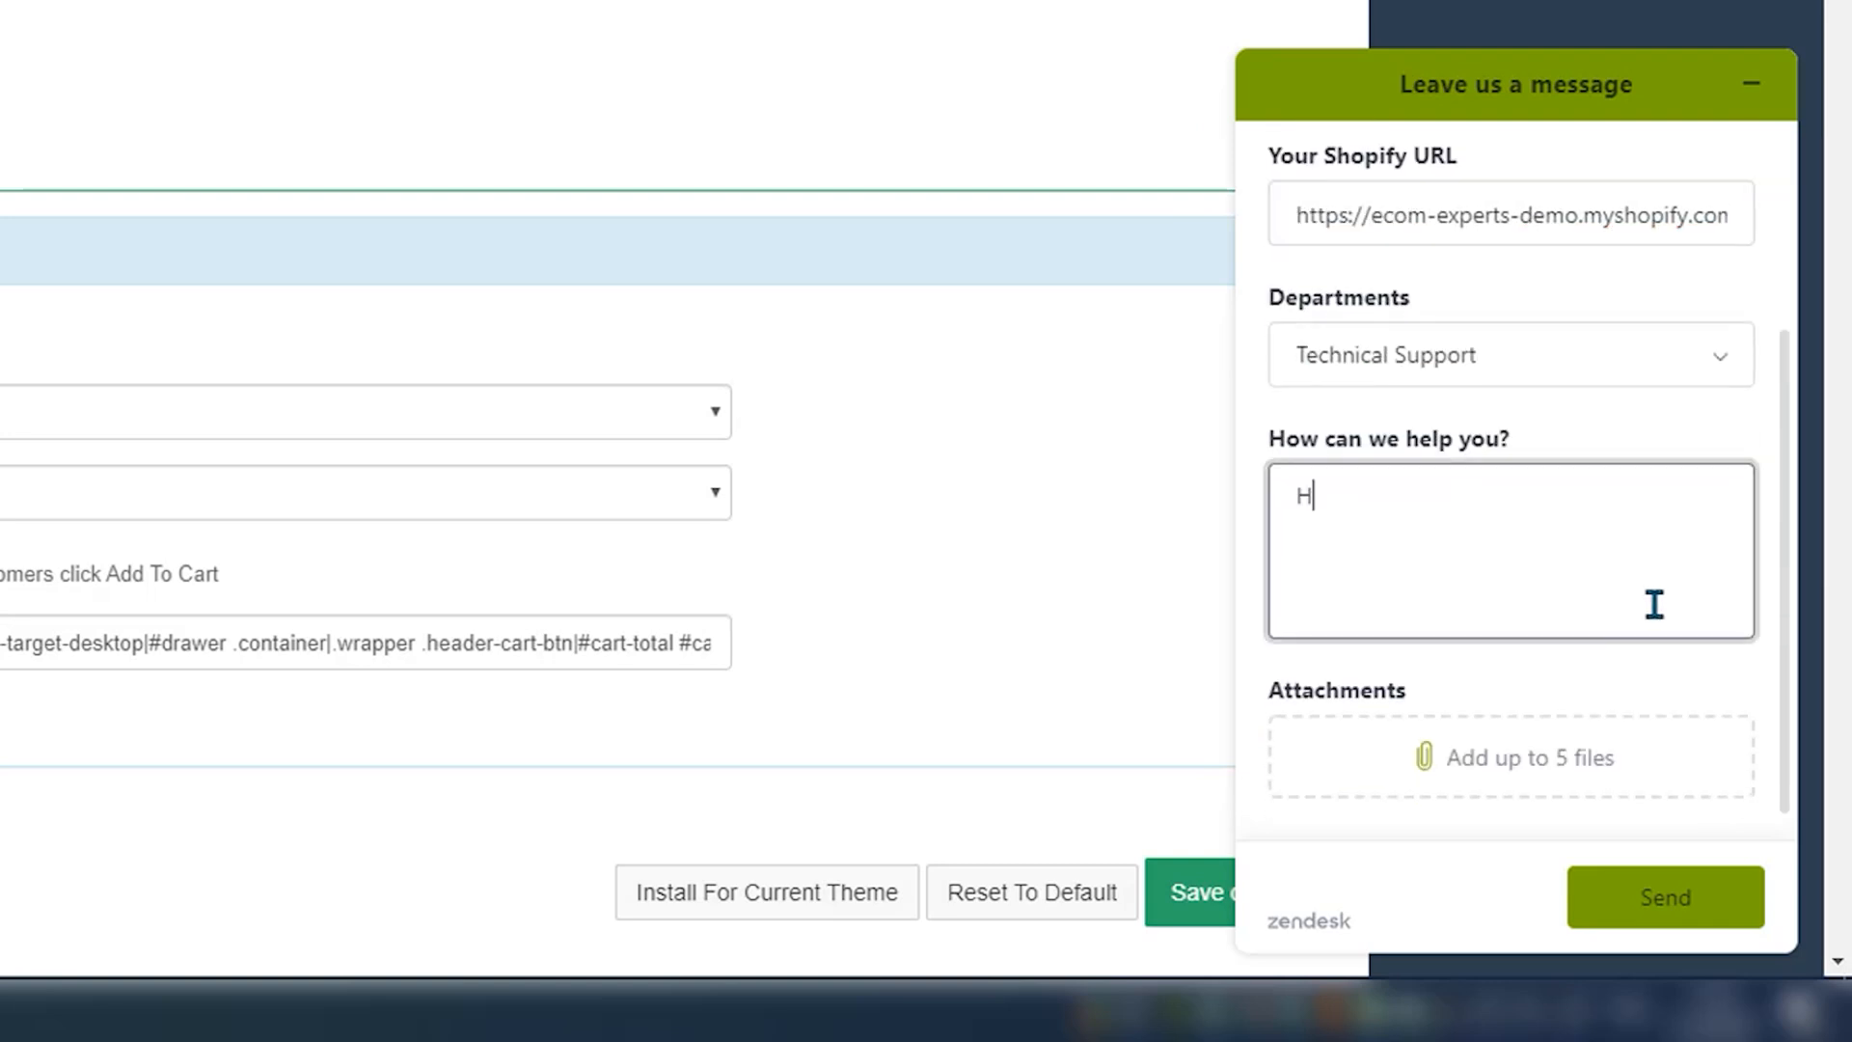
text(i I need help, I don't want to include)
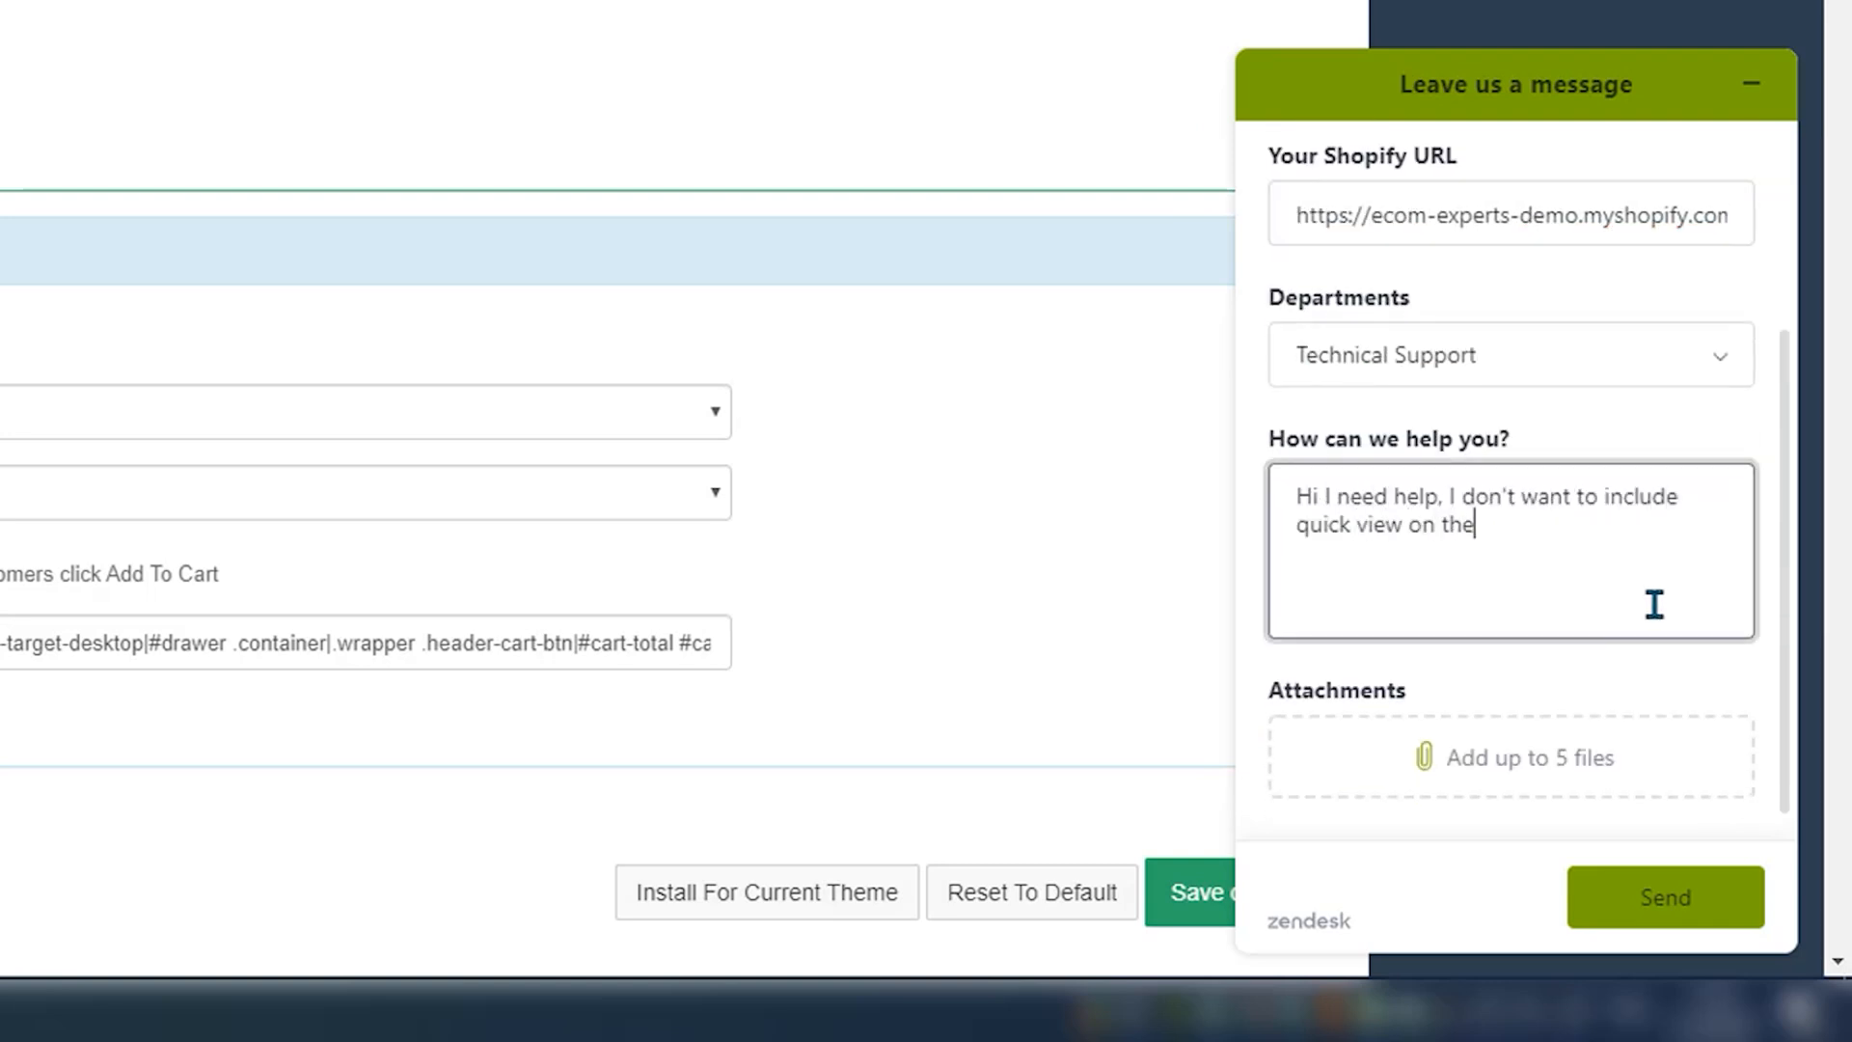
text(homepage. How can I disable it?)
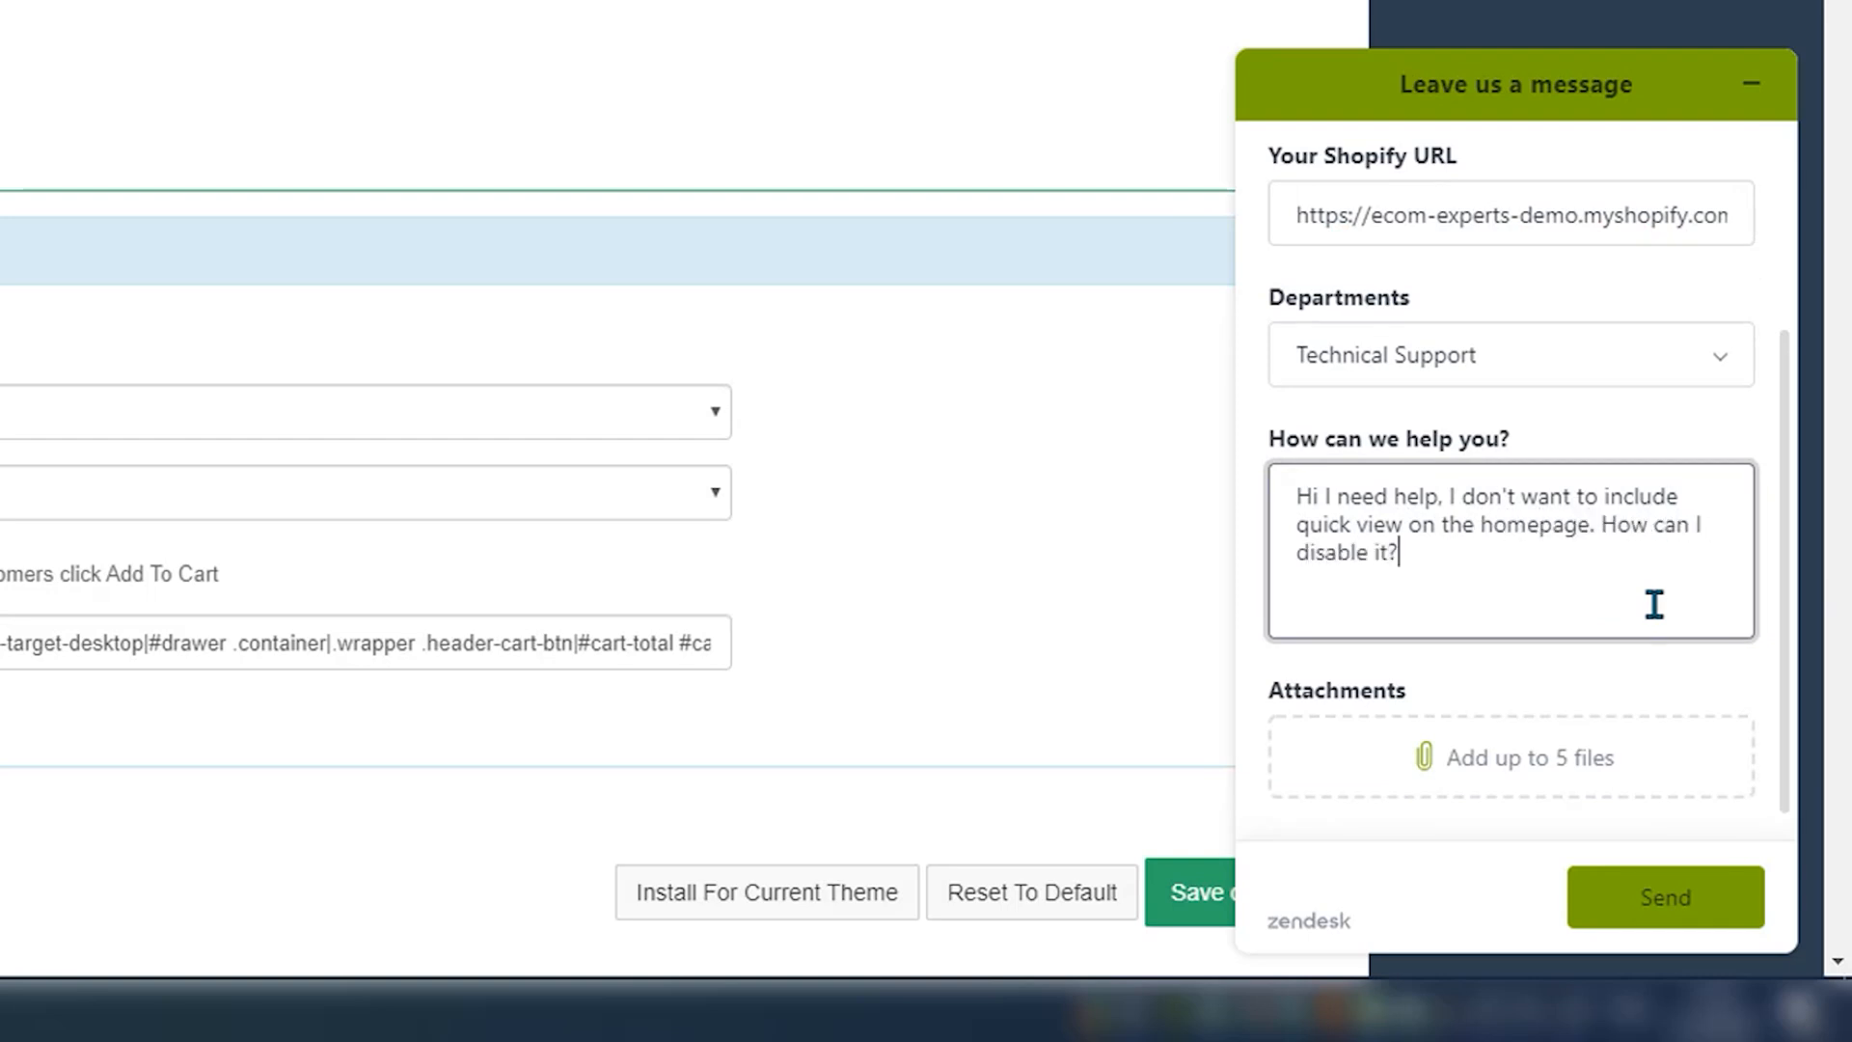
click(1752, 83)
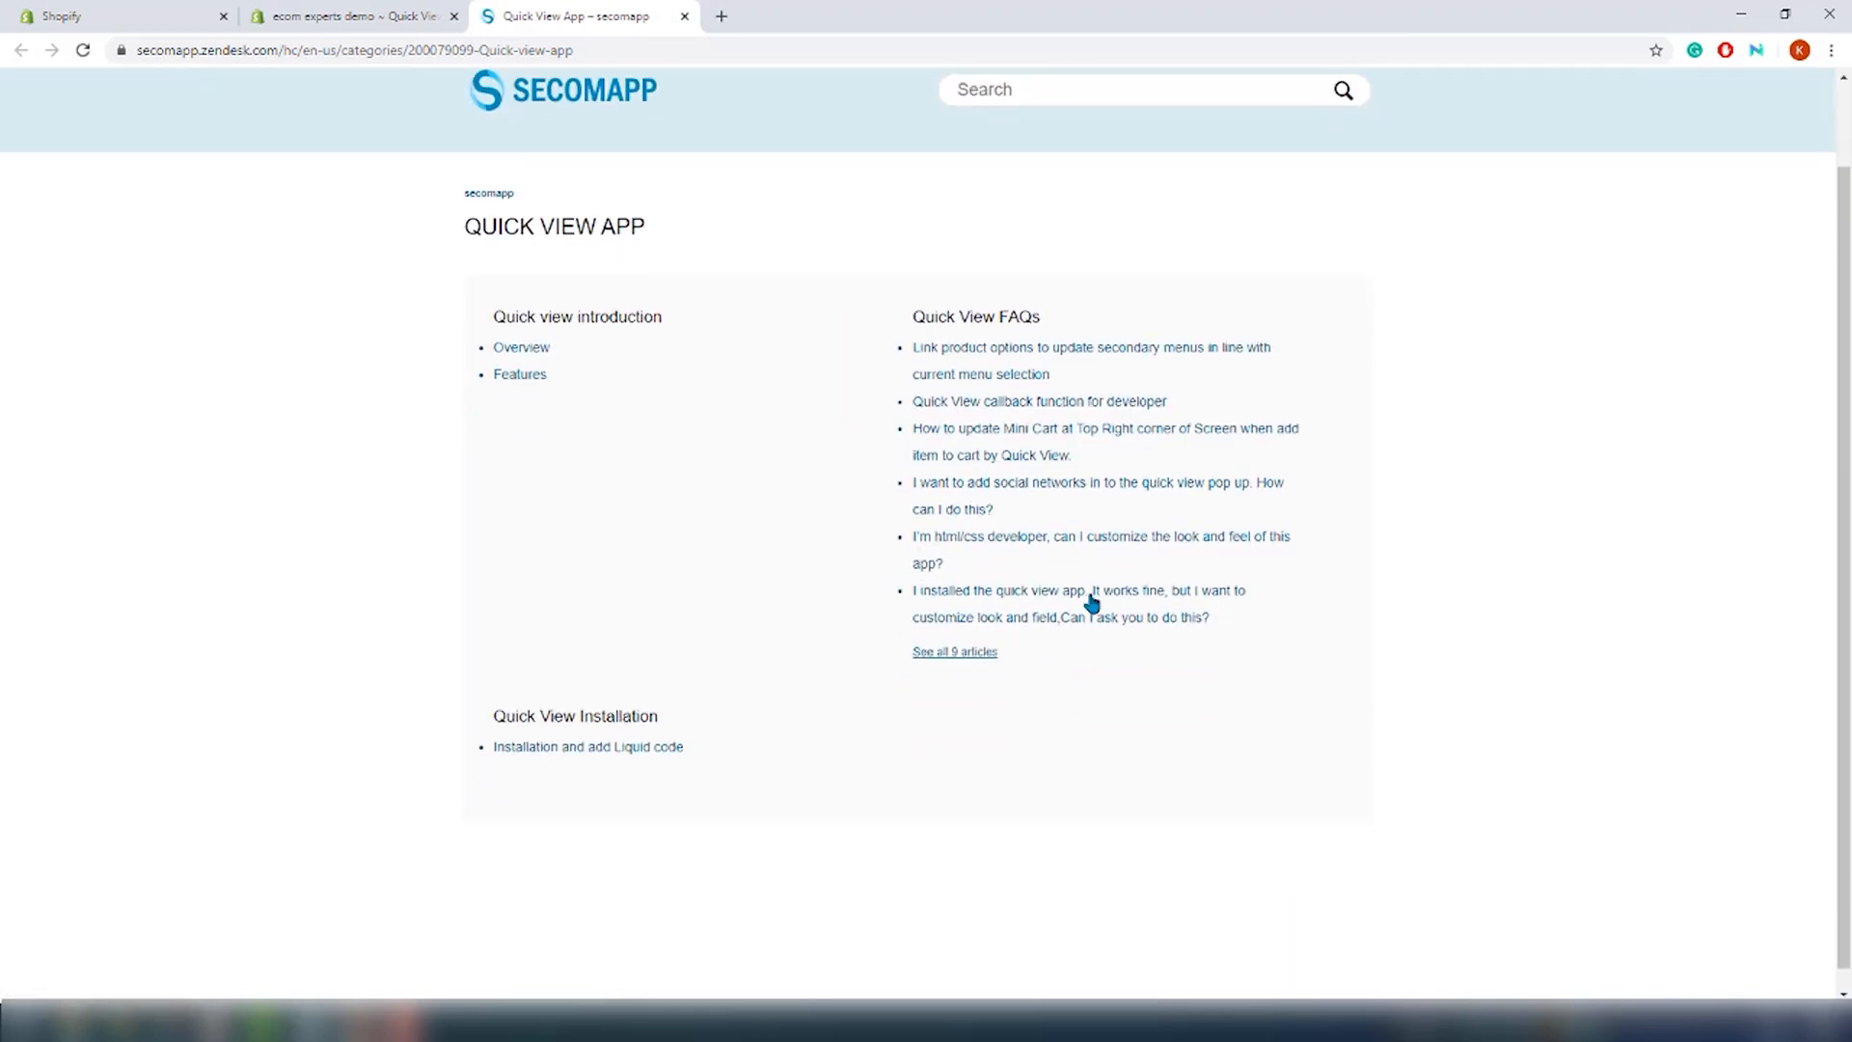
Open the help article on updating the mini cart after adding items via Quick View and read through it.
click(521, 345)
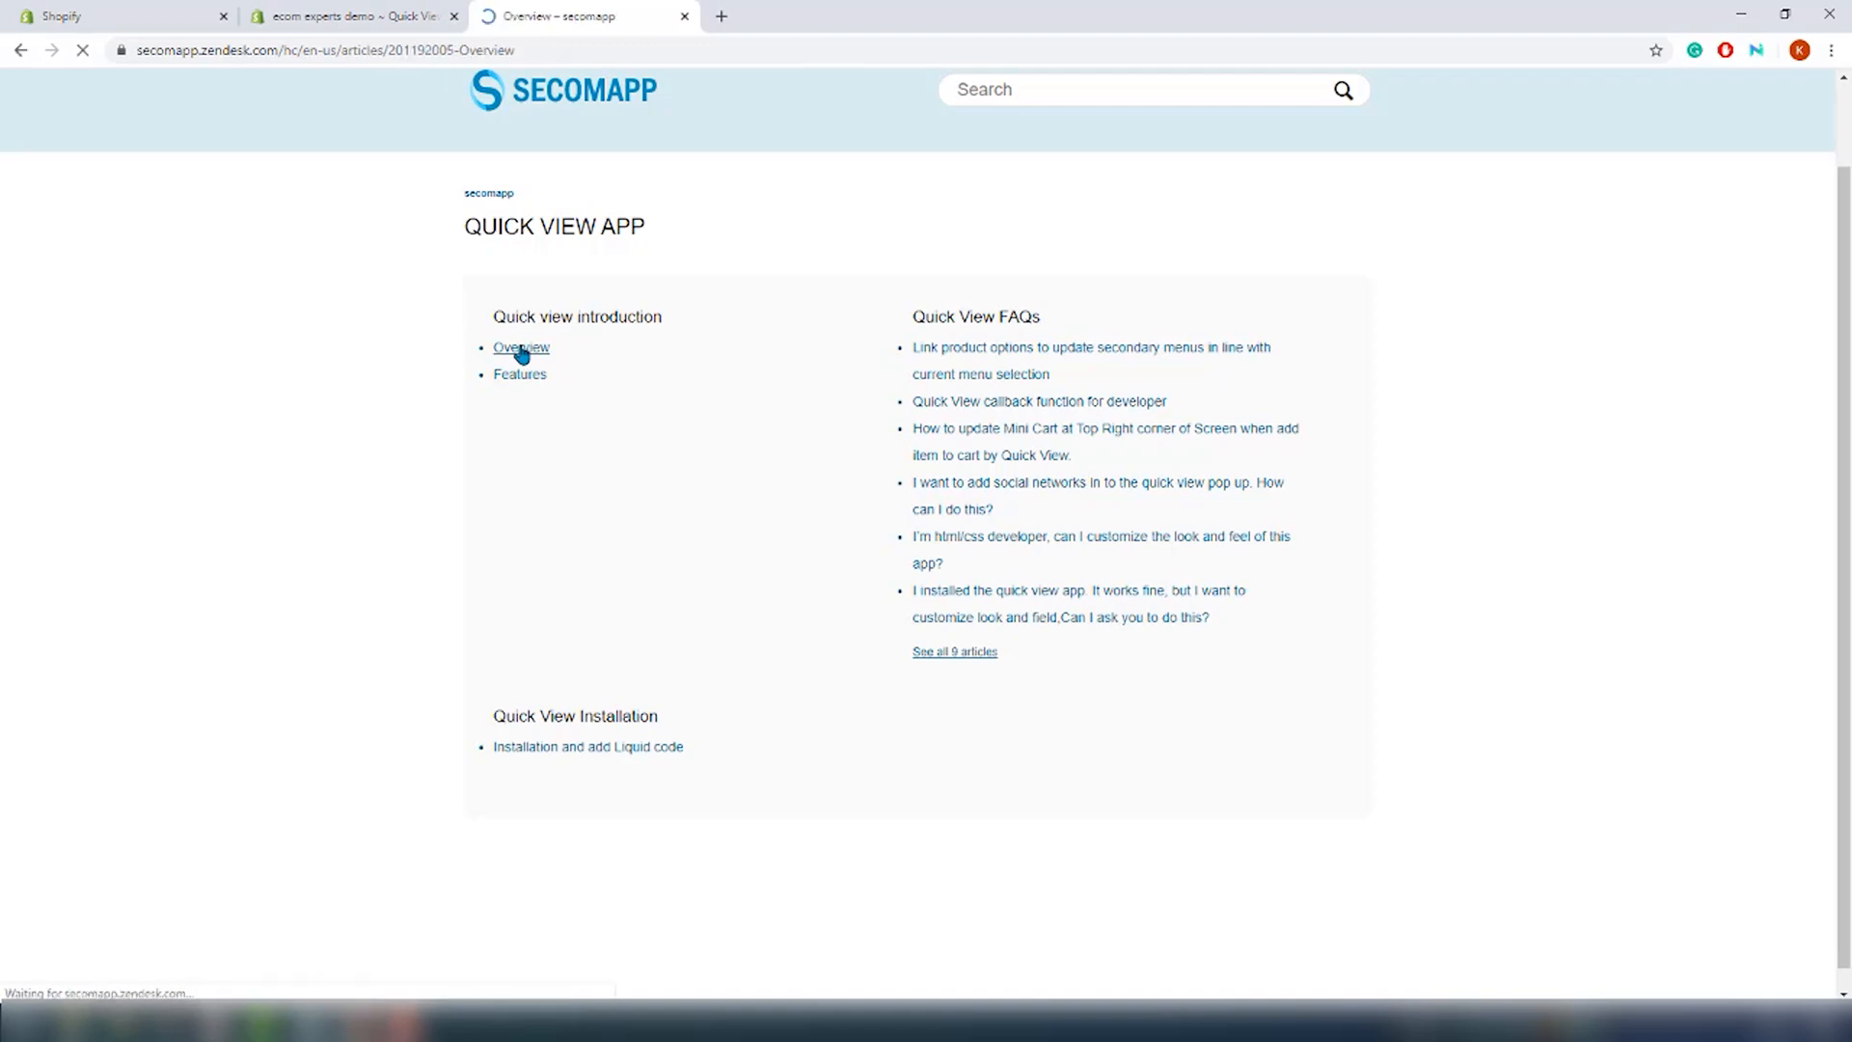
click(519, 347)
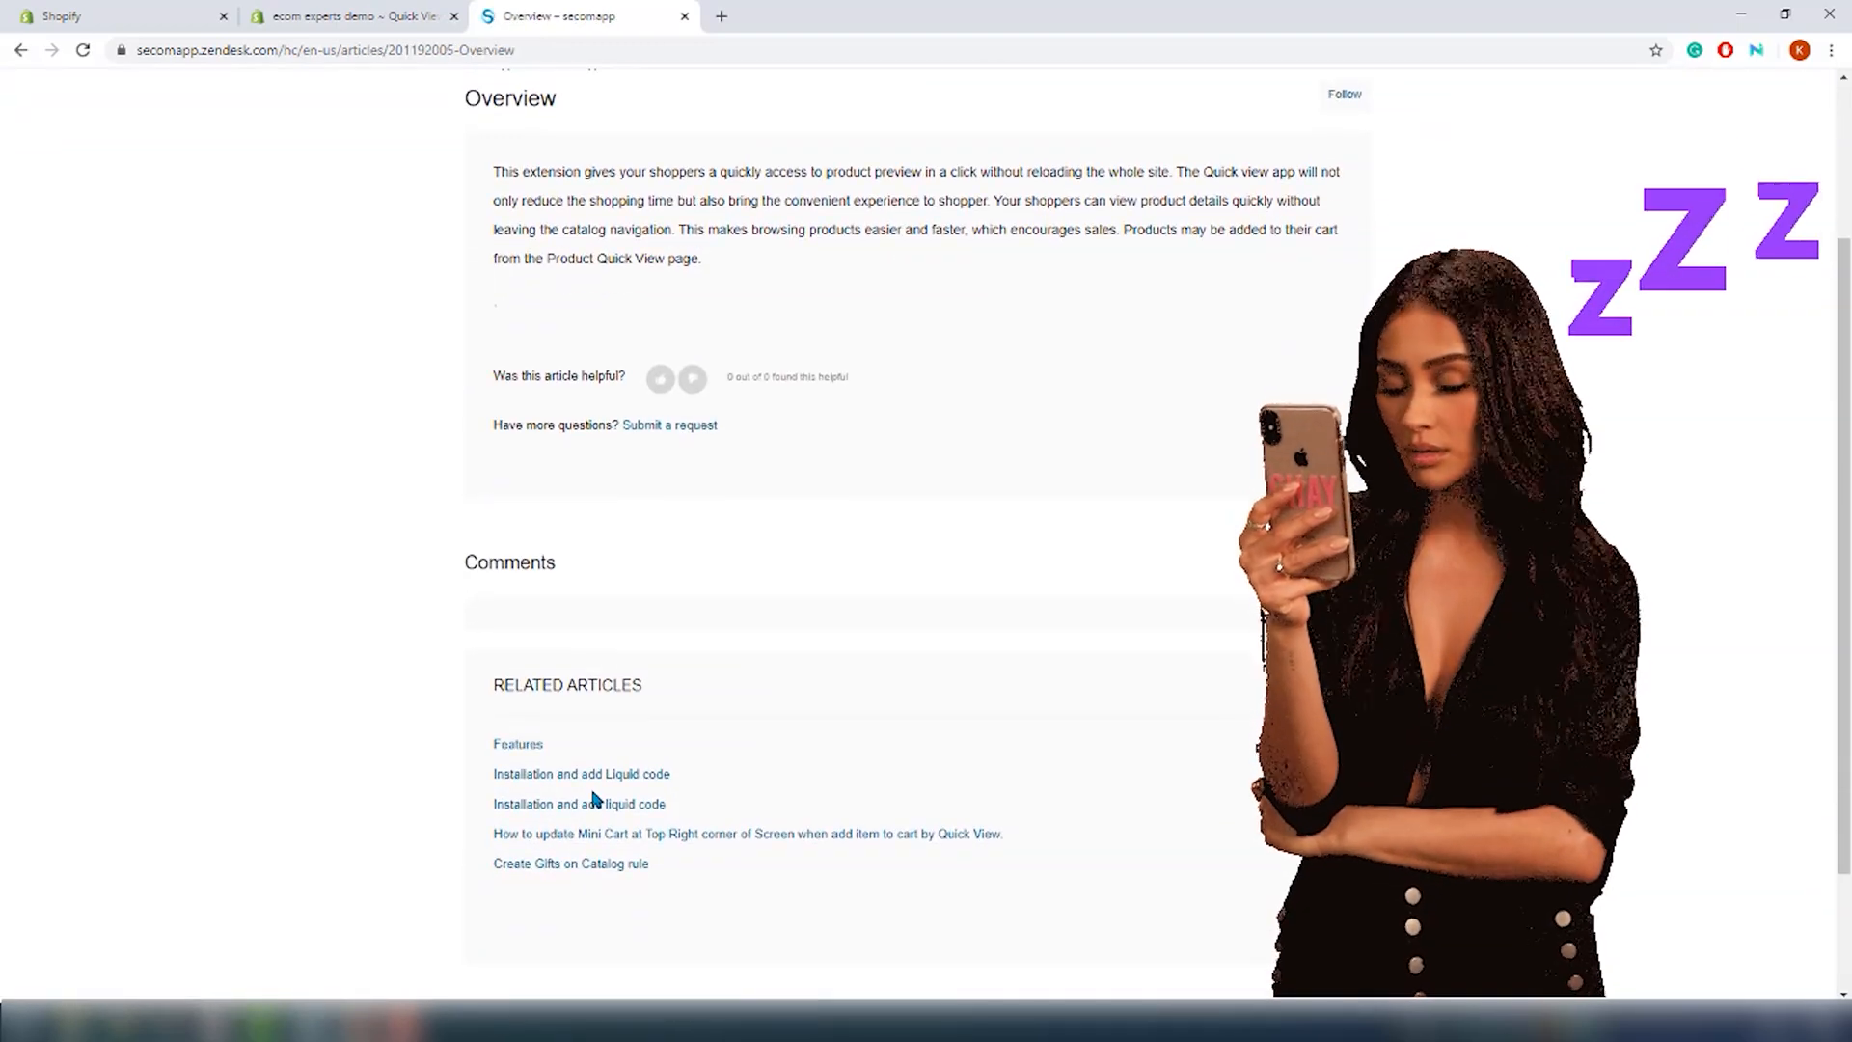
click(746, 833)
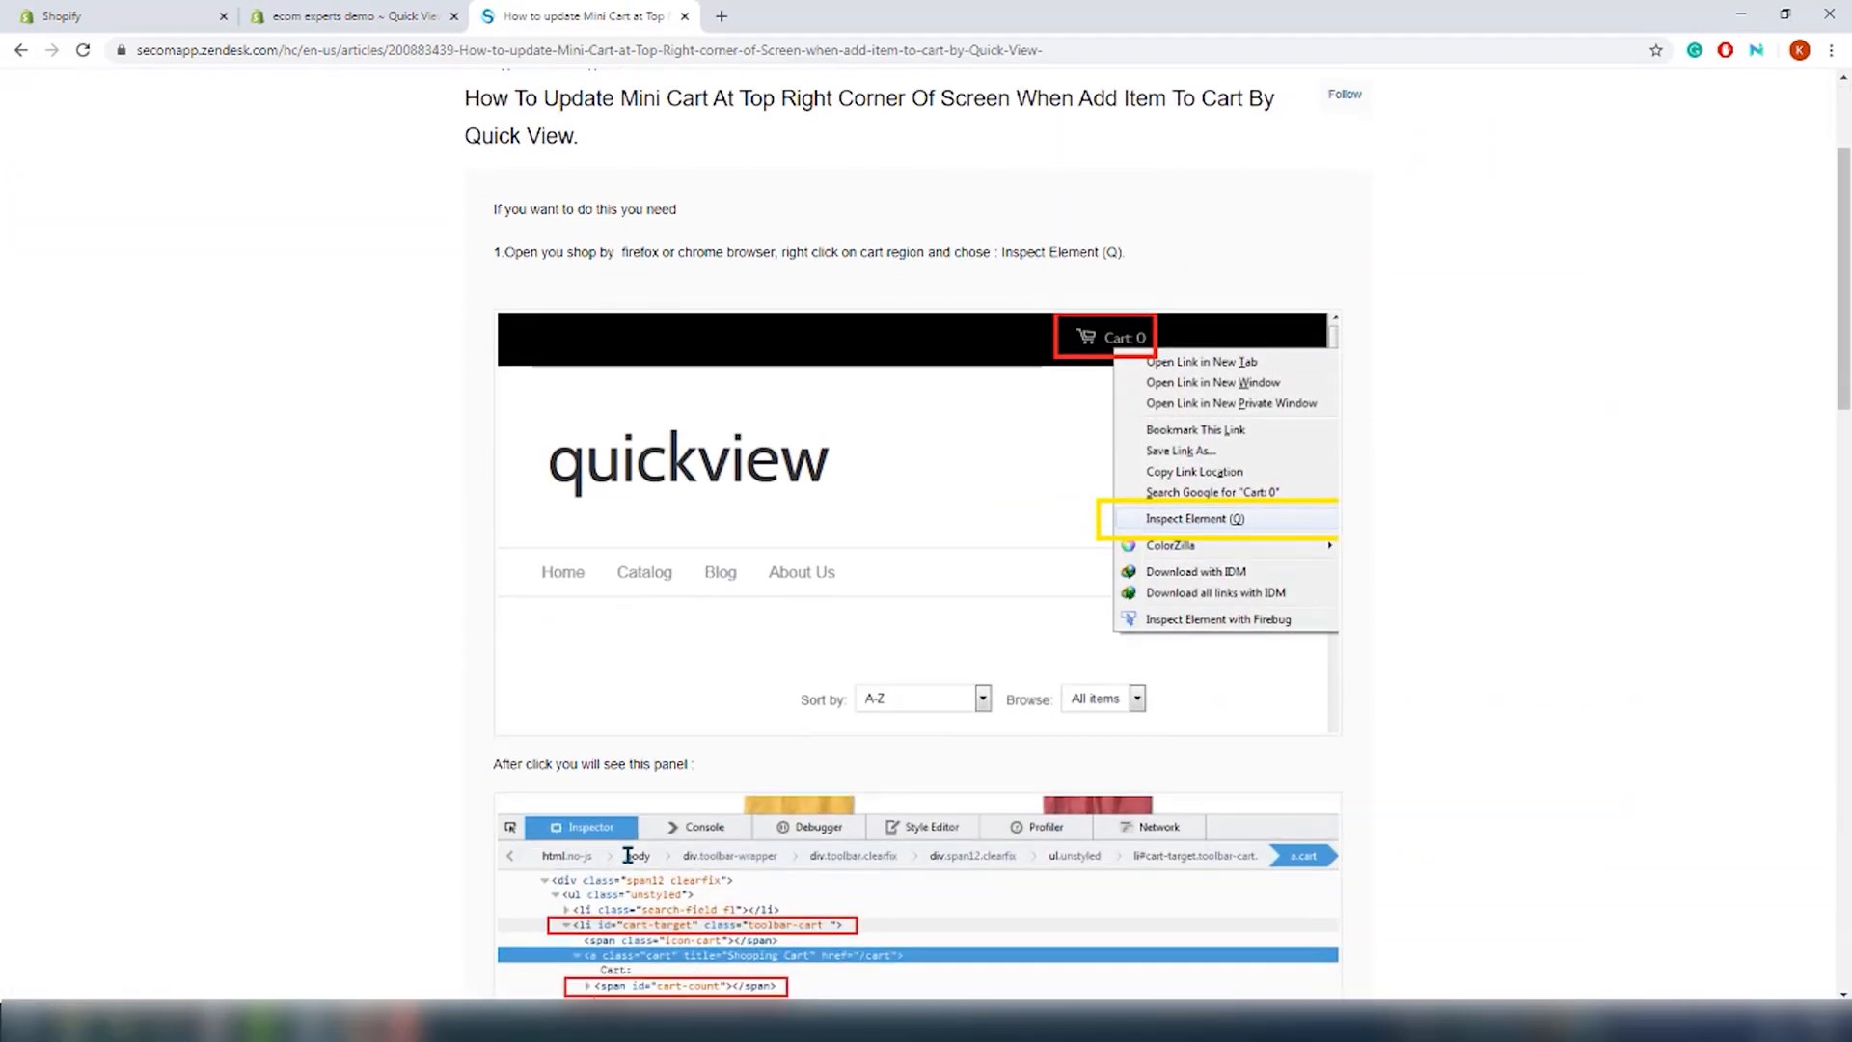
scroll(down, 3)
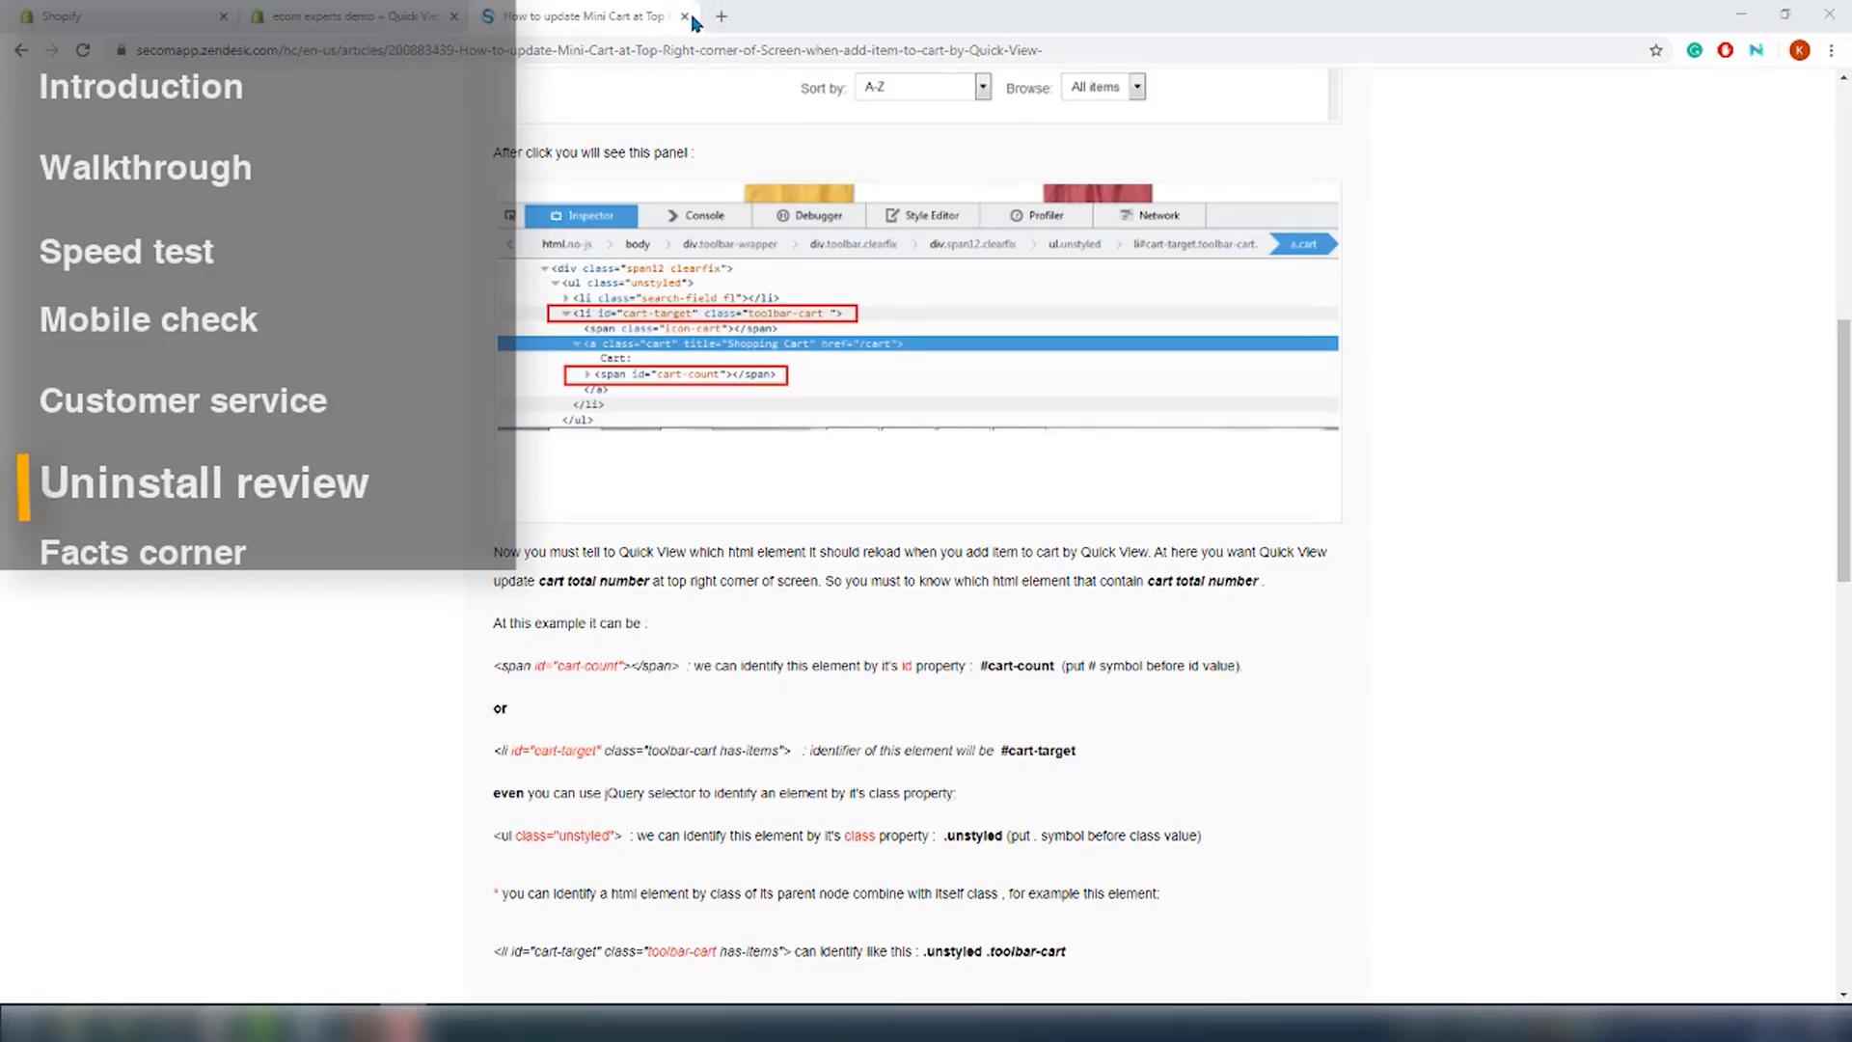
Delete Quick View by Secomapp from the Shopify admin Apps page and confirm.
click(344, 17)
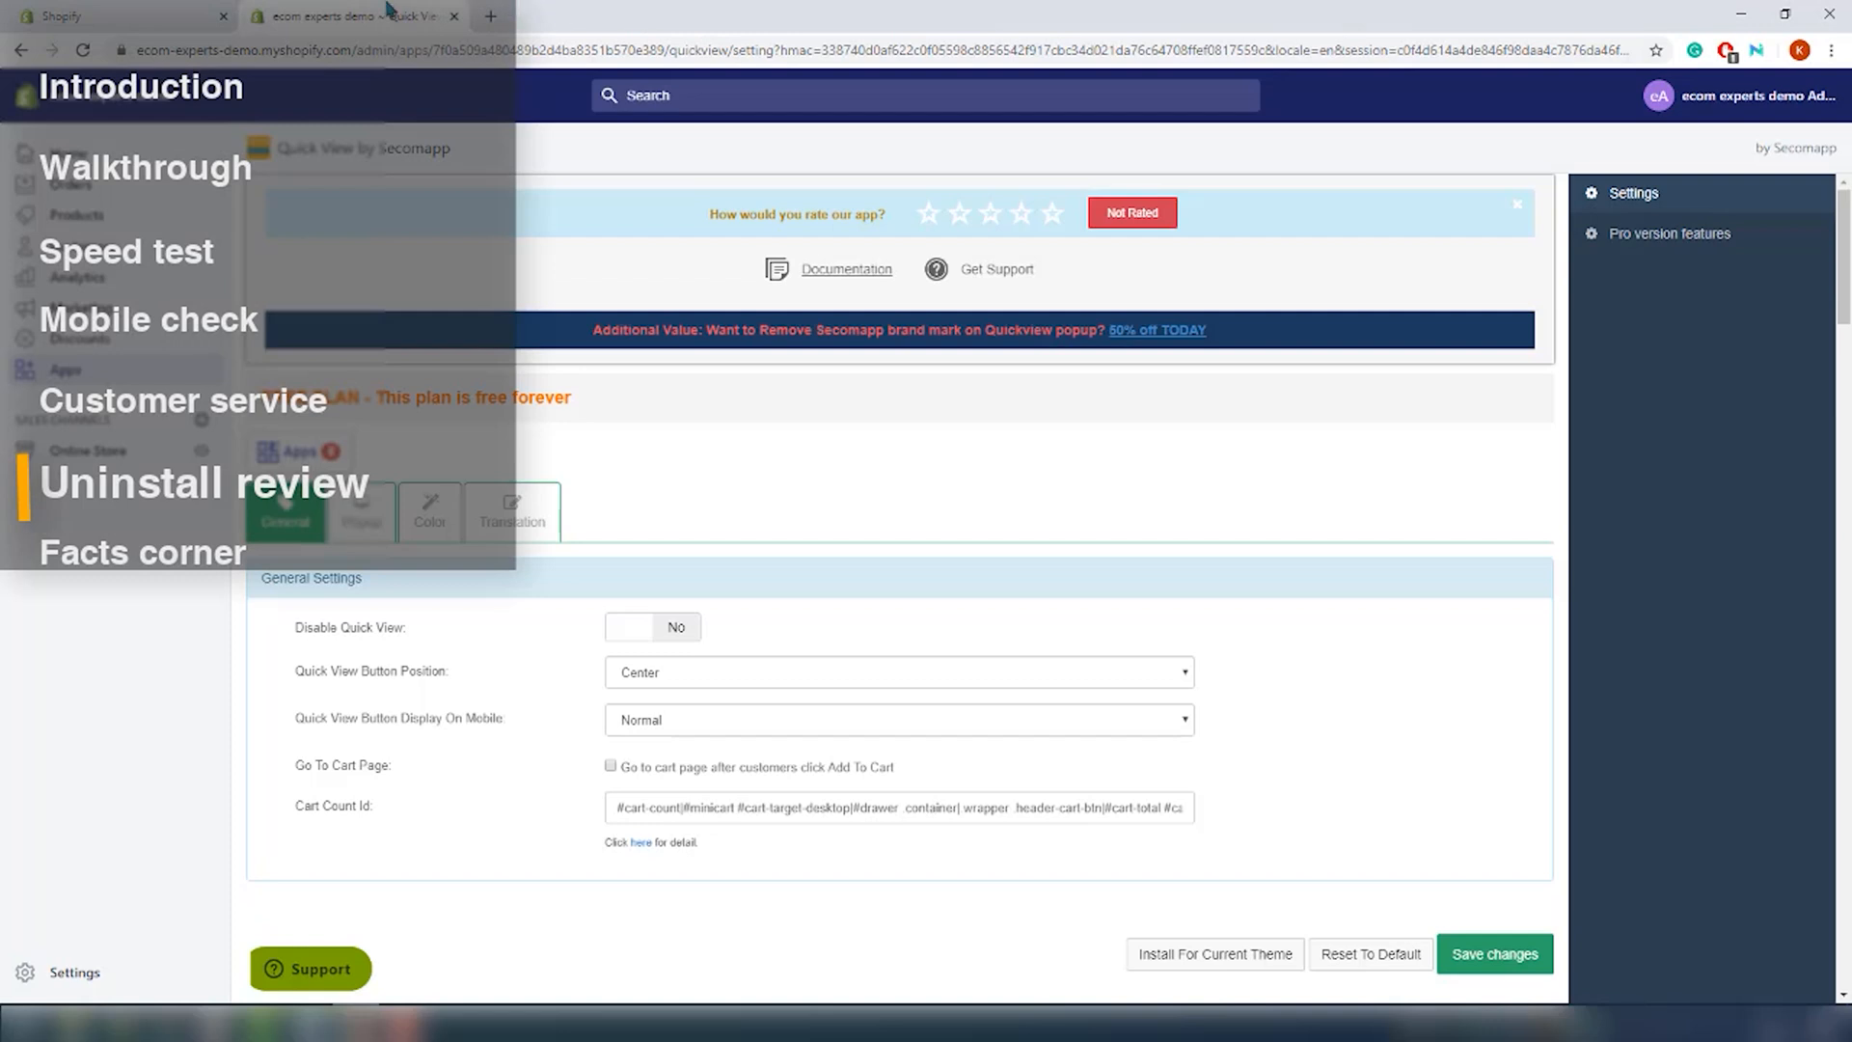
mouse_move(434, 21)
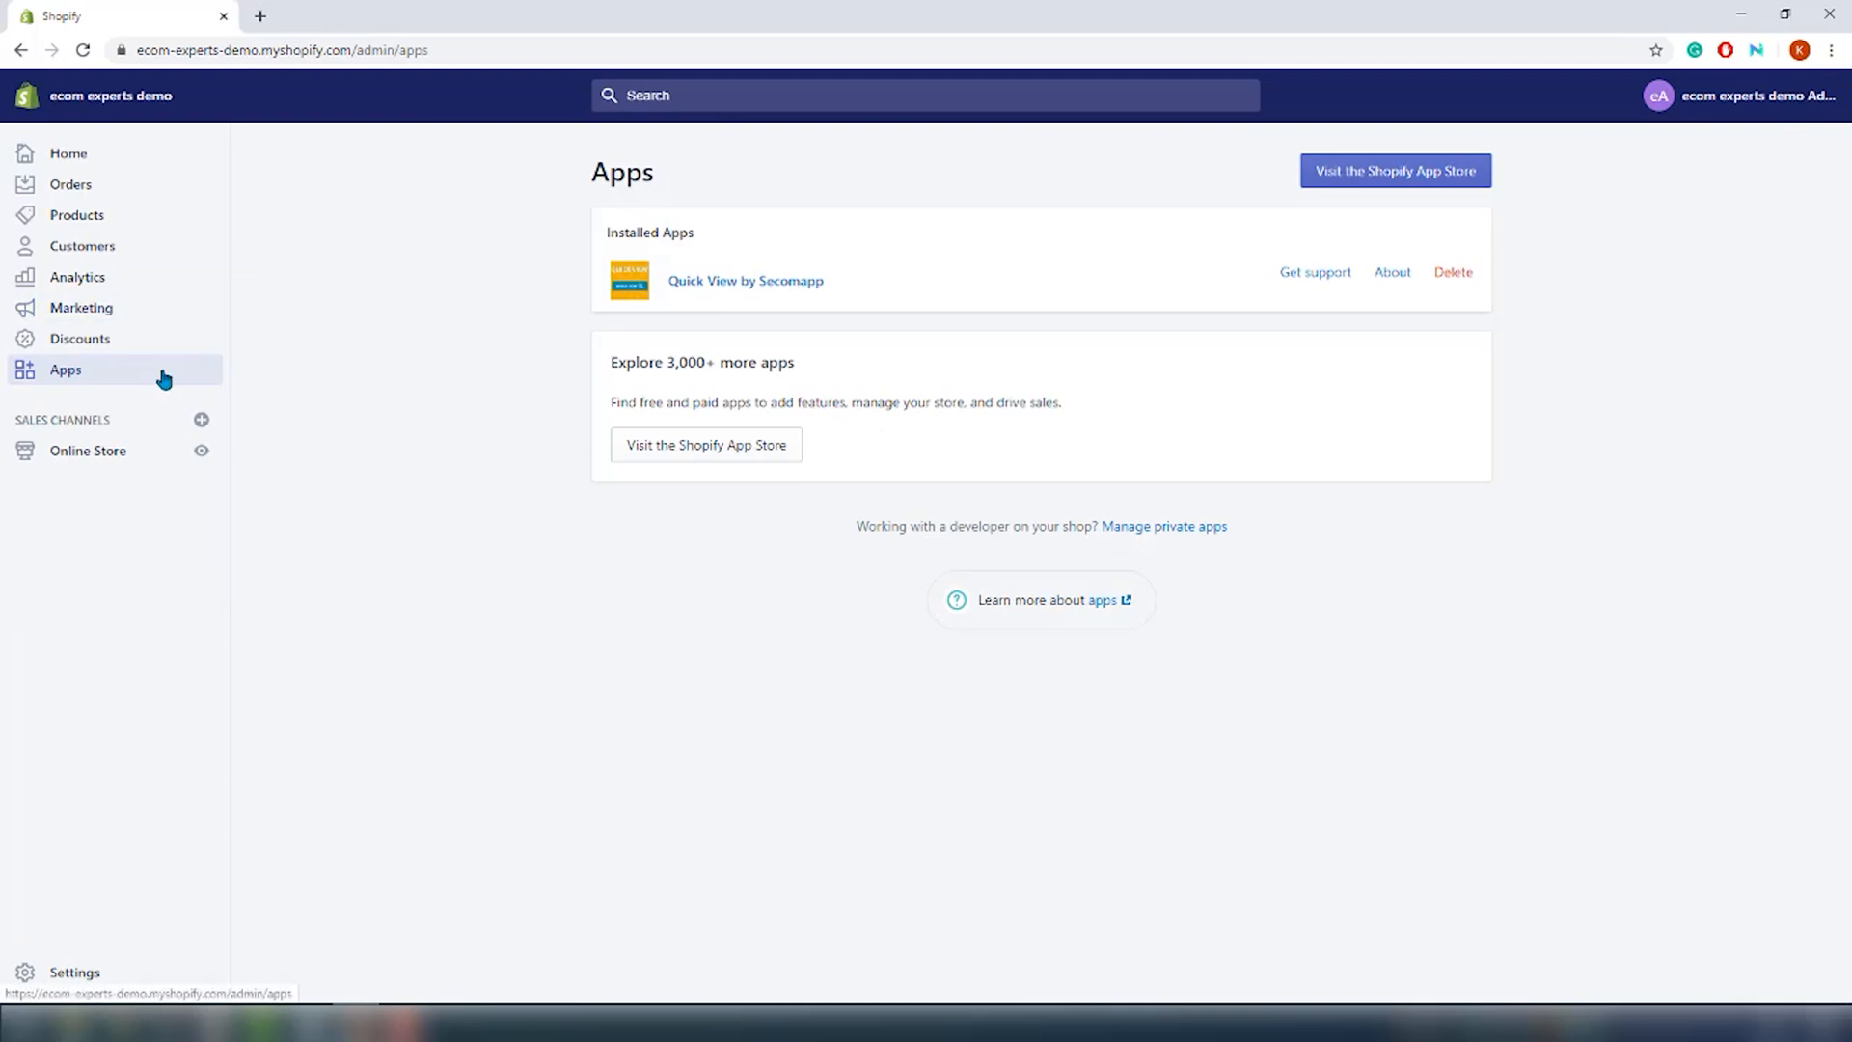
mouse_move(1274, 278)
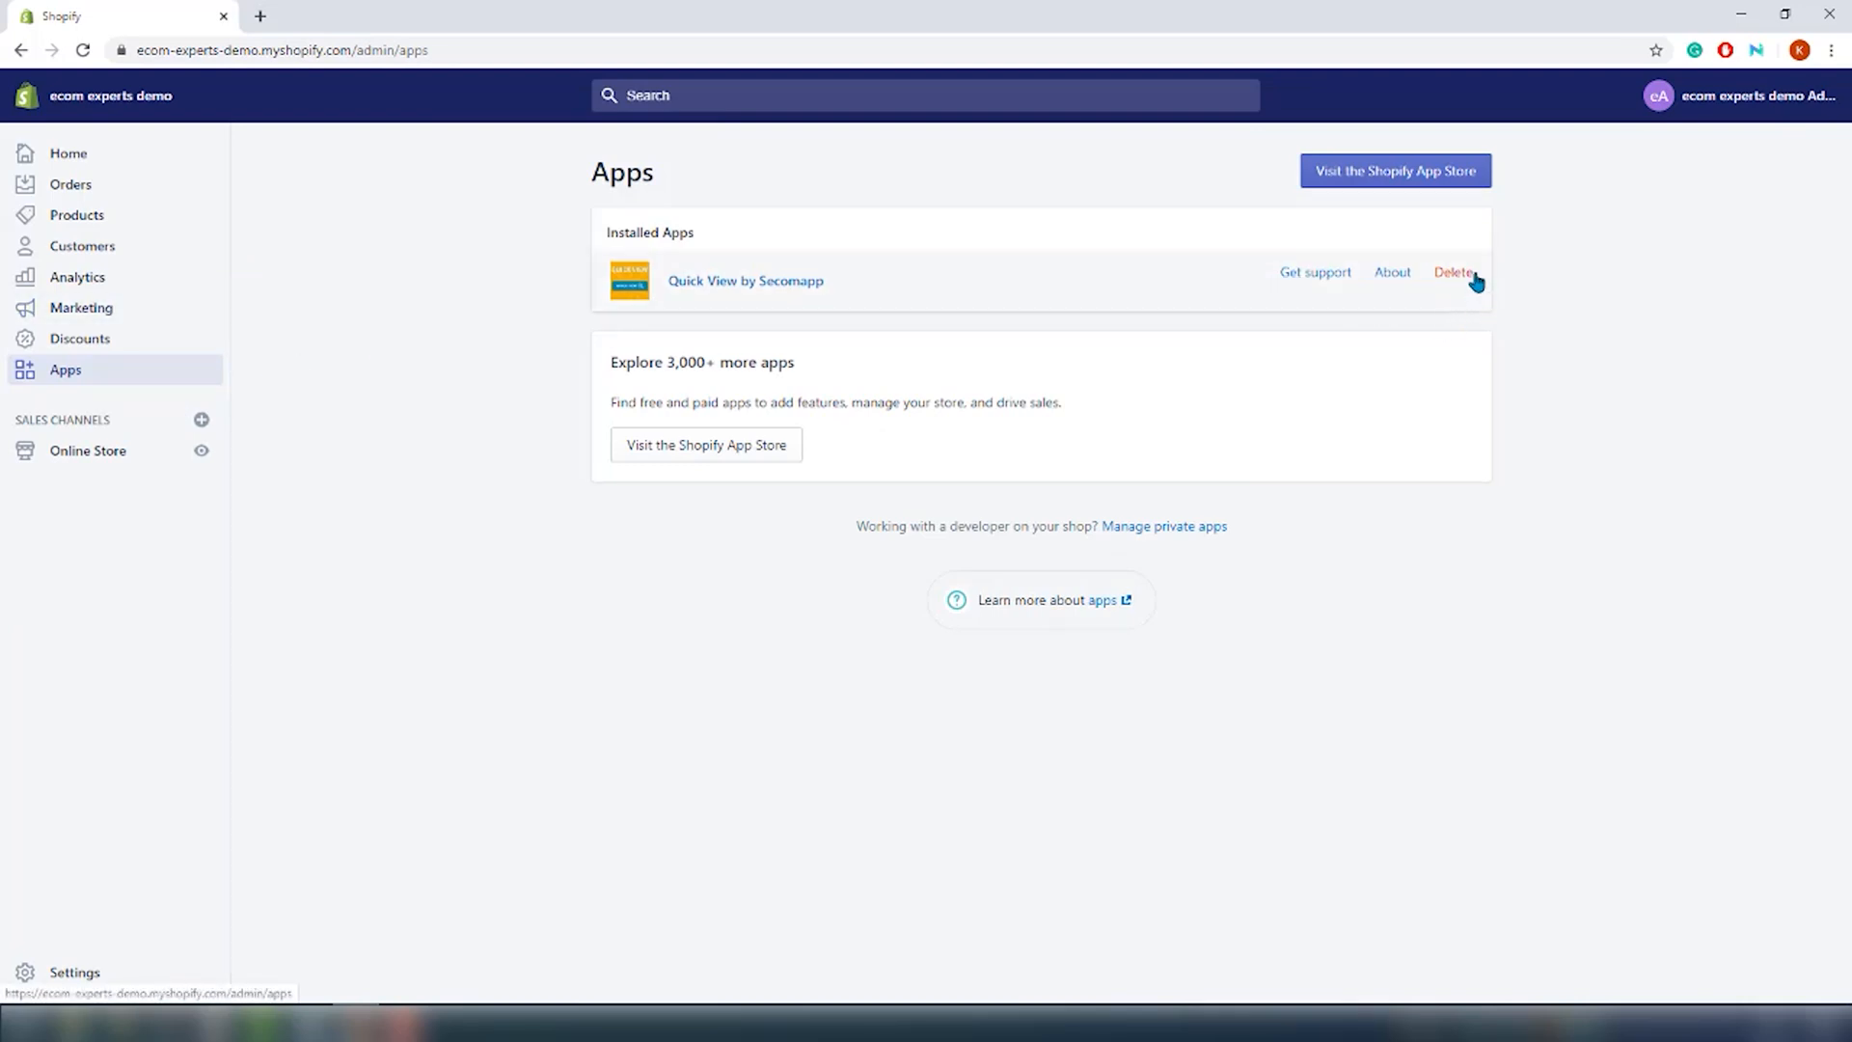
click(1455, 272)
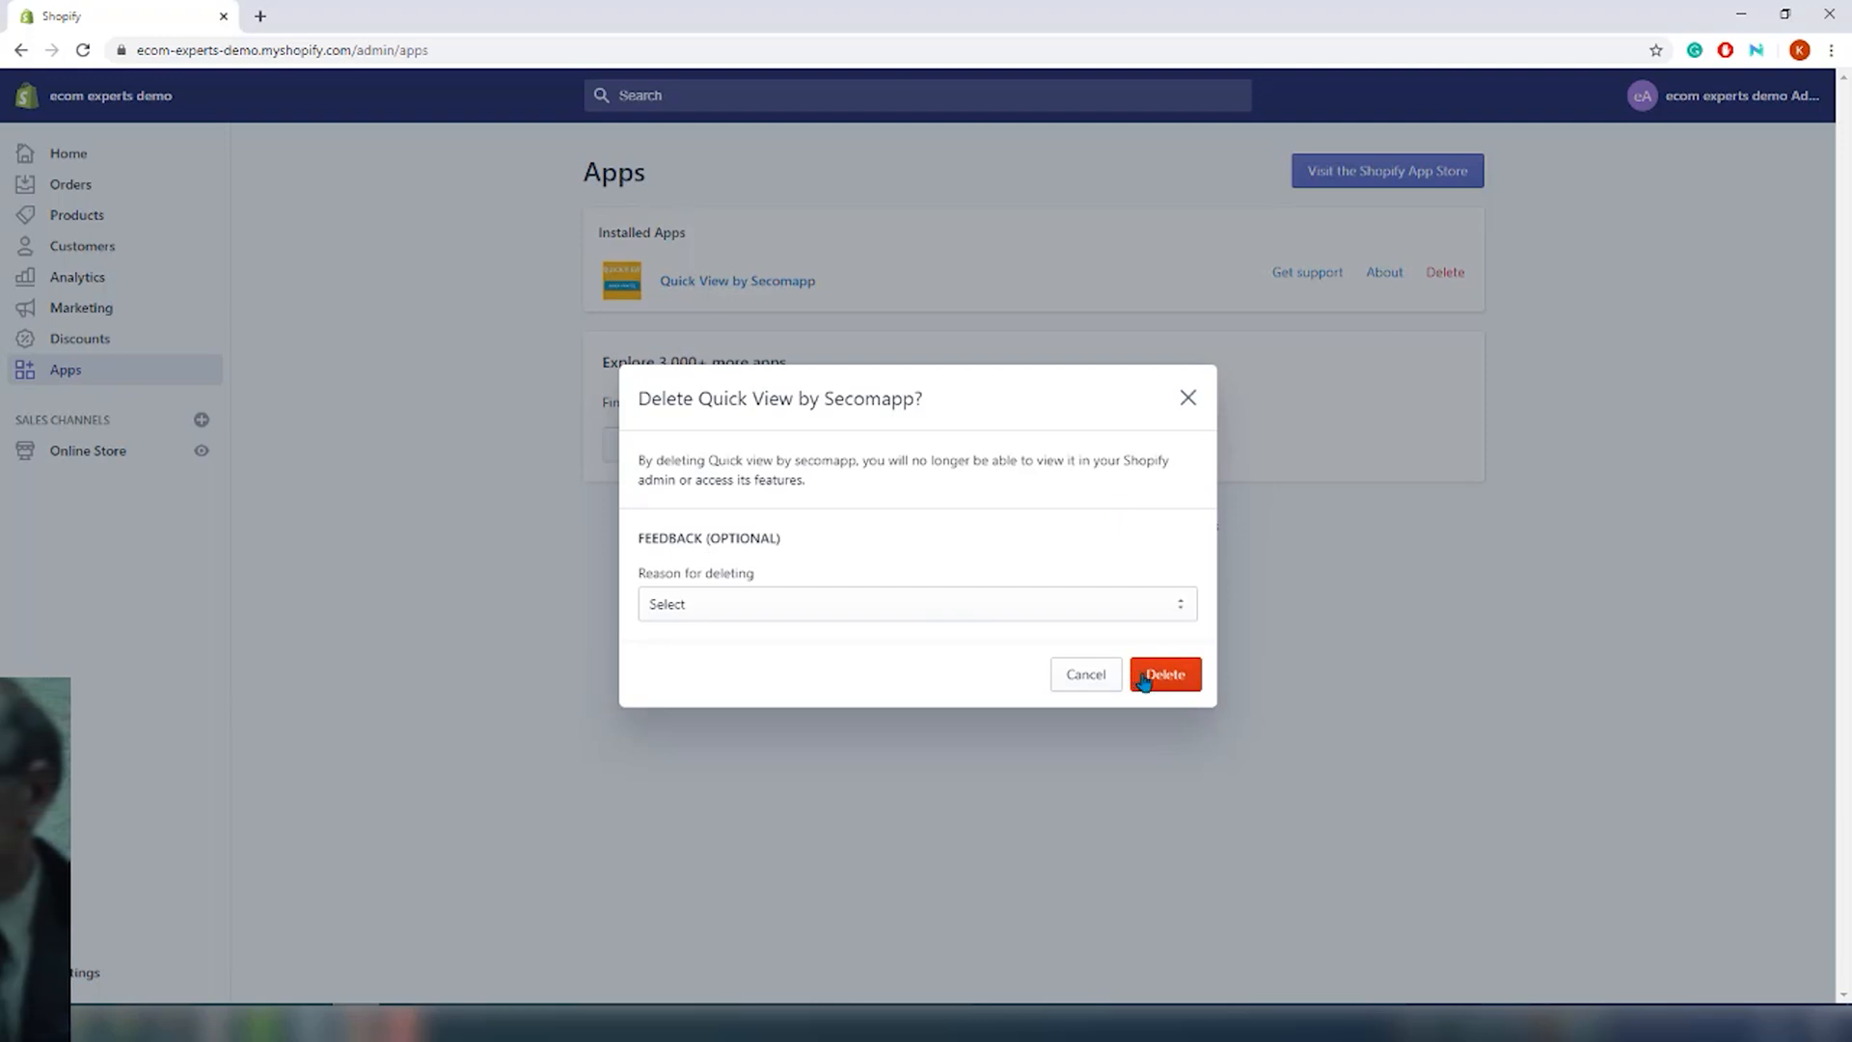
click(1165, 674)
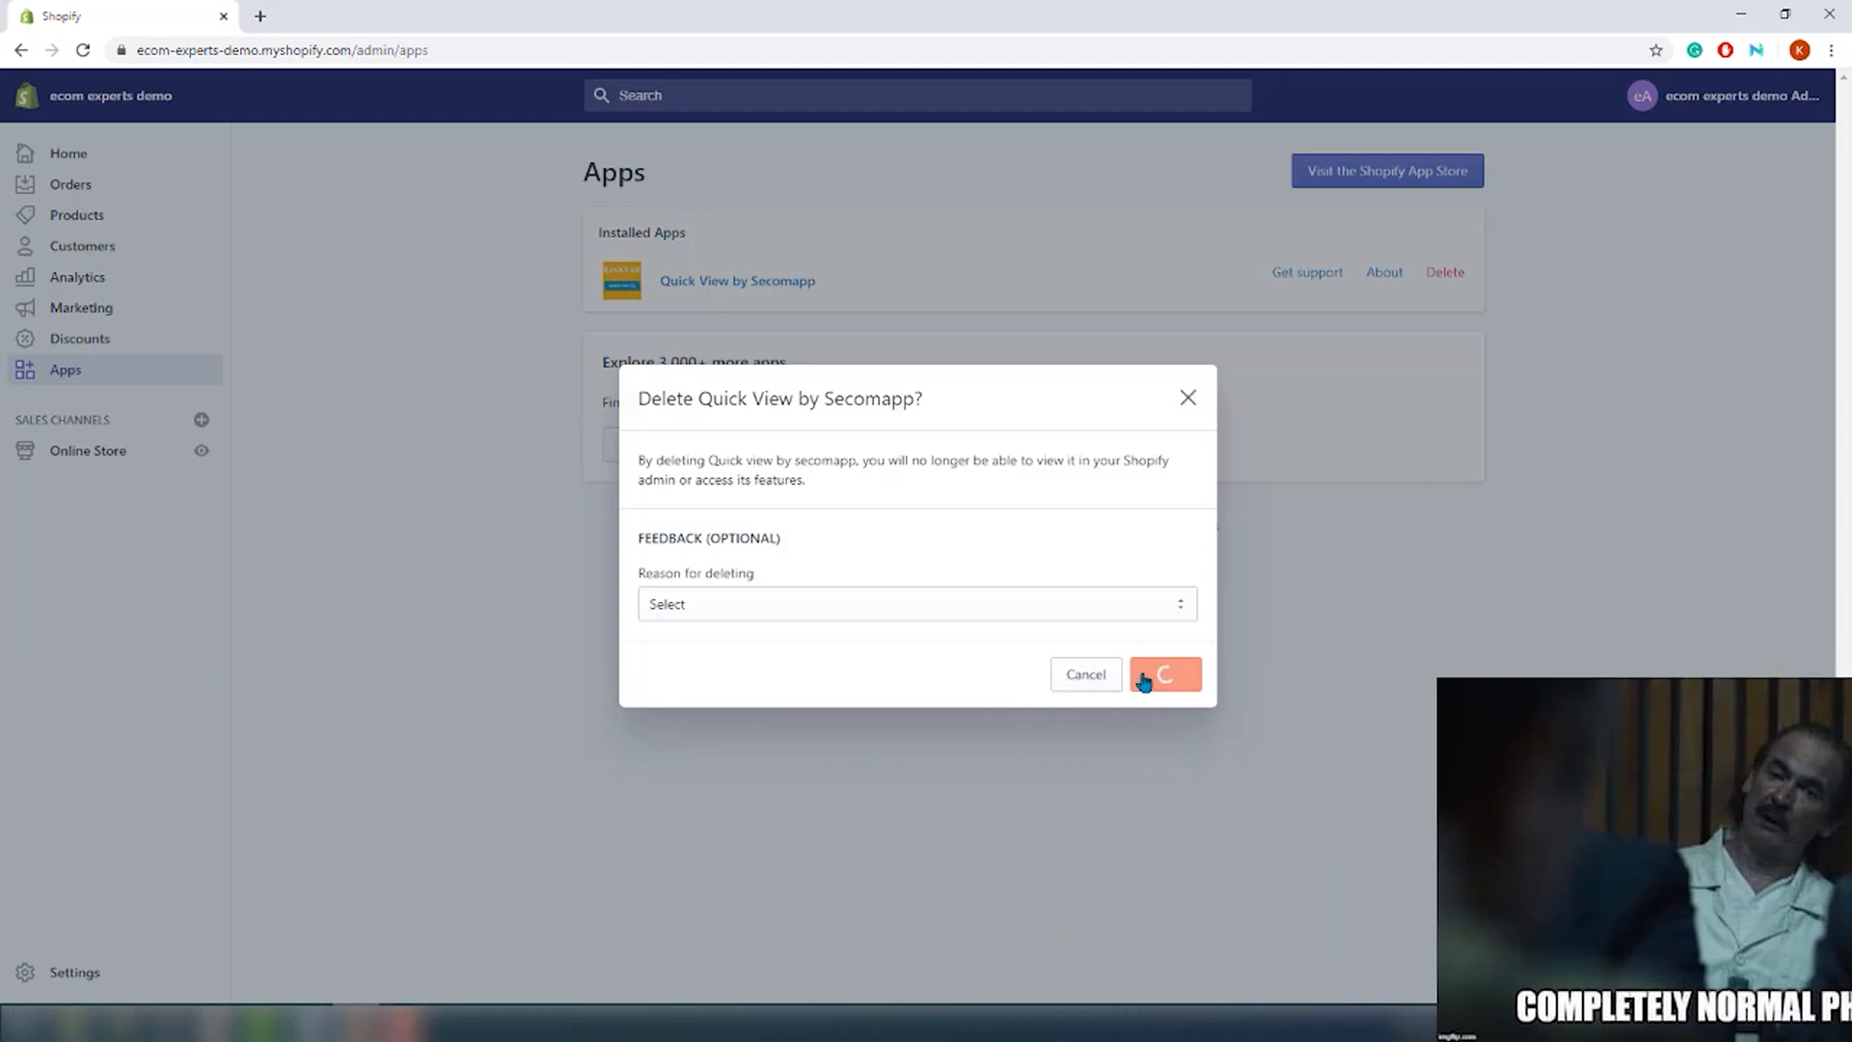
click(1165, 674)
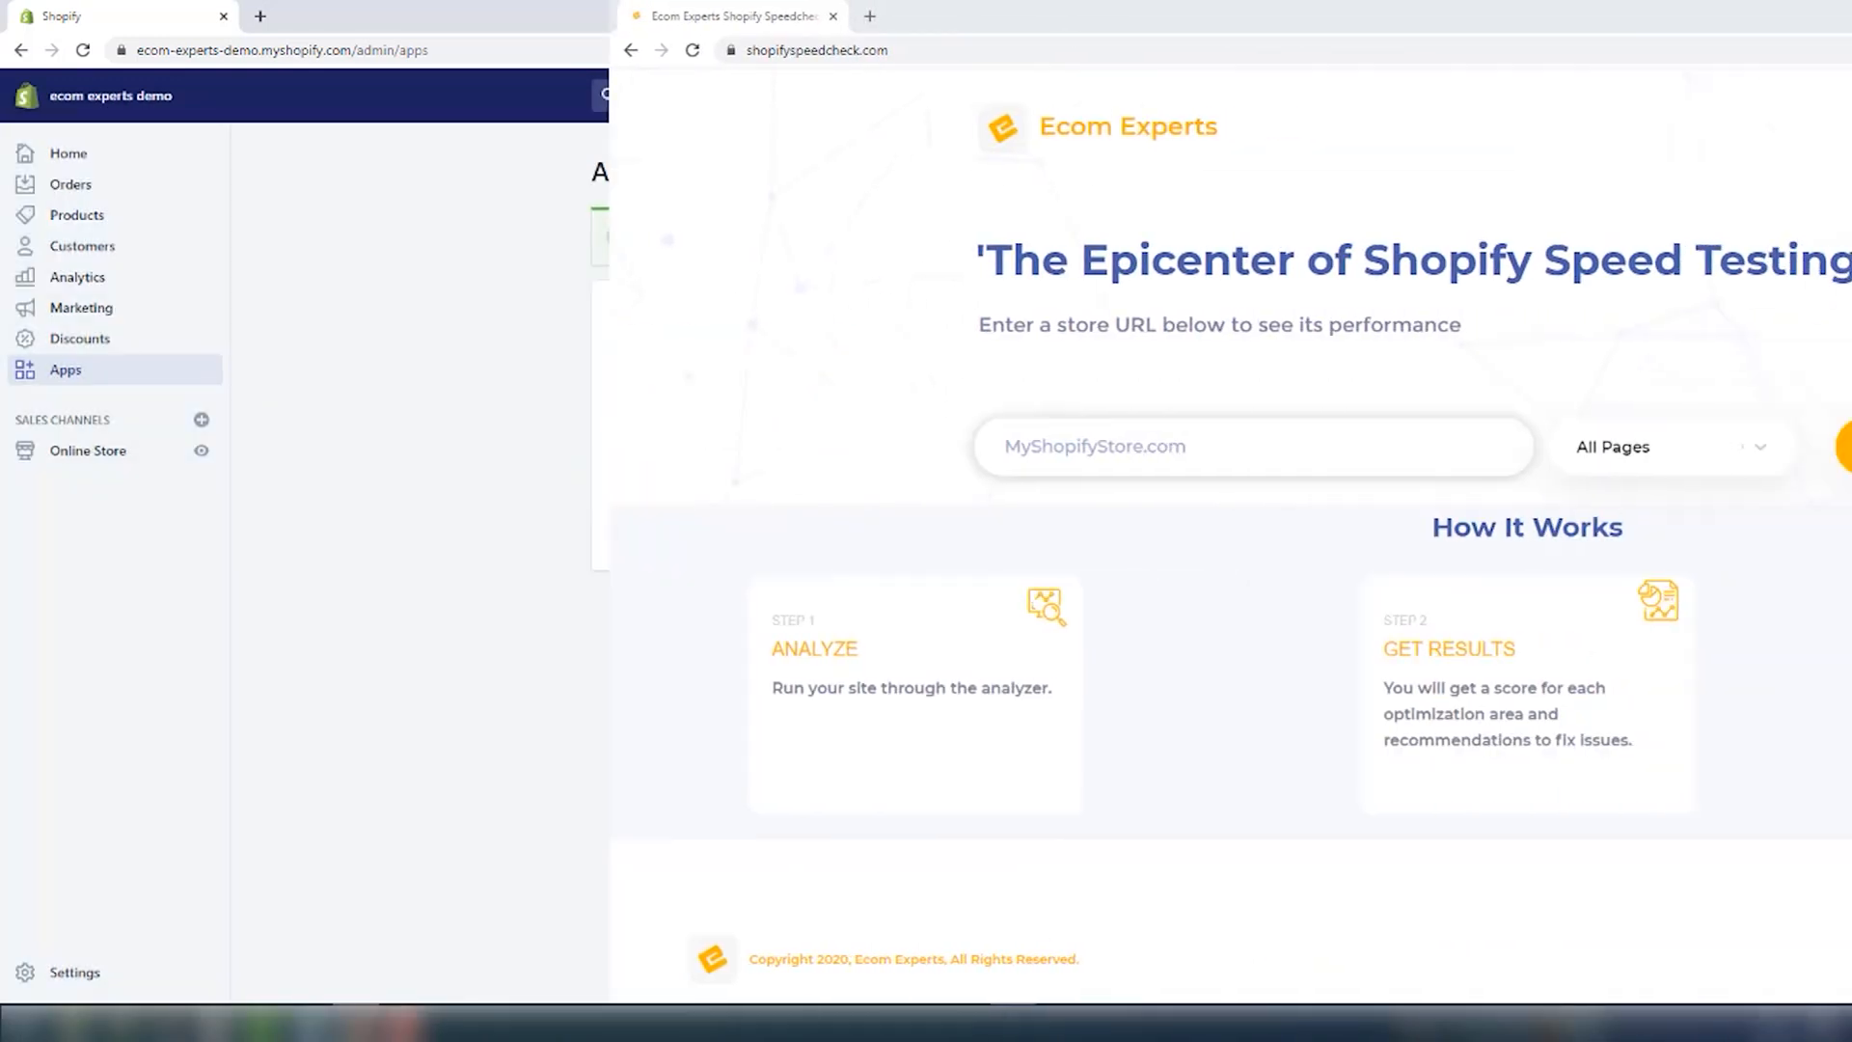
Return to the ecom-expertts store admin and go to the Online Store Themes page.
text(https://ecom-expertts.myshopify.com/)
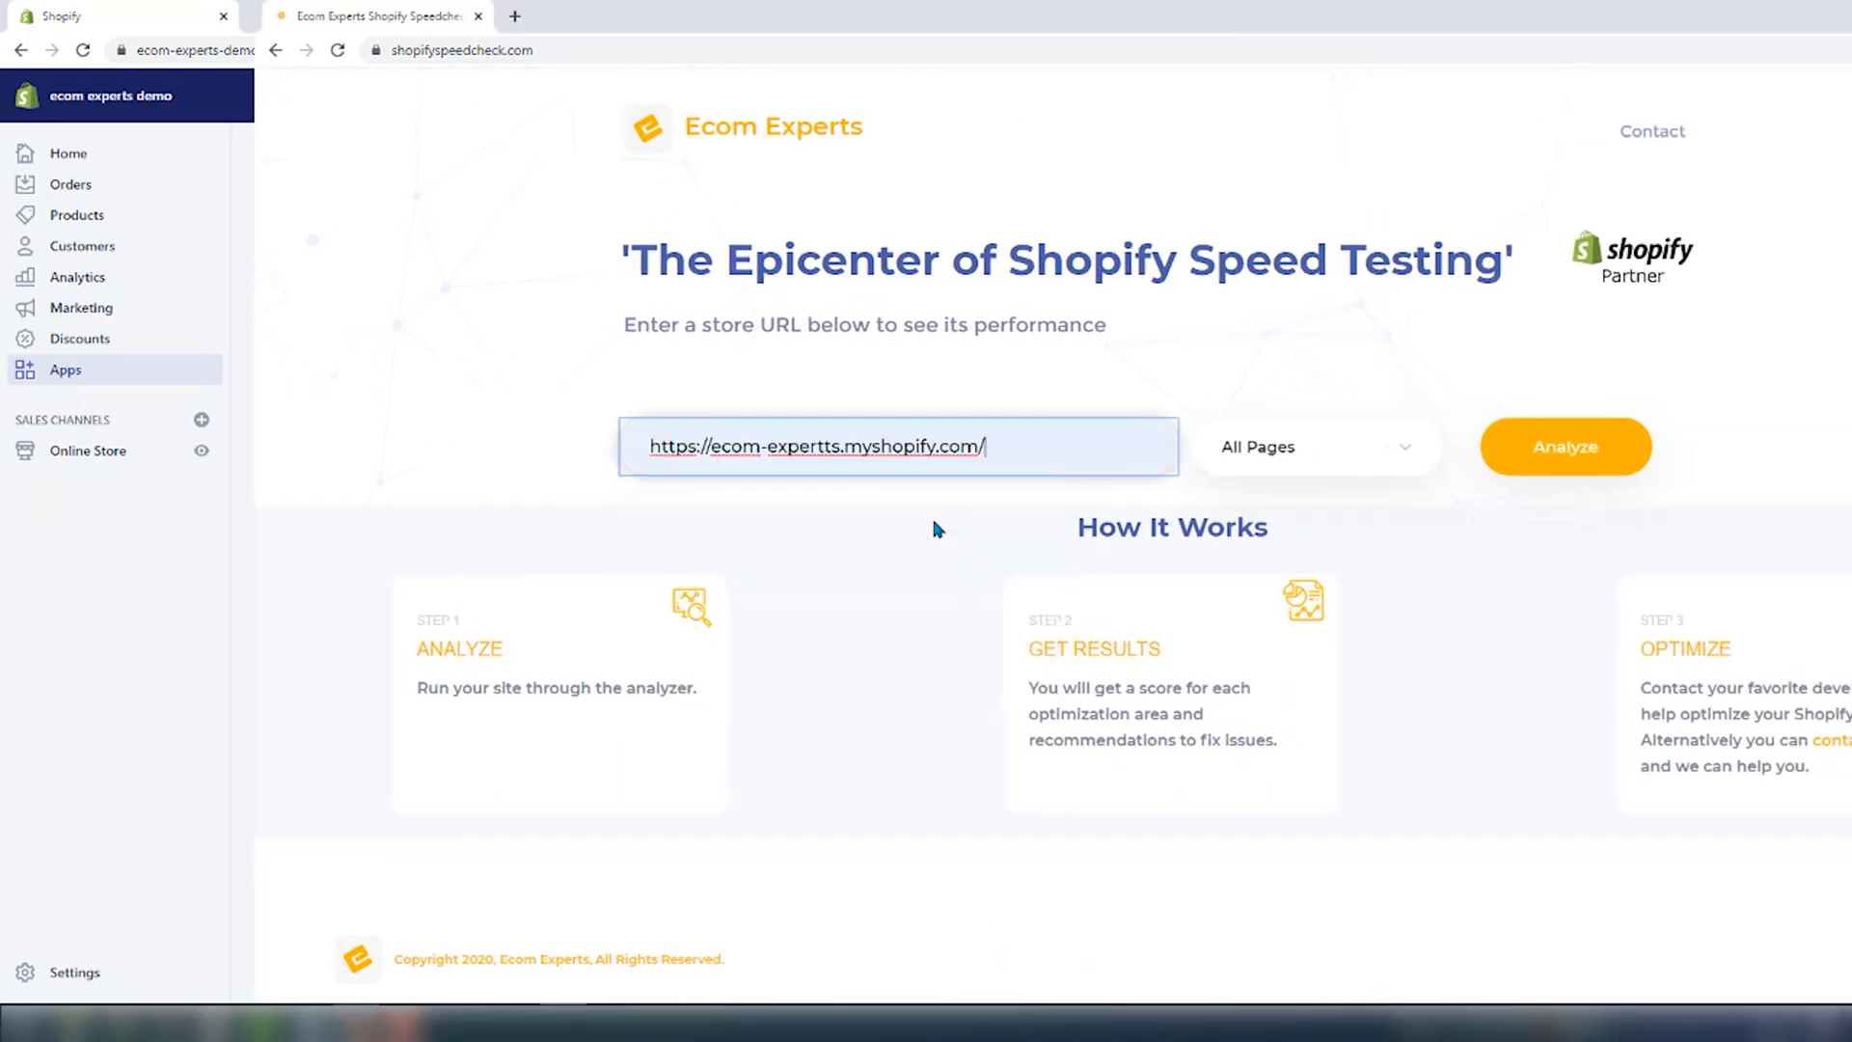
click(118, 16)
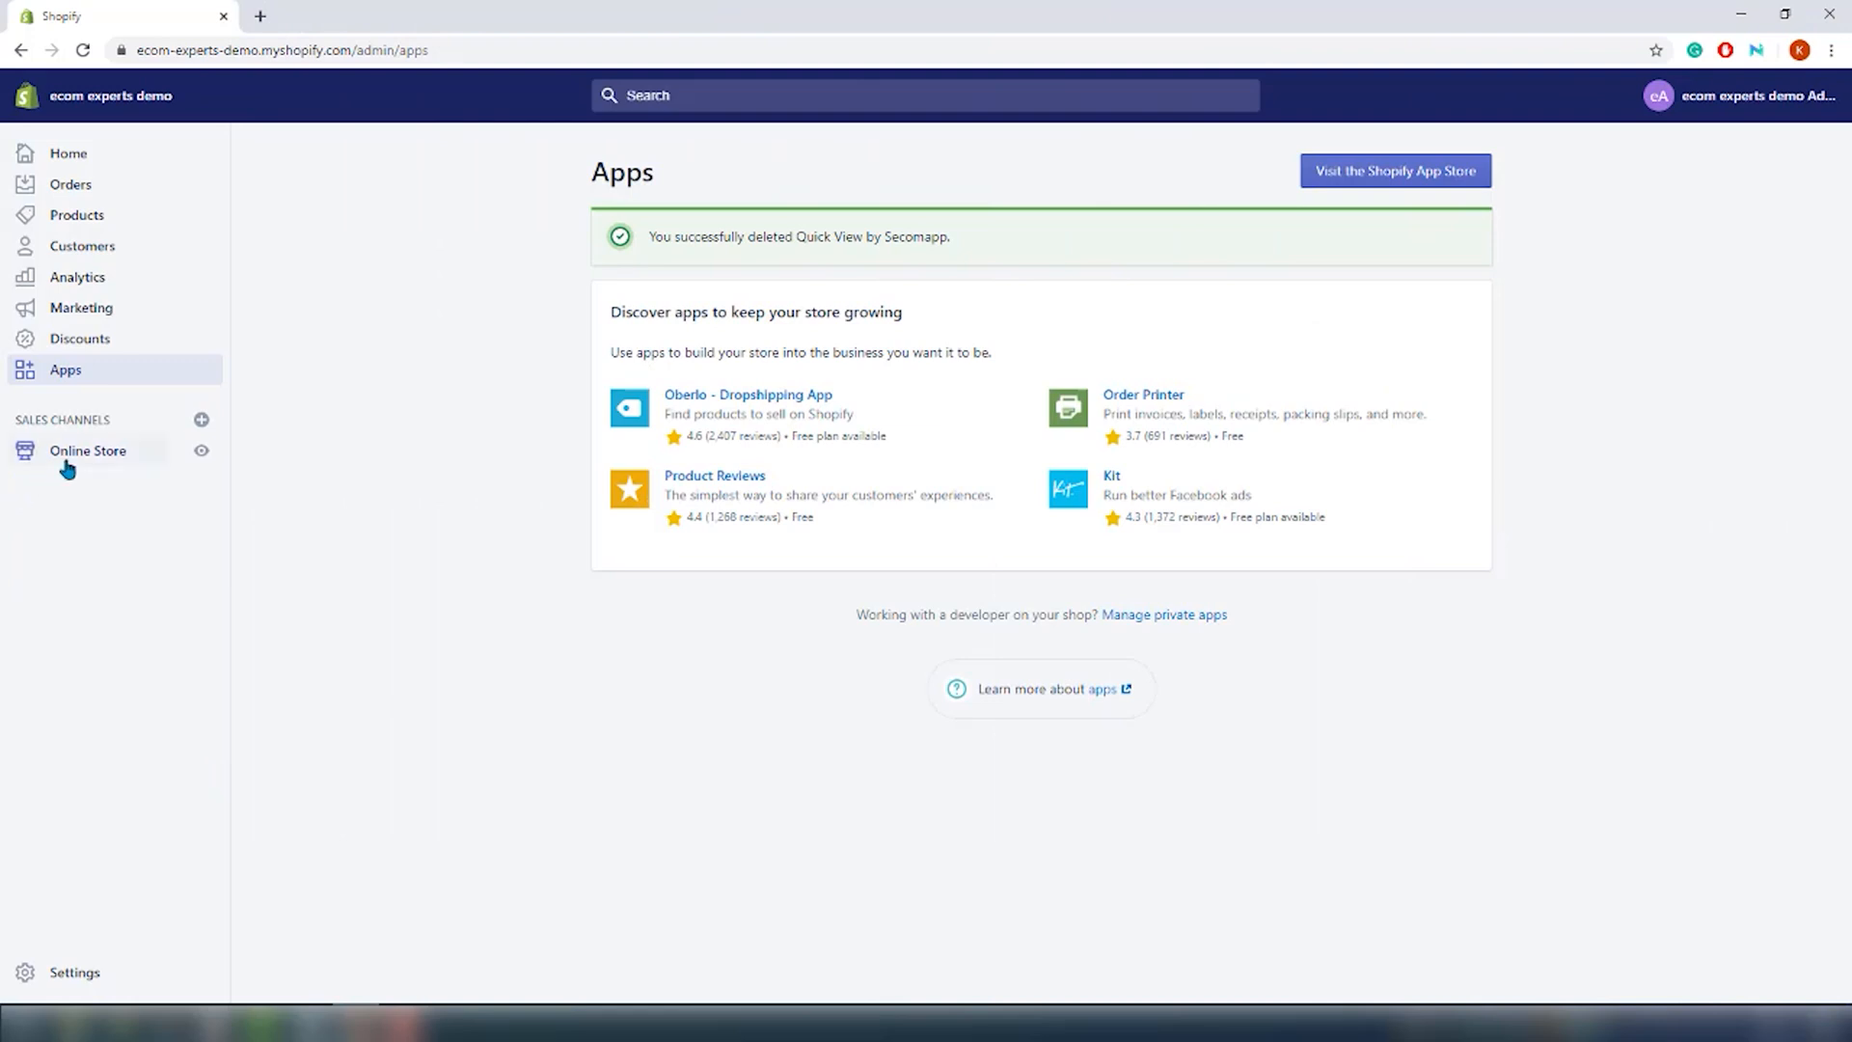
click(87, 450)
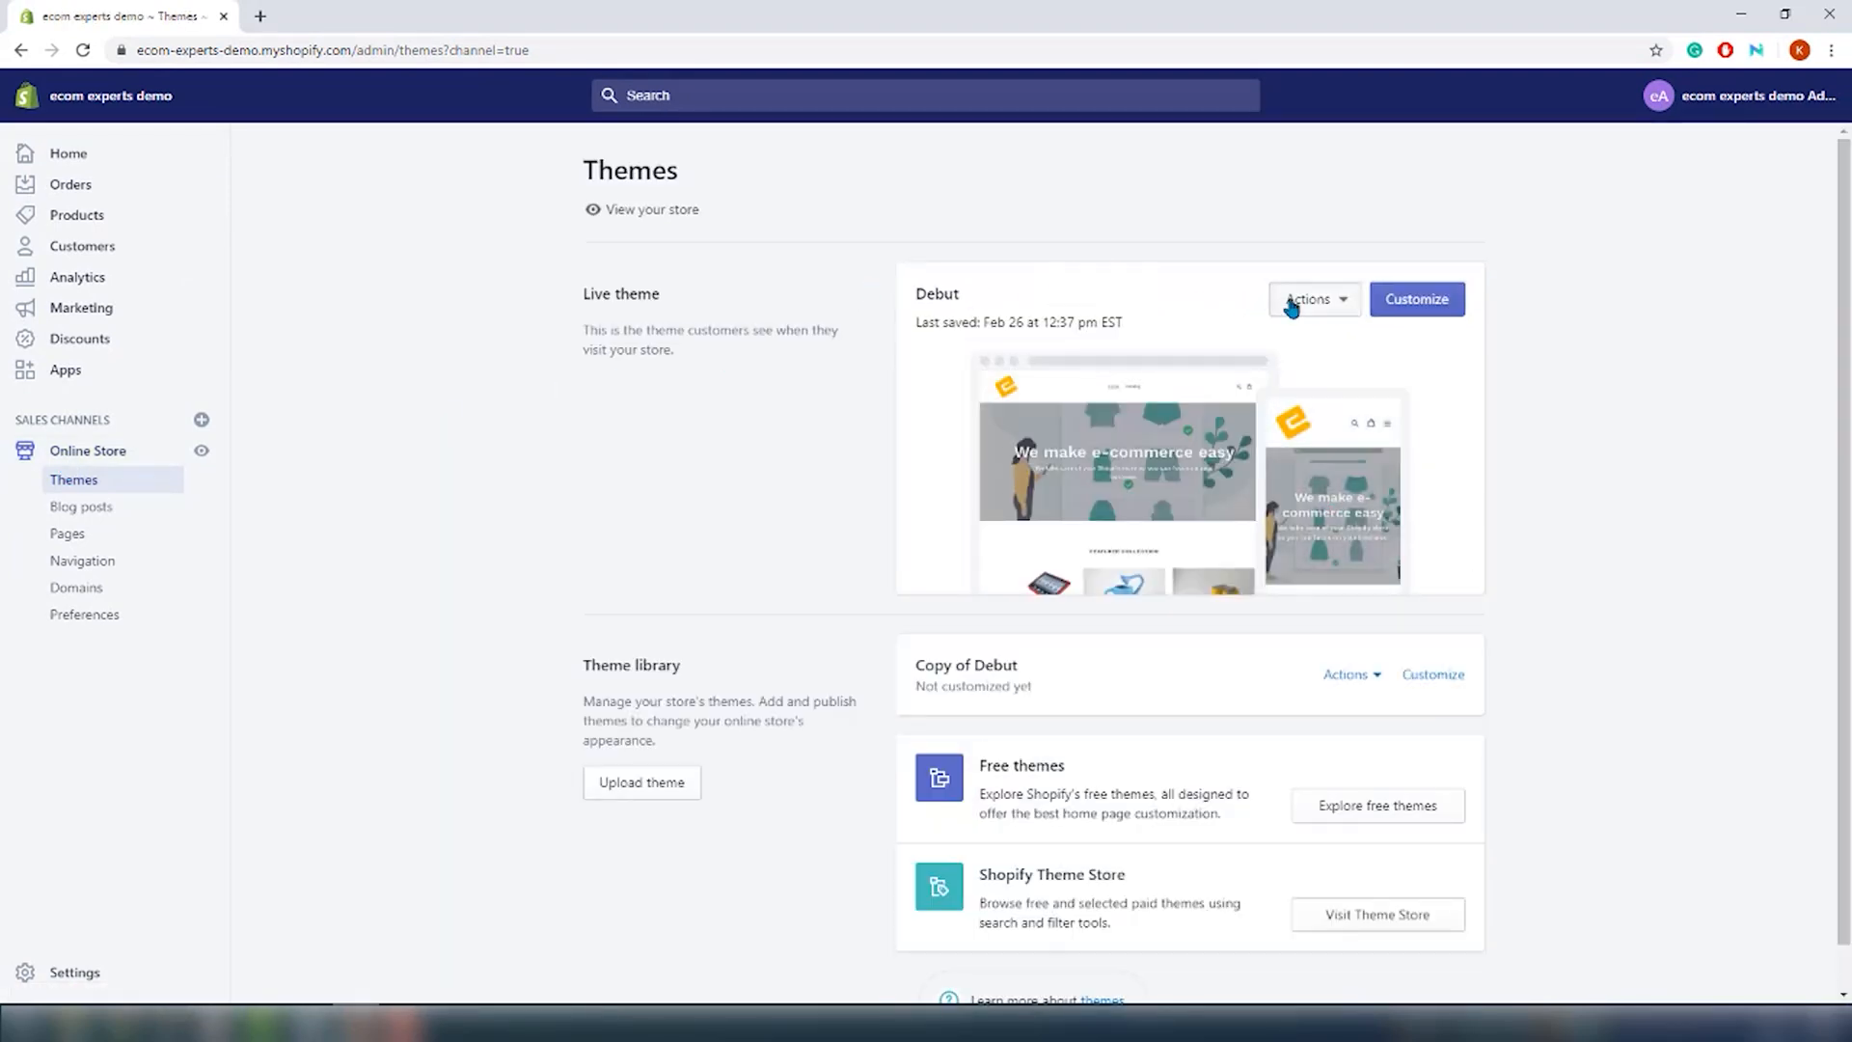
Open the live Debut theme's Actions menu and enter its code editor.
click(1308, 299)
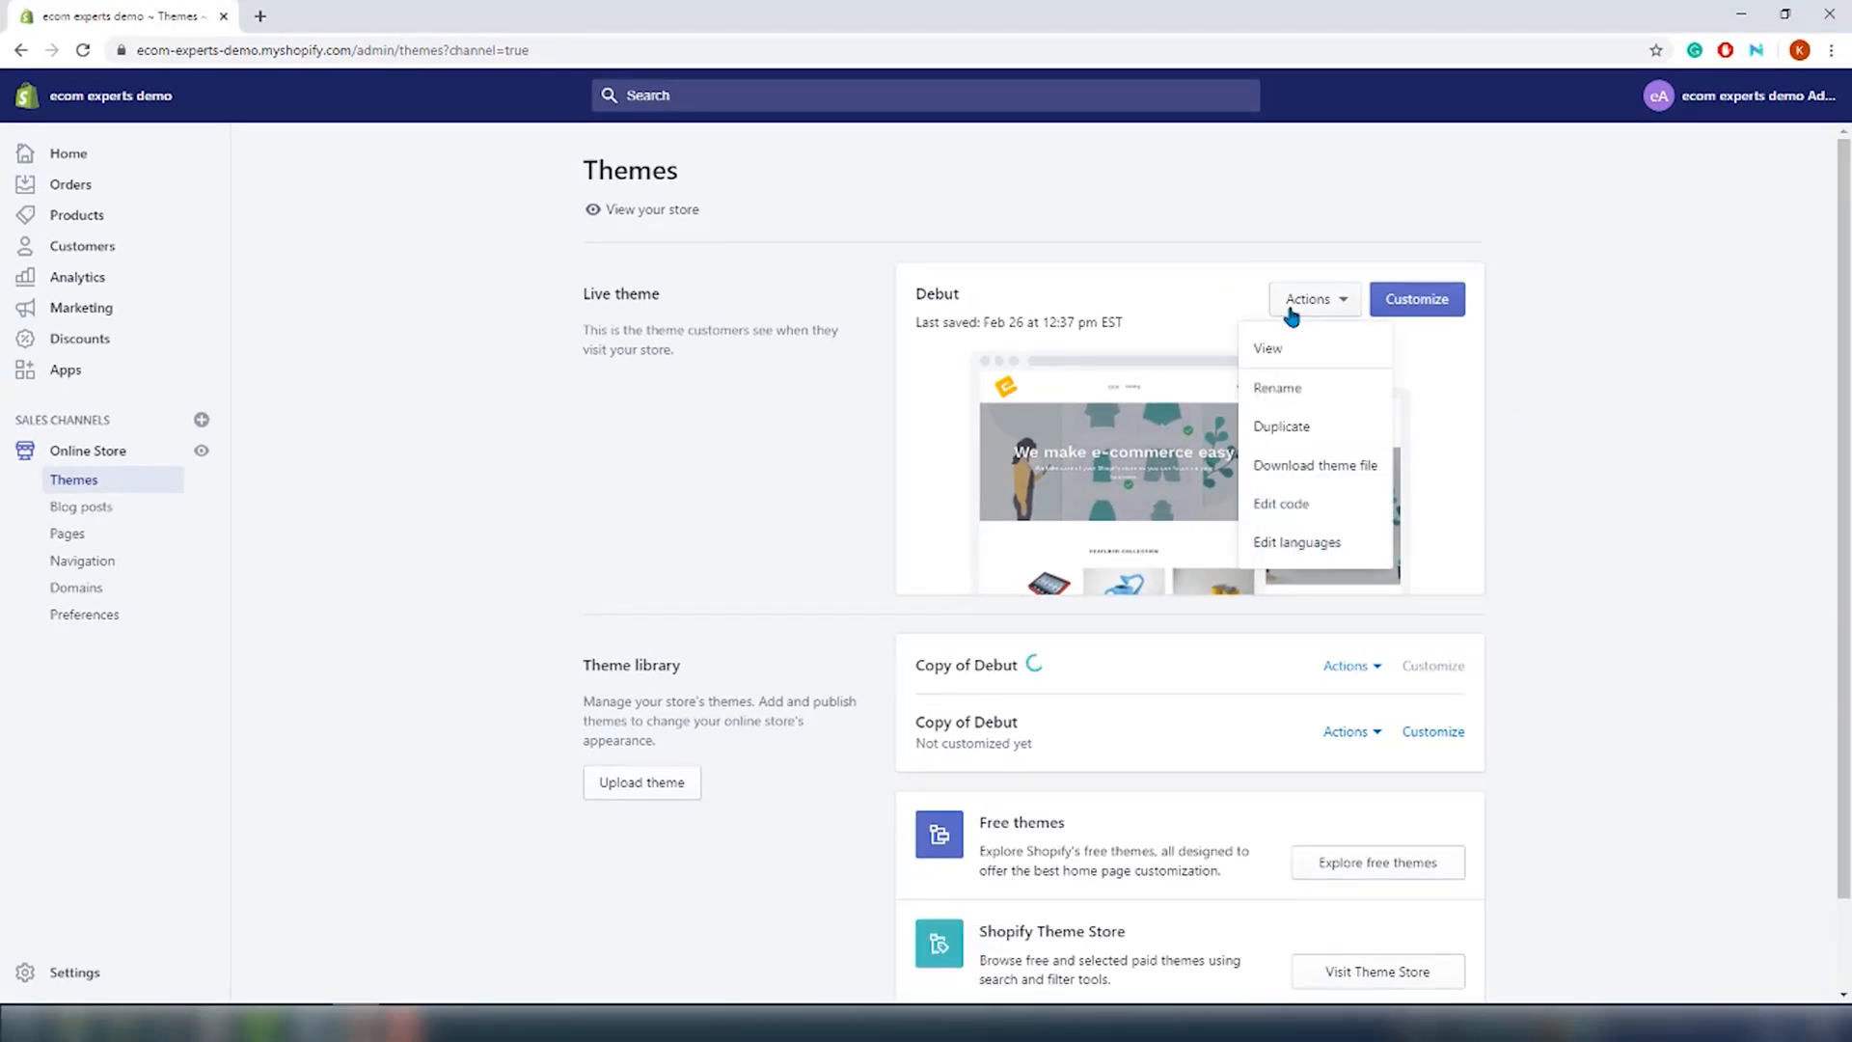
click(1280, 504)
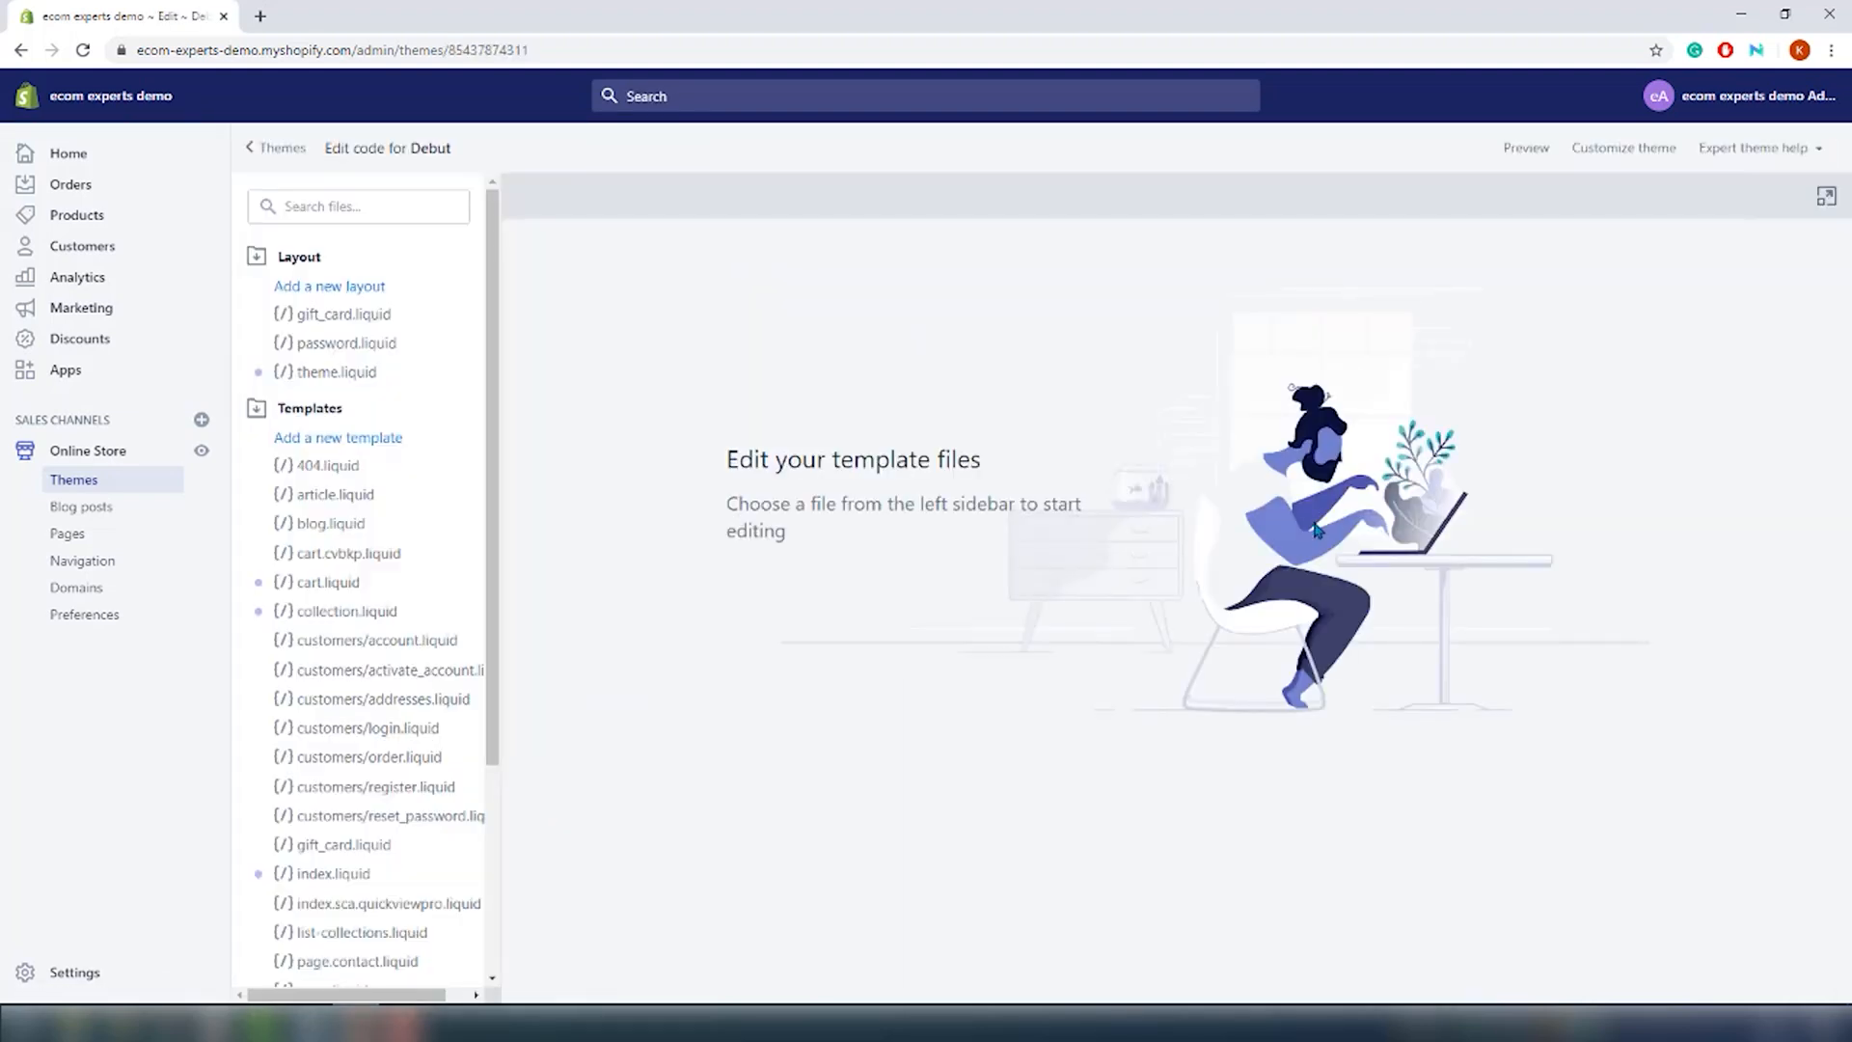
mouse_move(691, 612)
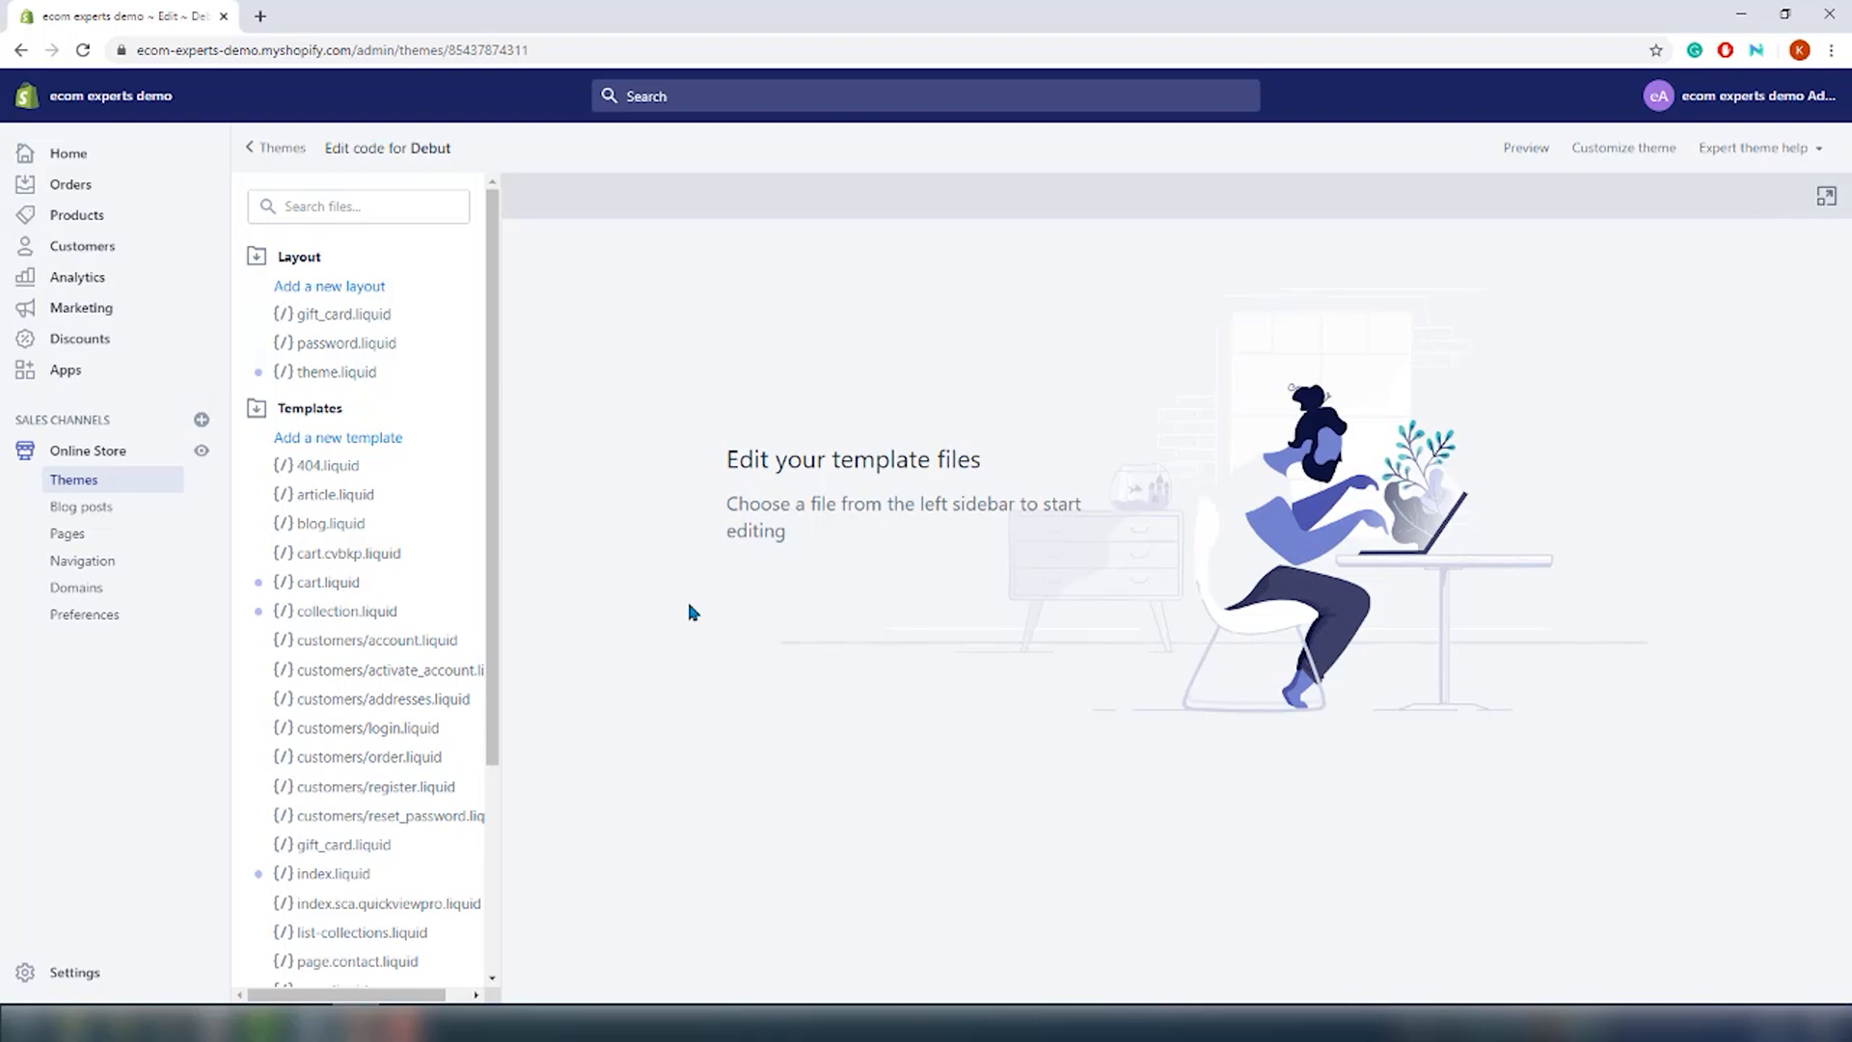
Delete templates/index.sca.quickviewpro.liquid from the Debut theme and confirm.
scroll(down, 3)
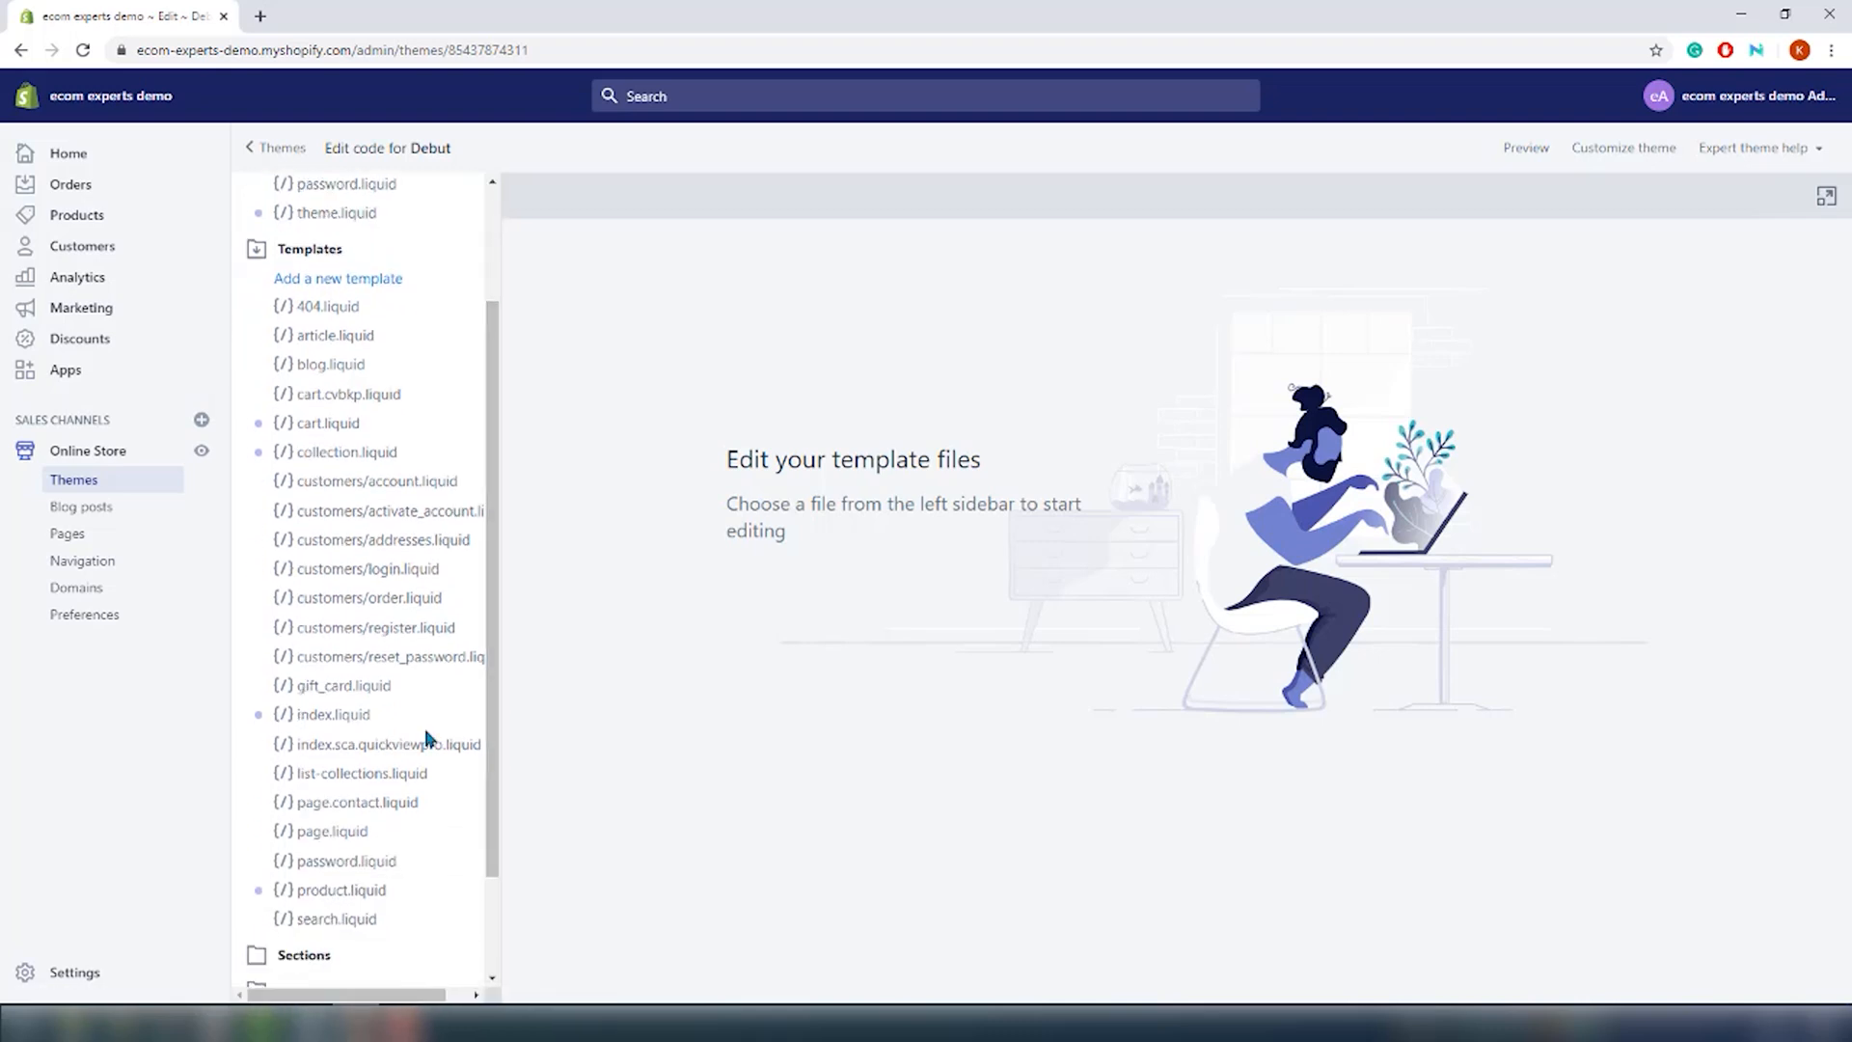
click(386, 745)
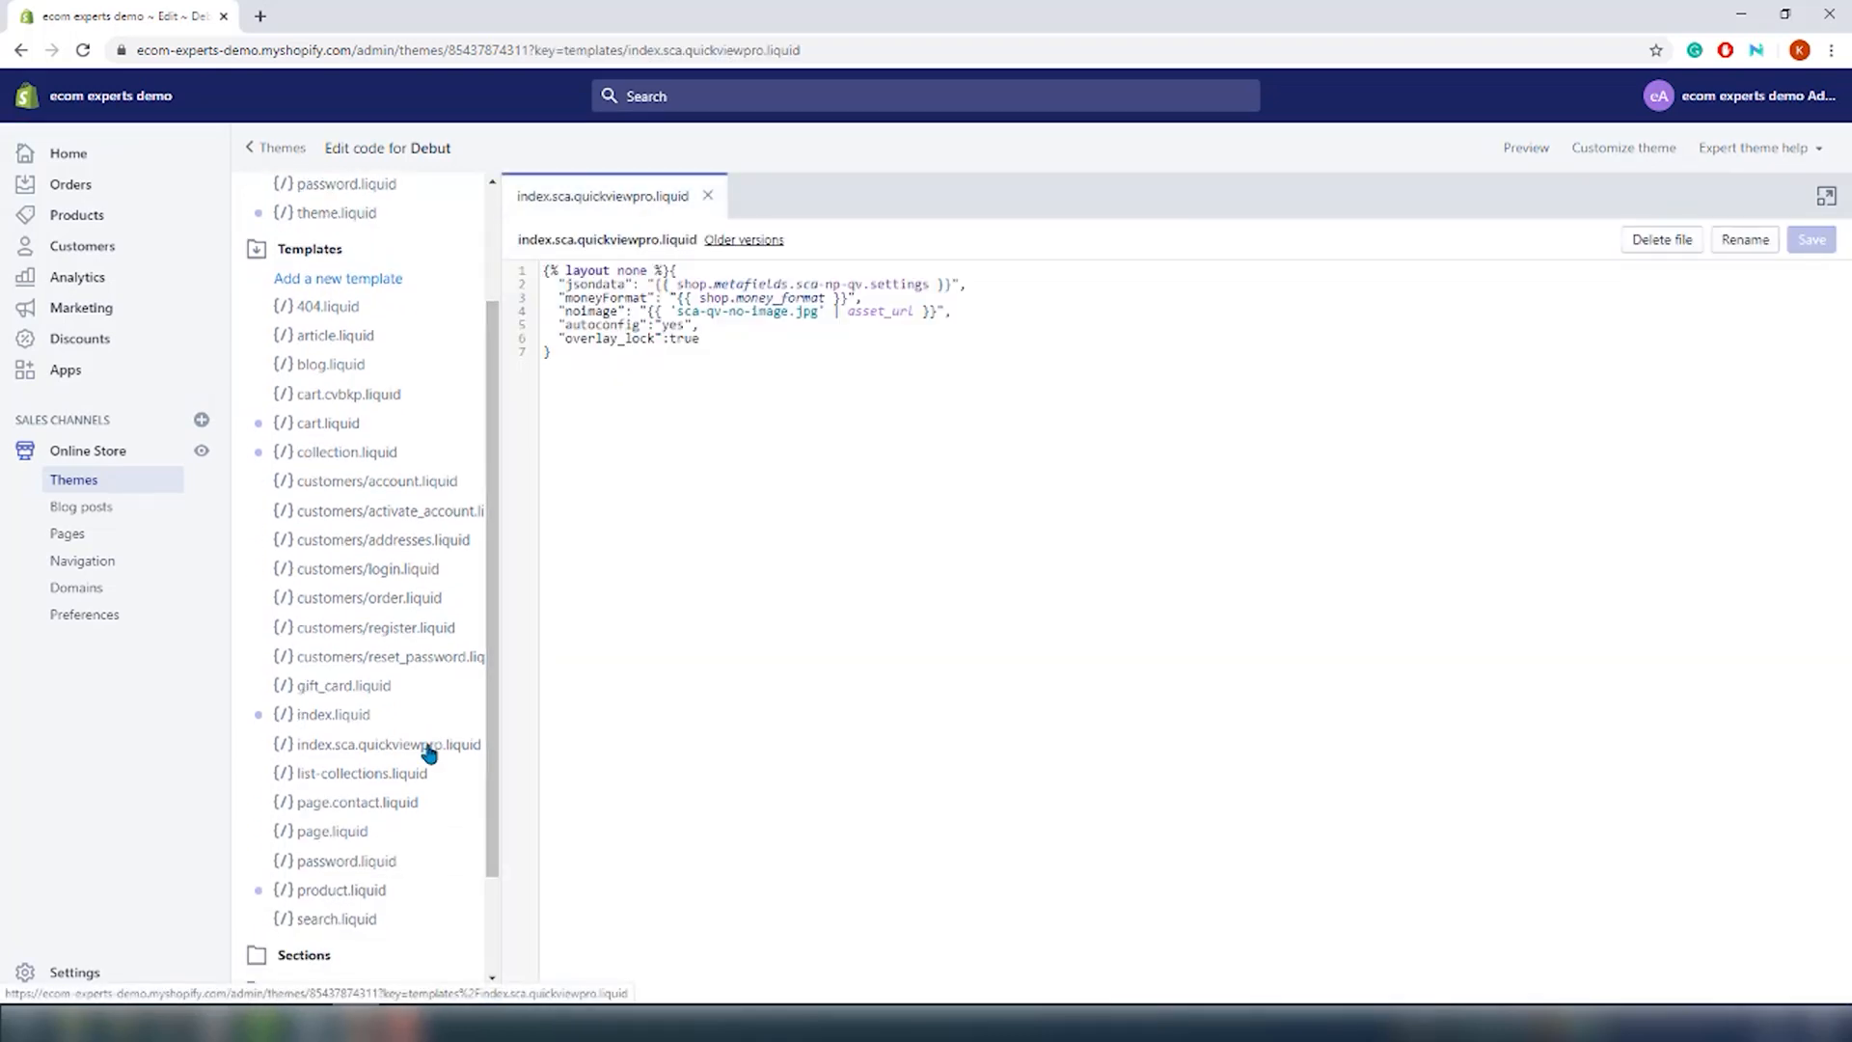
click(1661, 239)
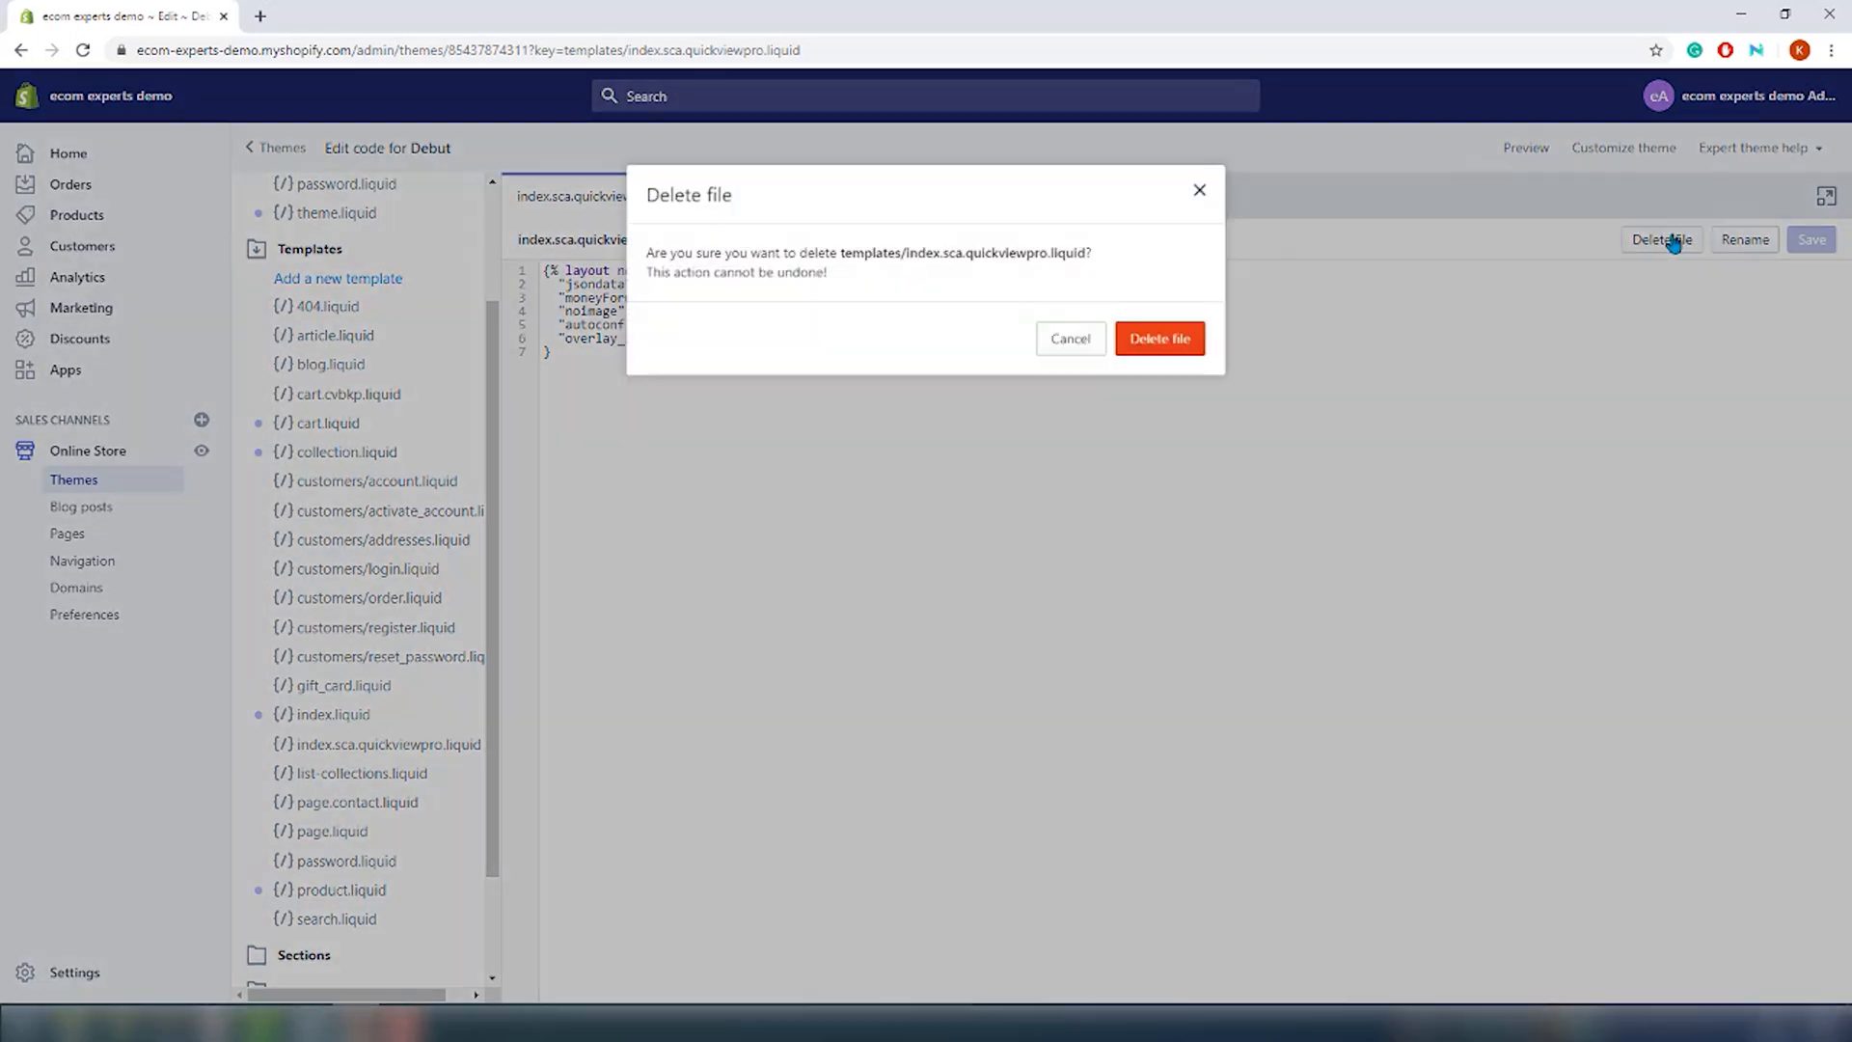
click(1157, 339)
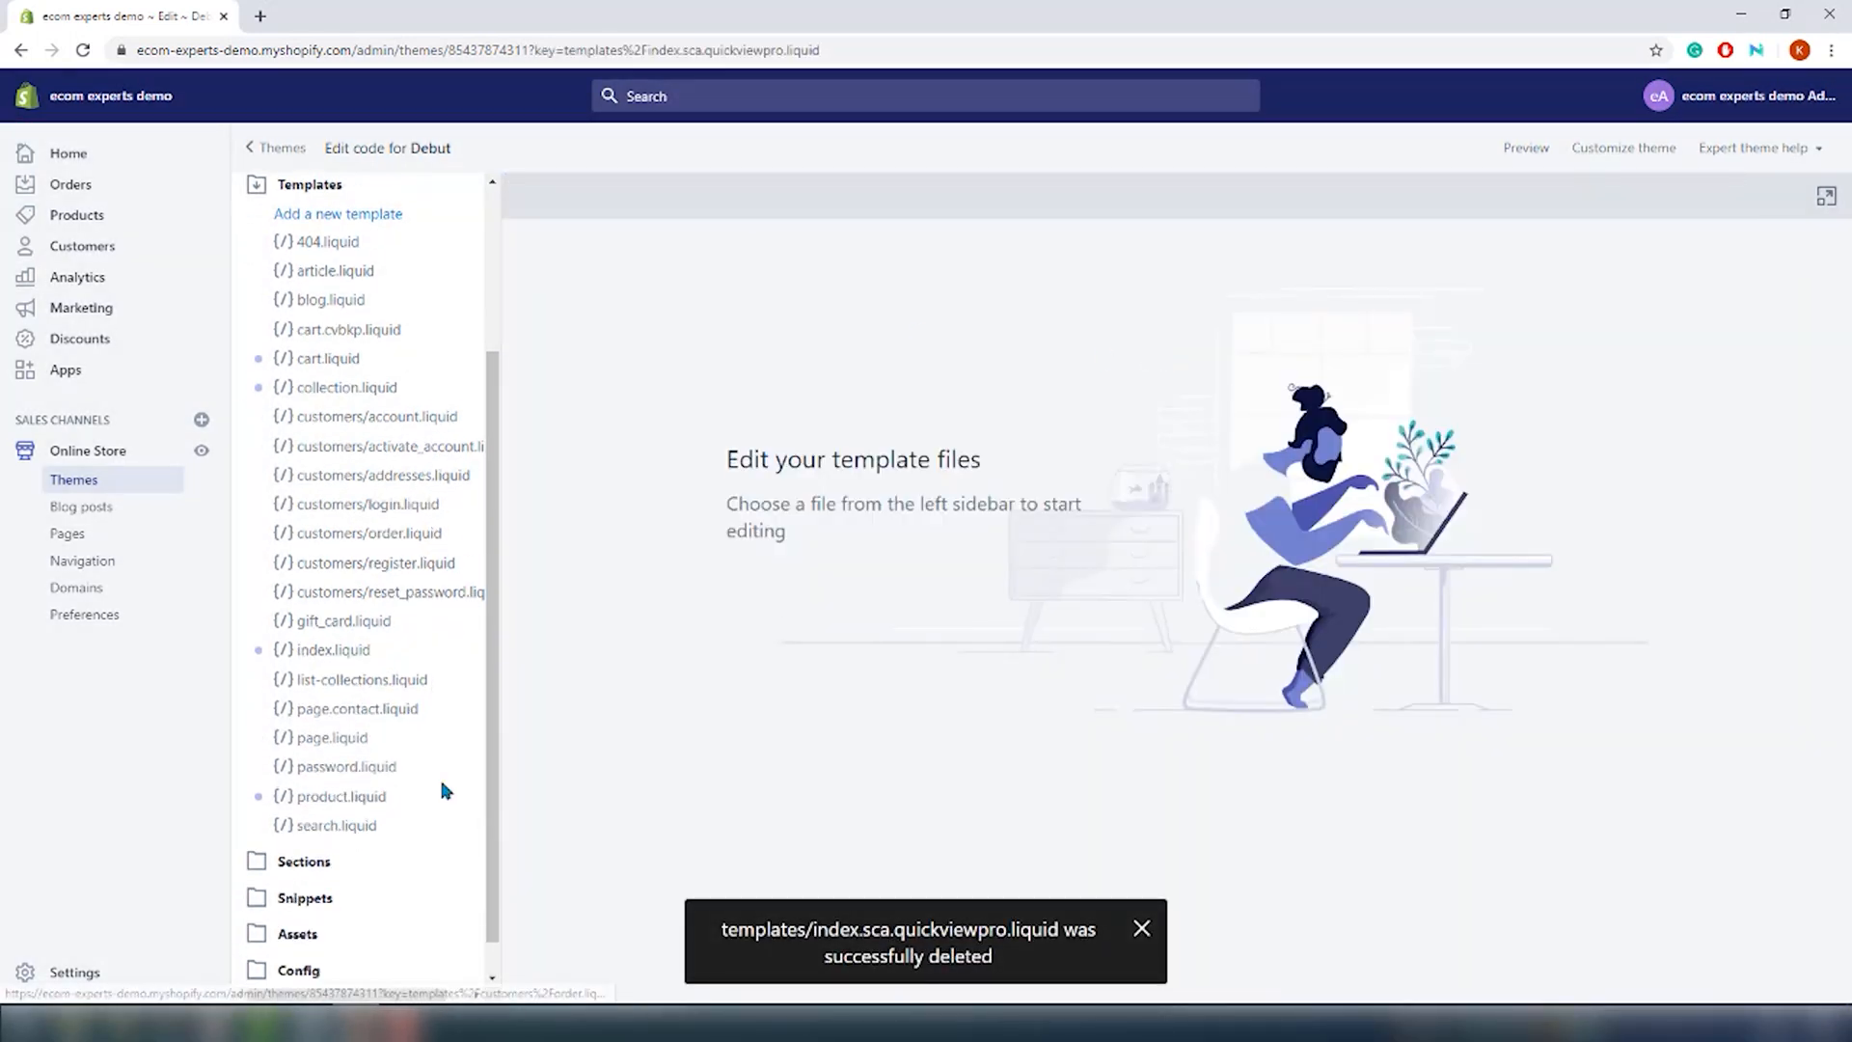
Browse the remaining theme files and open the Quick View no-config scripts asset.
scroll(down, 3)
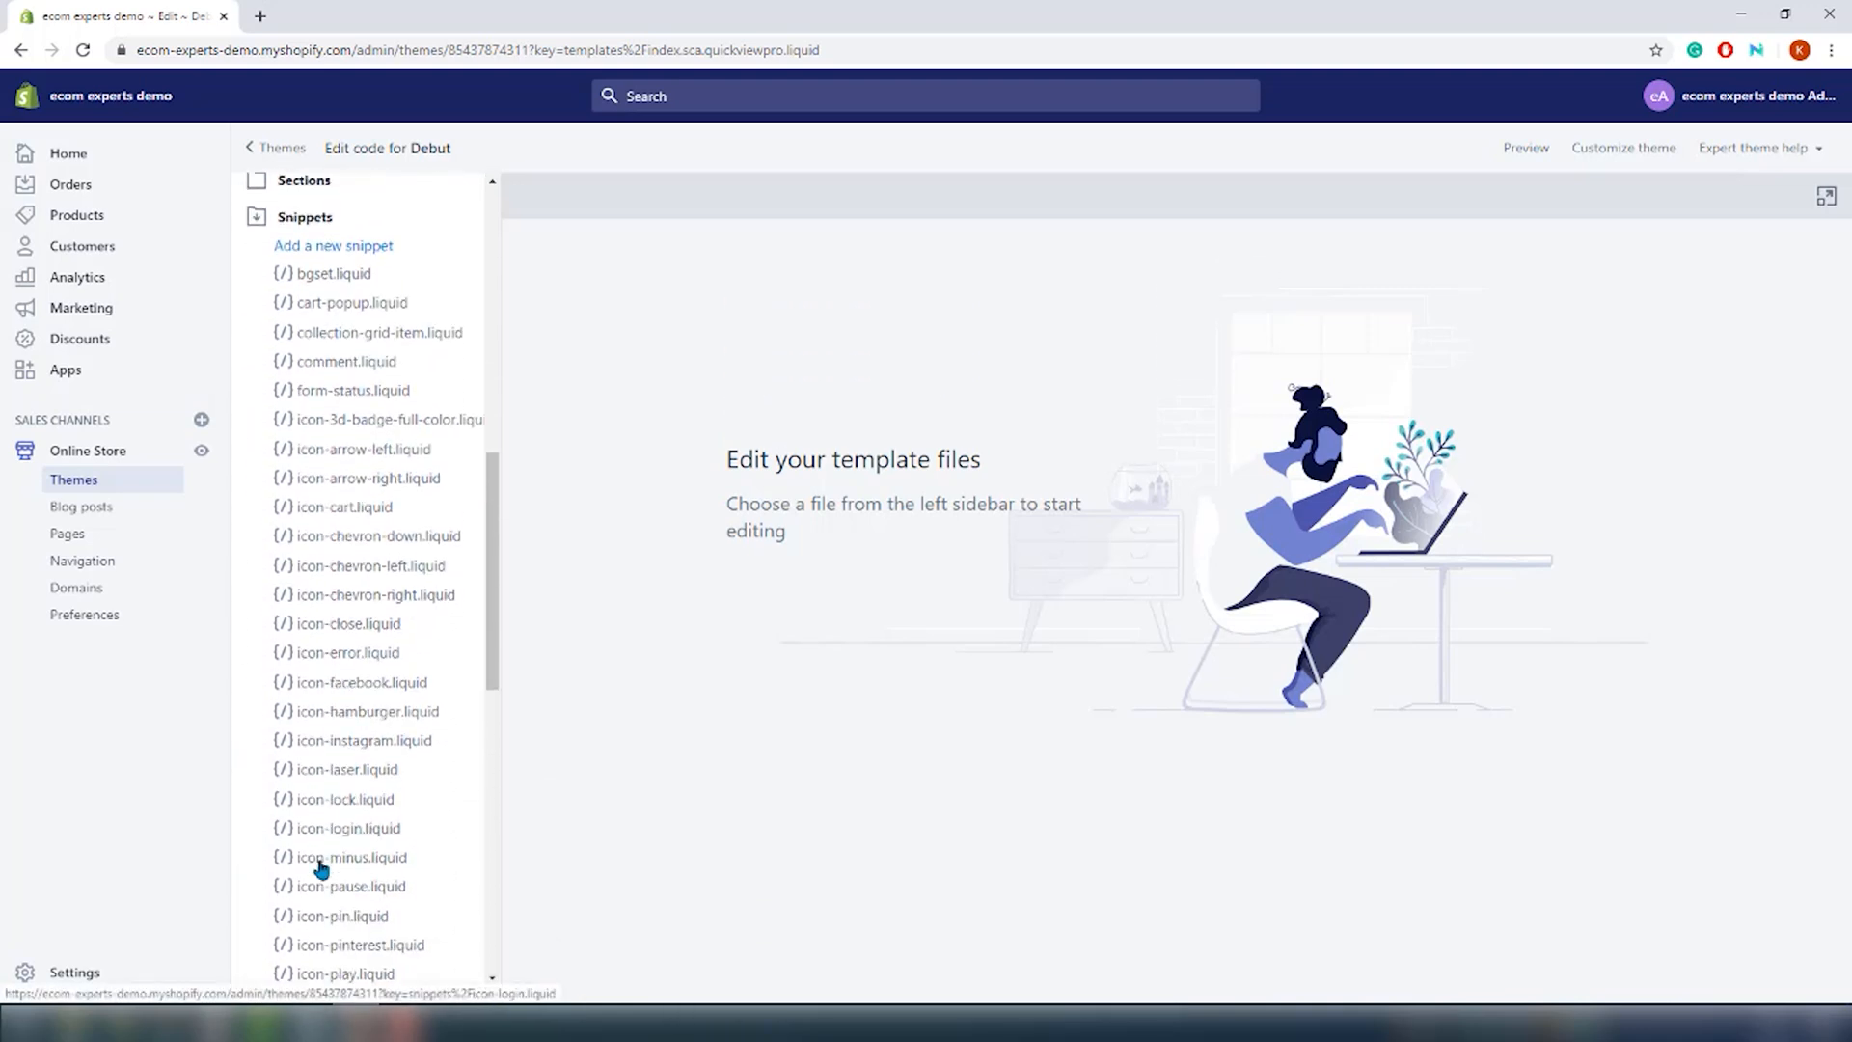
scroll(down, 3)
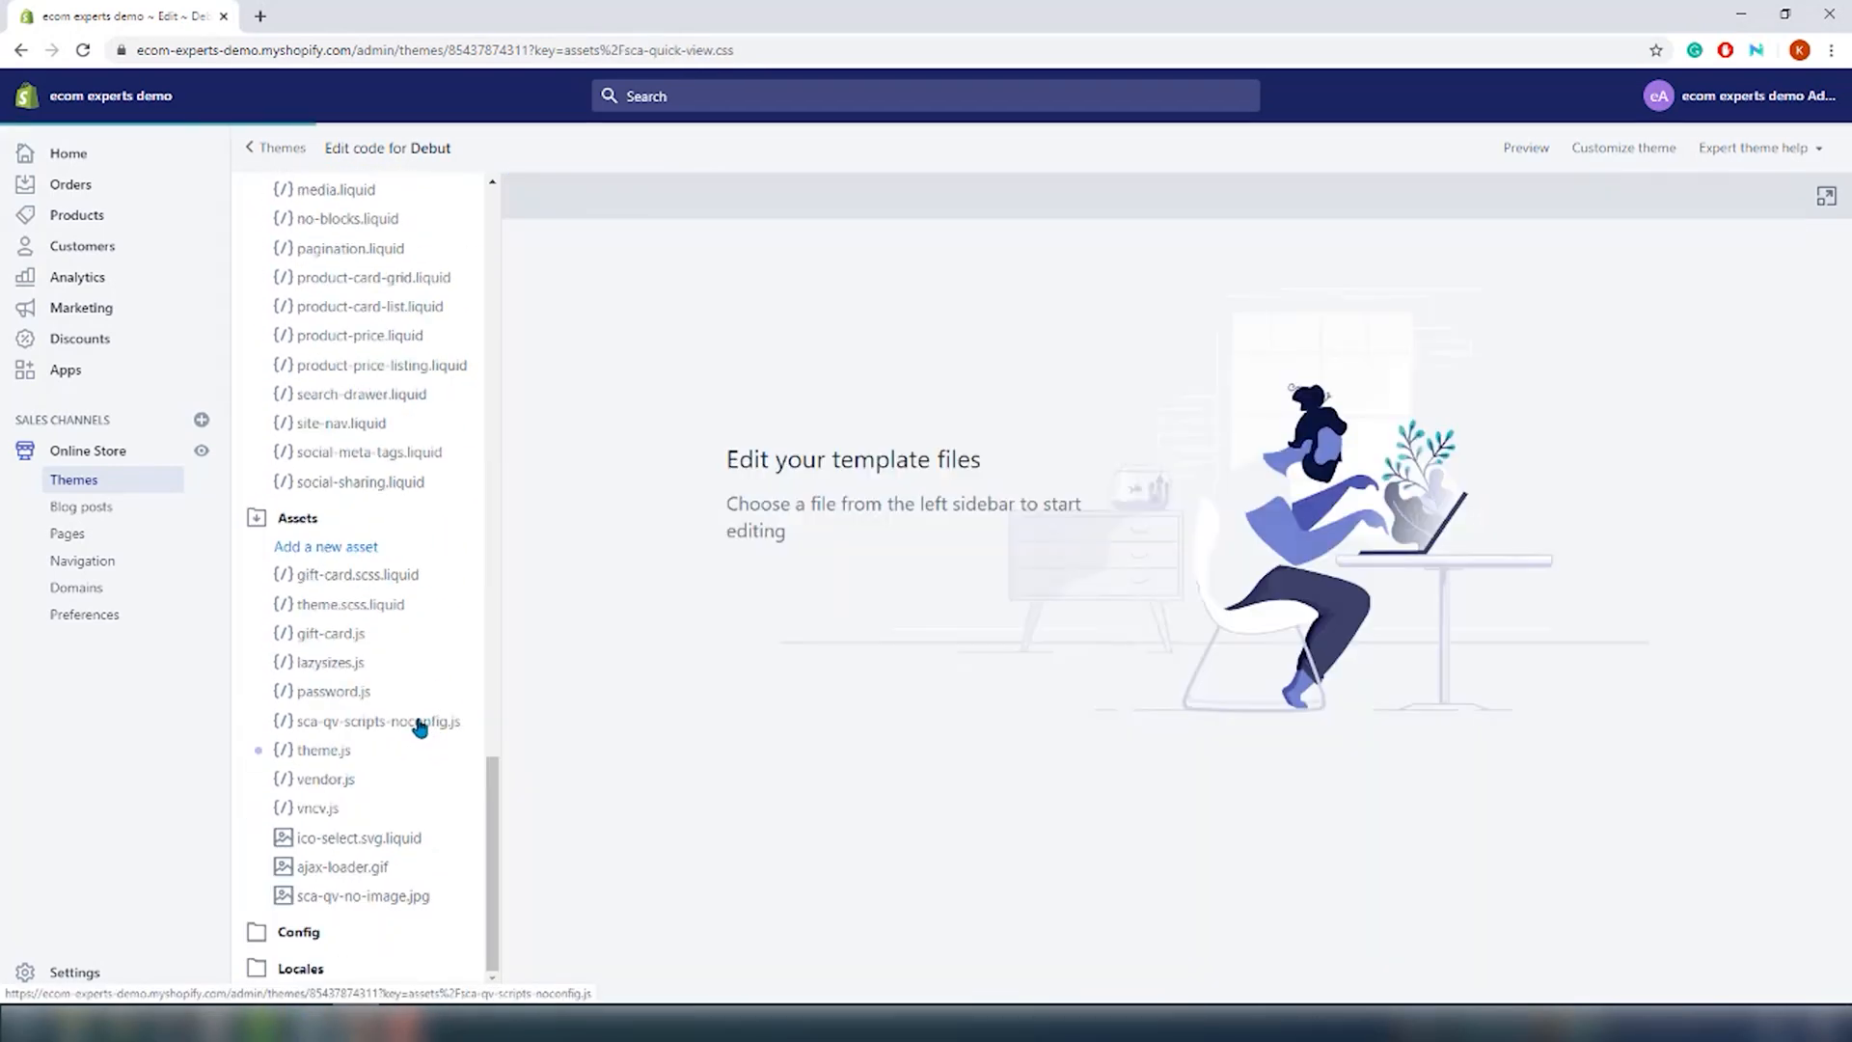
click(376, 720)
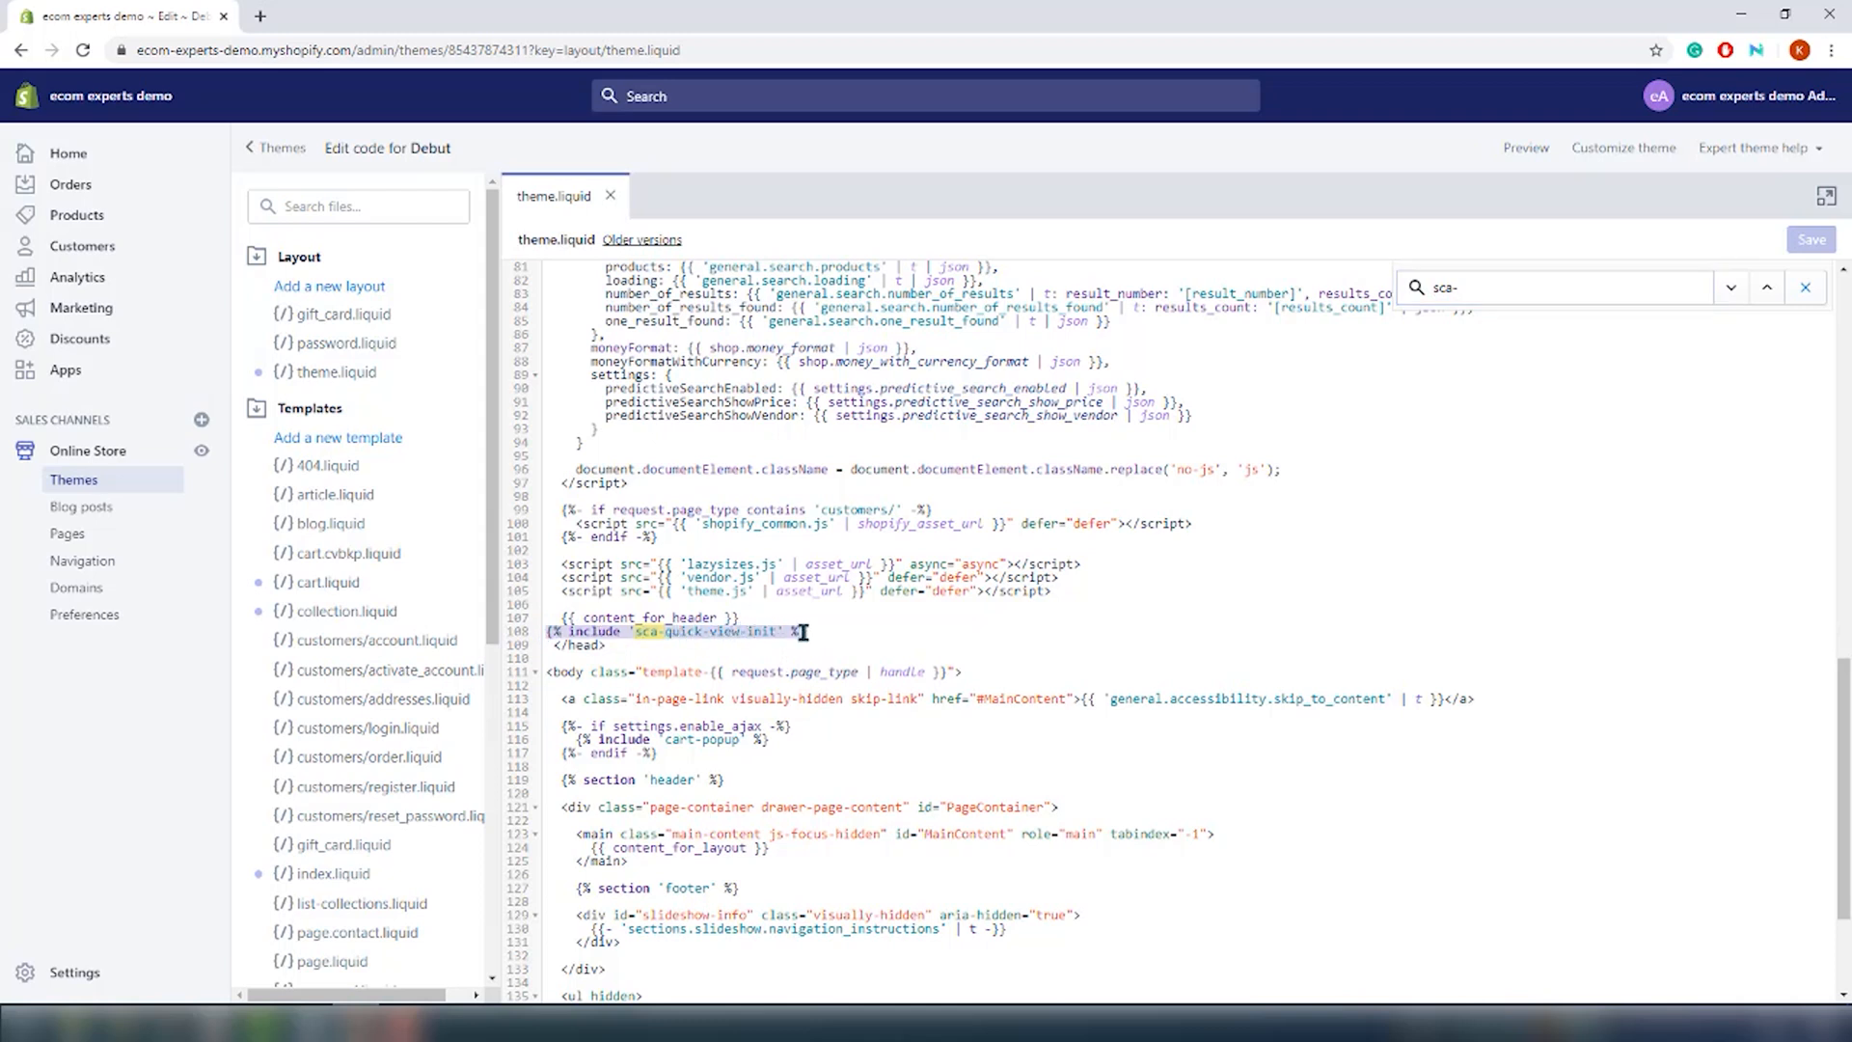
mouse_move(1327, 675)
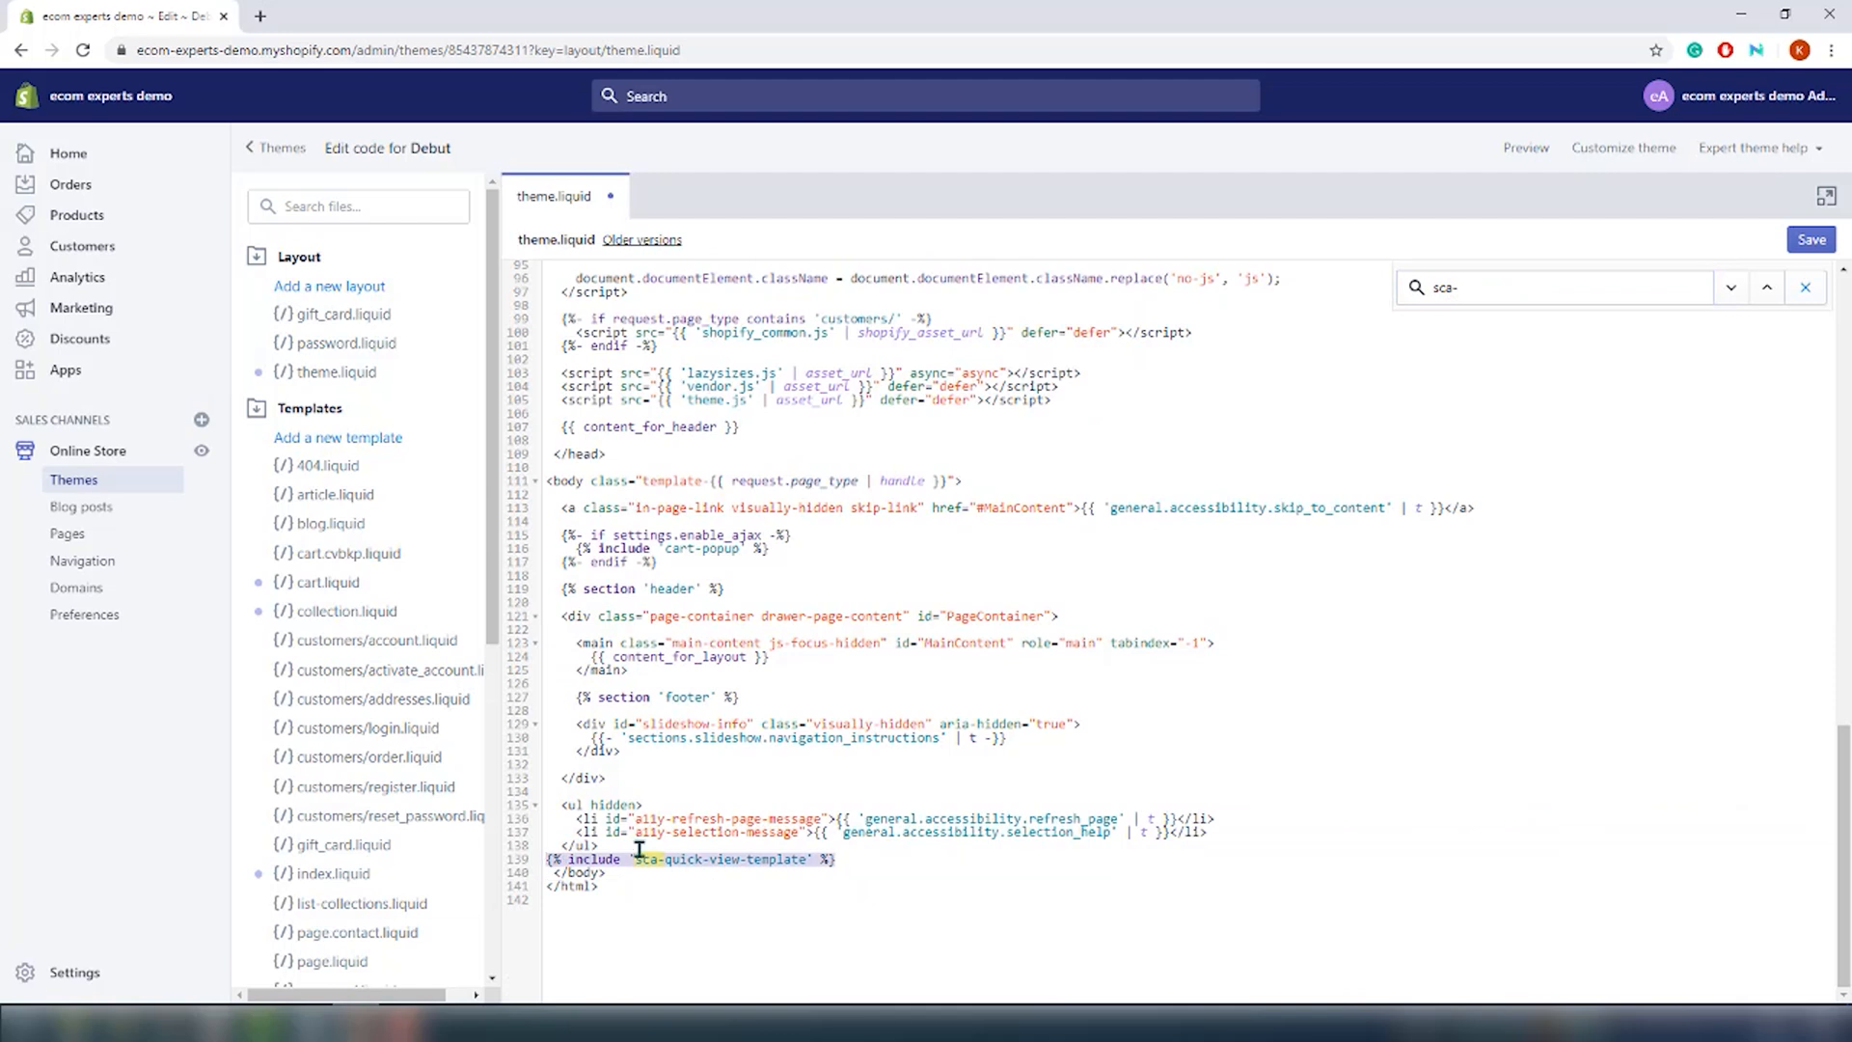
Remove the sca-quick-view-template include line from theme.liquid.
key(Delete)
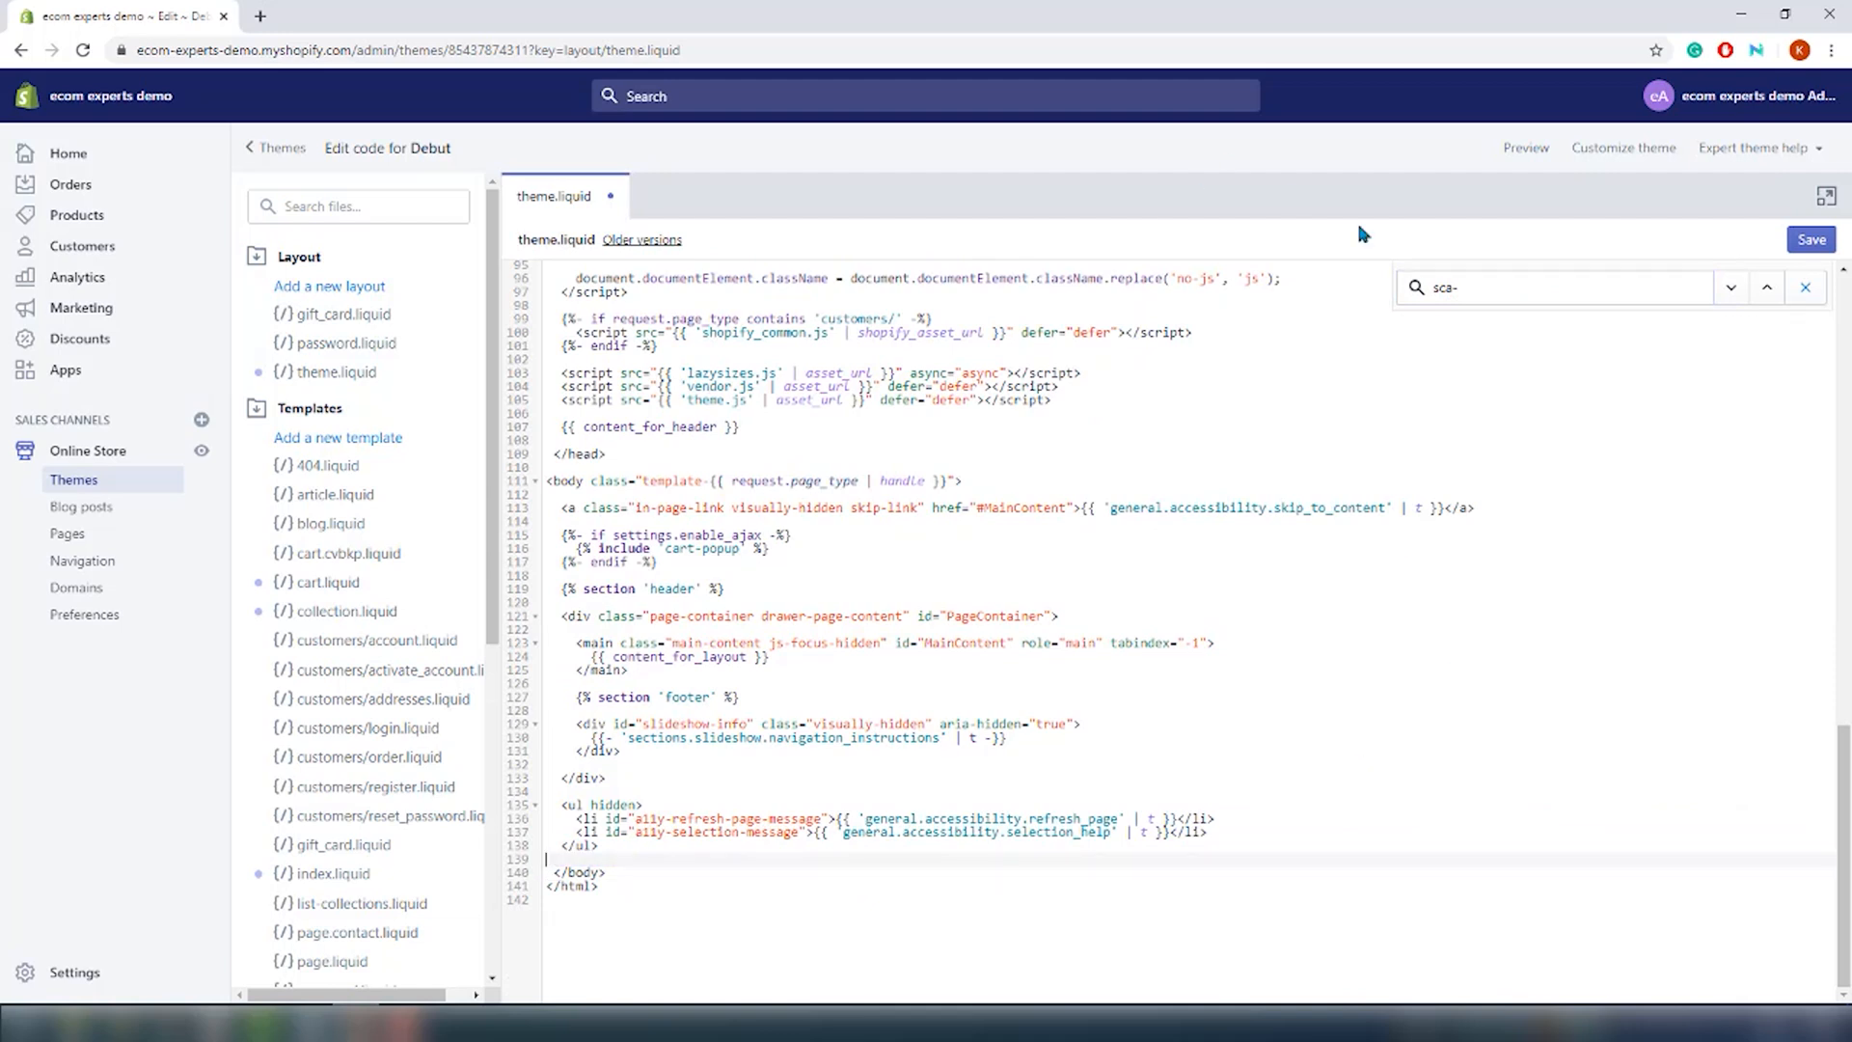